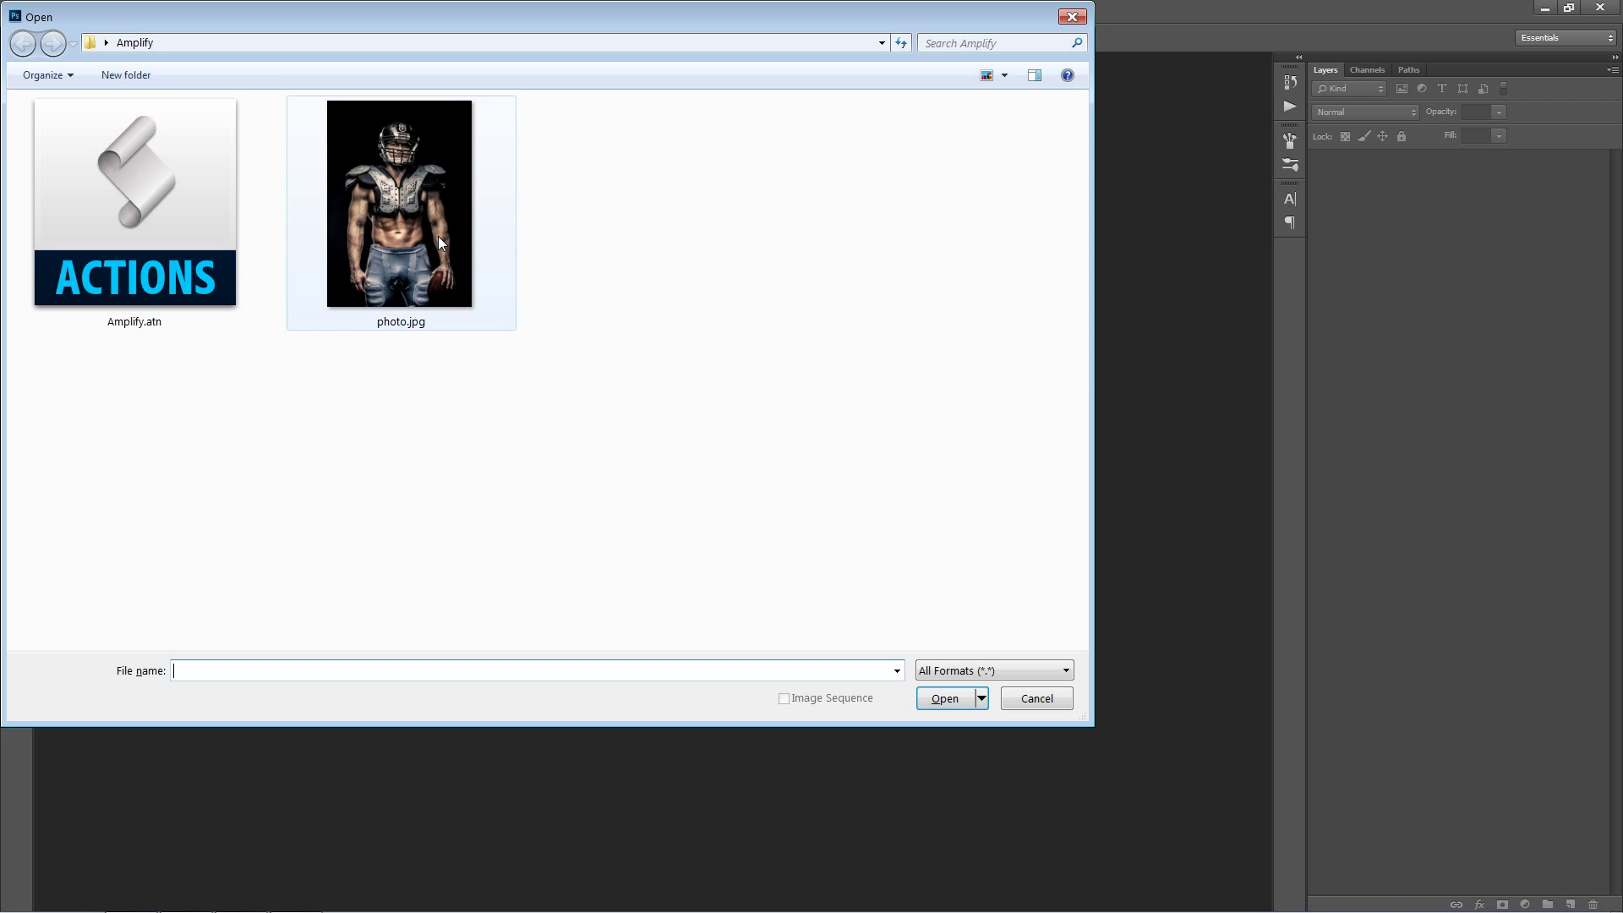
- Open photo.jpg, the football player photo, from the Amplify folder
{"action": "double_click", "coordinate": [399, 201]}
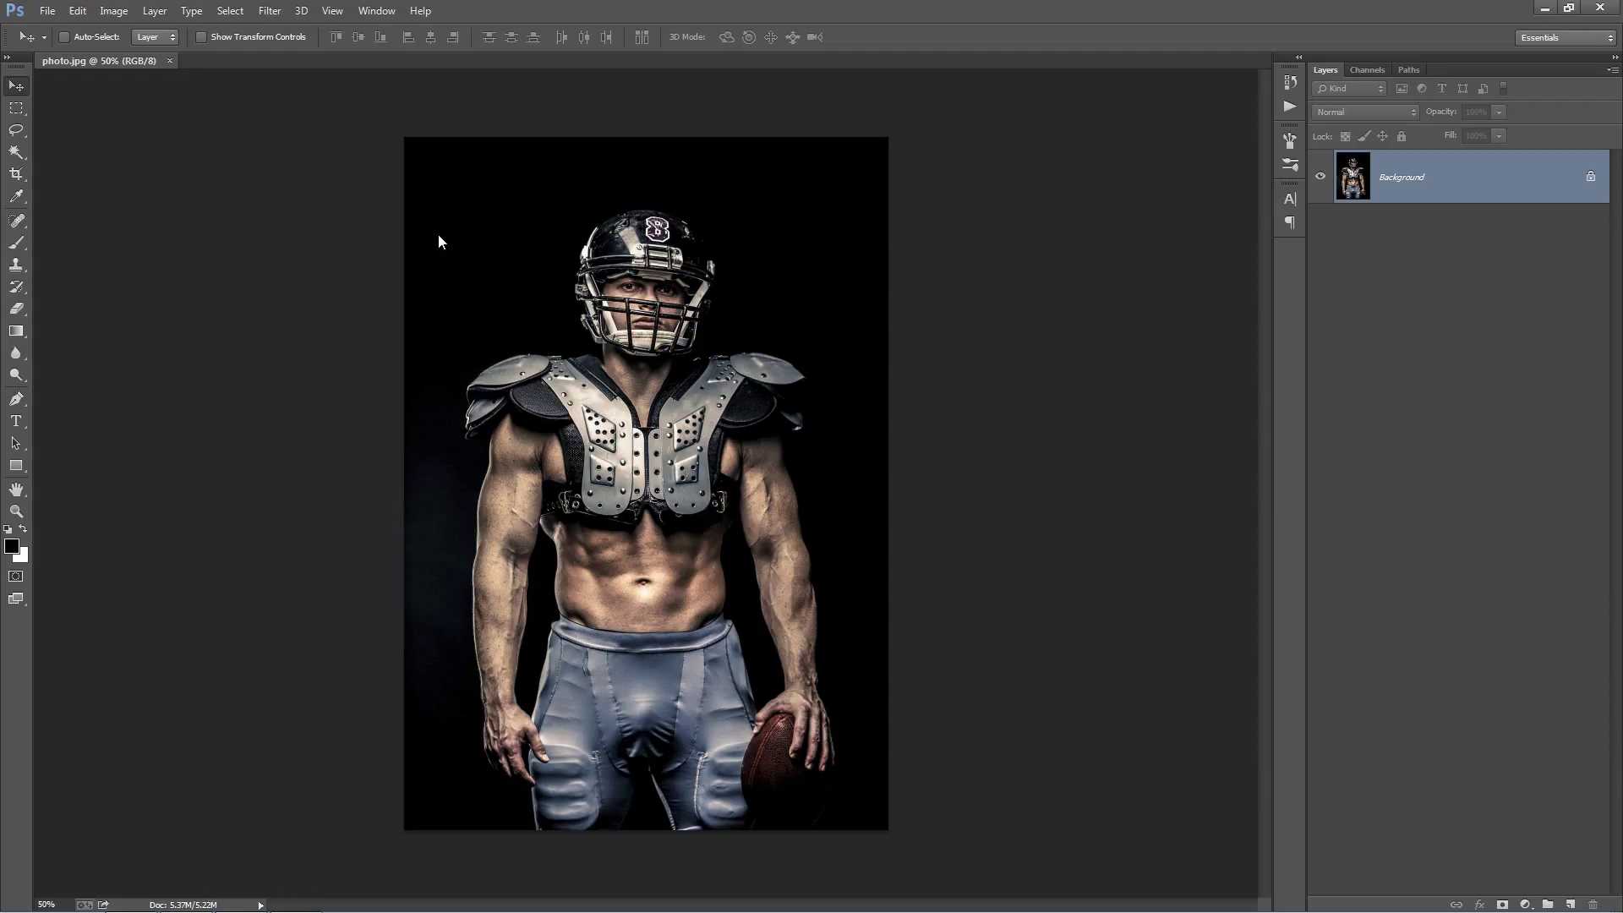
{"action": "mouse_move", "coordinate": [435, 238]}
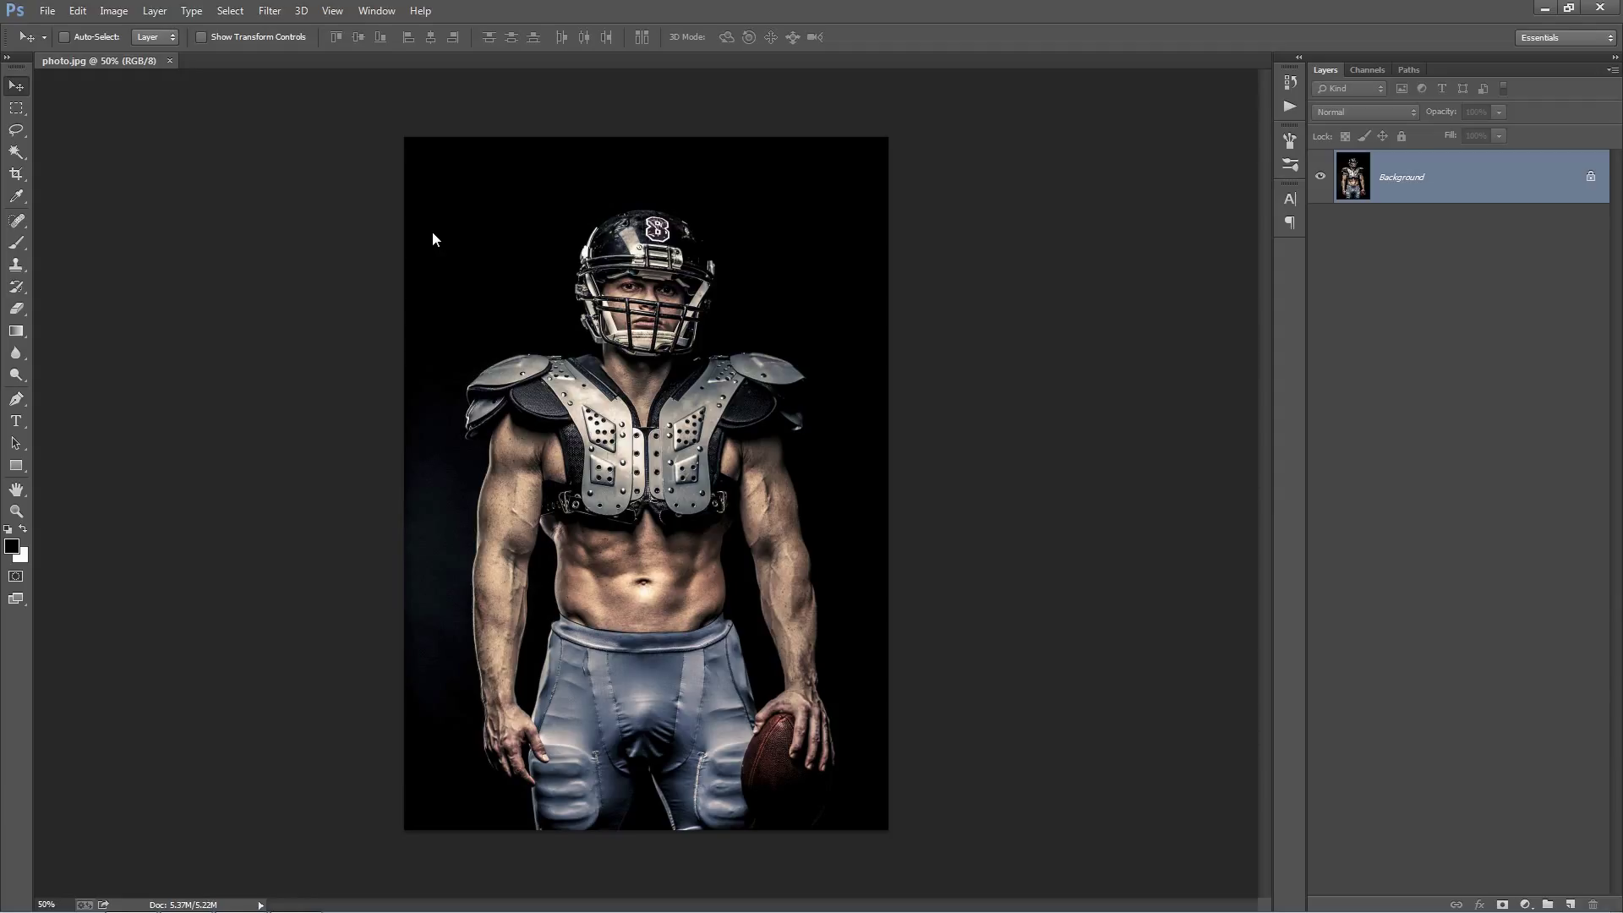
{"action": "left_click", "coordinate": [113, 11]}
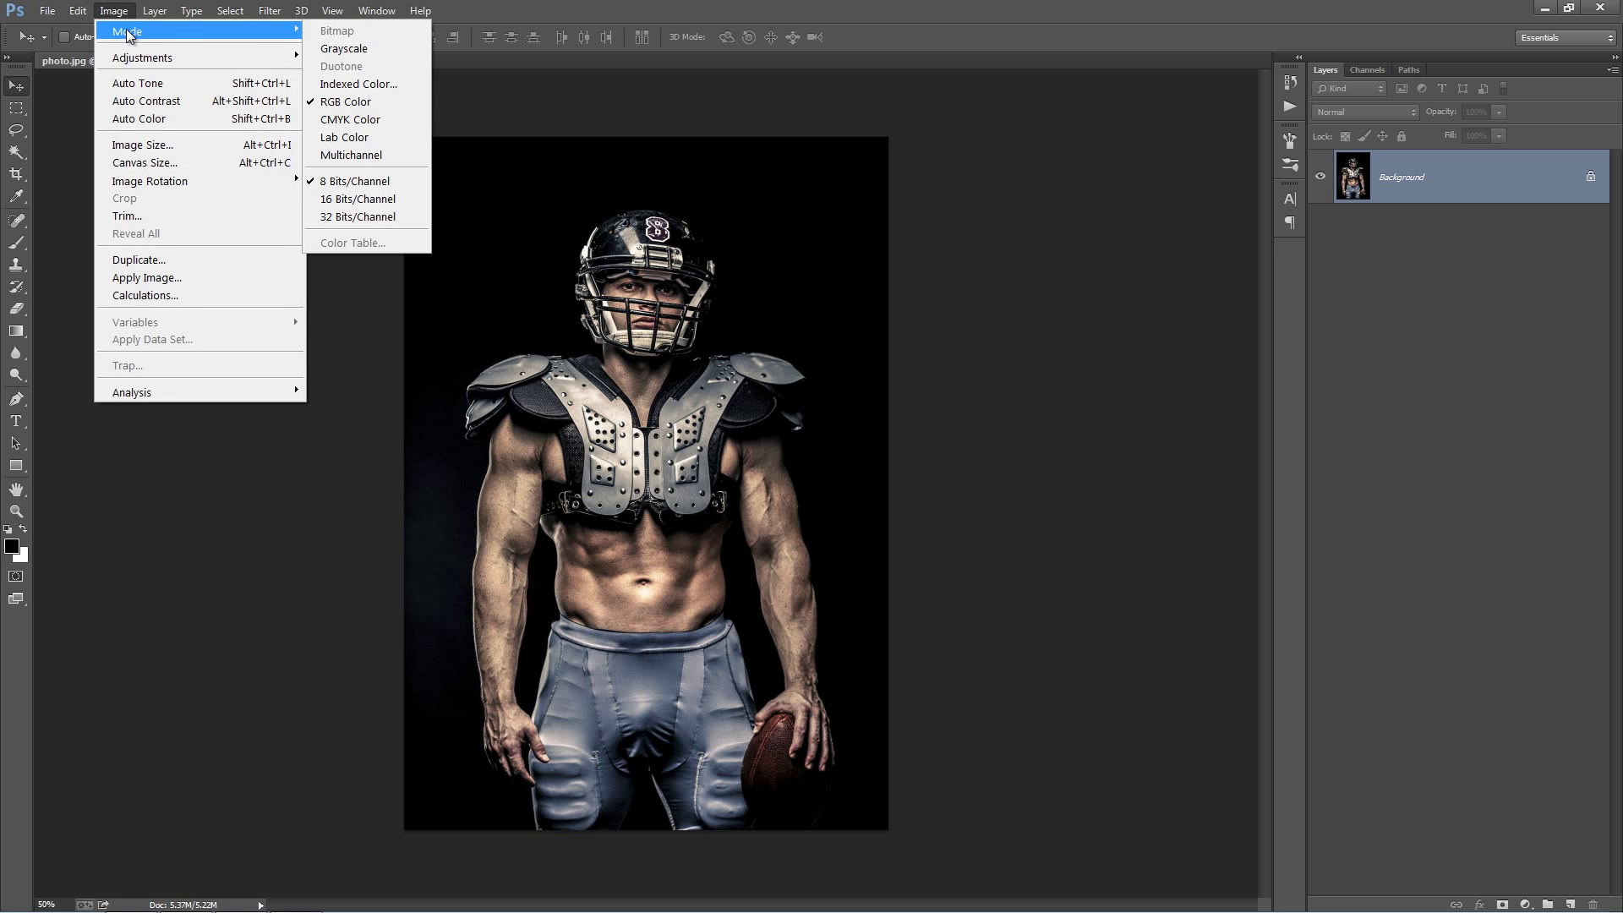
{"action": "mouse_move", "coordinate": [362, 66]}
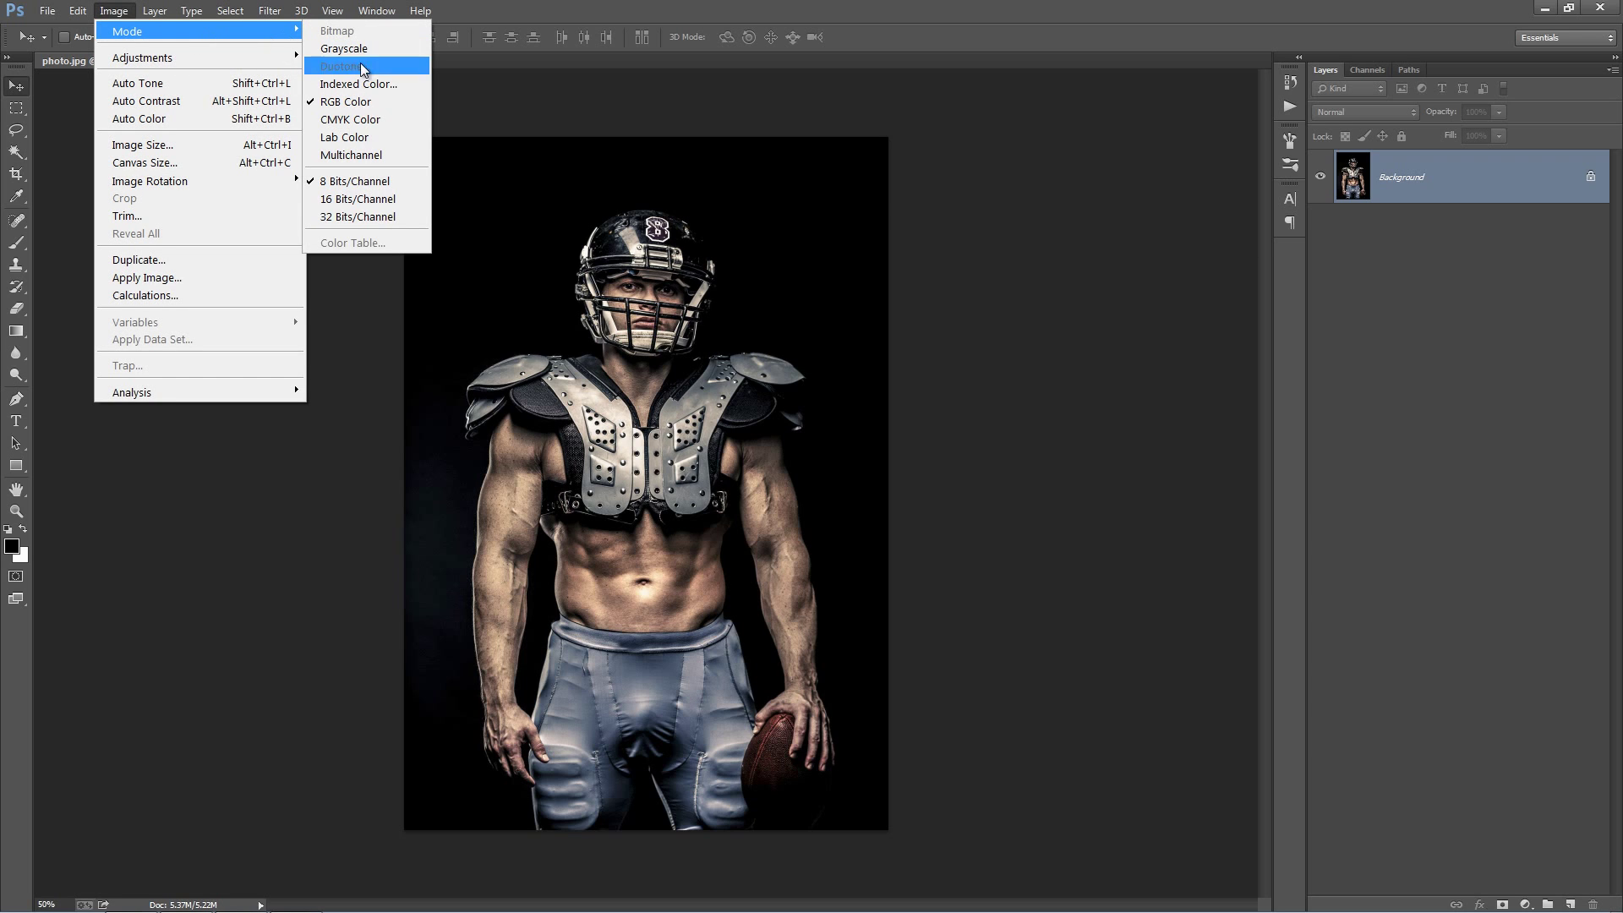
{"action": "mouse_move", "coordinate": [377, 101]}
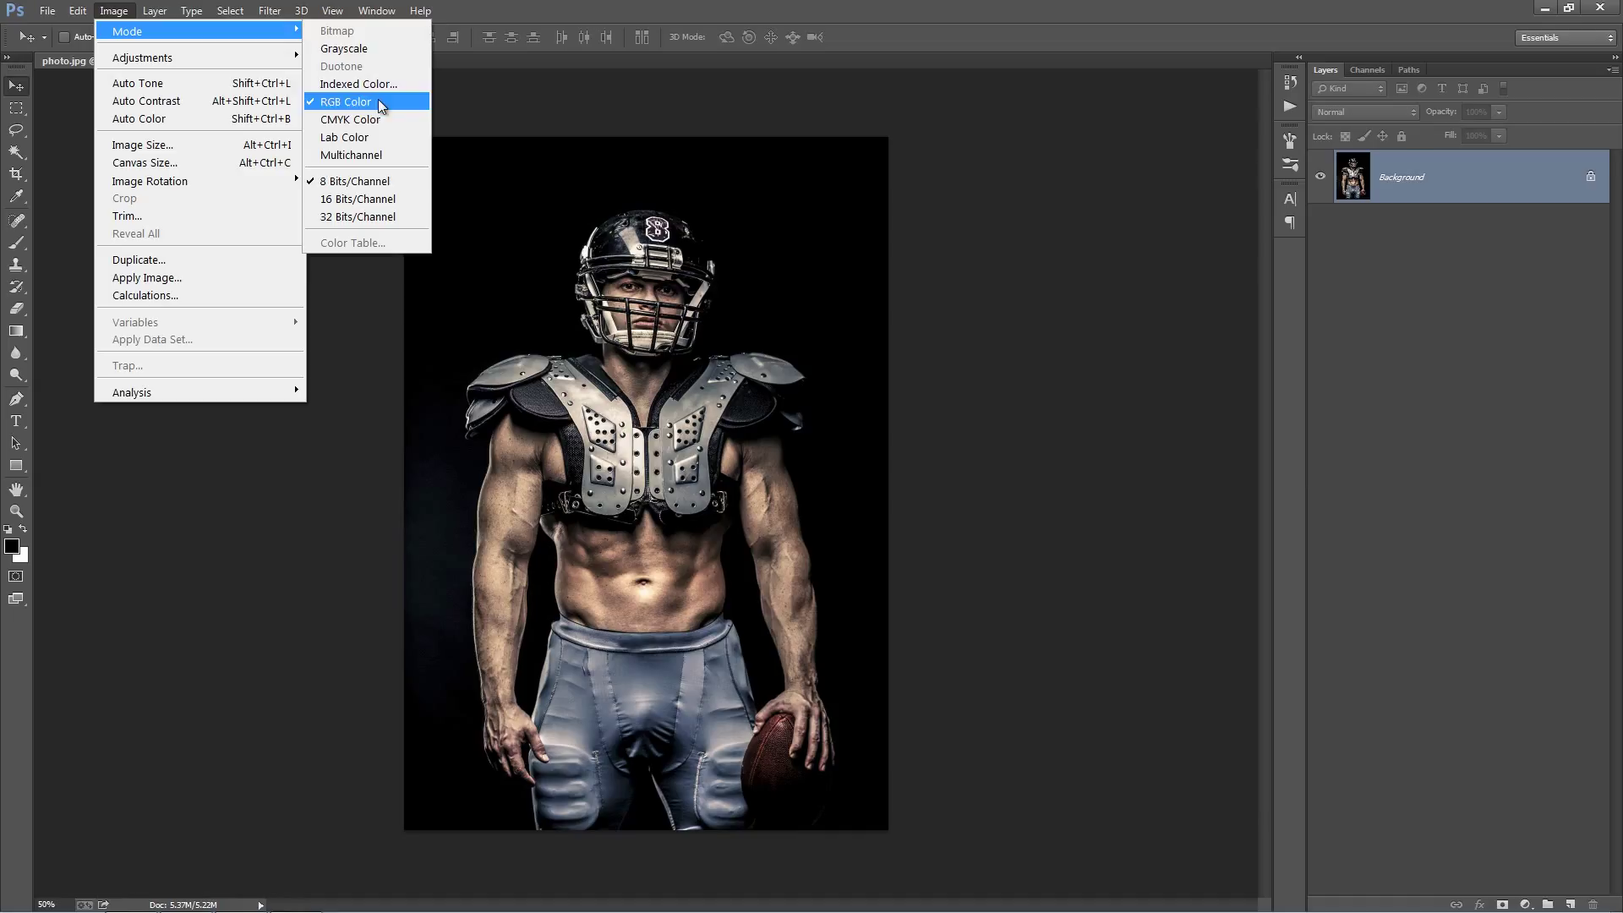
{"action": "mouse_move", "coordinate": [355, 181]}
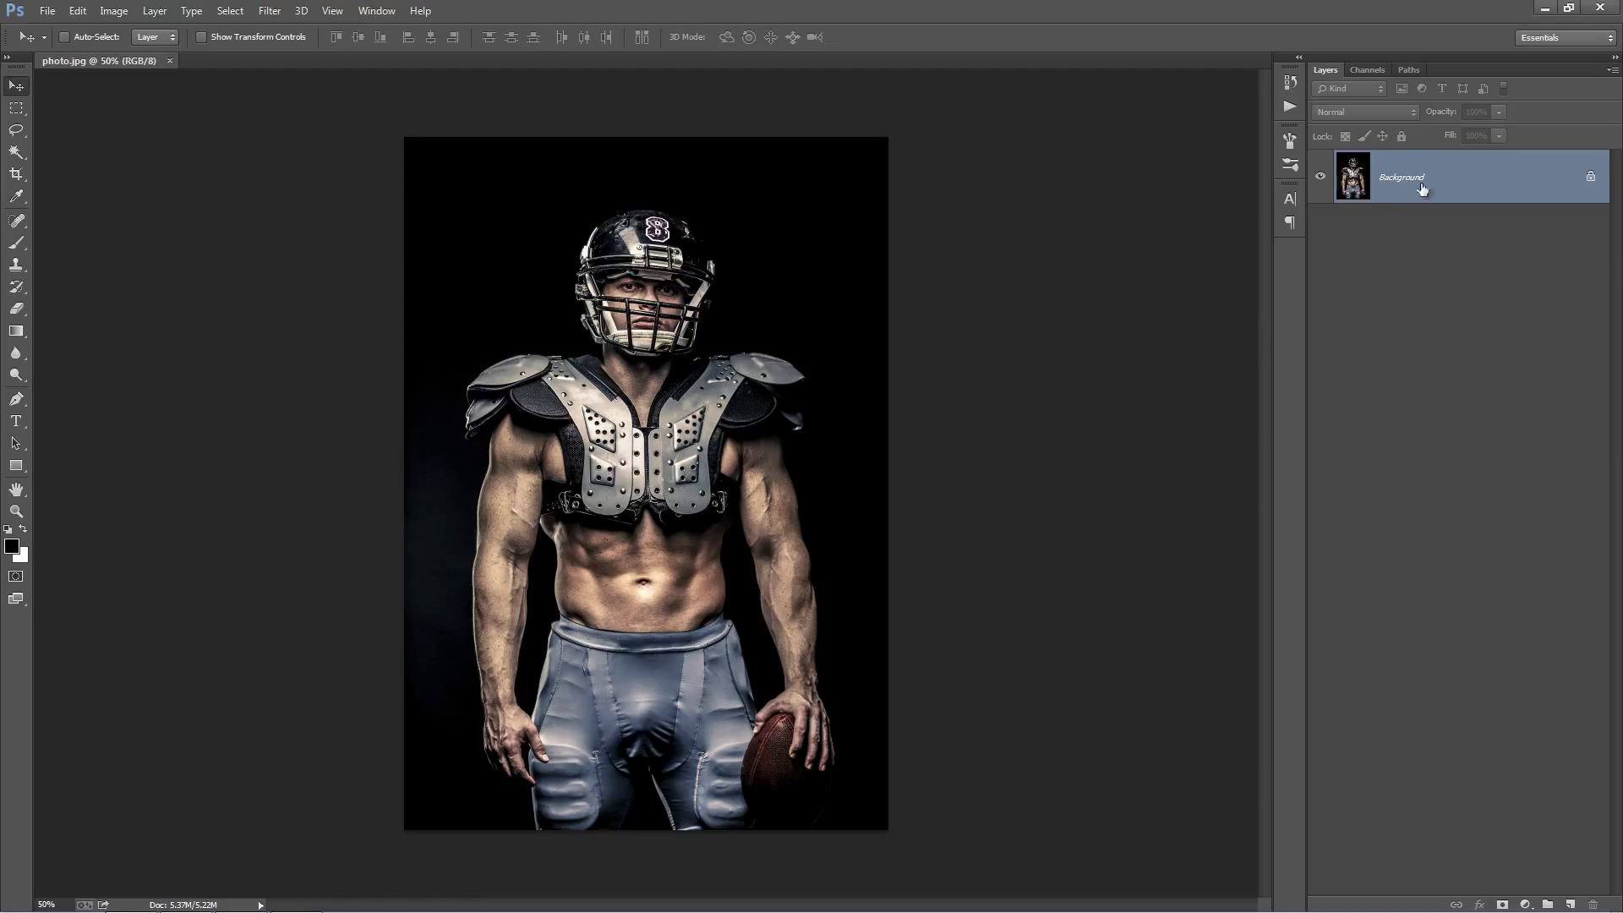
{"action": "mouse_move", "coordinate": [1443, 190]}
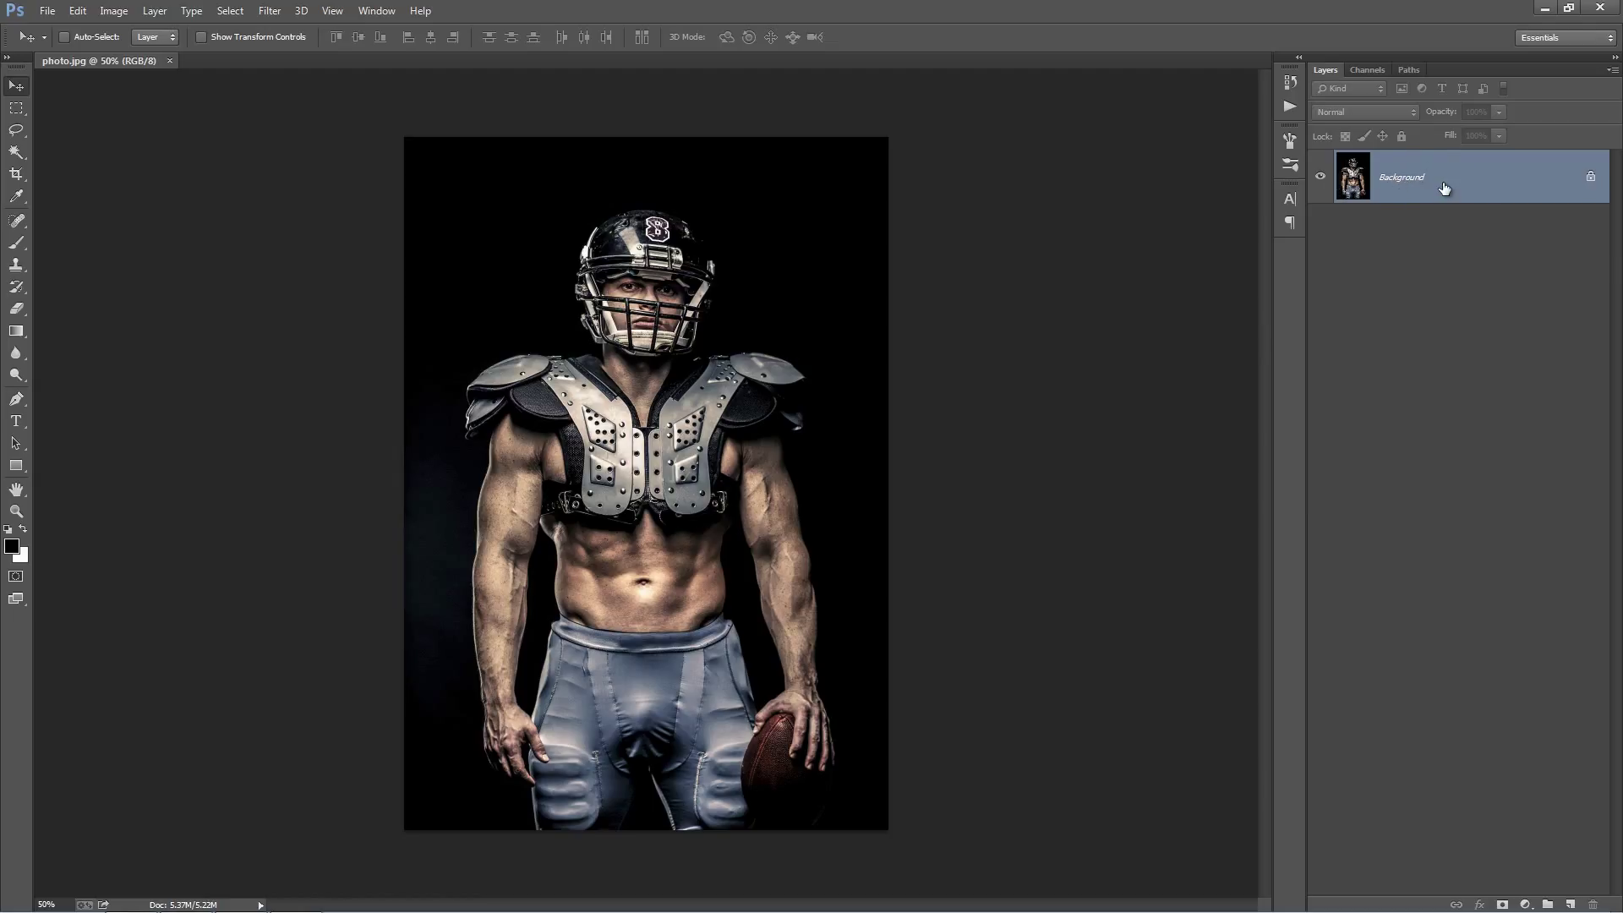
{"action": "mouse_move", "coordinate": [1460, 188]}
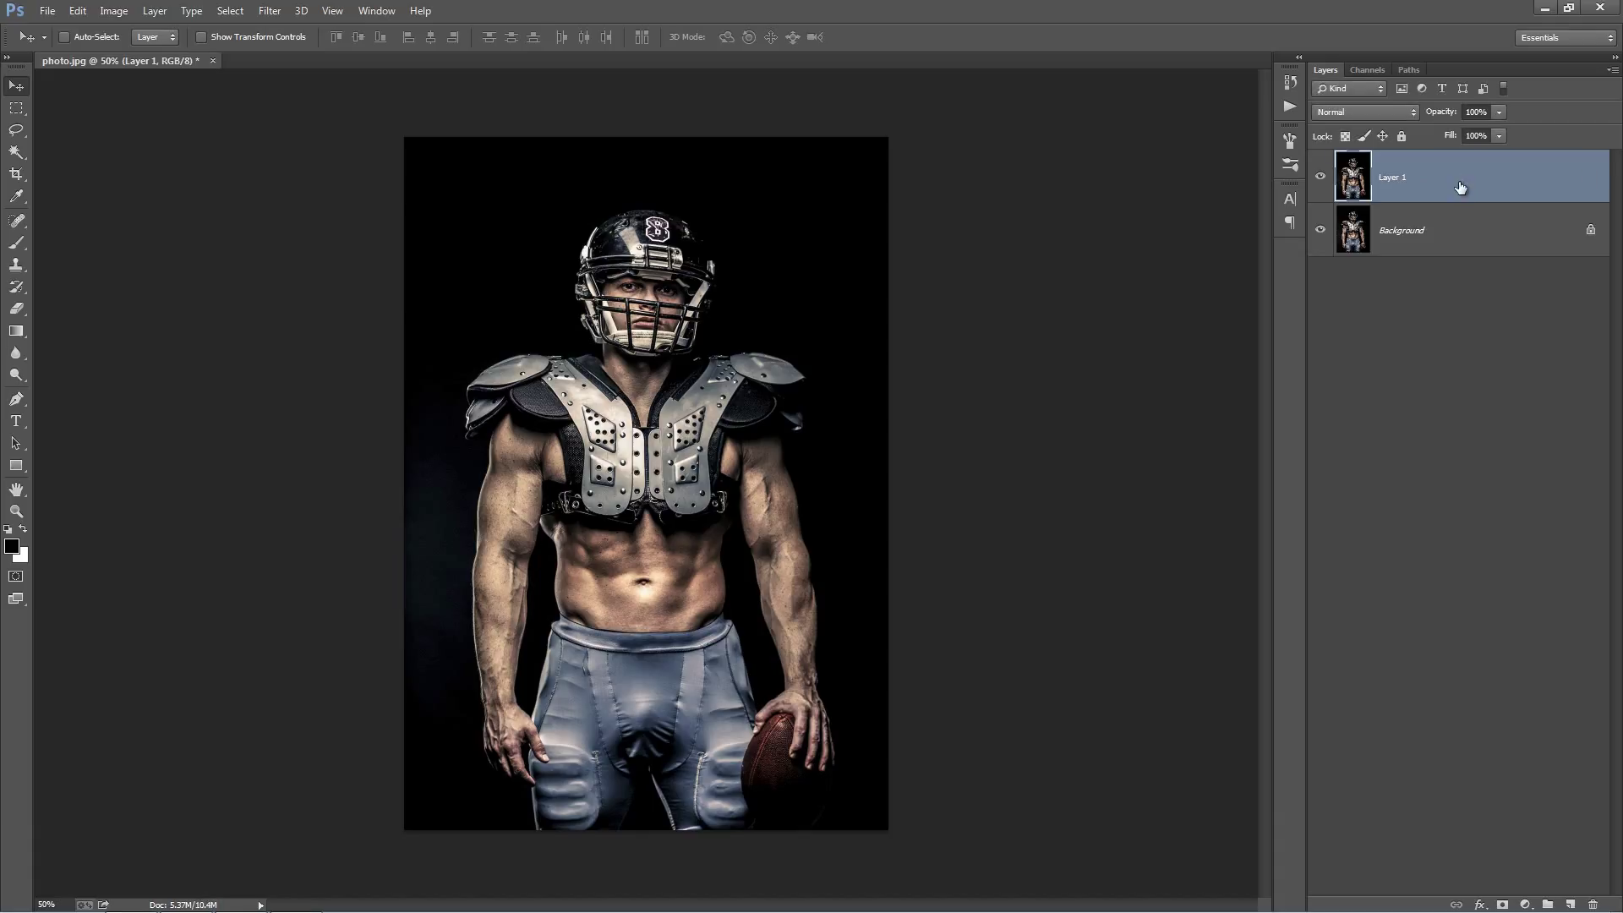
{"action": "double_click", "coordinate": [1392, 178]}
{"action": "type", "text": "dsfdsf"}
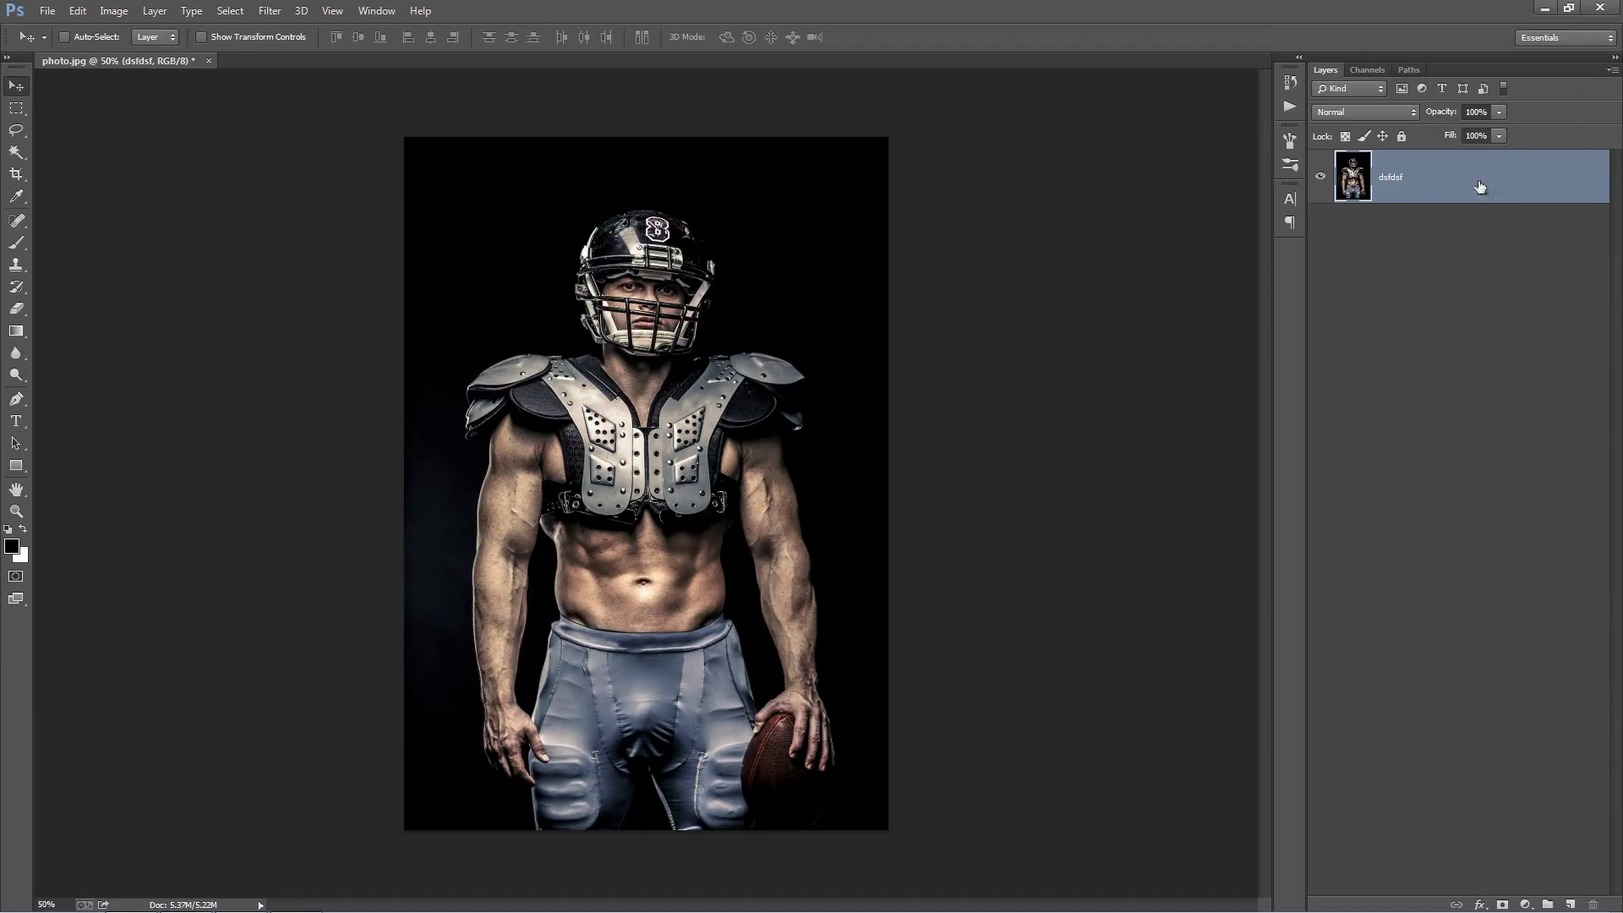
{"action": "mouse_move", "coordinate": [1569, 200]}
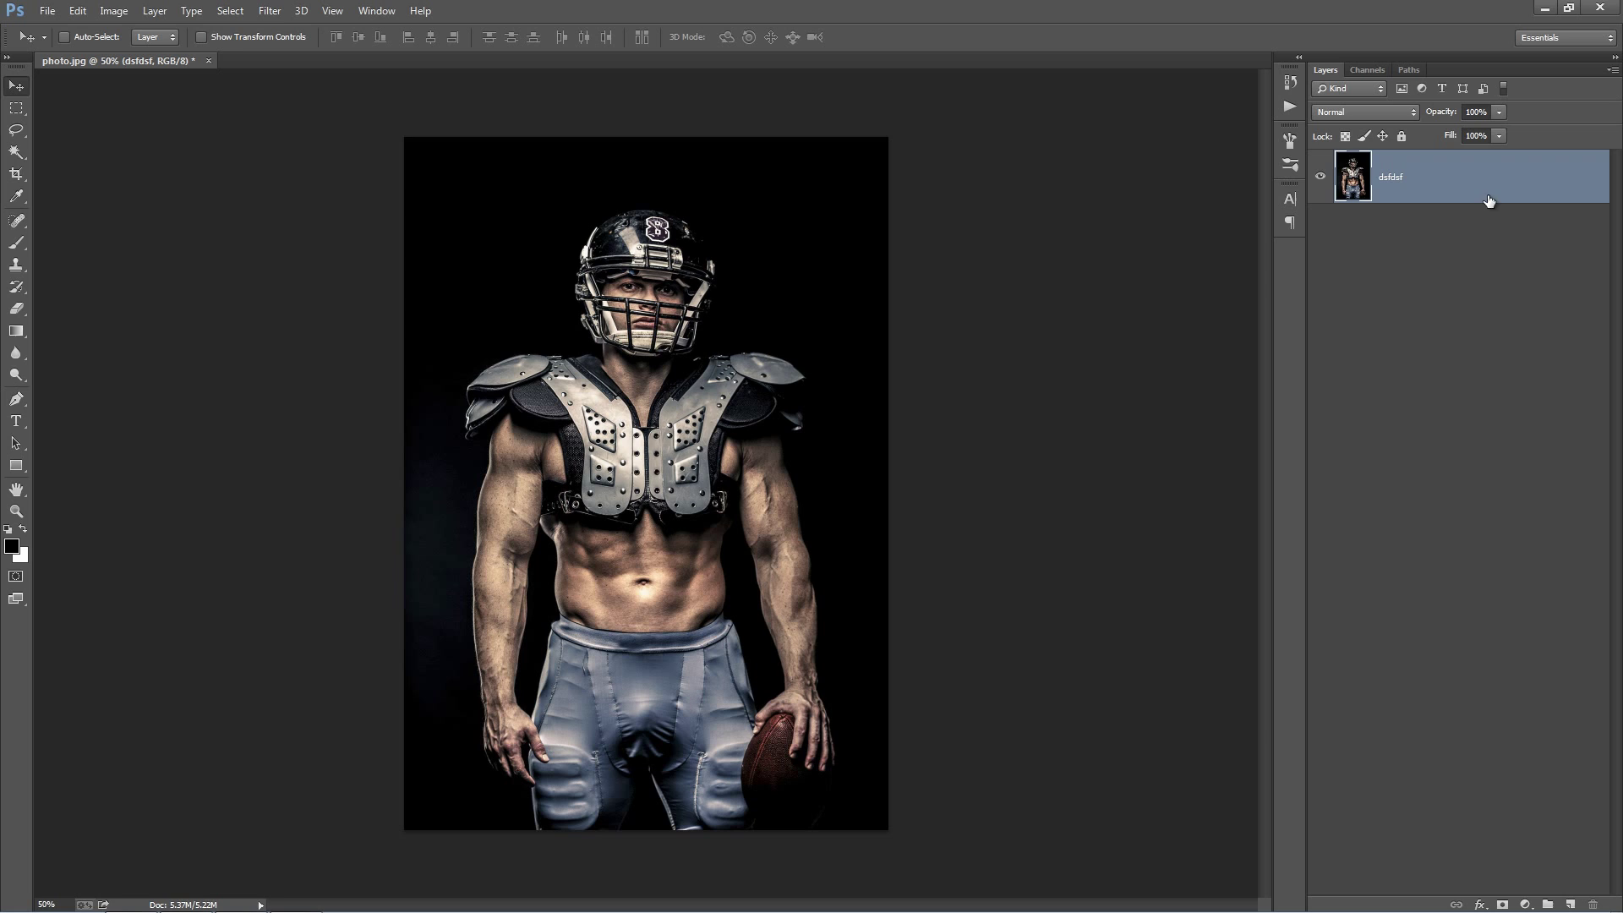
{"action": "left_click", "coordinate": [154, 10]}
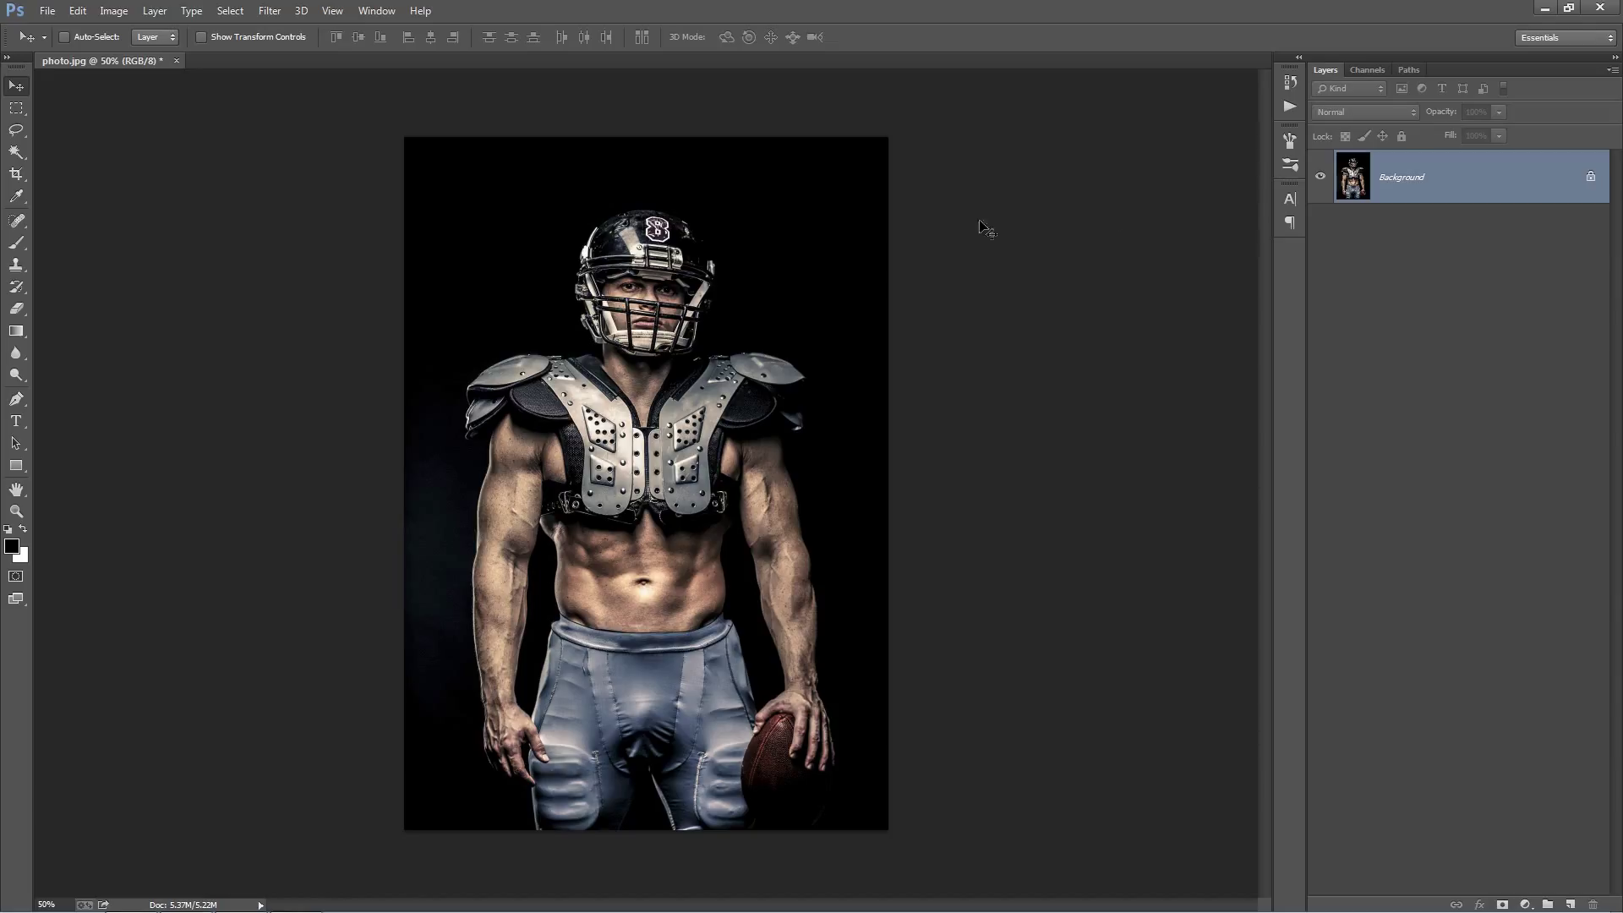
{"action": "mouse_move", "coordinate": [1138, 127]}
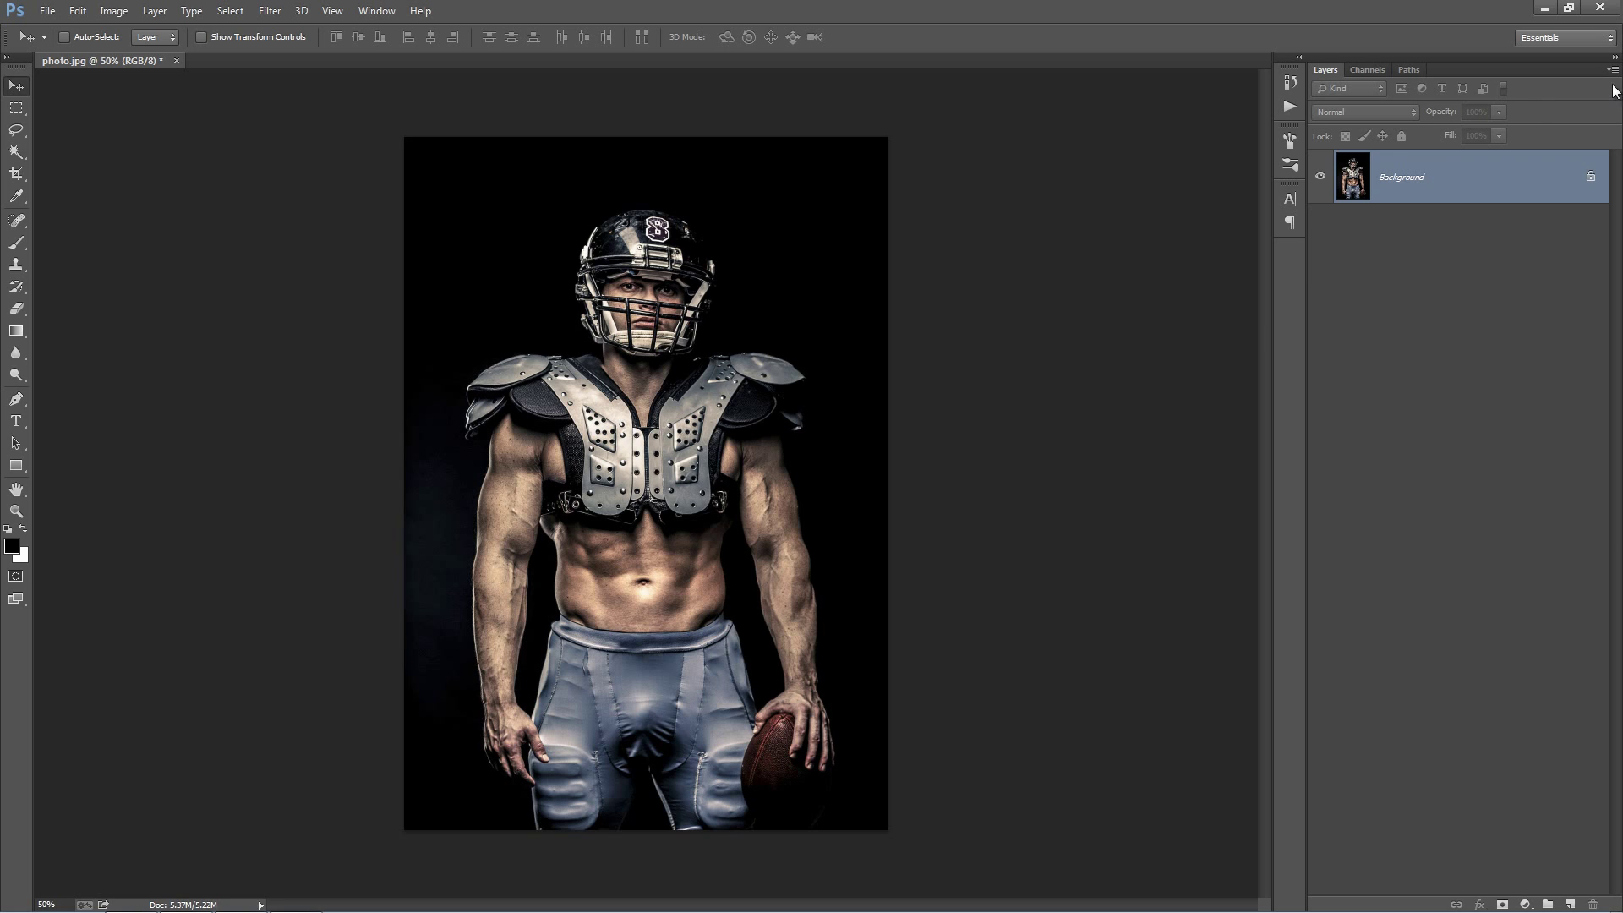
{"action": "left_click", "coordinate": [1612, 88]}
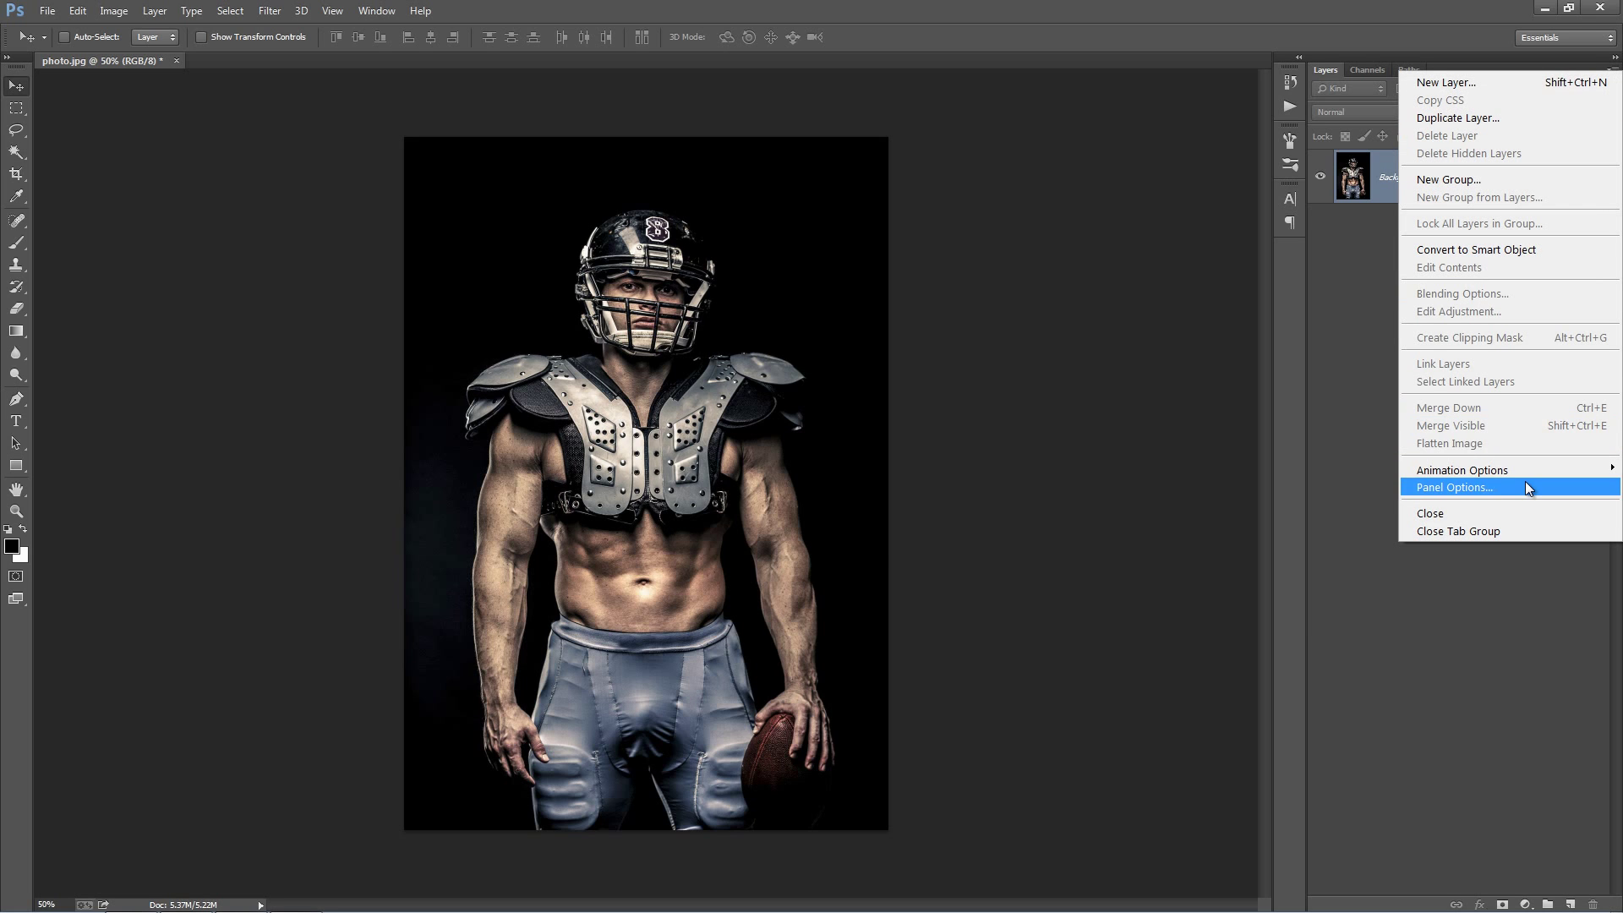
{"action": "left_click", "coordinate": [1456, 487]}
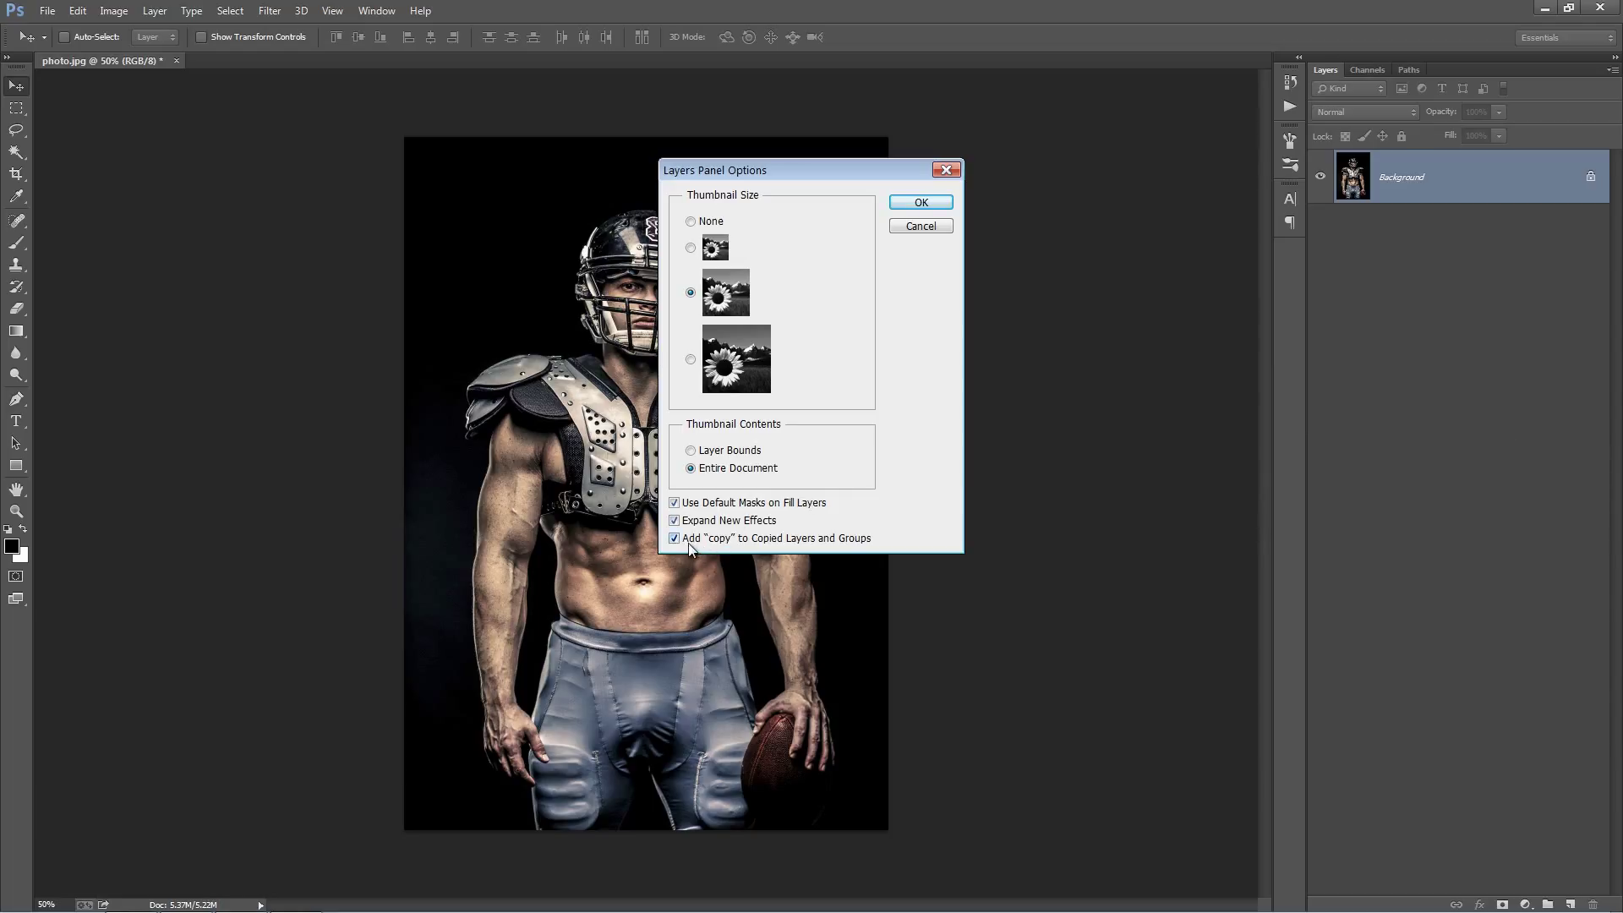
{"action": "mouse_move", "coordinate": [855, 546]}
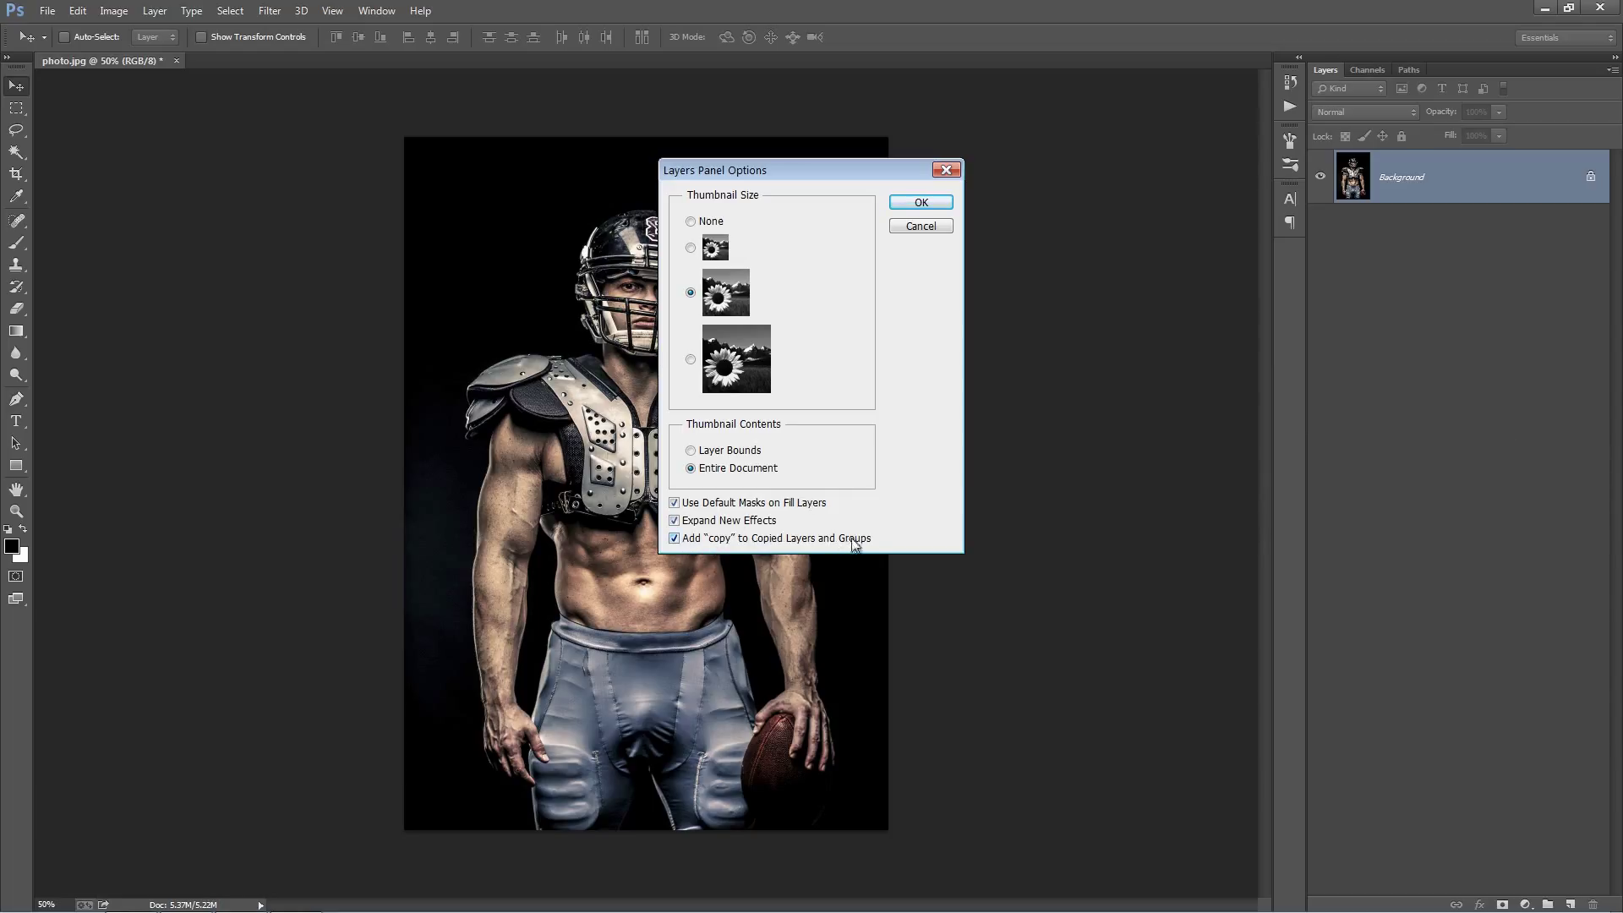
{"action": "left_click", "coordinate": [675, 537]}
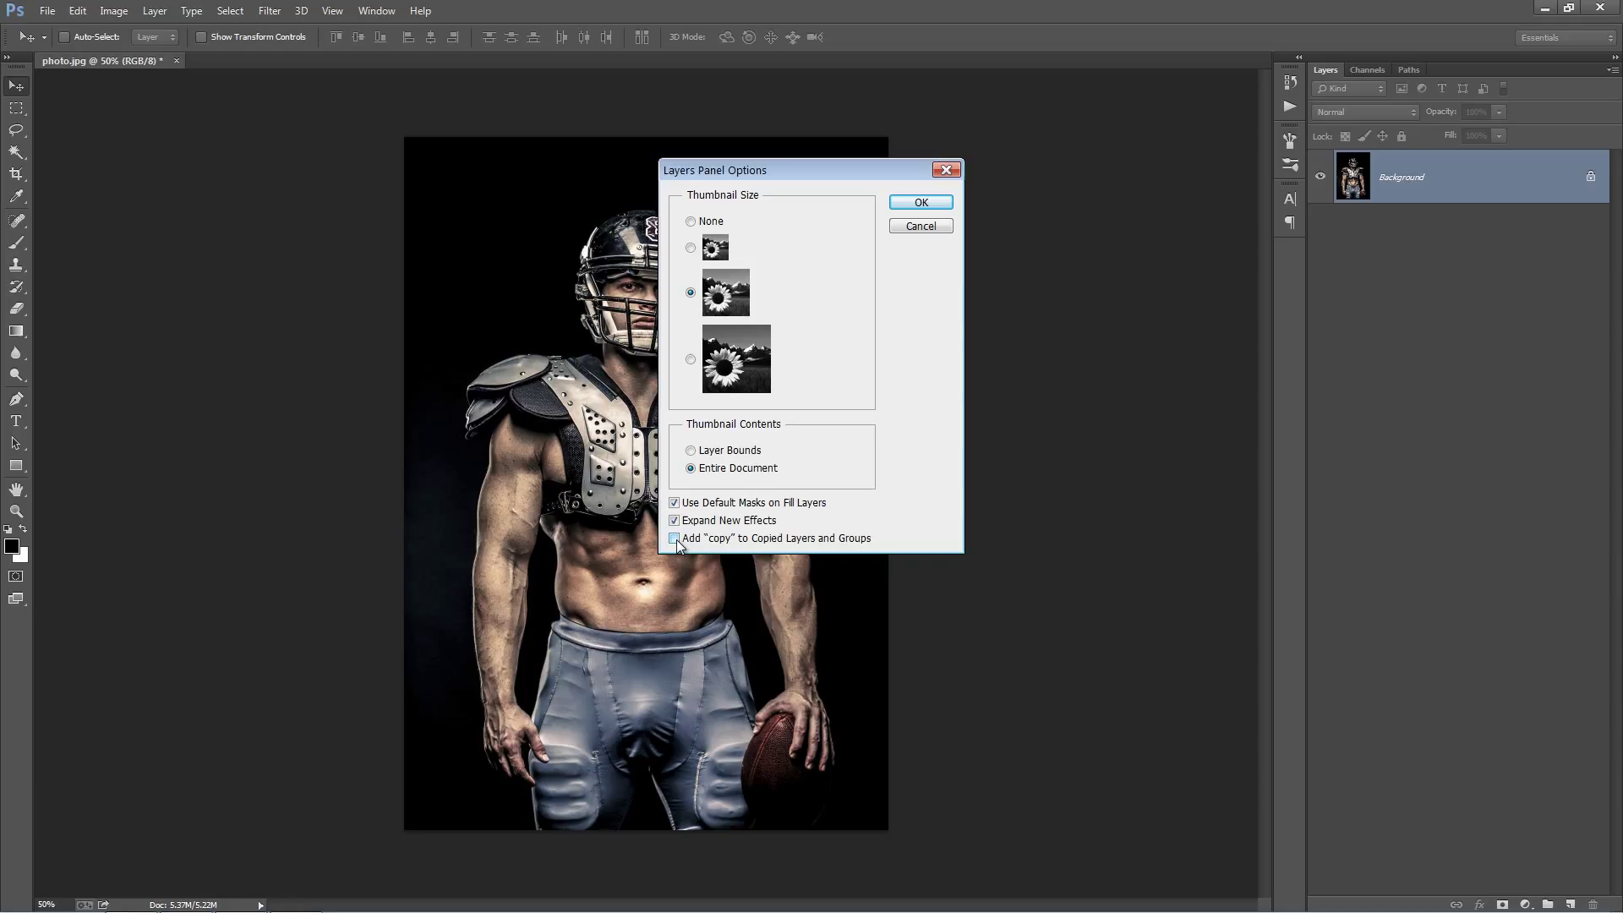
{"action": "left_click", "coordinate": [674, 538]}
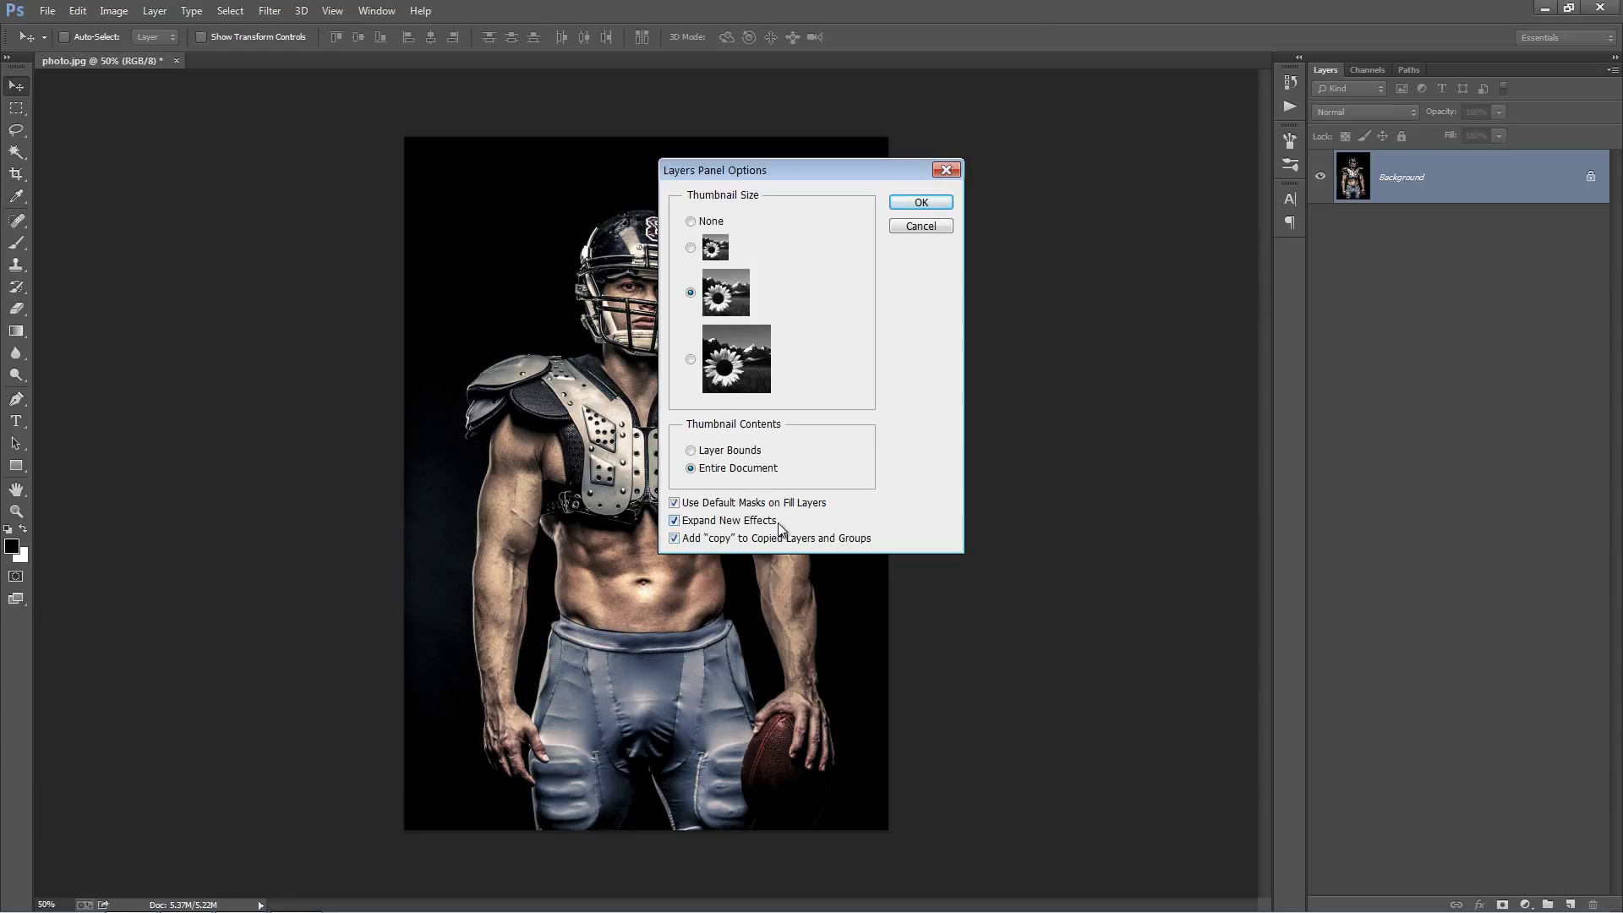
{"action": "mouse_move", "coordinate": [925, 320]}
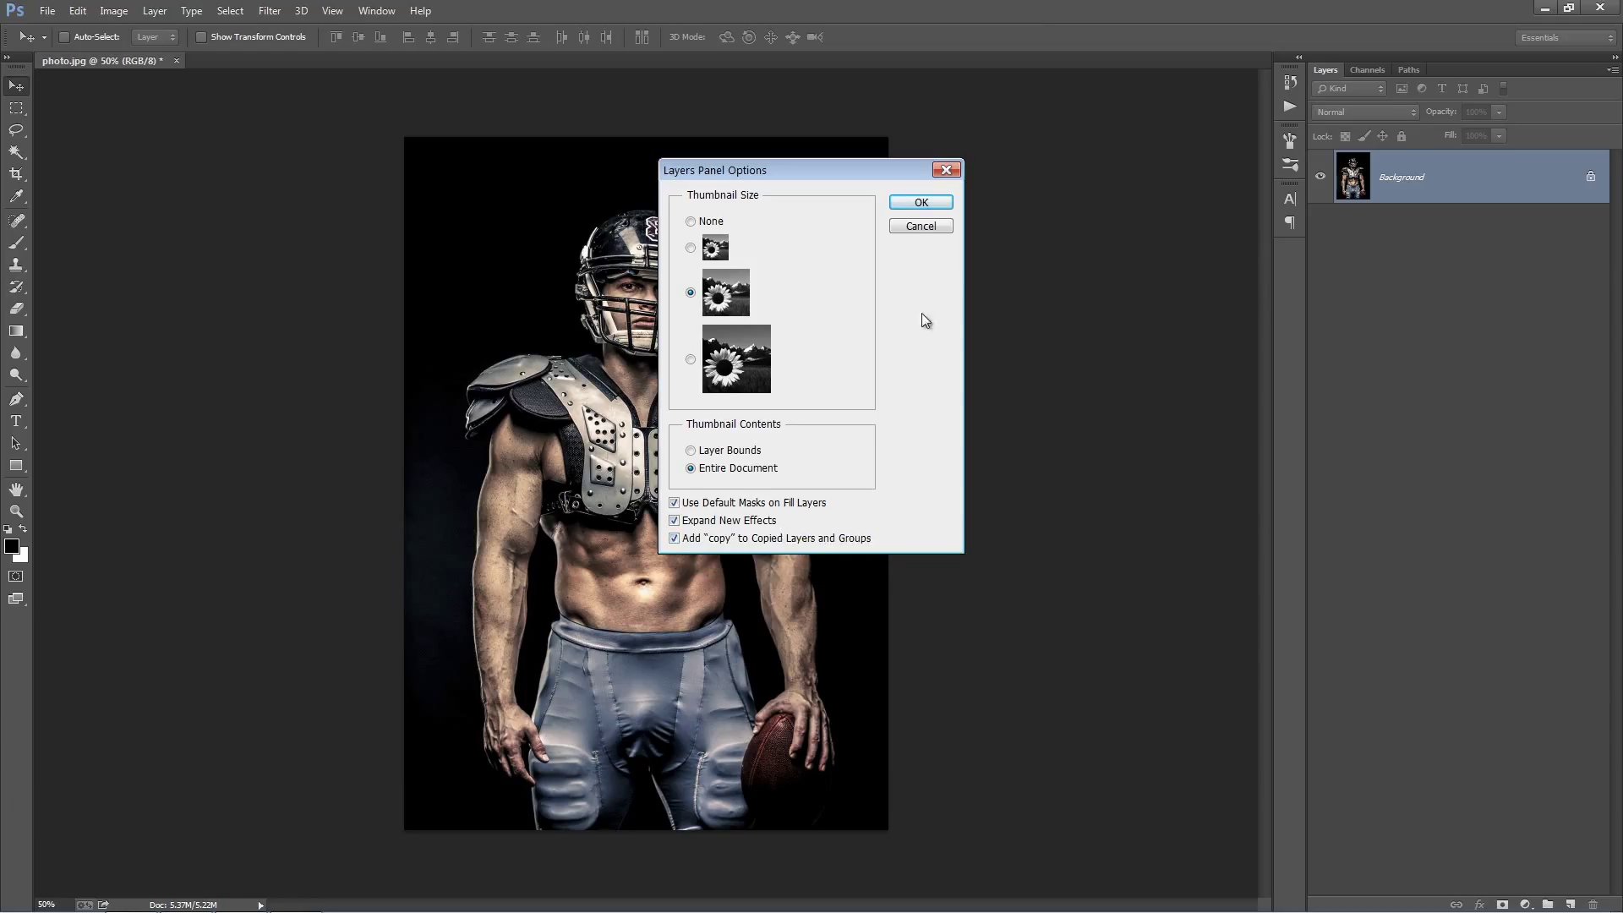
{"action": "left_click", "coordinate": [920, 201]}
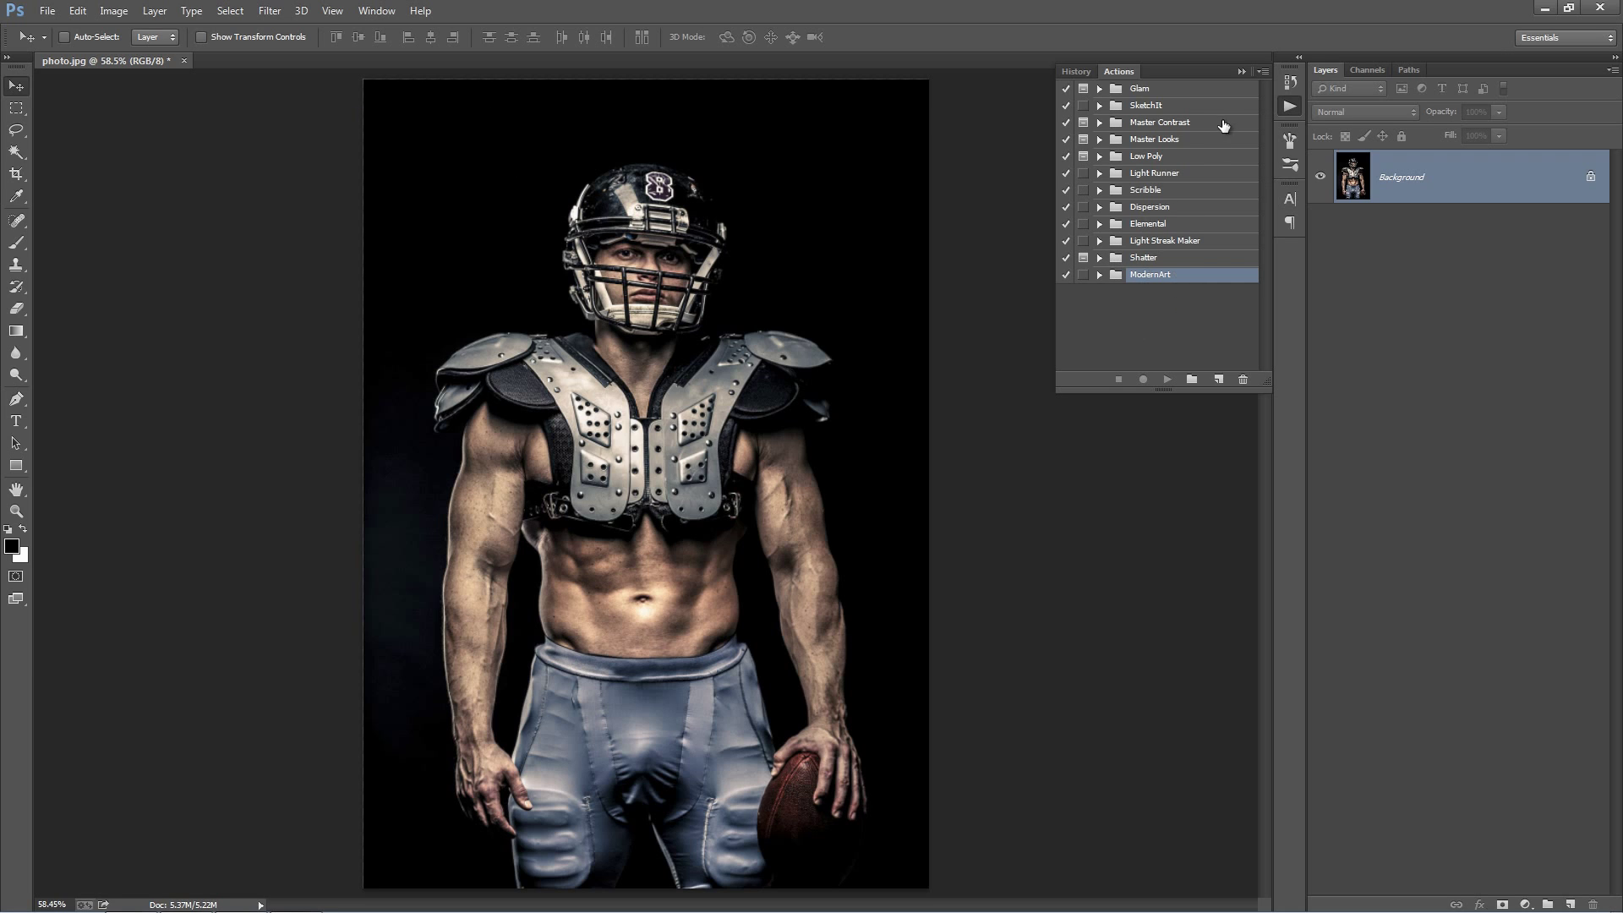
- Load the Amplify.atn action set via Load Actions and expand it in the Actions panel
{"action": "left_click", "coordinate": [1263, 71]}
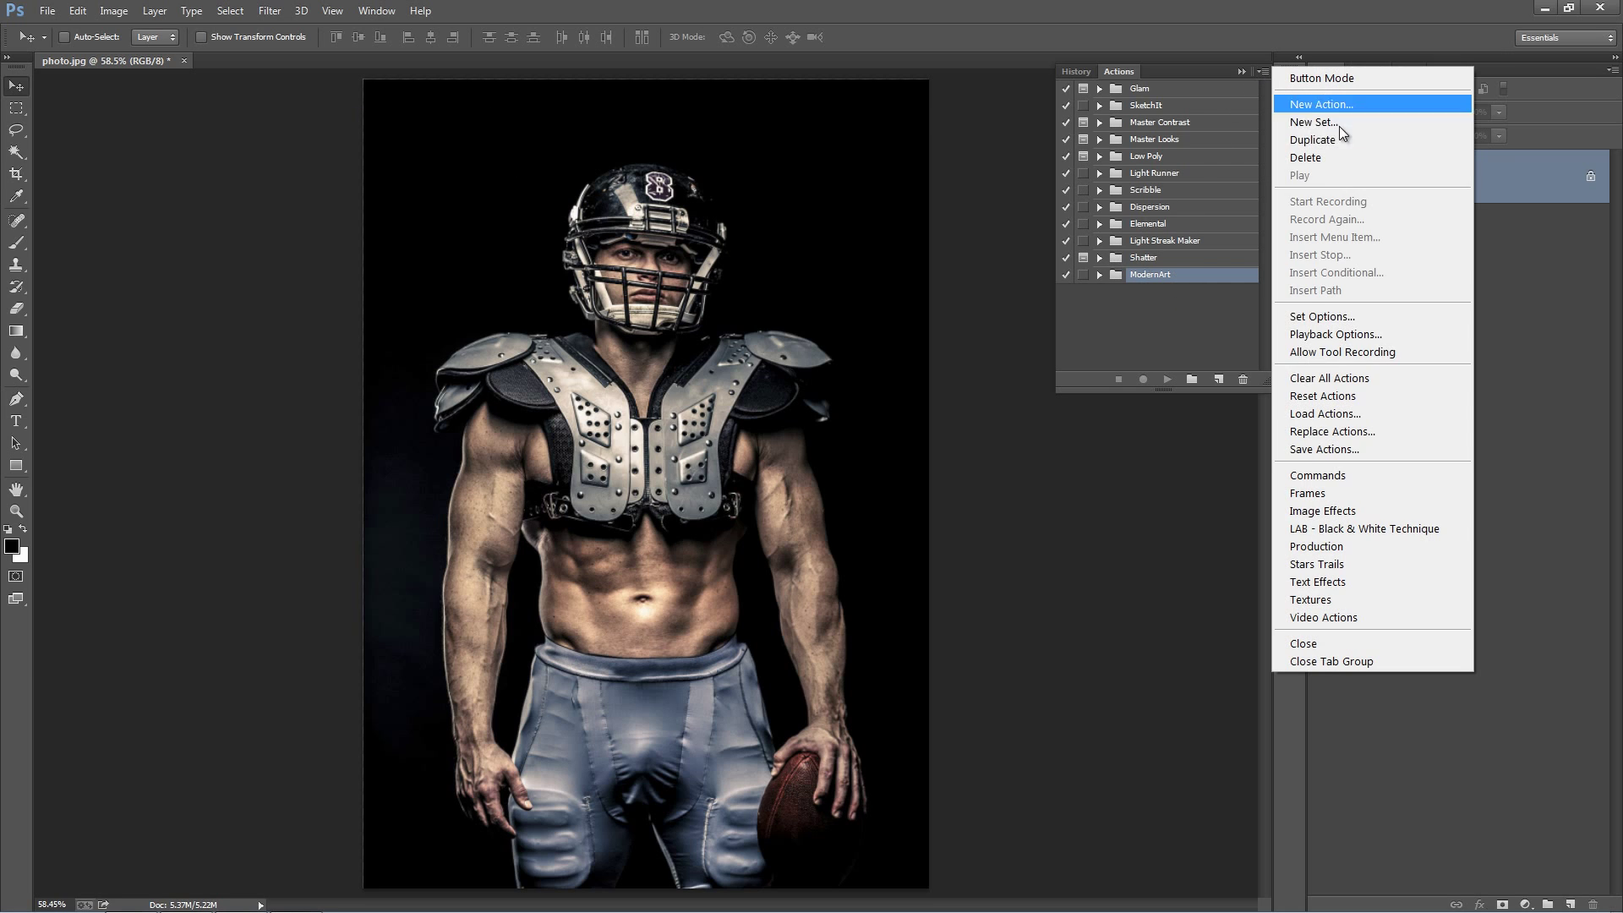
{"action": "left_click", "coordinate": [1325, 413]}
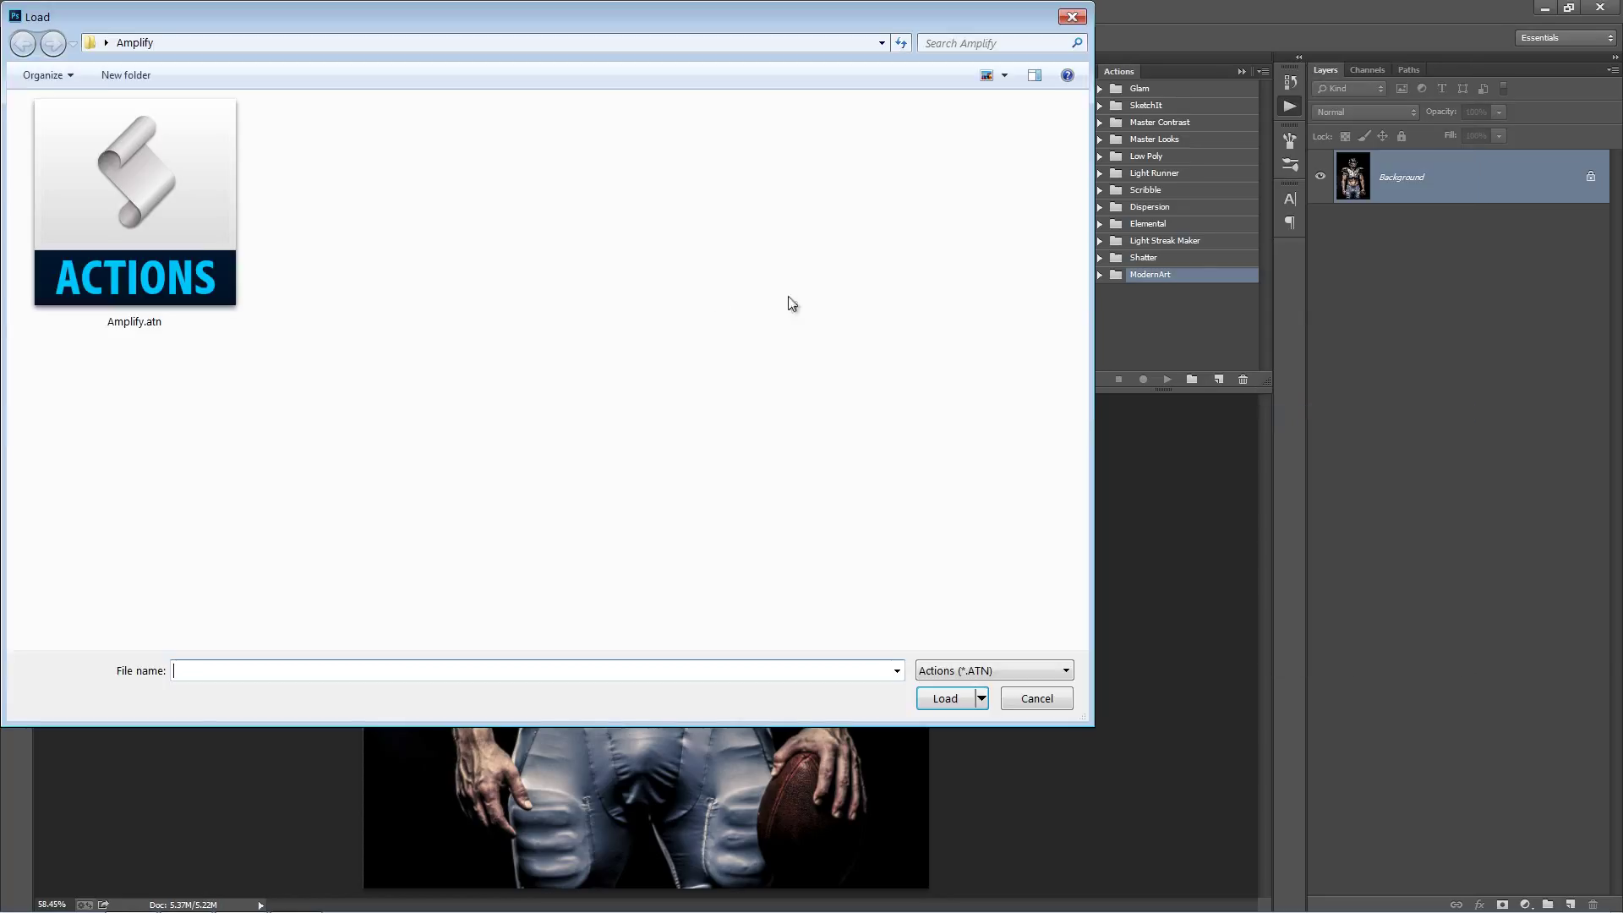
{"action": "left_click", "coordinate": [133, 201]}
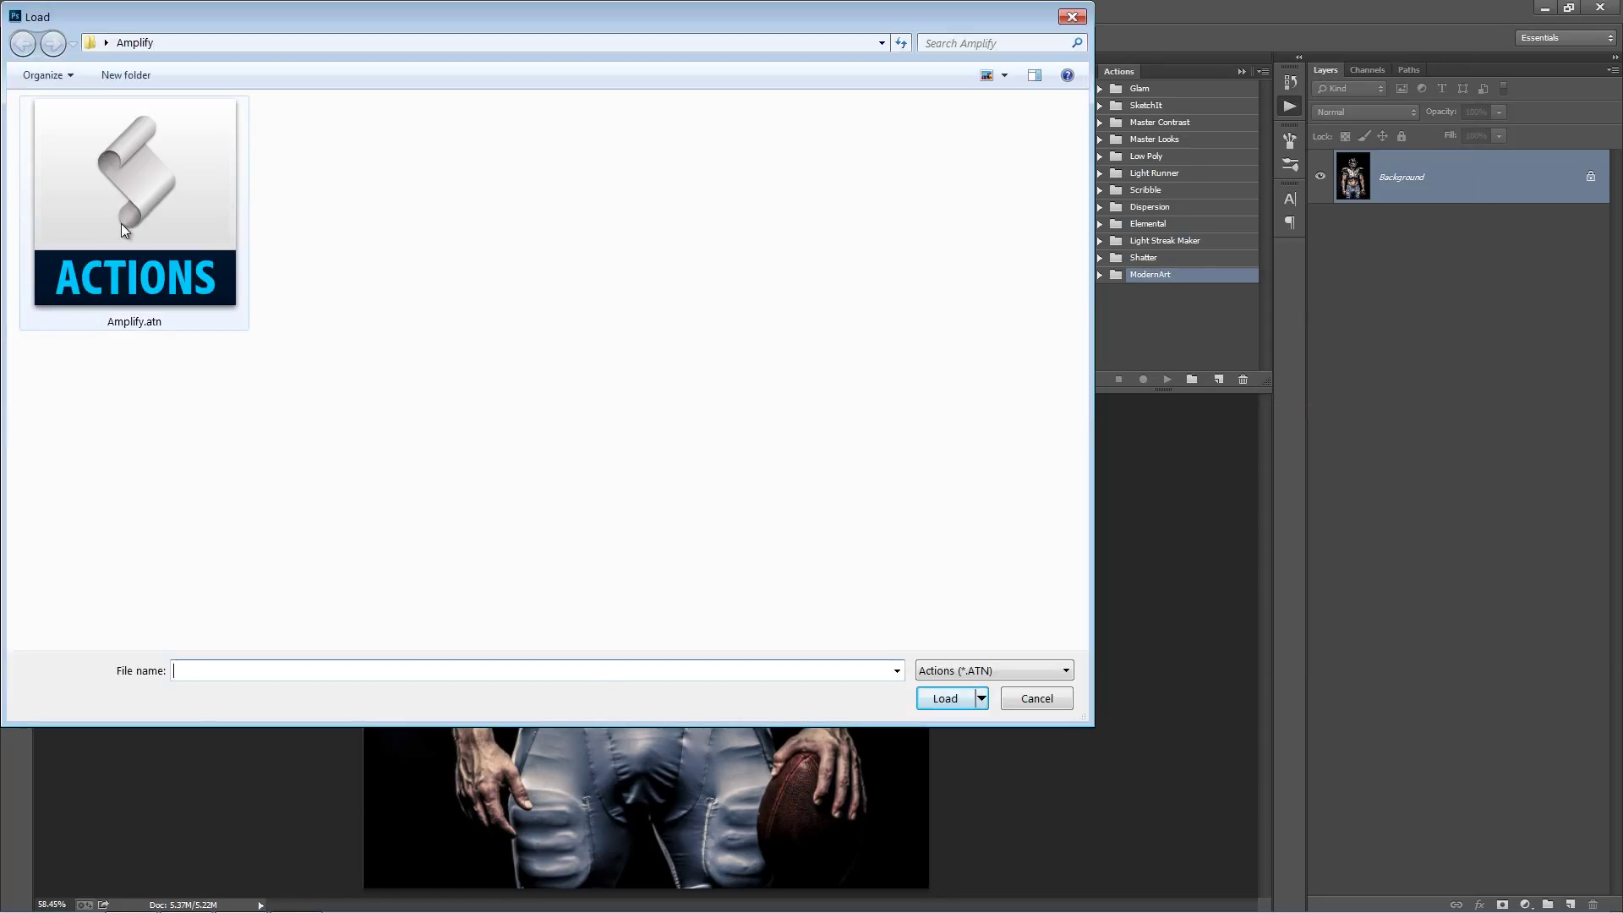
{"action": "left_click", "coordinate": [943, 698]}
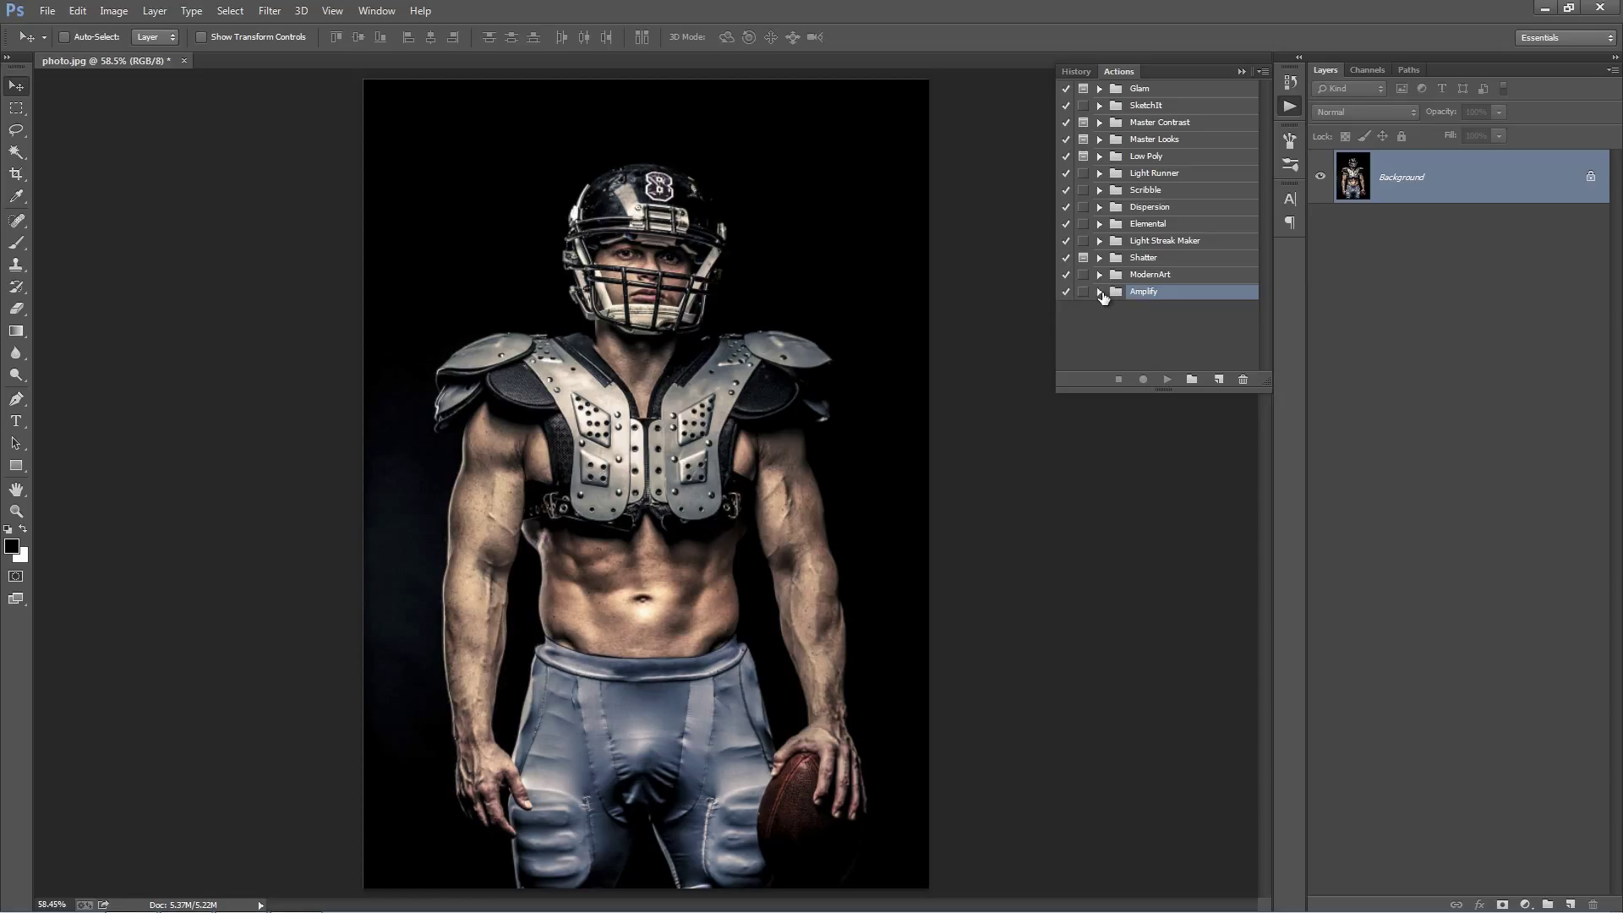
{"action": "left_click", "coordinate": [1101, 291]}
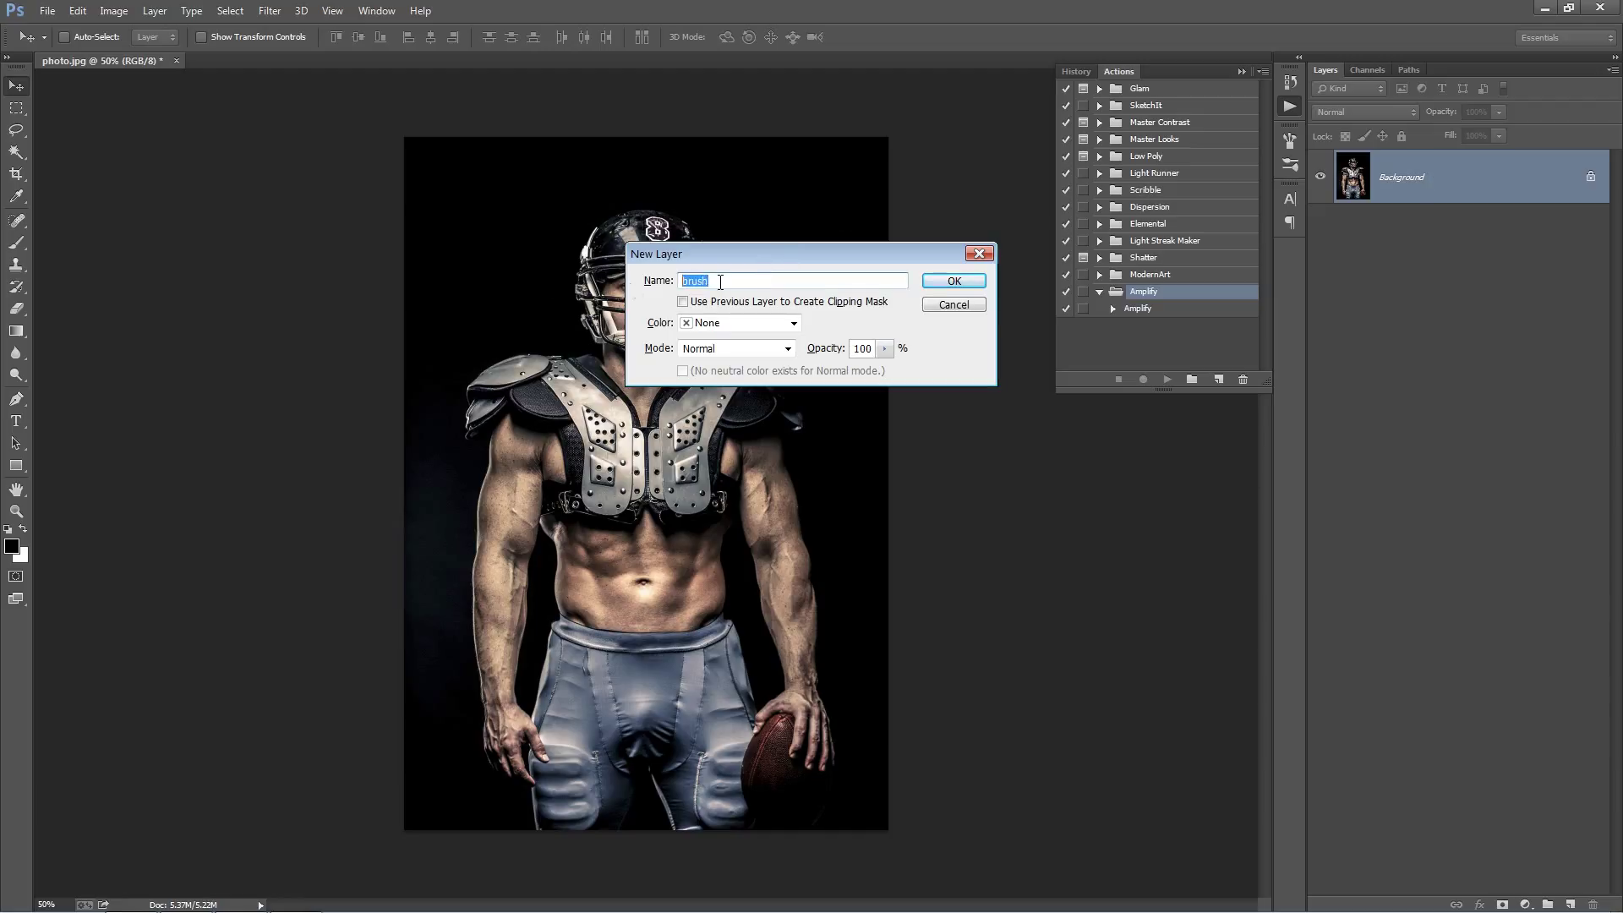
{"action": "mouse_move", "coordinate": [648, 293]}
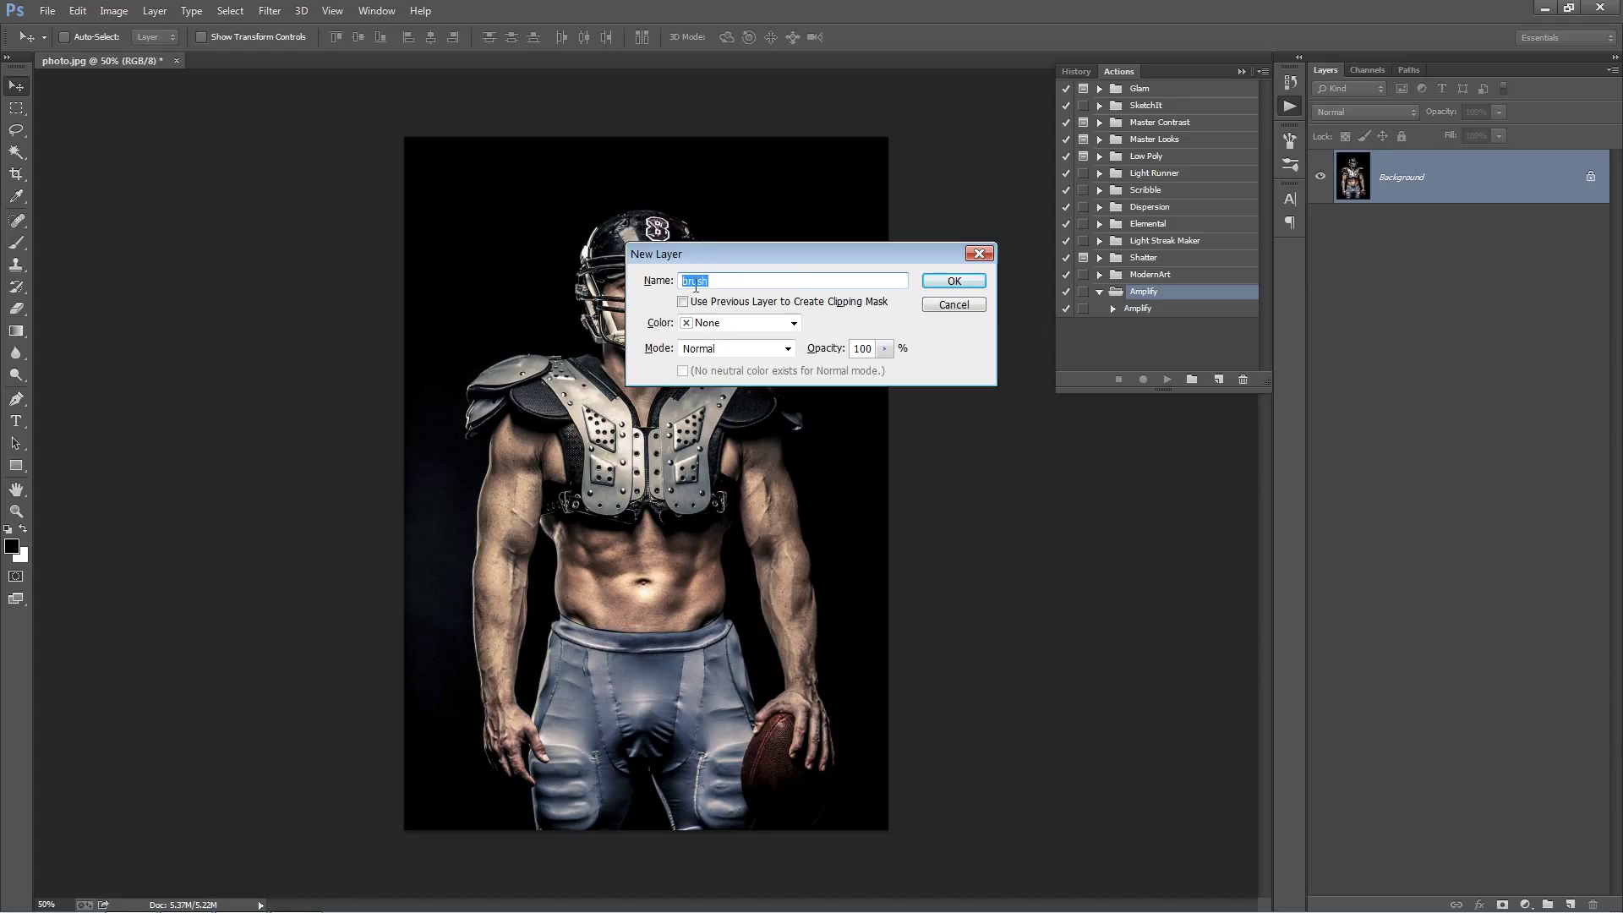
- Create a new empty layer named brush above the photo
{"action": "left_click", "coordinate": [952, 281]}
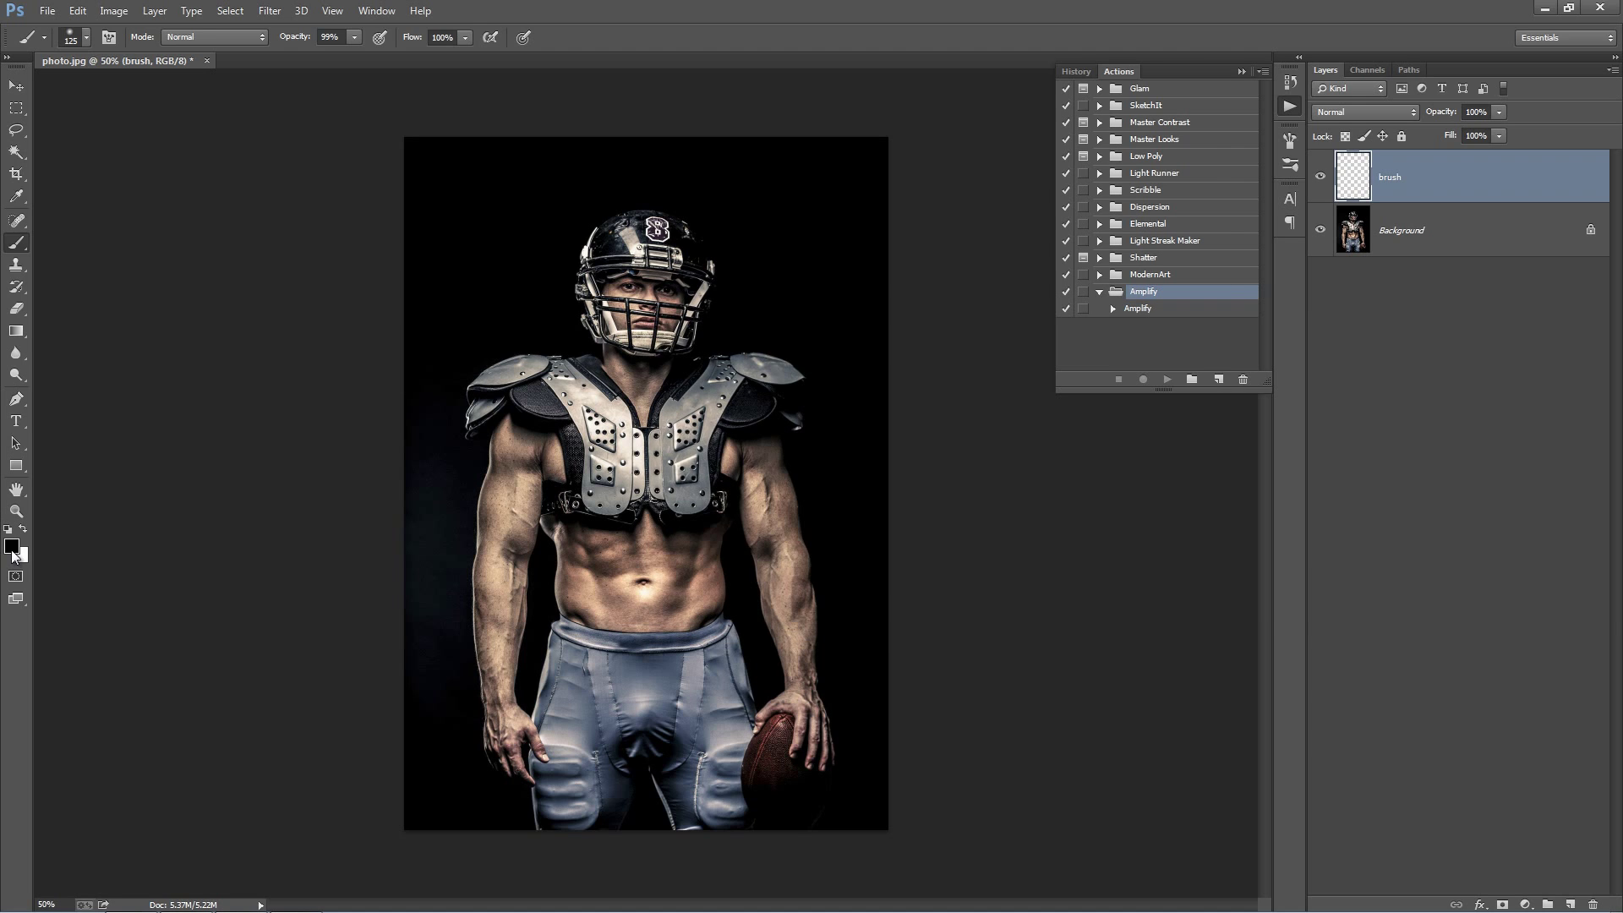
- Pick a bright pink as the painting colour for the brush layer
{"action": "left_click", "coordinate": [12, 547]}
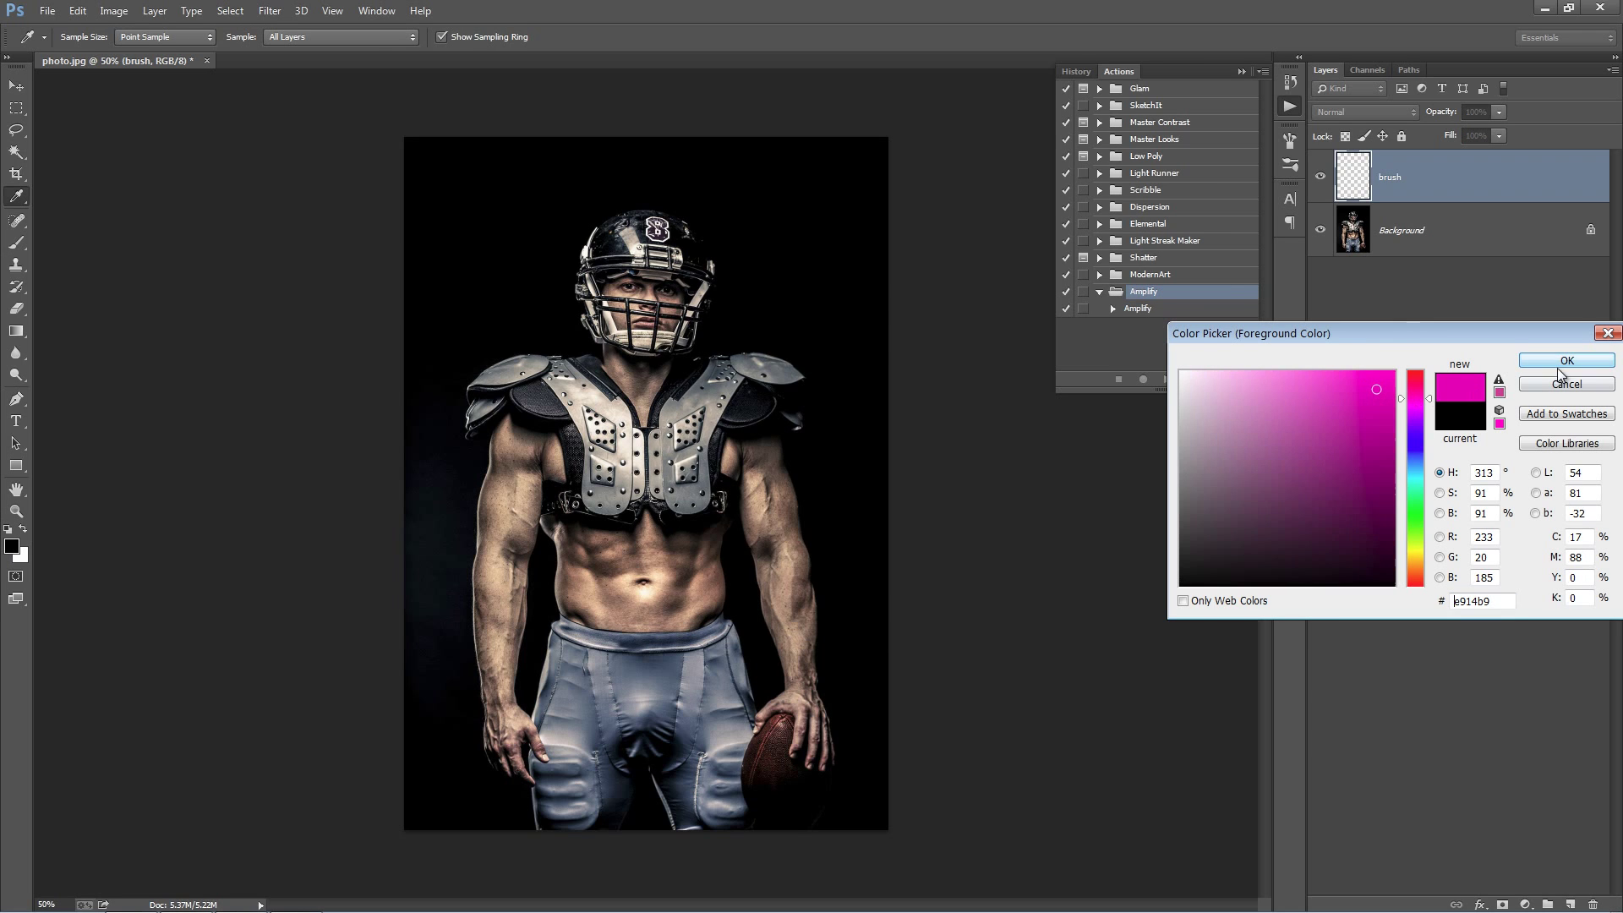
{"action": "left_click", "coordinate": [1564, 360]}
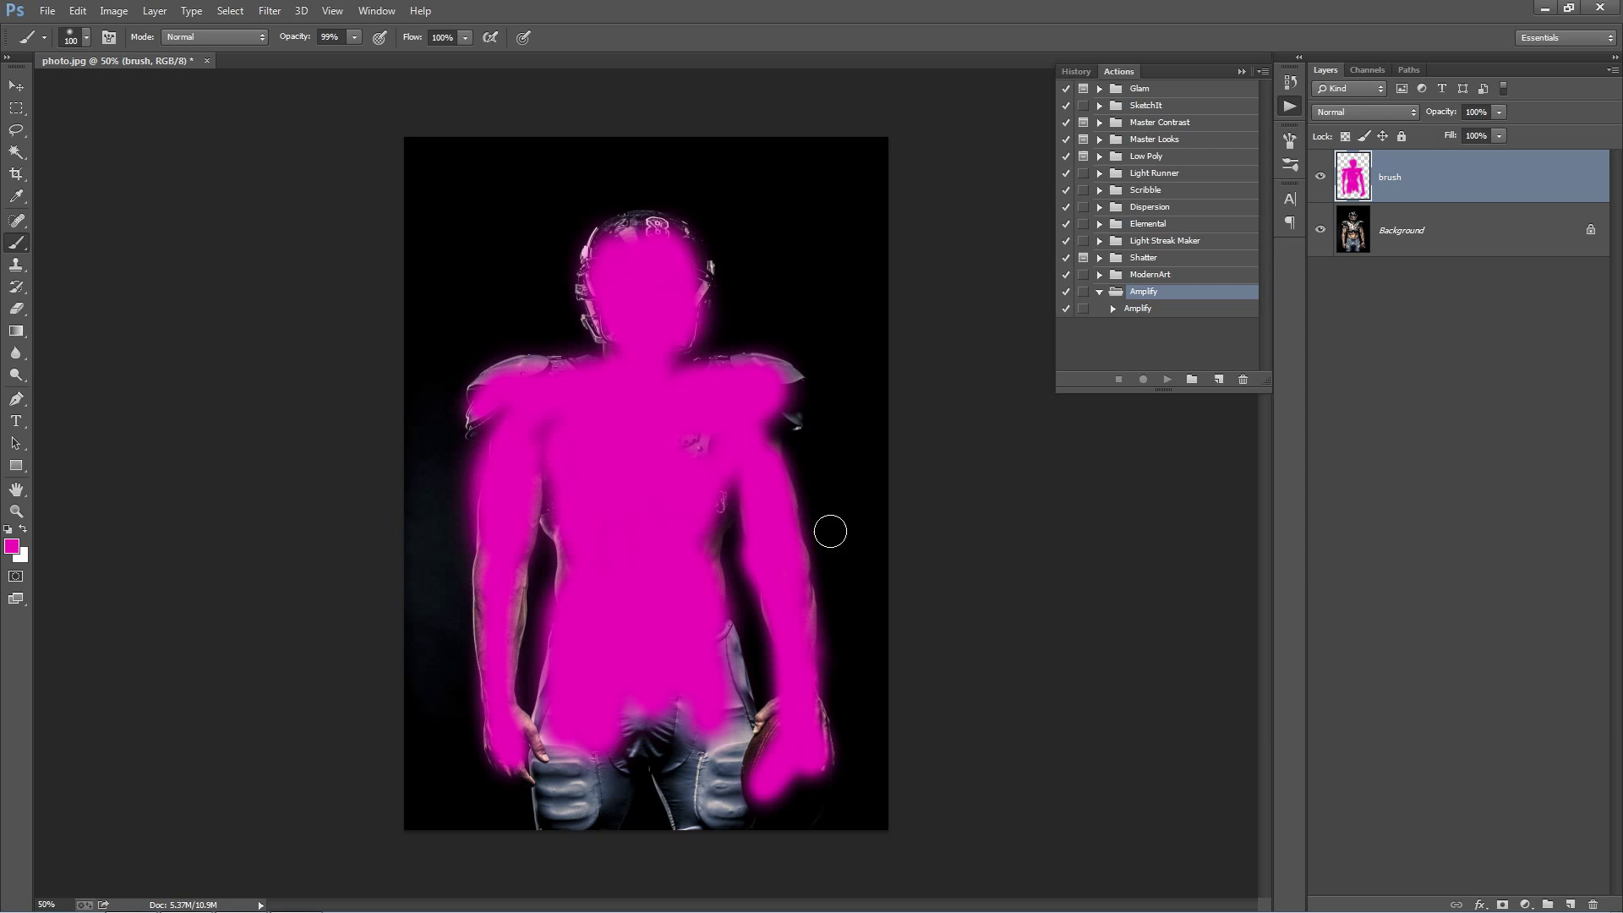
{"action": "mouse_move", "coordinate": [592, 257]}
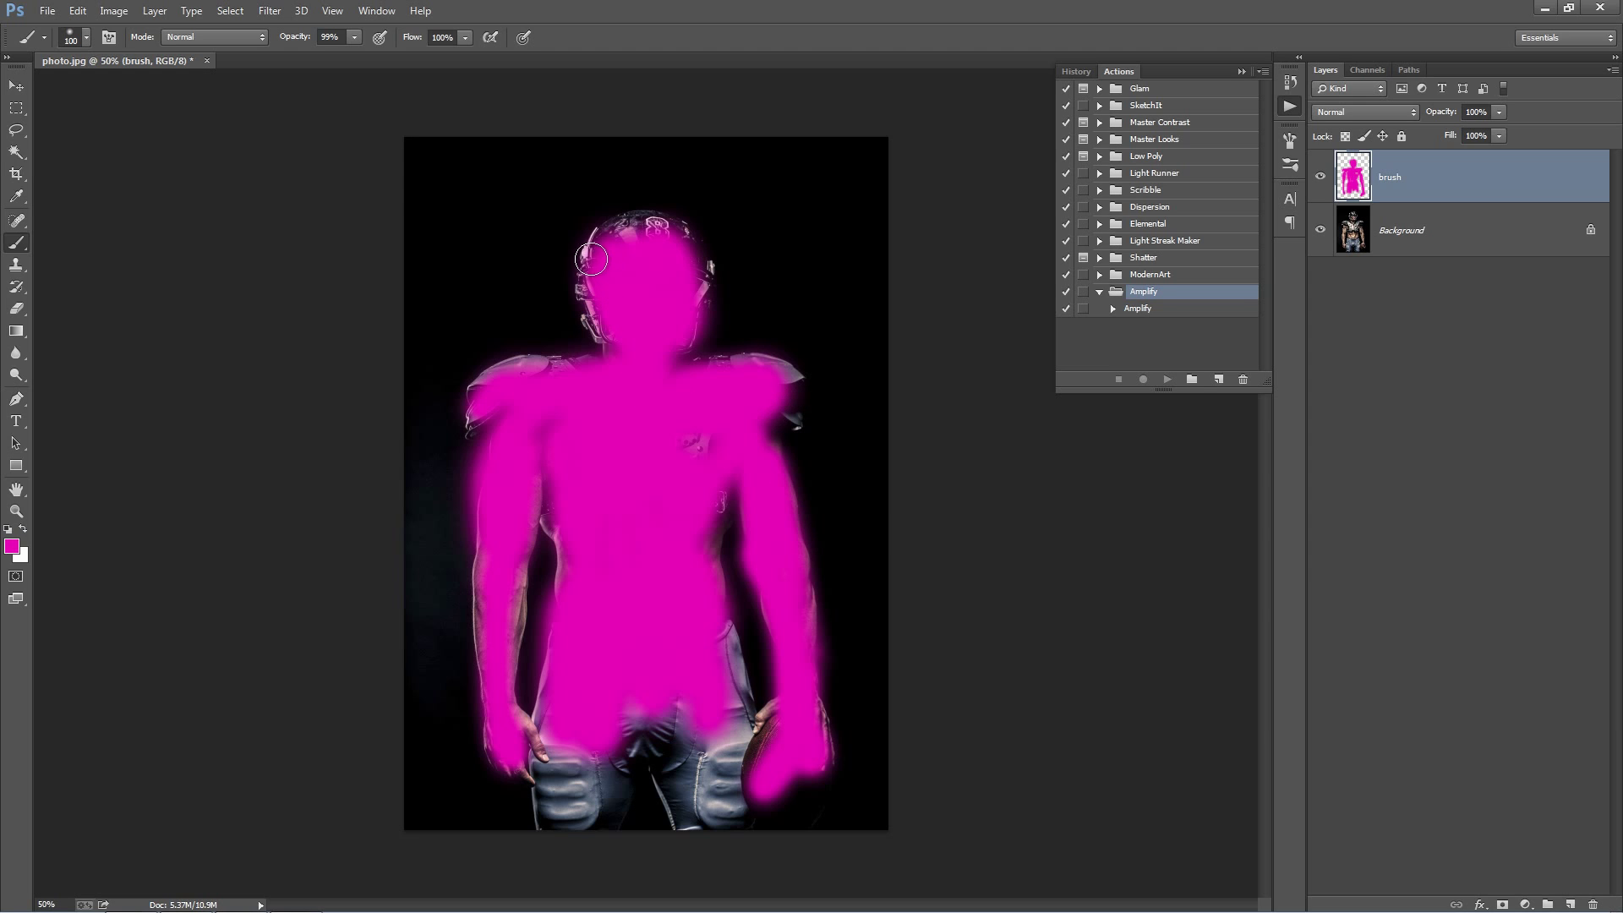
{"action": "mouse_move", "coordinate": [724, 218]}
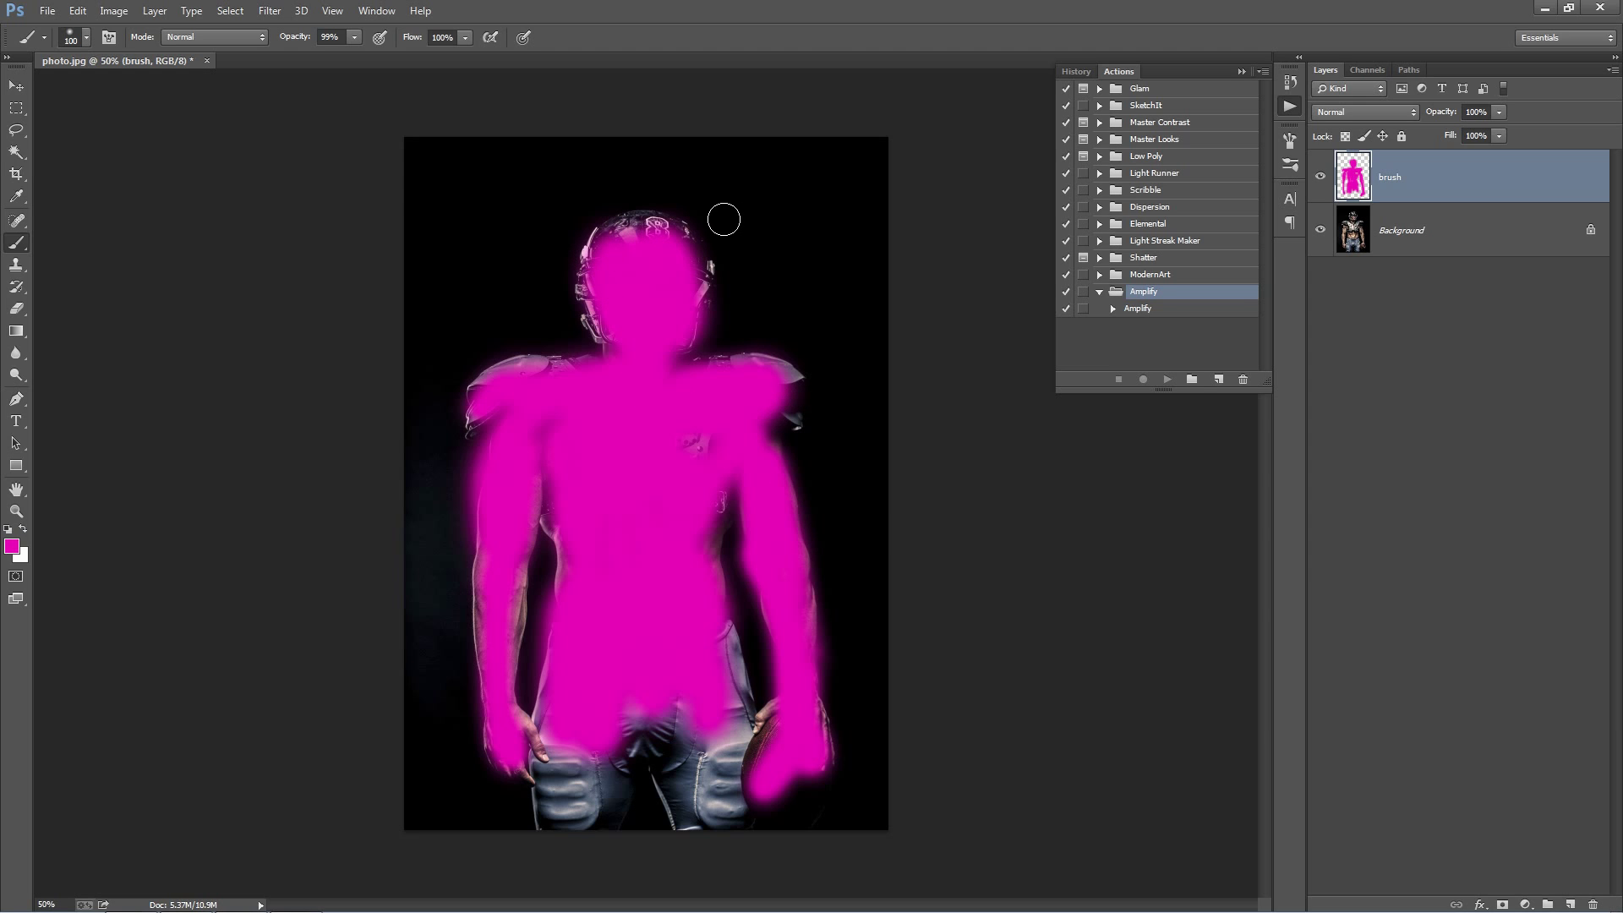
{"action": "mouse_move", "coordinate": [503, 450]}
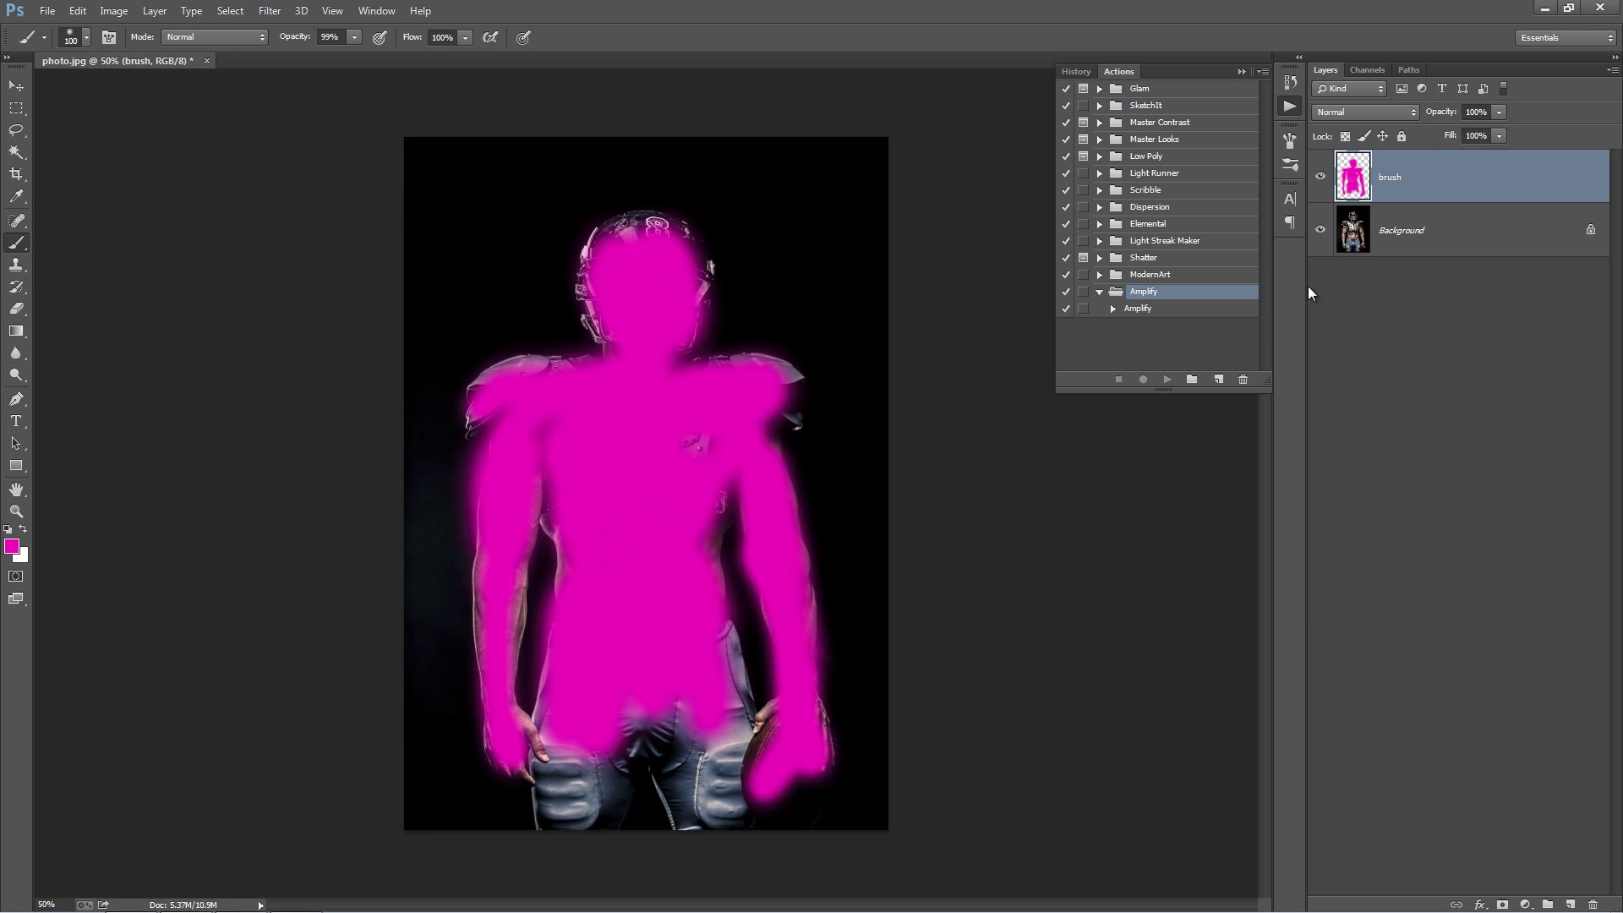
- Play the Amplify action on the painted photo to generate the splatter sketch effect
{"action": "left_click", "coordinate": [1138, 307]}
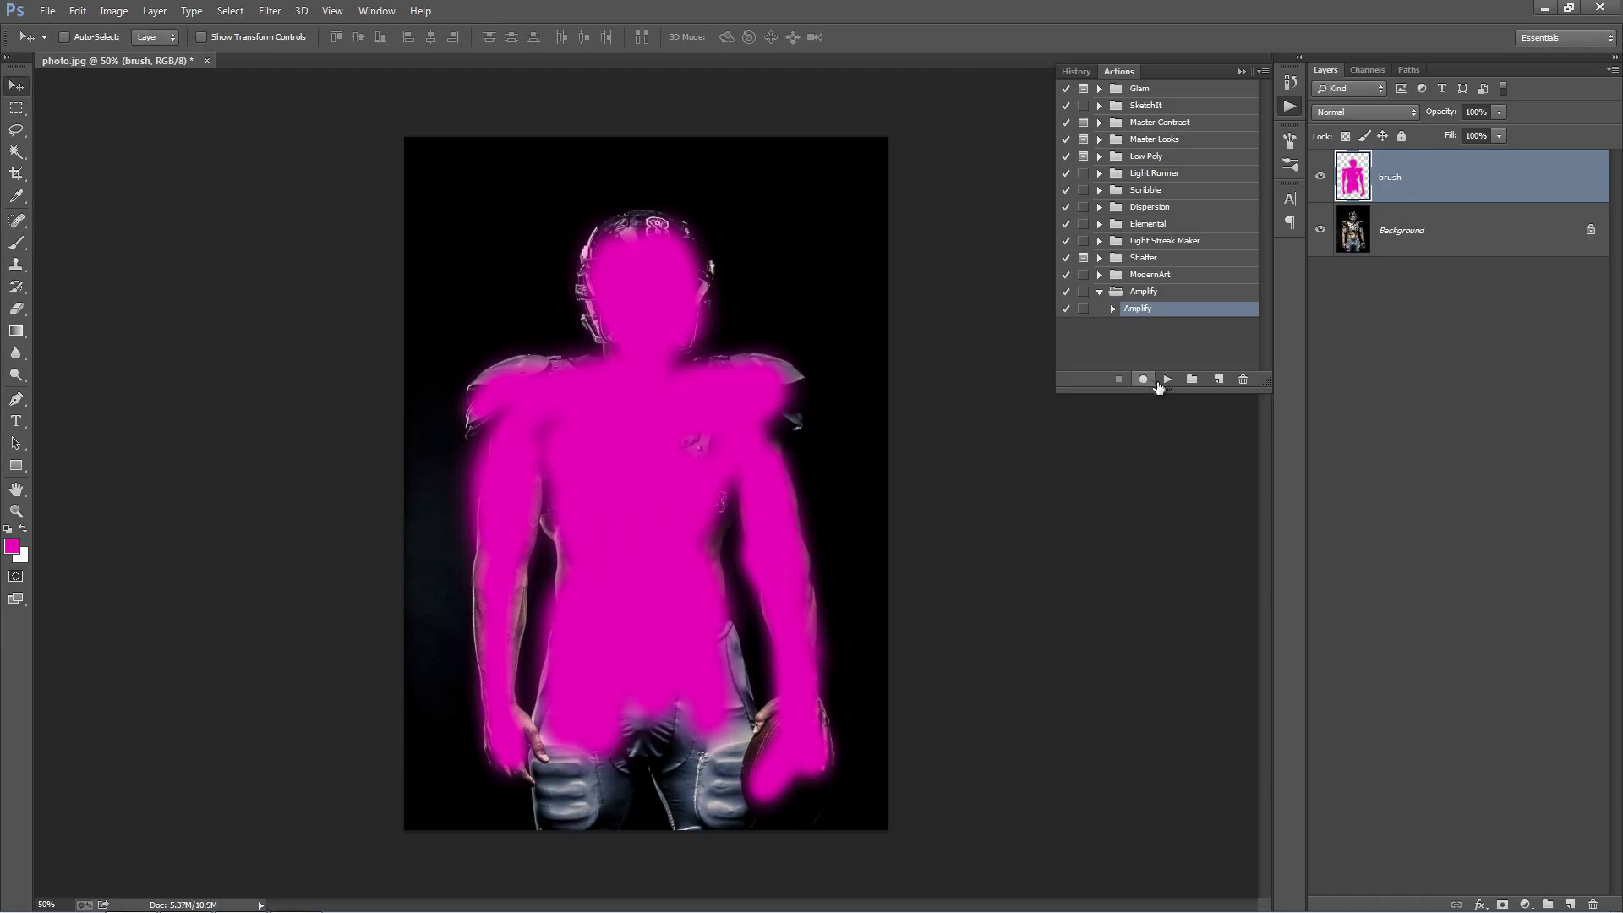
{"action": "mouse_move", "coordinate": [1169, 385]}
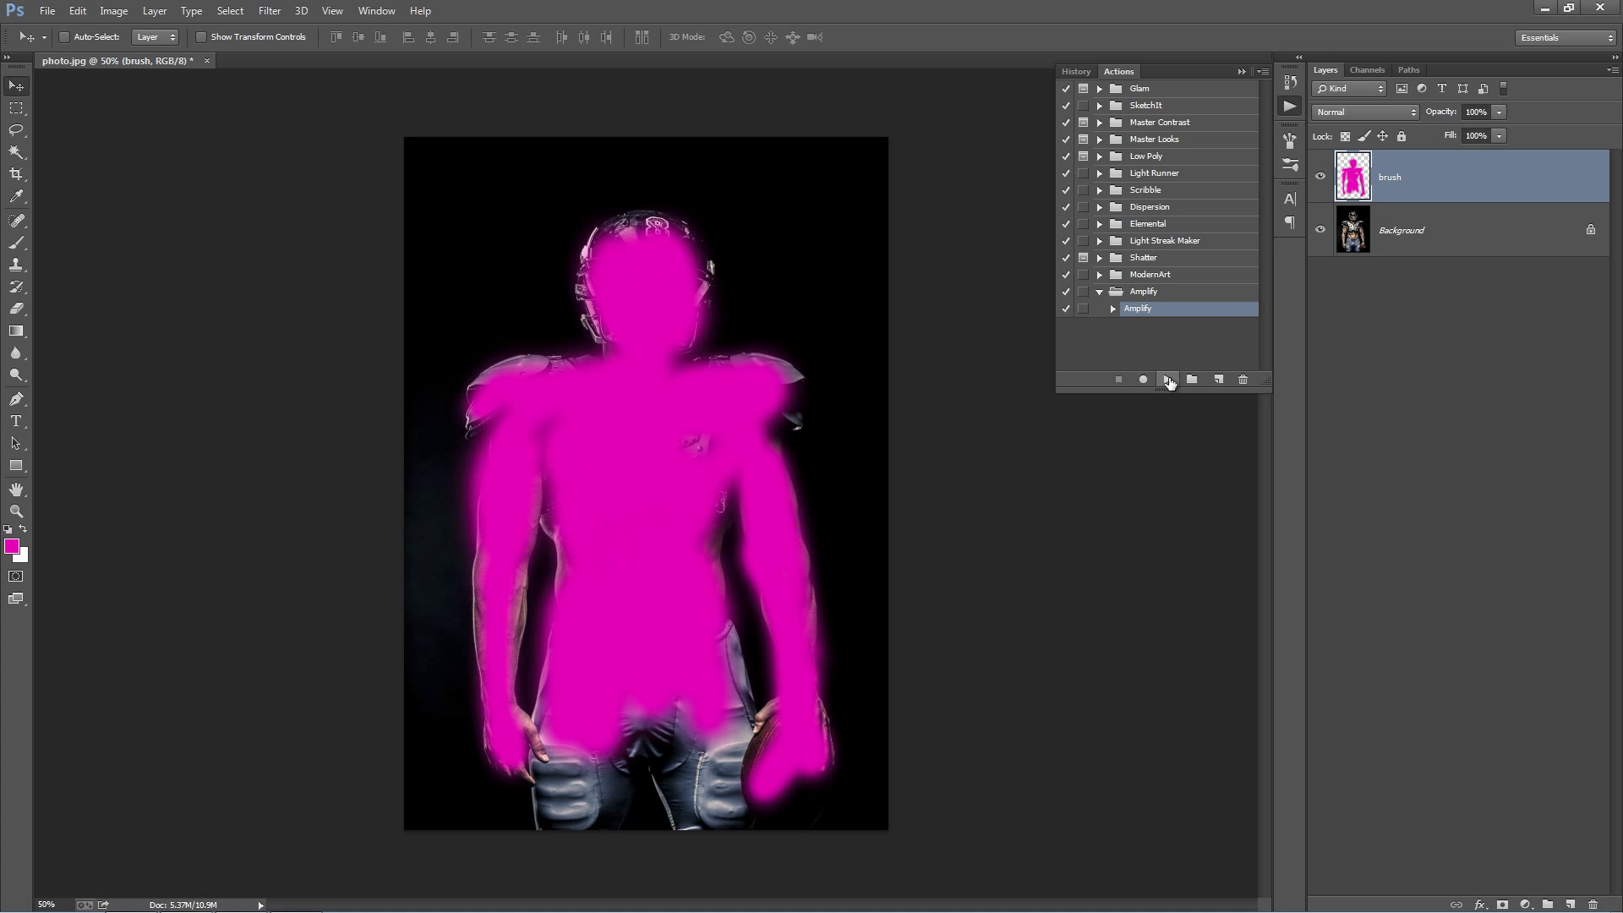
{"action": "left_click", "coordinate": [1166, 380]}
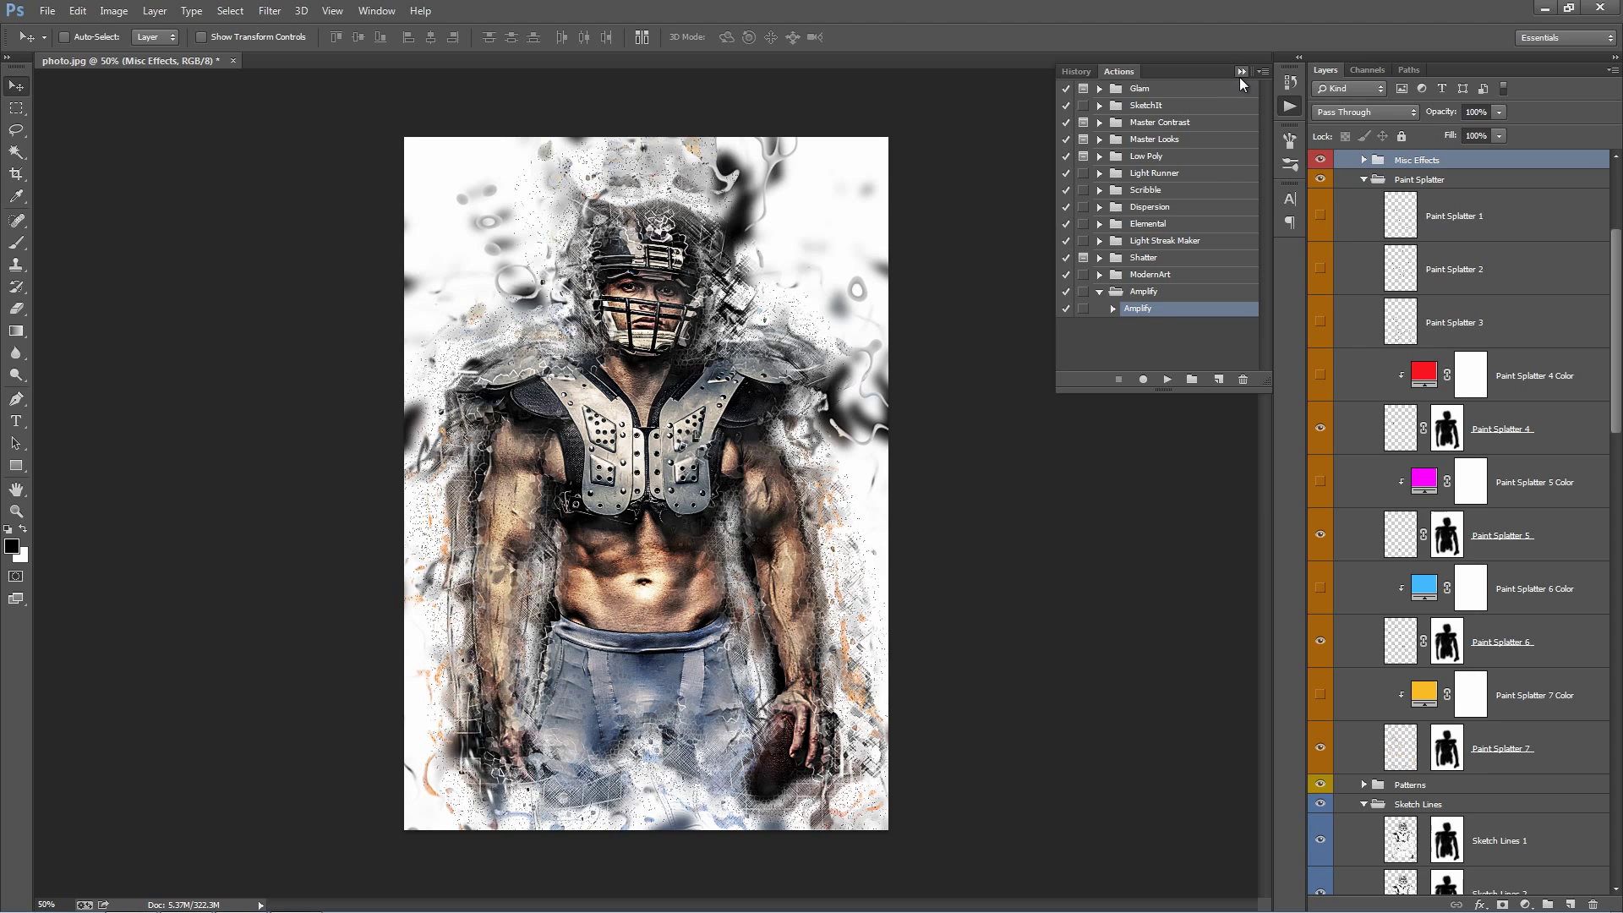
- Collapse the Actions panel and the Paint Splatter and Amplify groups, then select the brush layer
{"action": "left_click", "coordinate": [1242, 71]}
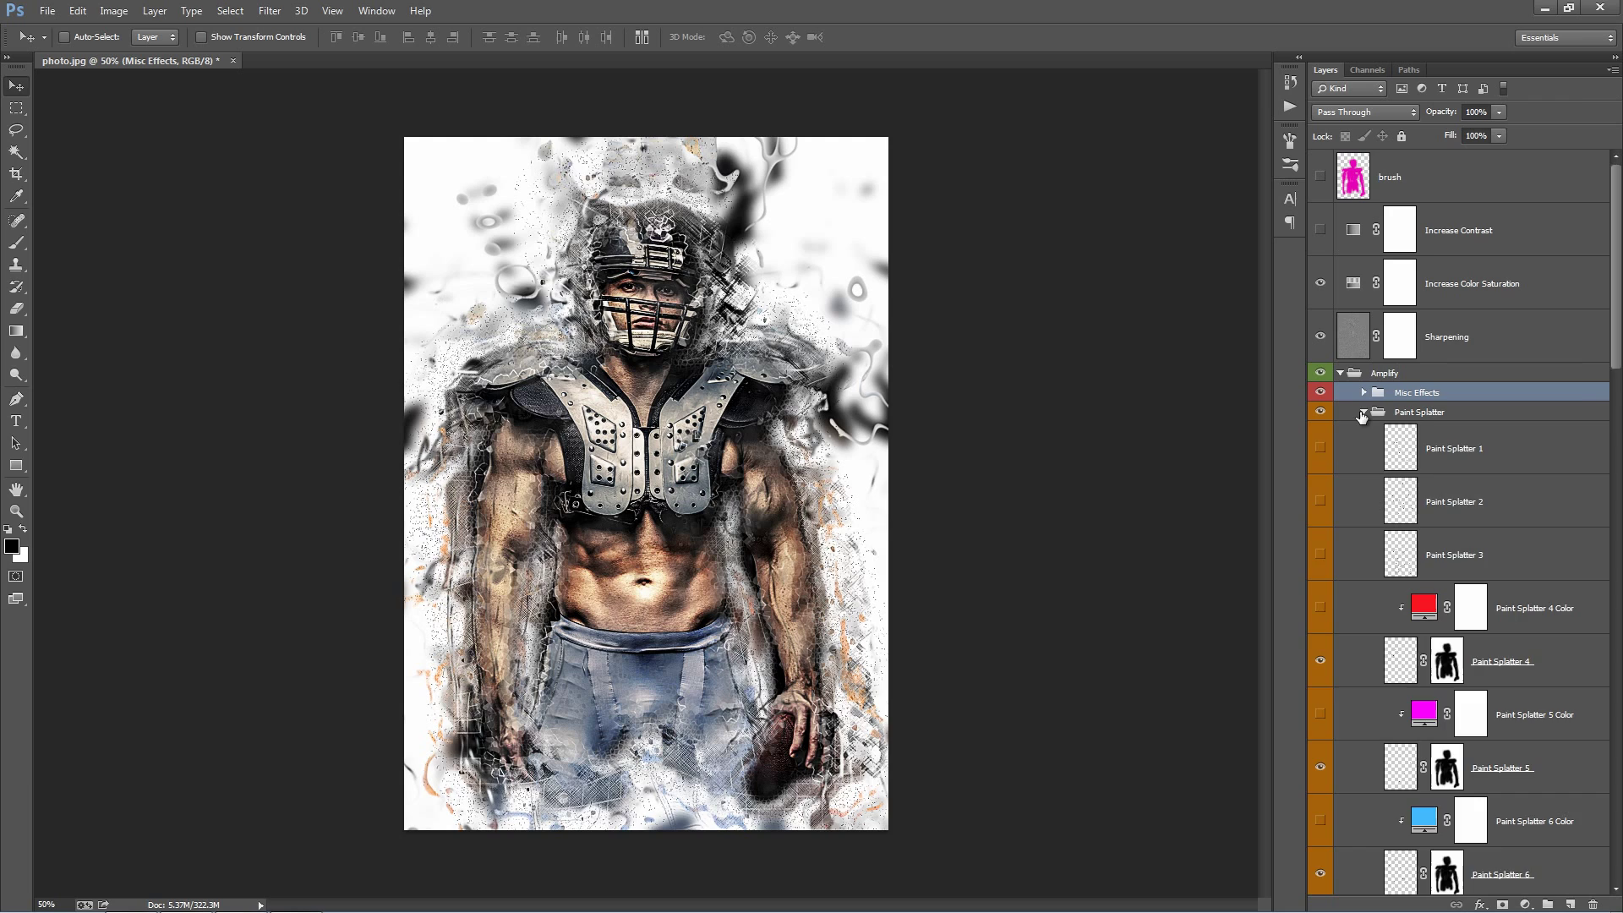
{"action": "left_click", "coordinate": [1365, 412]}
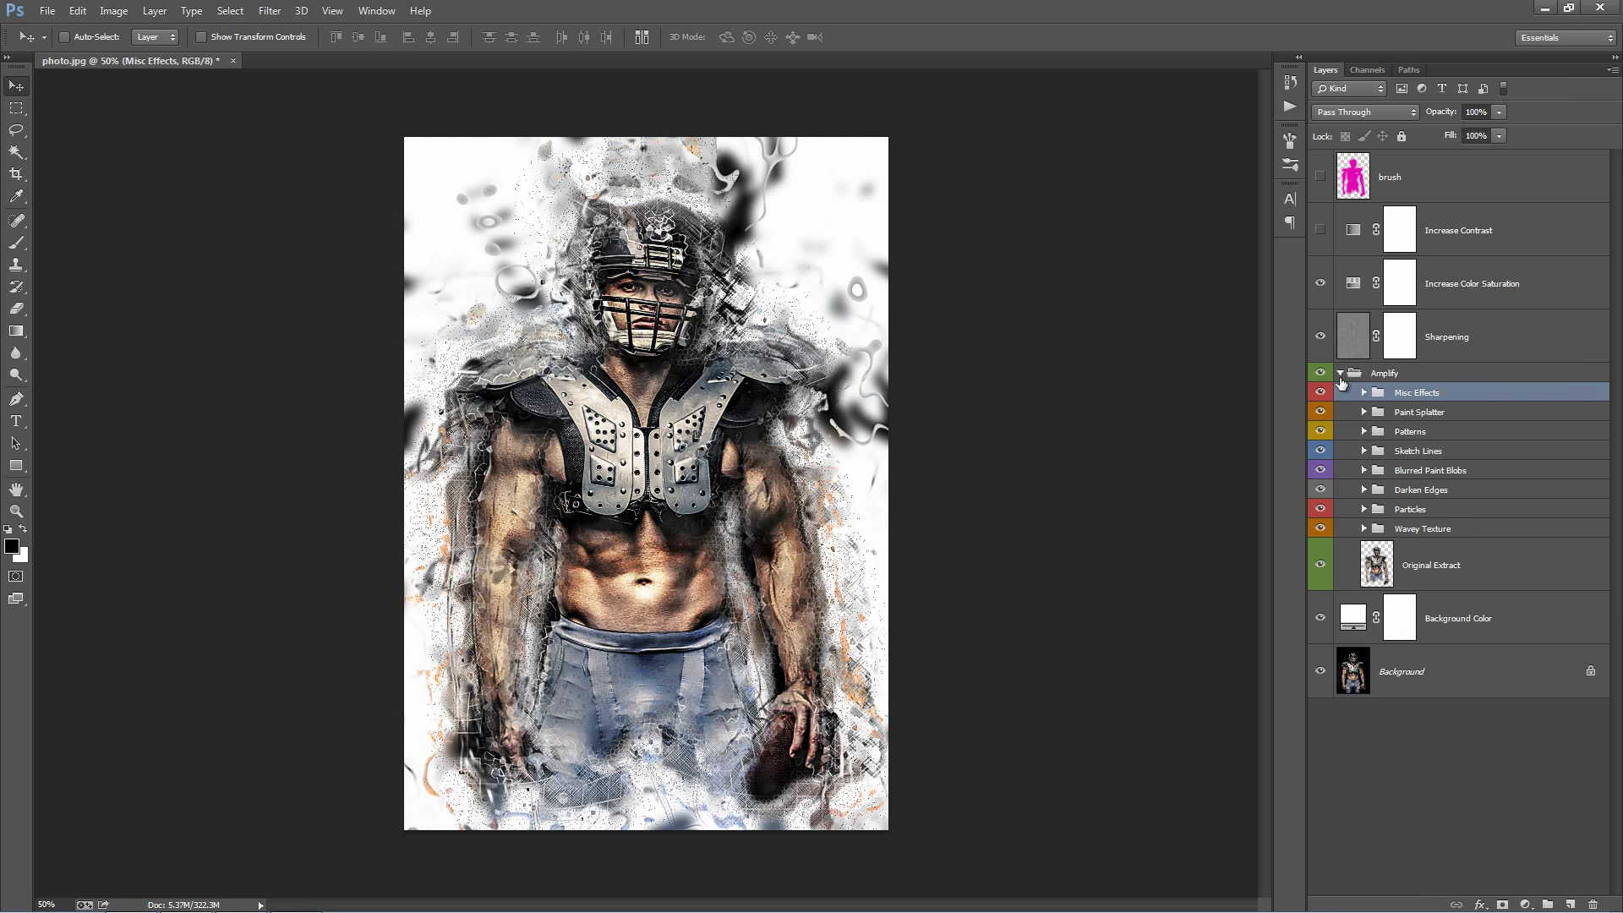
{"action": "left_click", "coordinate": [1341, 372]}
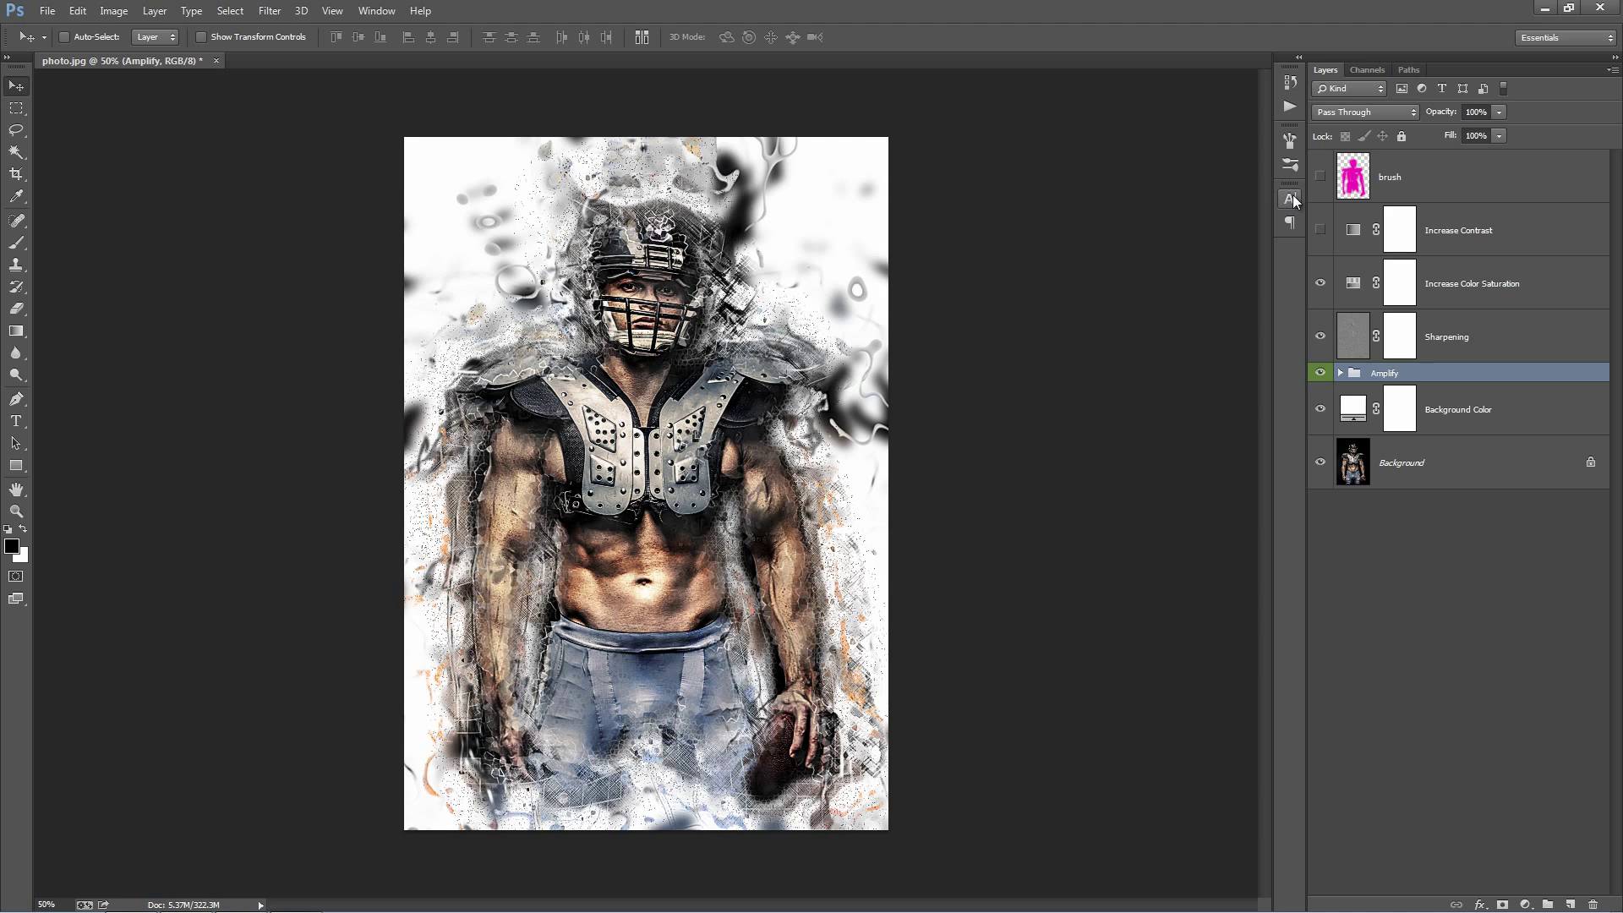
{"action": "left_click", "coordinate": [1449, 175]}
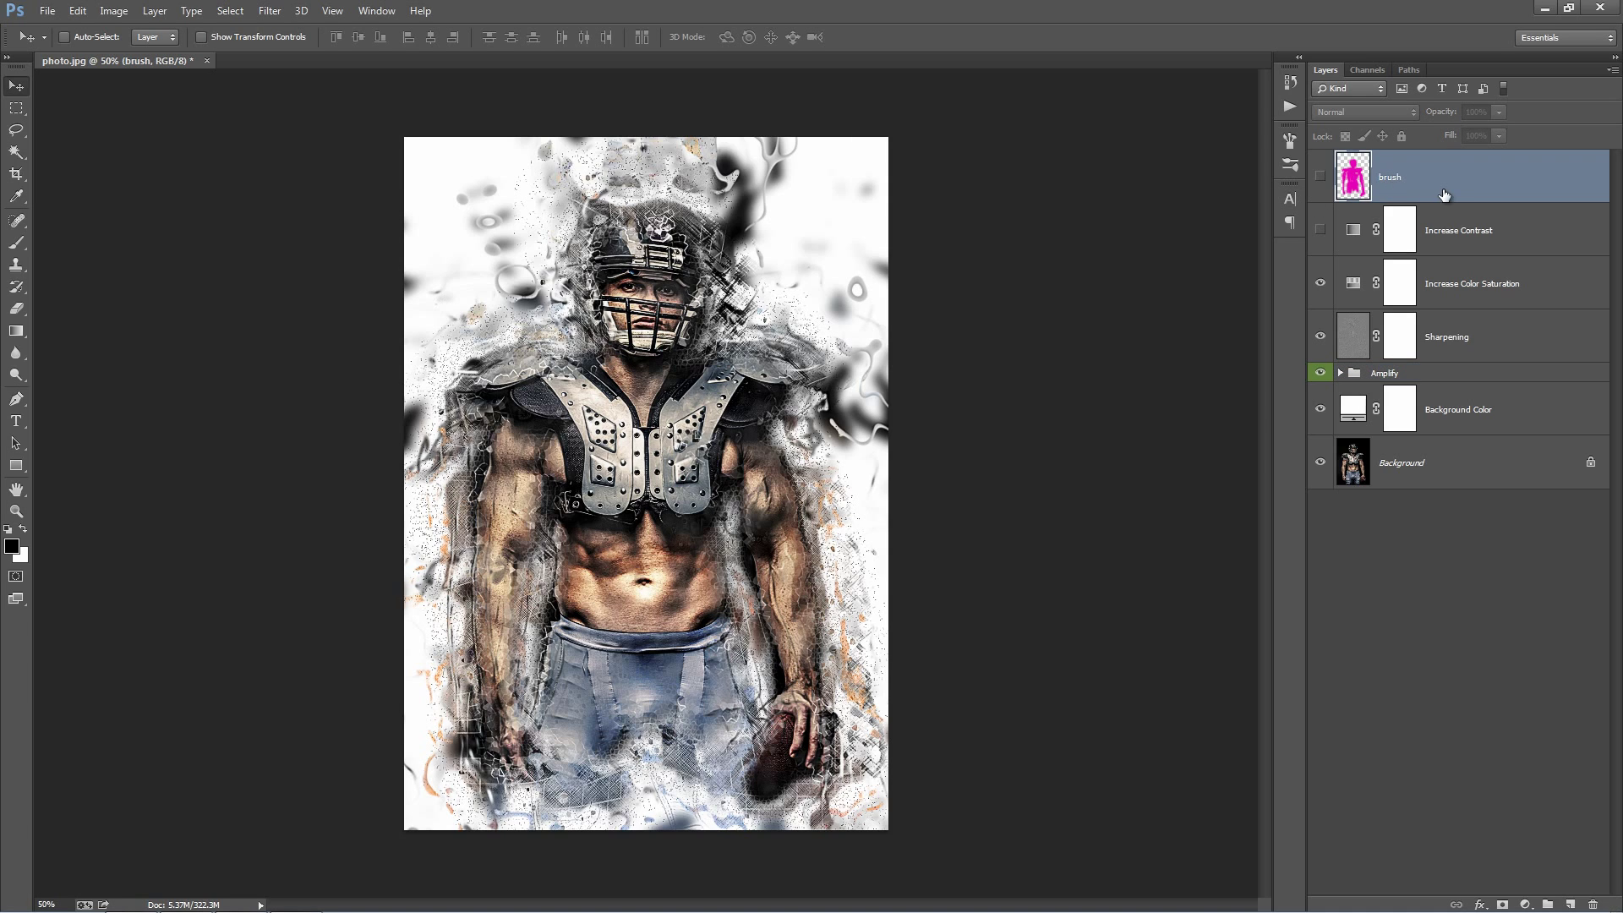
{"action": "left_click", "coordinate": [1320, 181]}
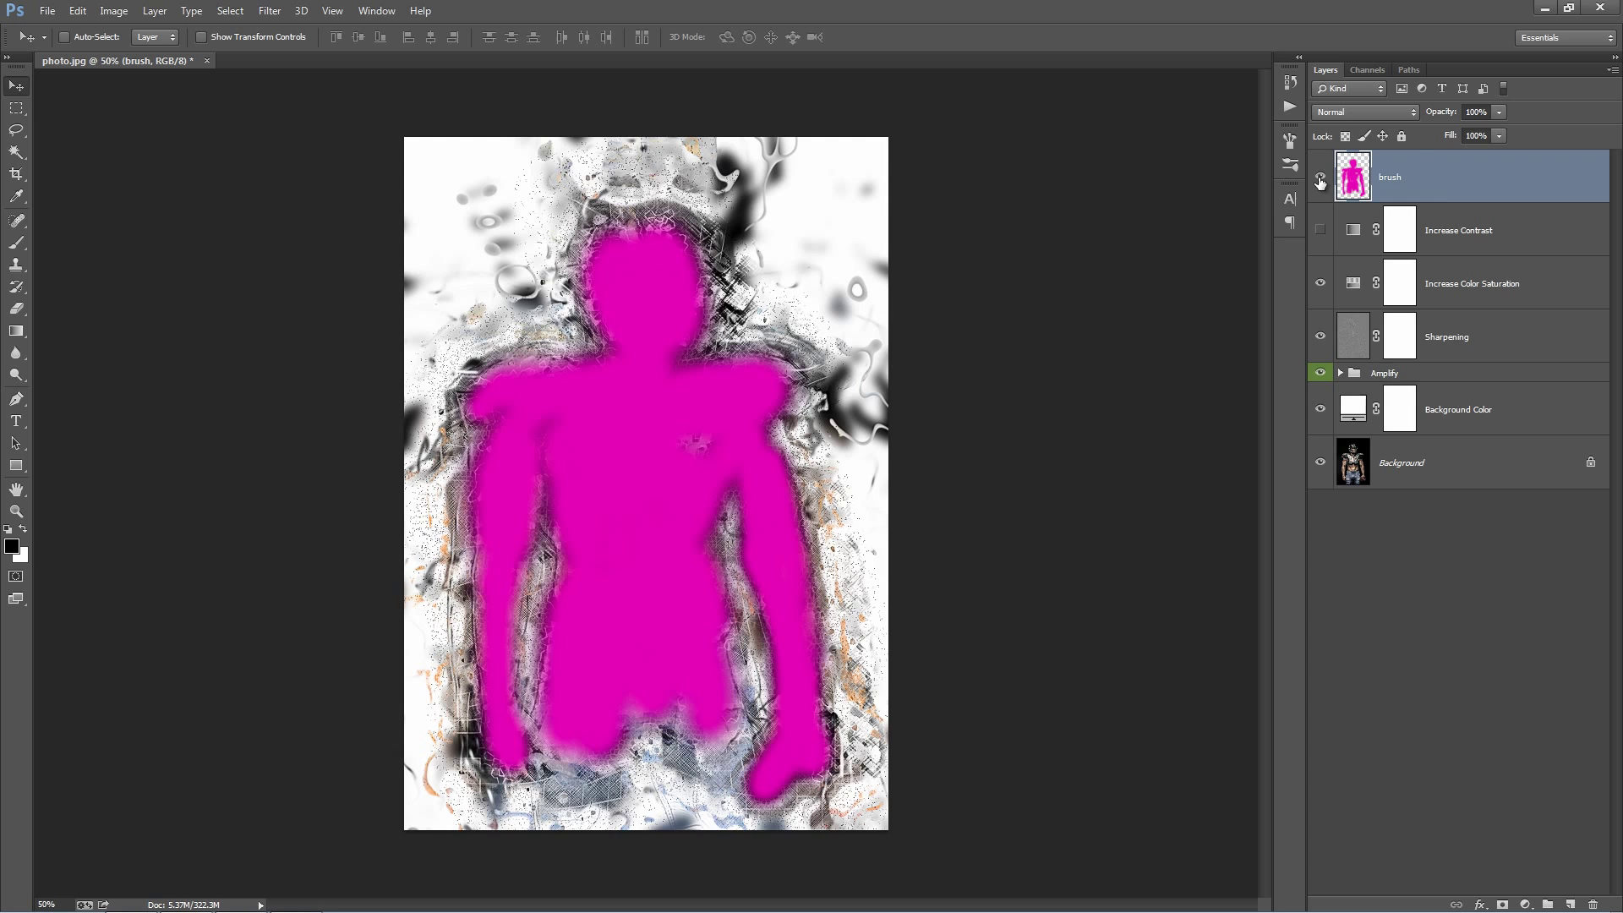
{"action": "left_click", "coordinate": [1321, 178]}
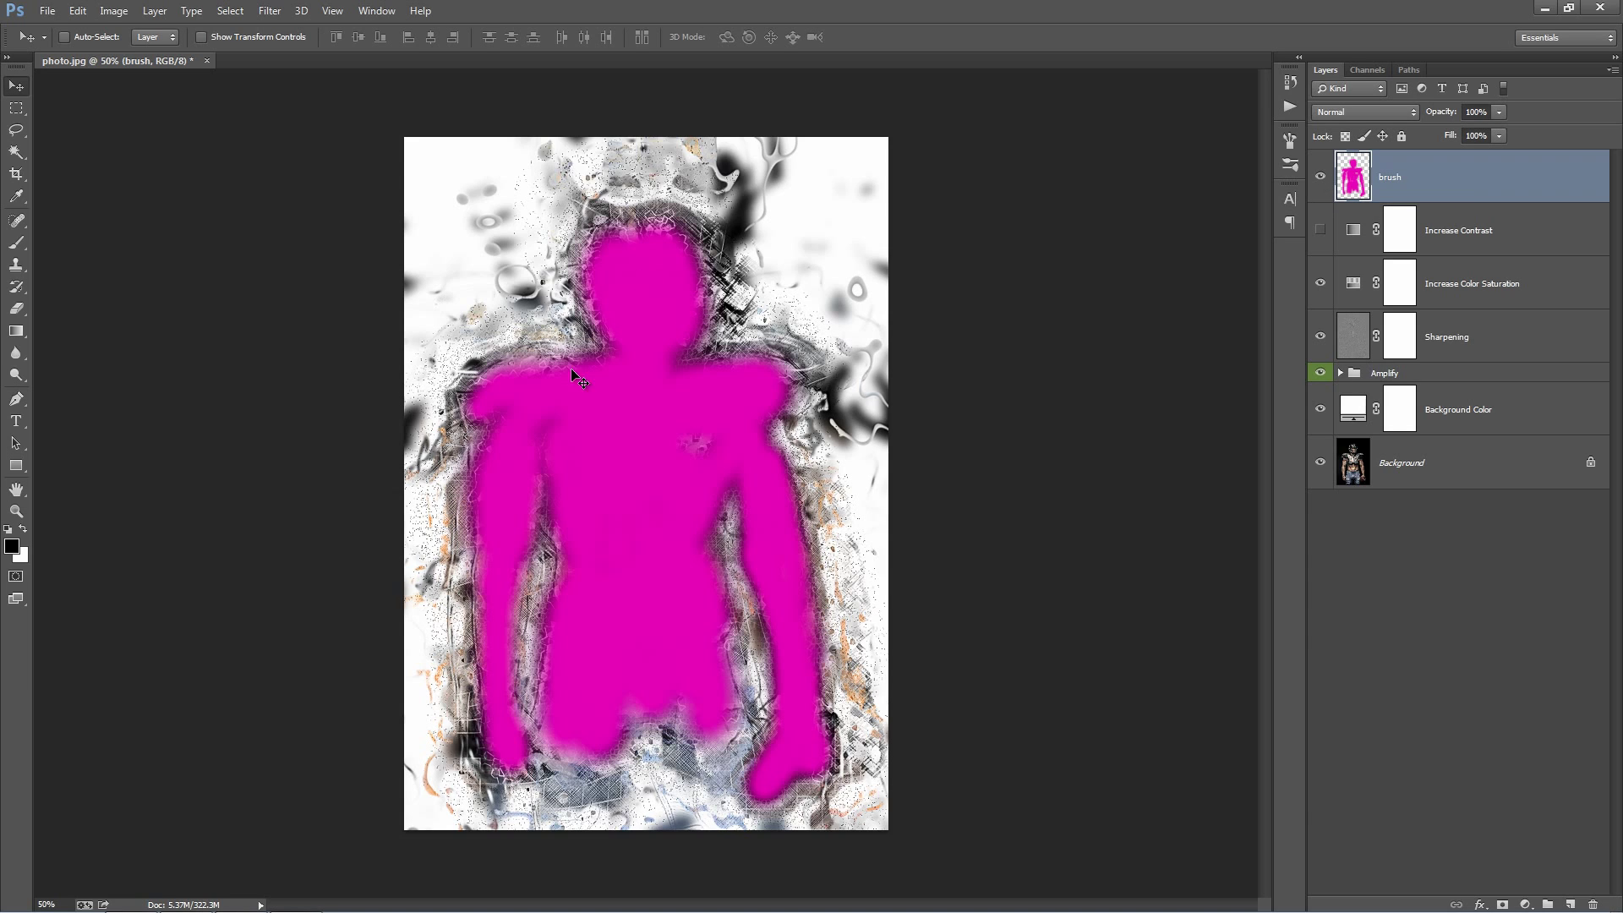
{"action": "mouse_move", "coordinate": [1290, 186]}
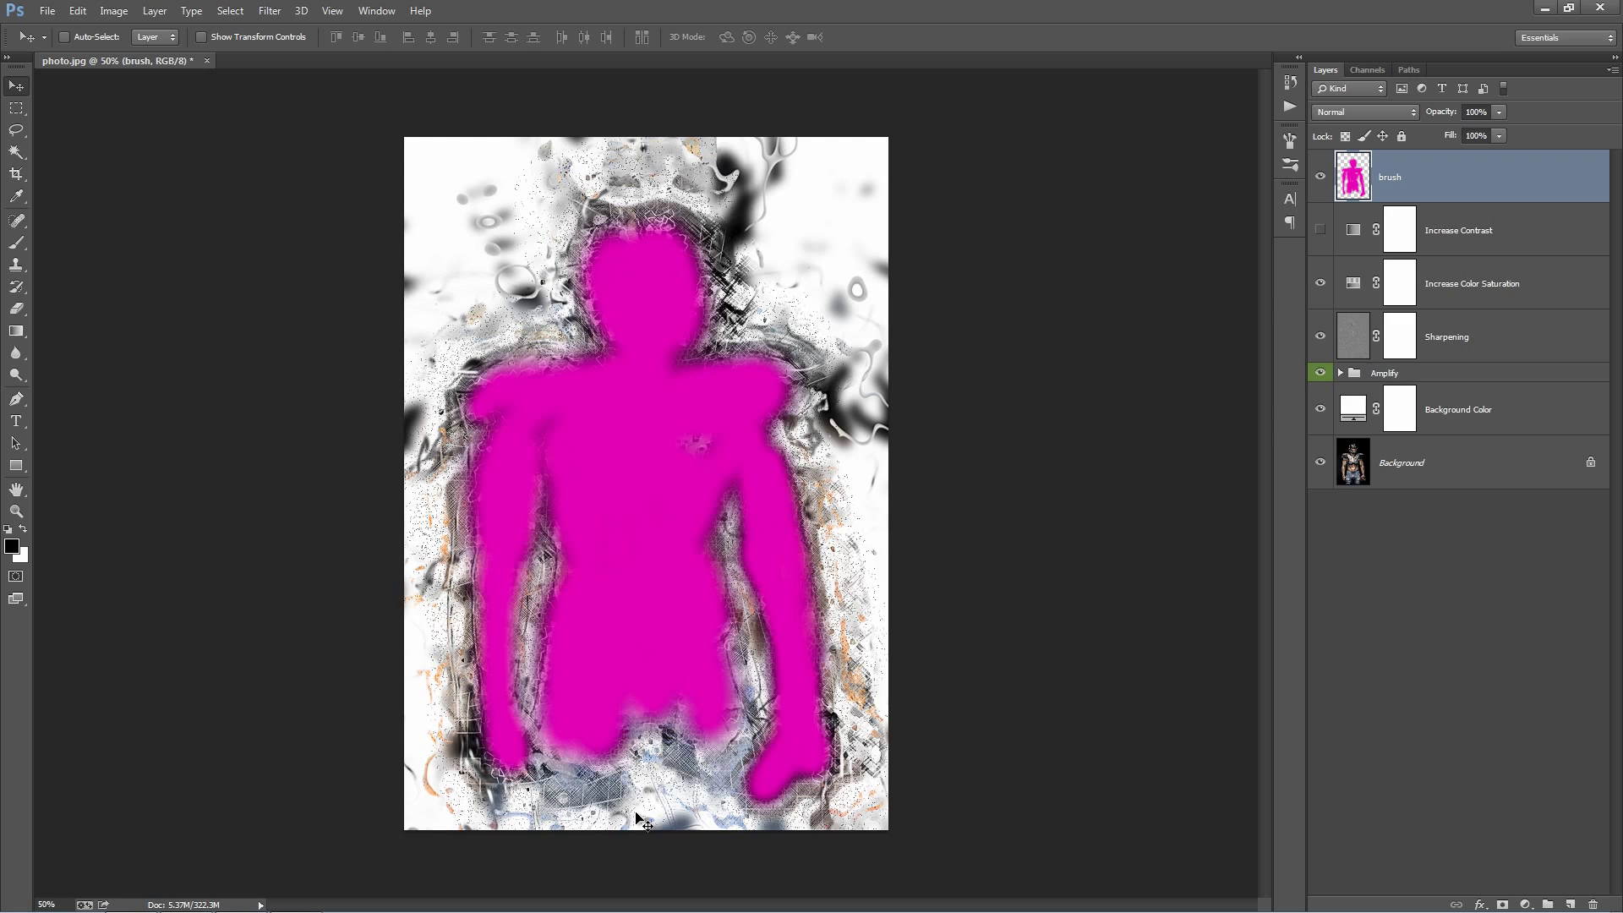
{"action": "mouse_move", "coordinate": [609, 819]}
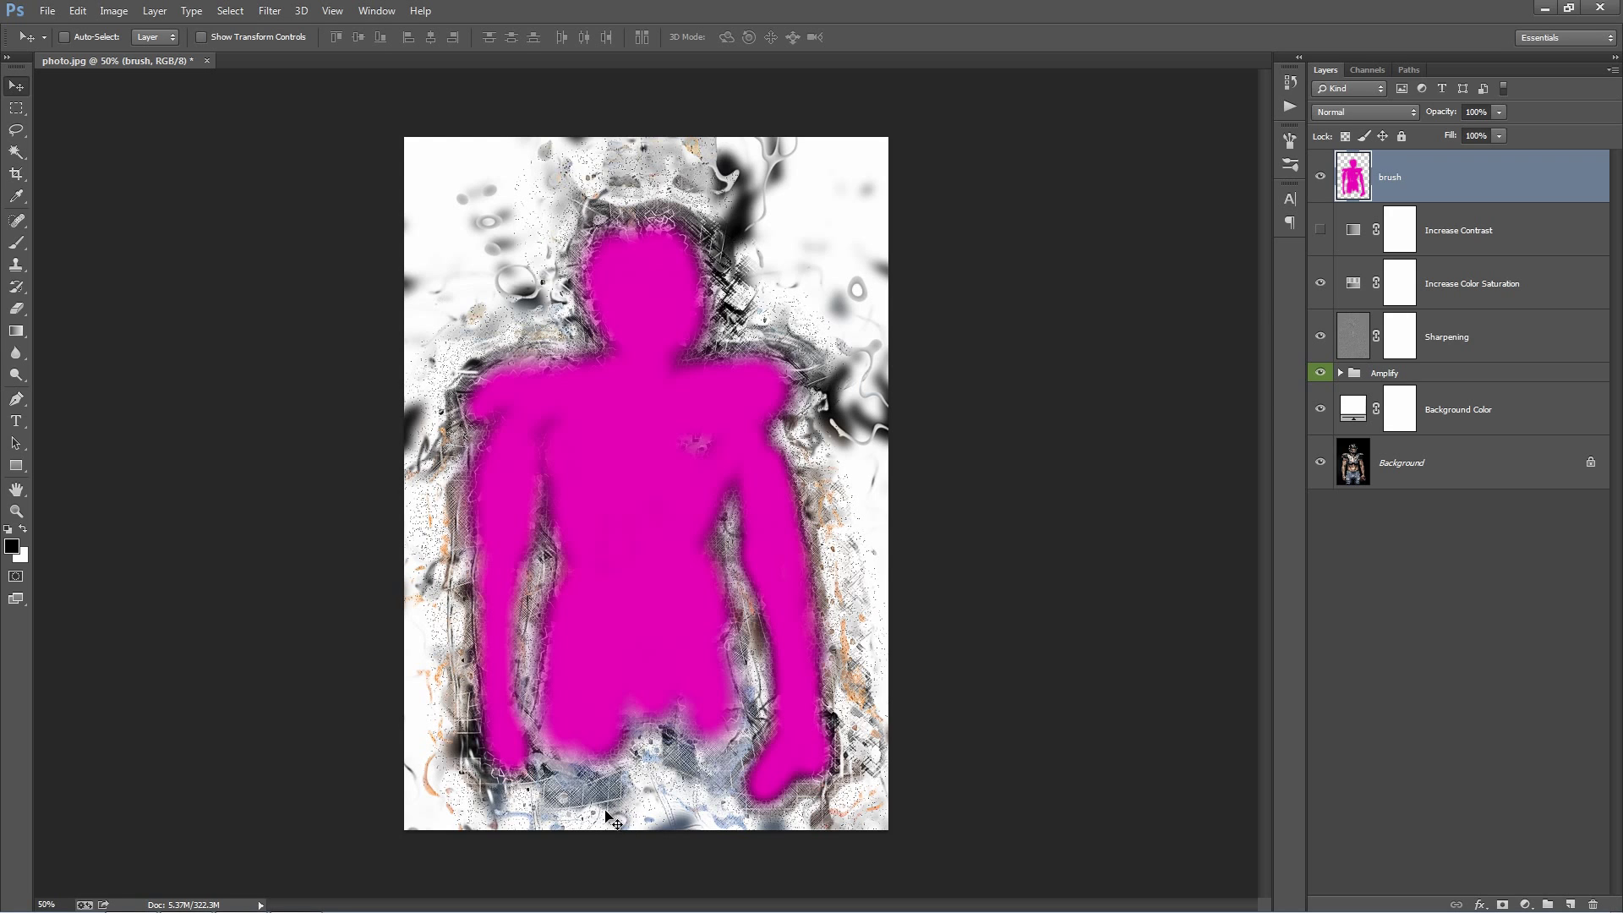
{"action": "left_click", "coordinate": [1321, 178]}
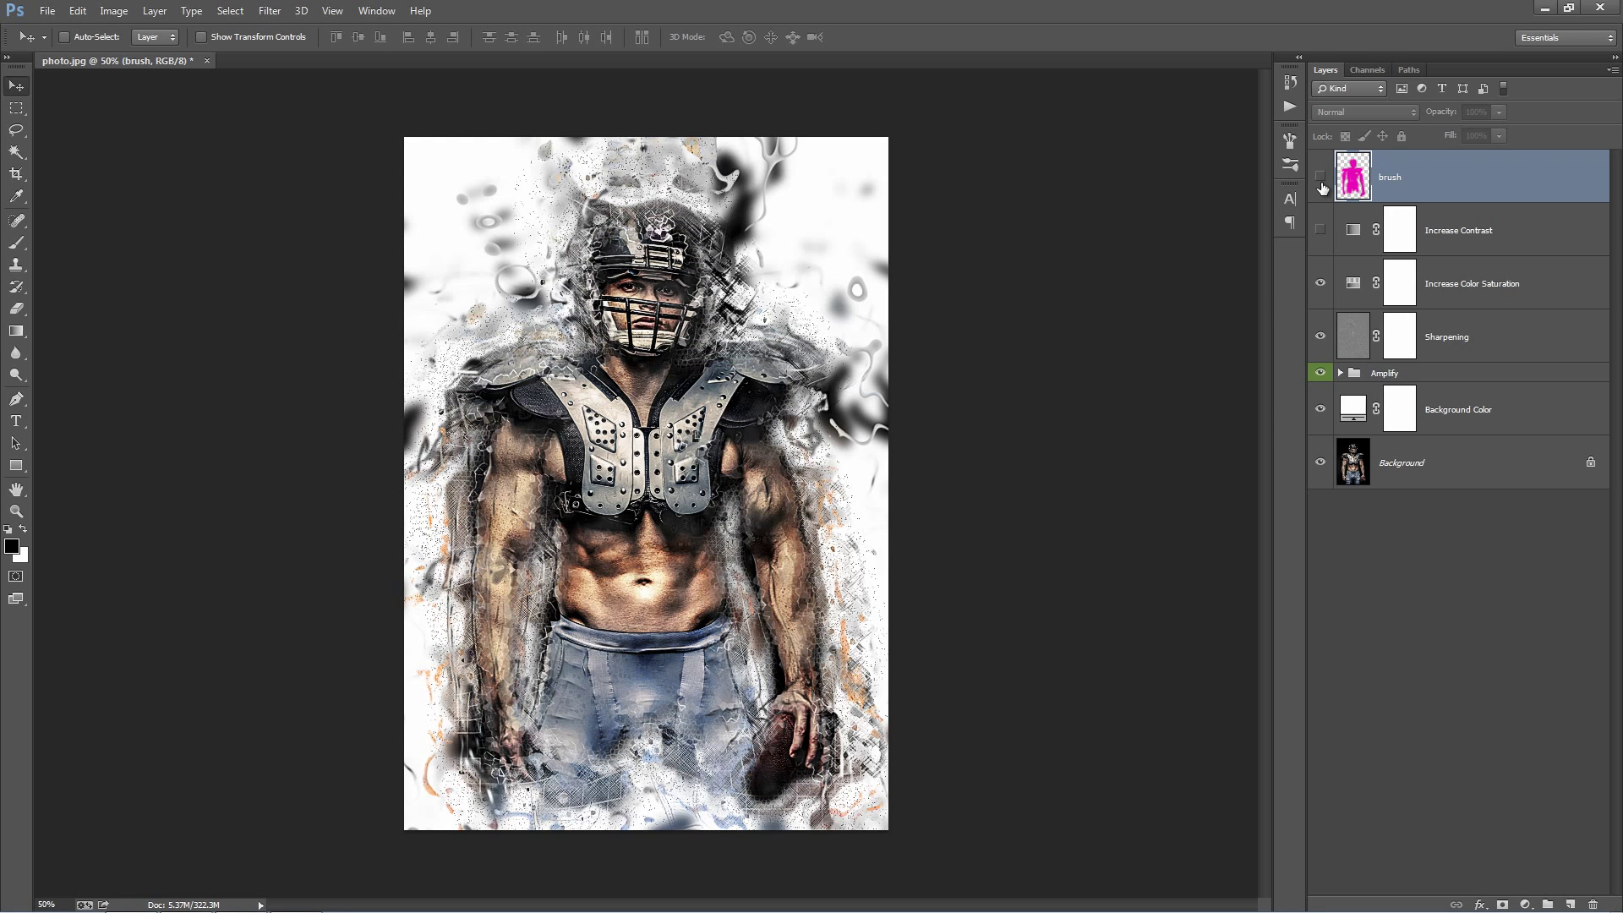
{"action": "left_click", "coordinate": [1320, 186]}
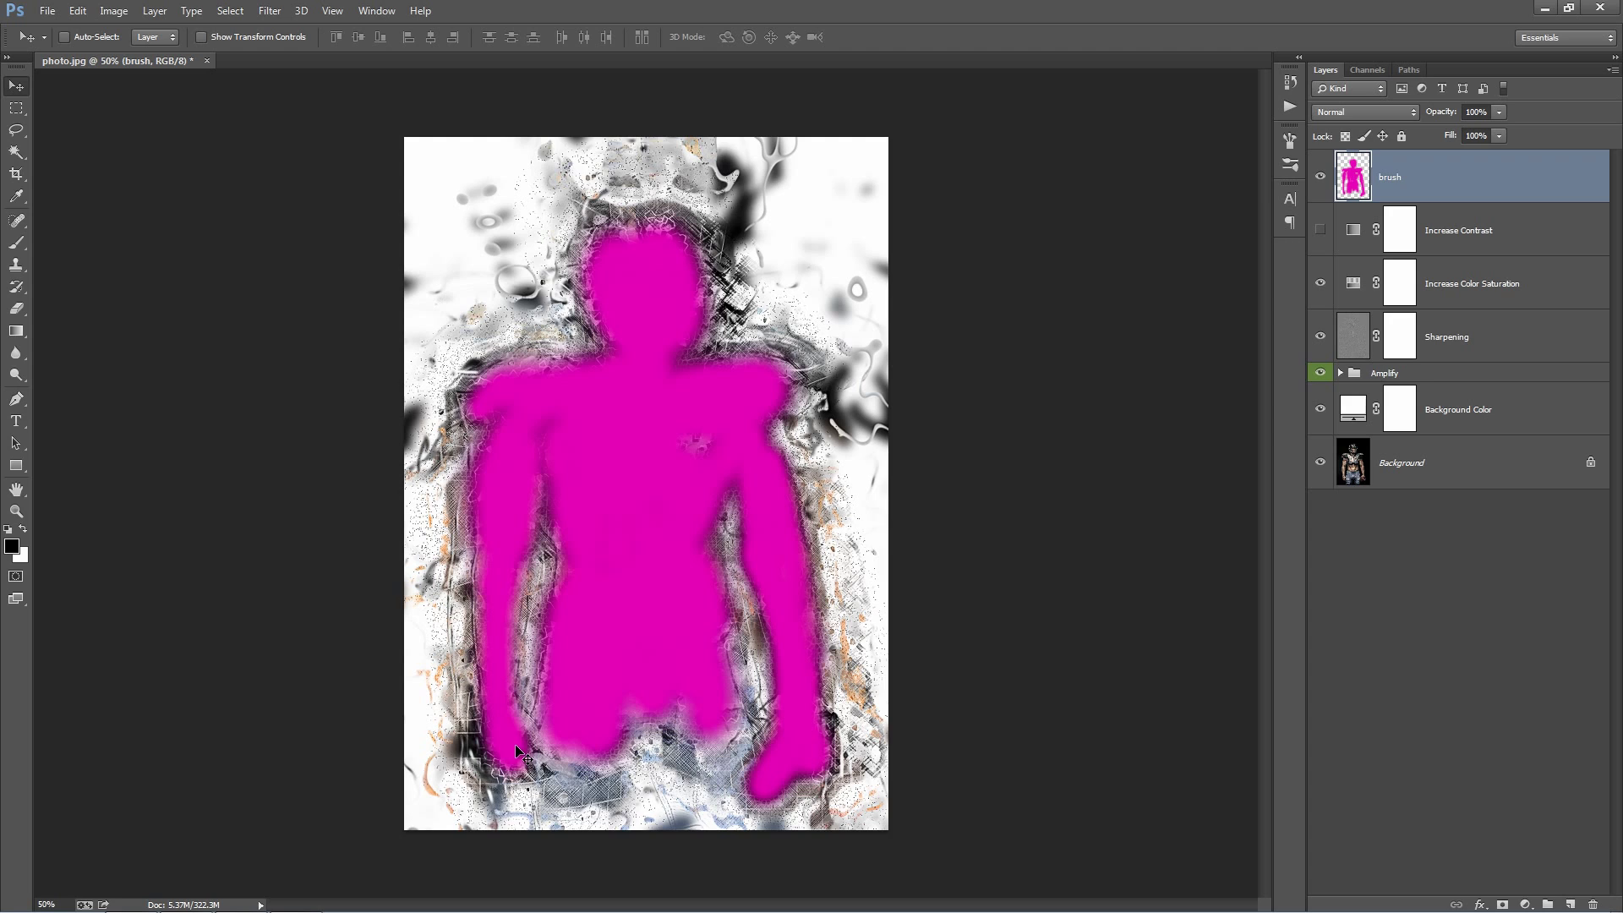
{"action": "mouse_move", "coordinate": [1210, 288]}
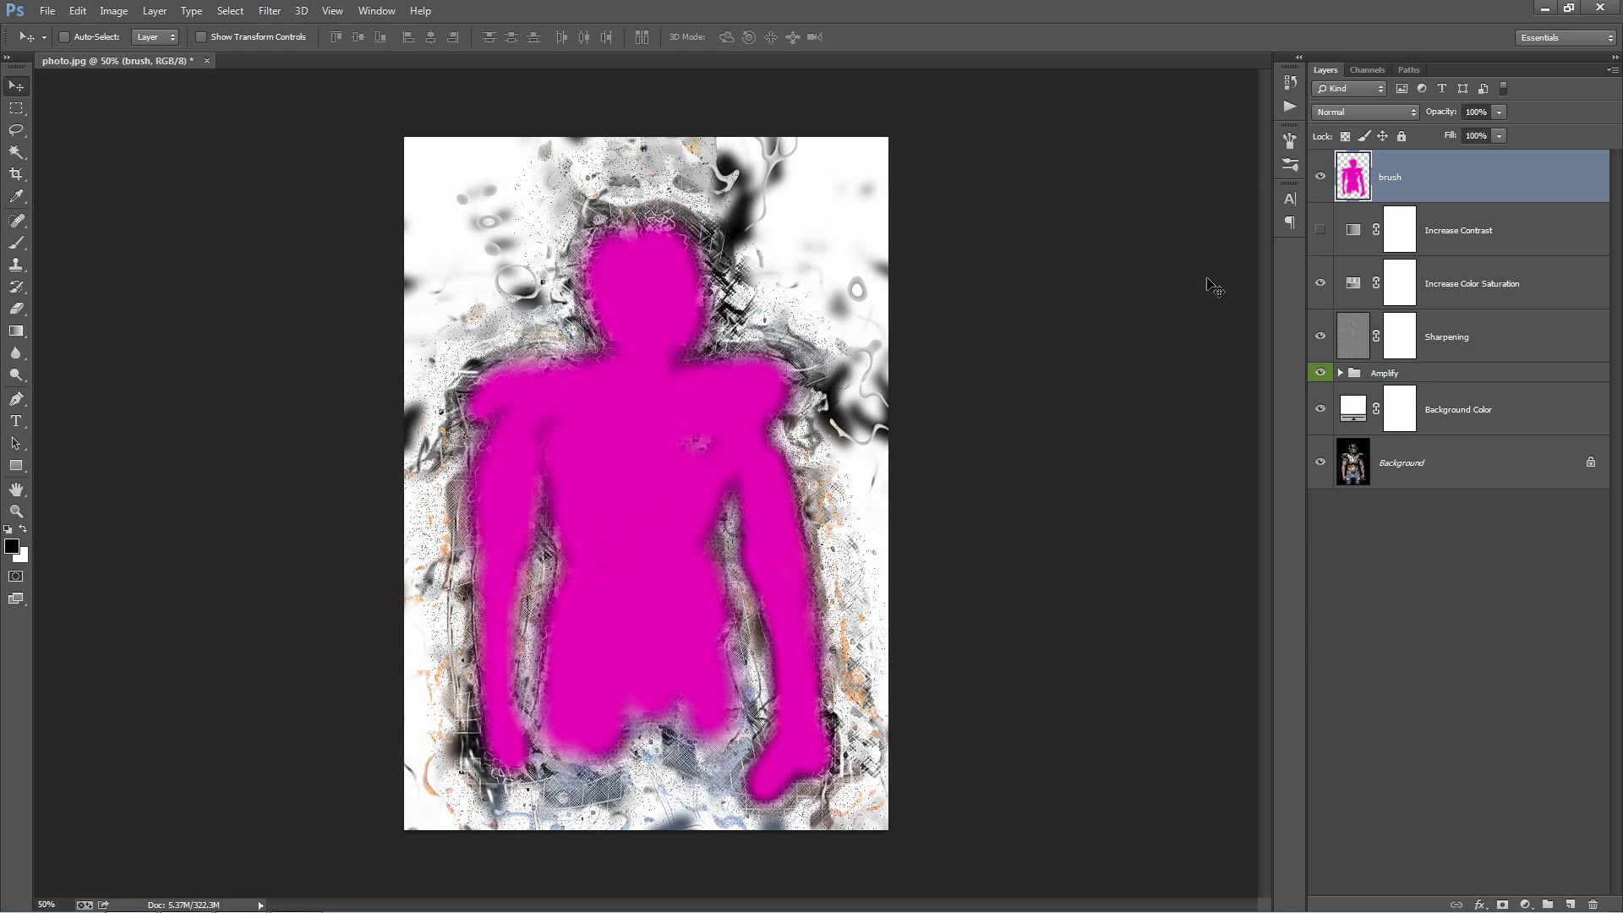
{"action": "left_click", "coordinate": [1321, 176]}
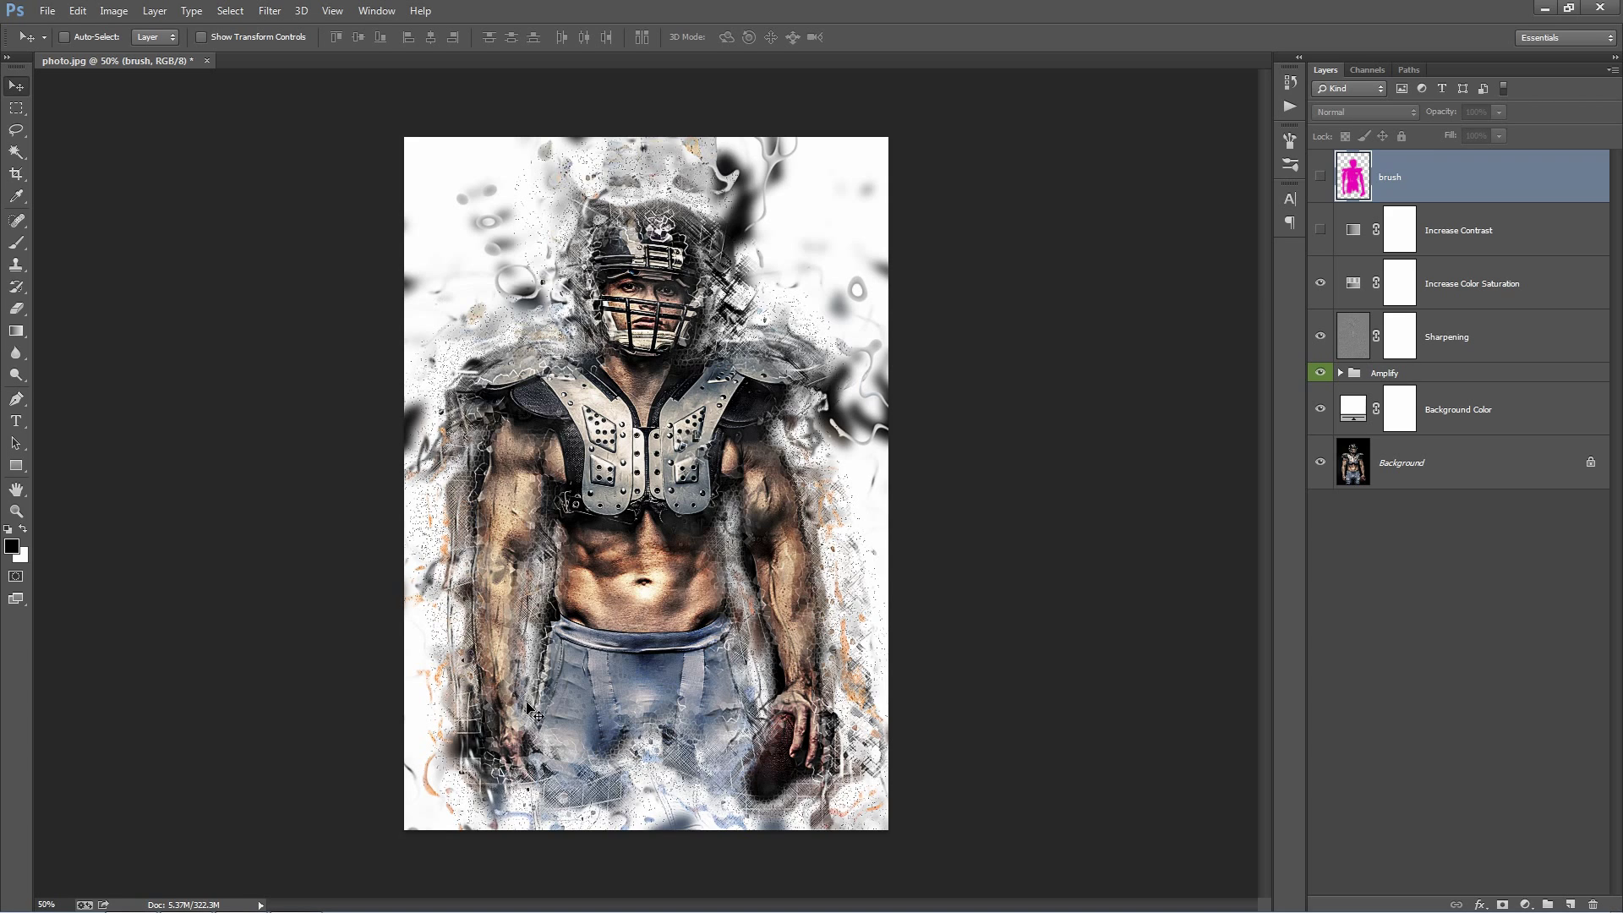
{"action": "left_click", "coordinate": [1459, 230]}
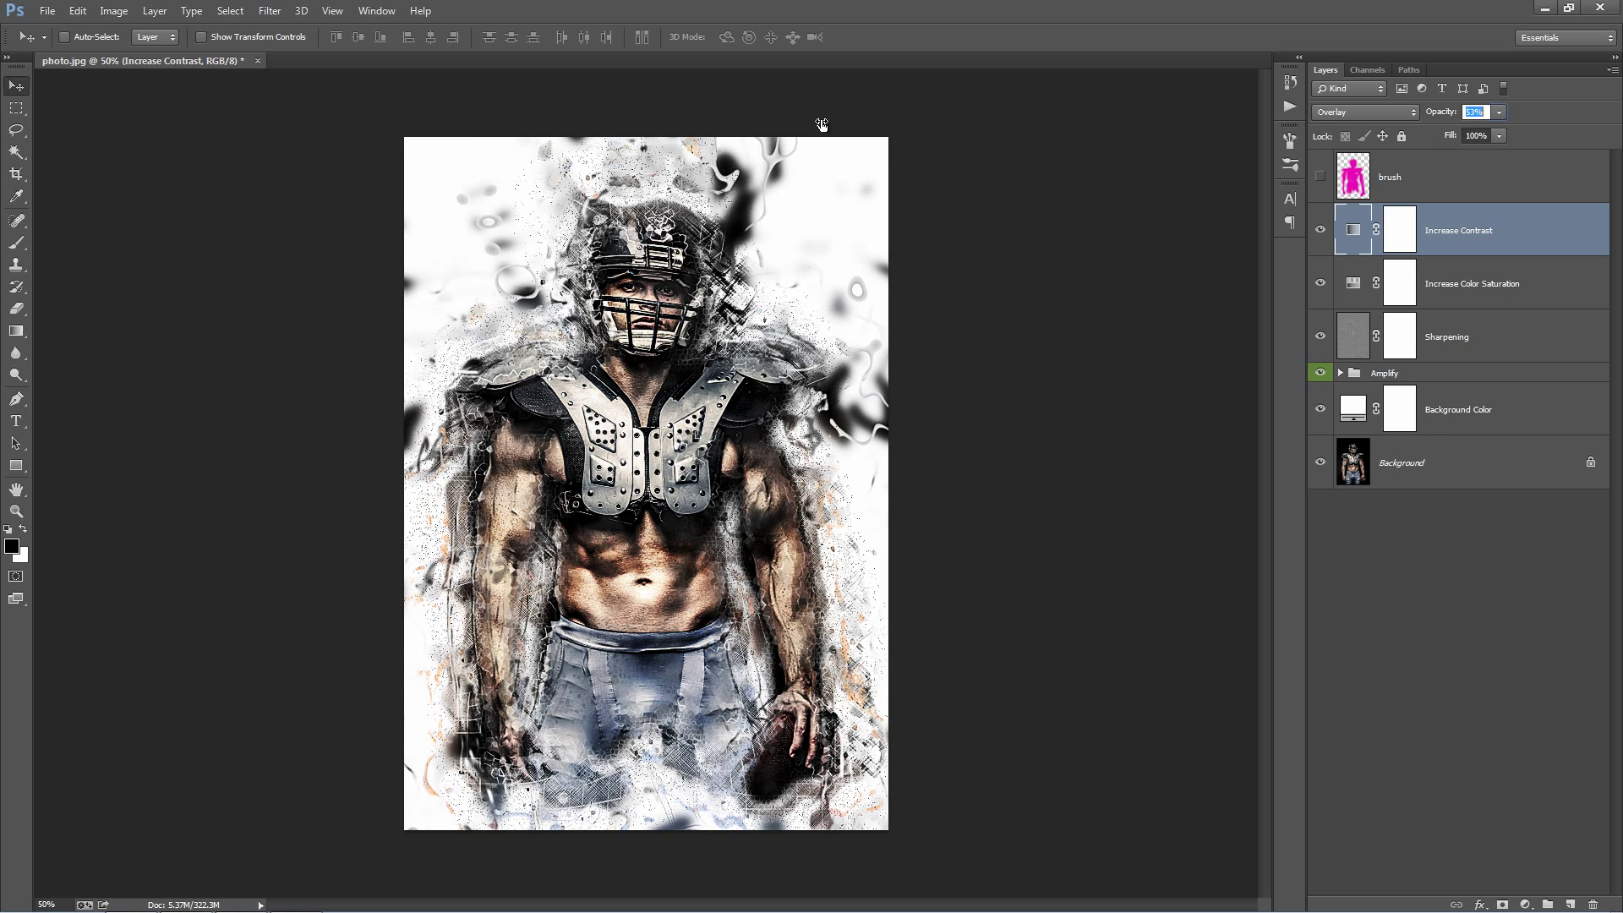
- Hide Increase Contrast and bring up the Increase Color Saturation Hue/Saturation properties
{"action": "left_click", "coordinate": [1321, 228]}
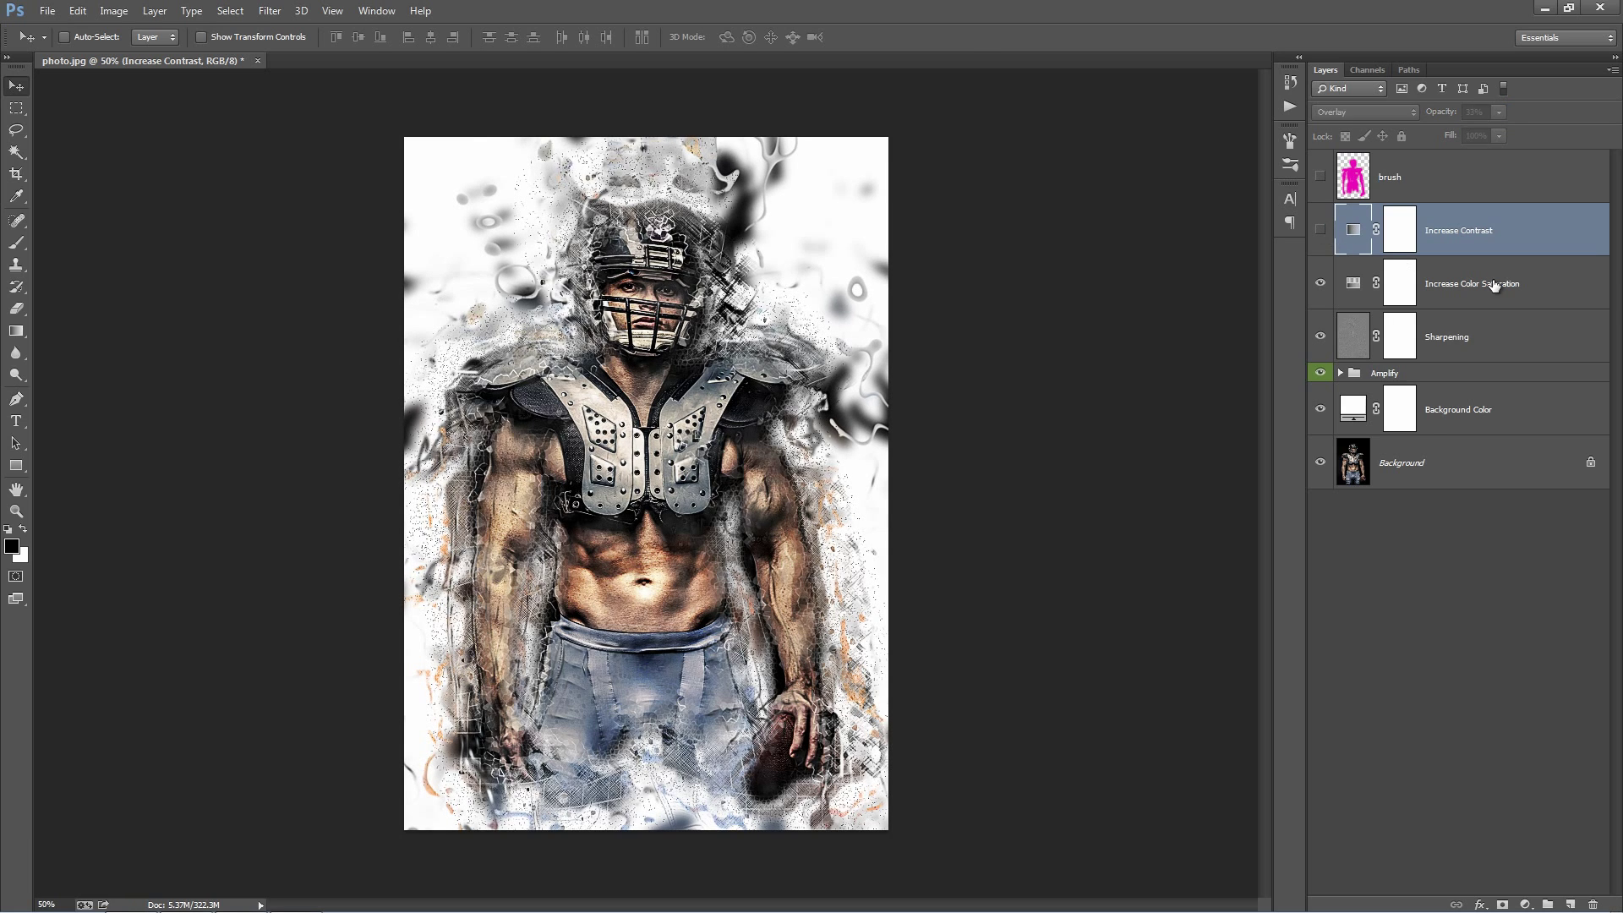
{"action": "left_click", "coordinate": [1471, 282]}
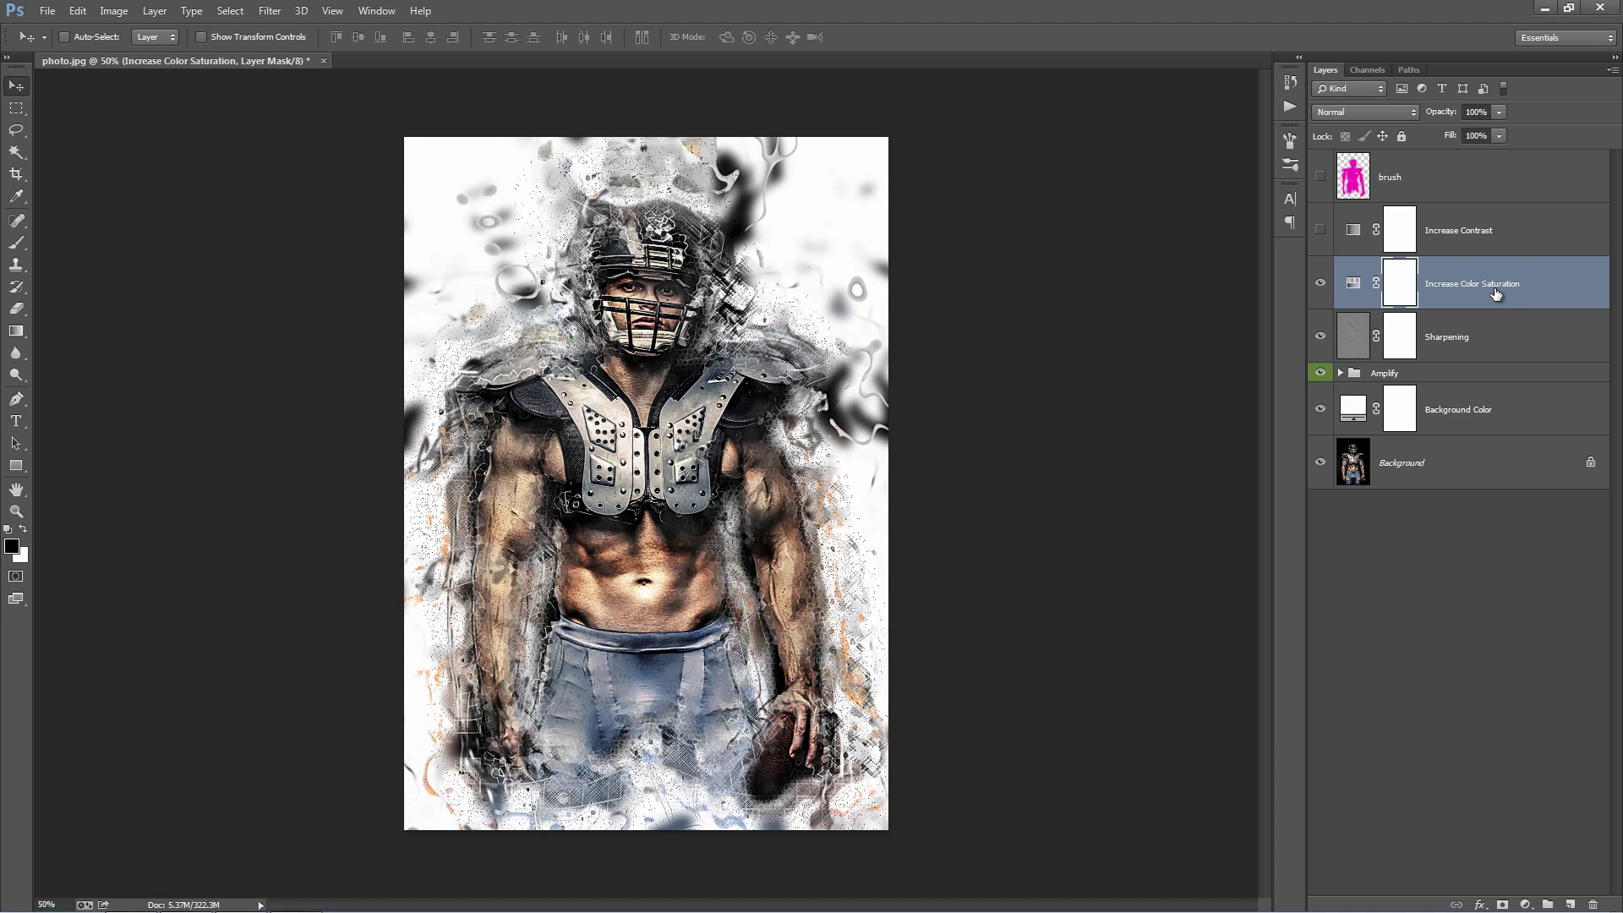
{"action": "mouse_move", "coordinate": [1486, 288]}
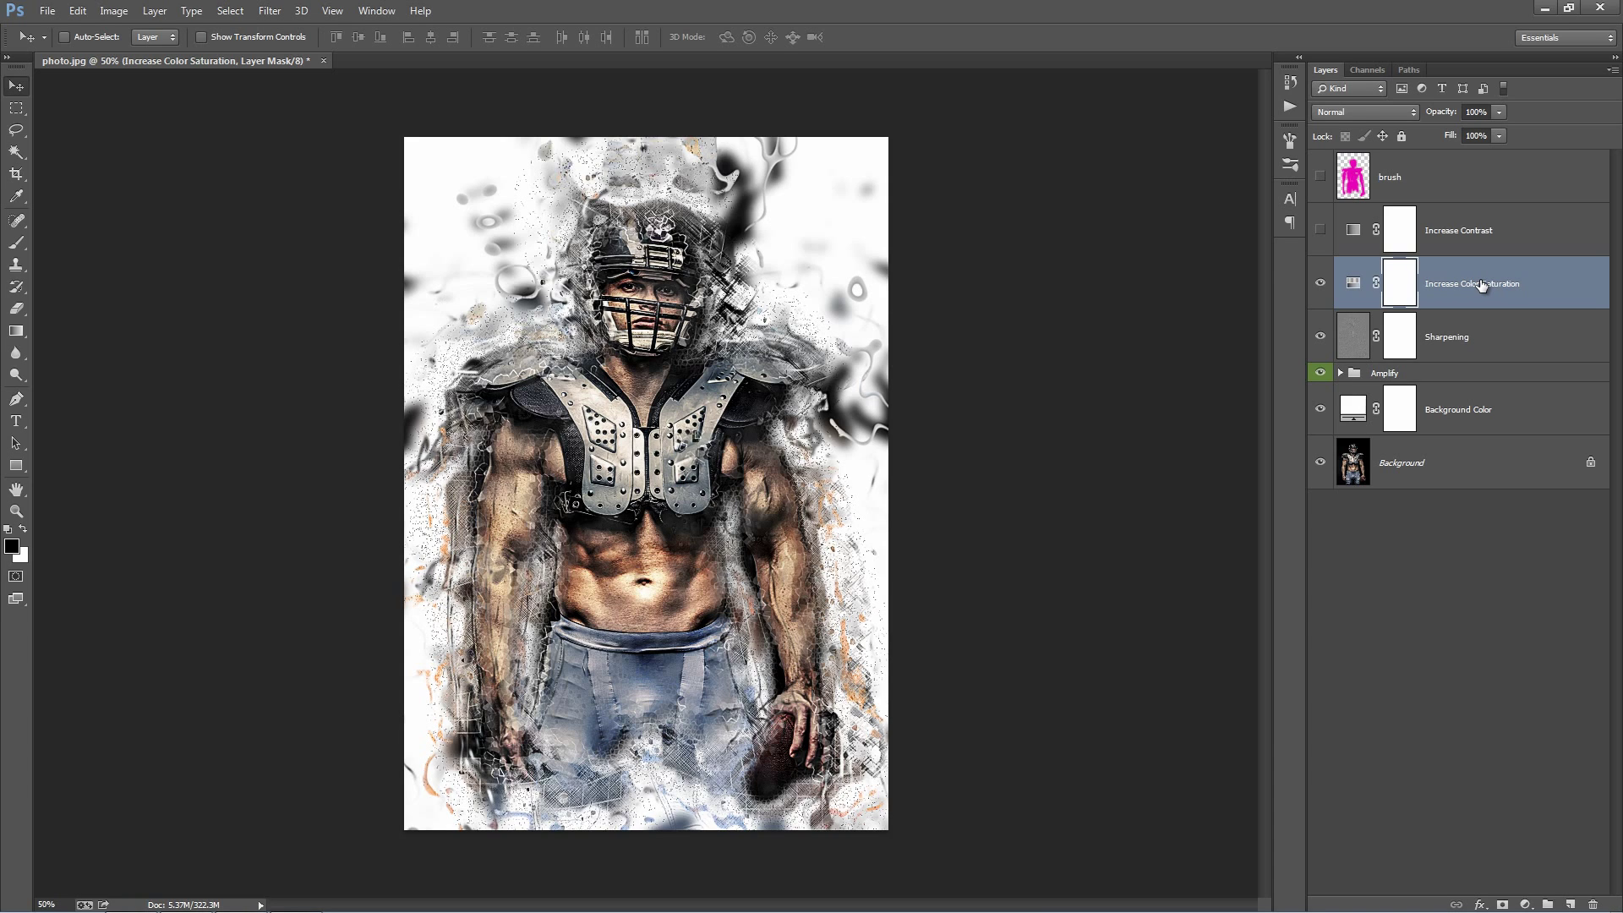
{"action": "left_click", "coordinate": [1385, 372]}
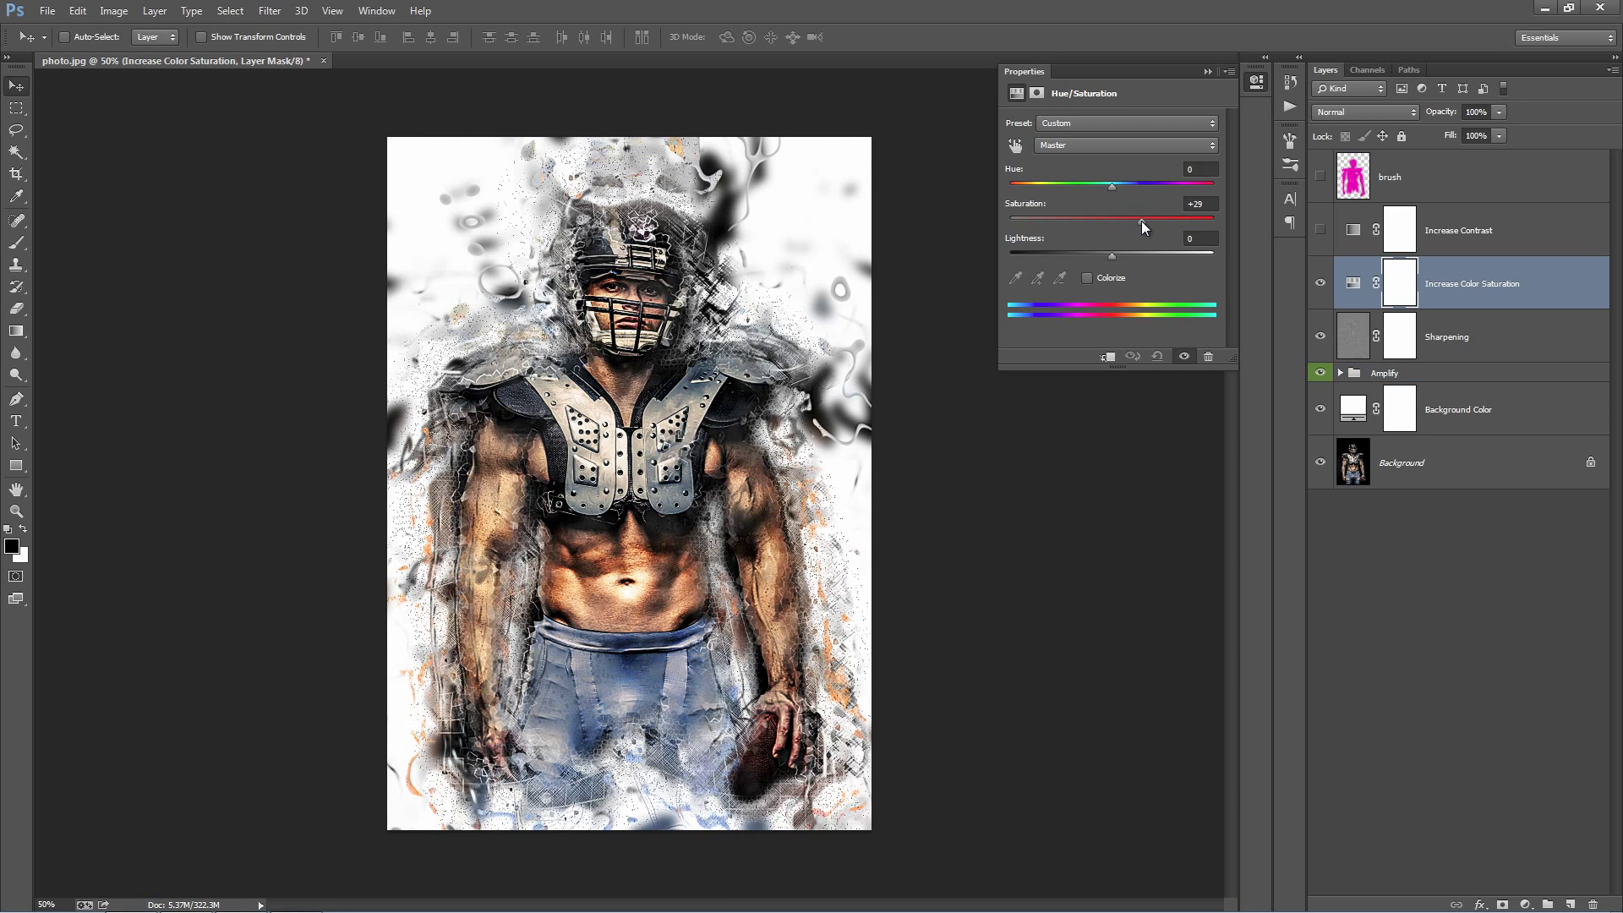
- Raise Reds saturation to about +52 and Blues to +69, then close the properties
{"action": "left_click", "coordinate": [1123, 146]}
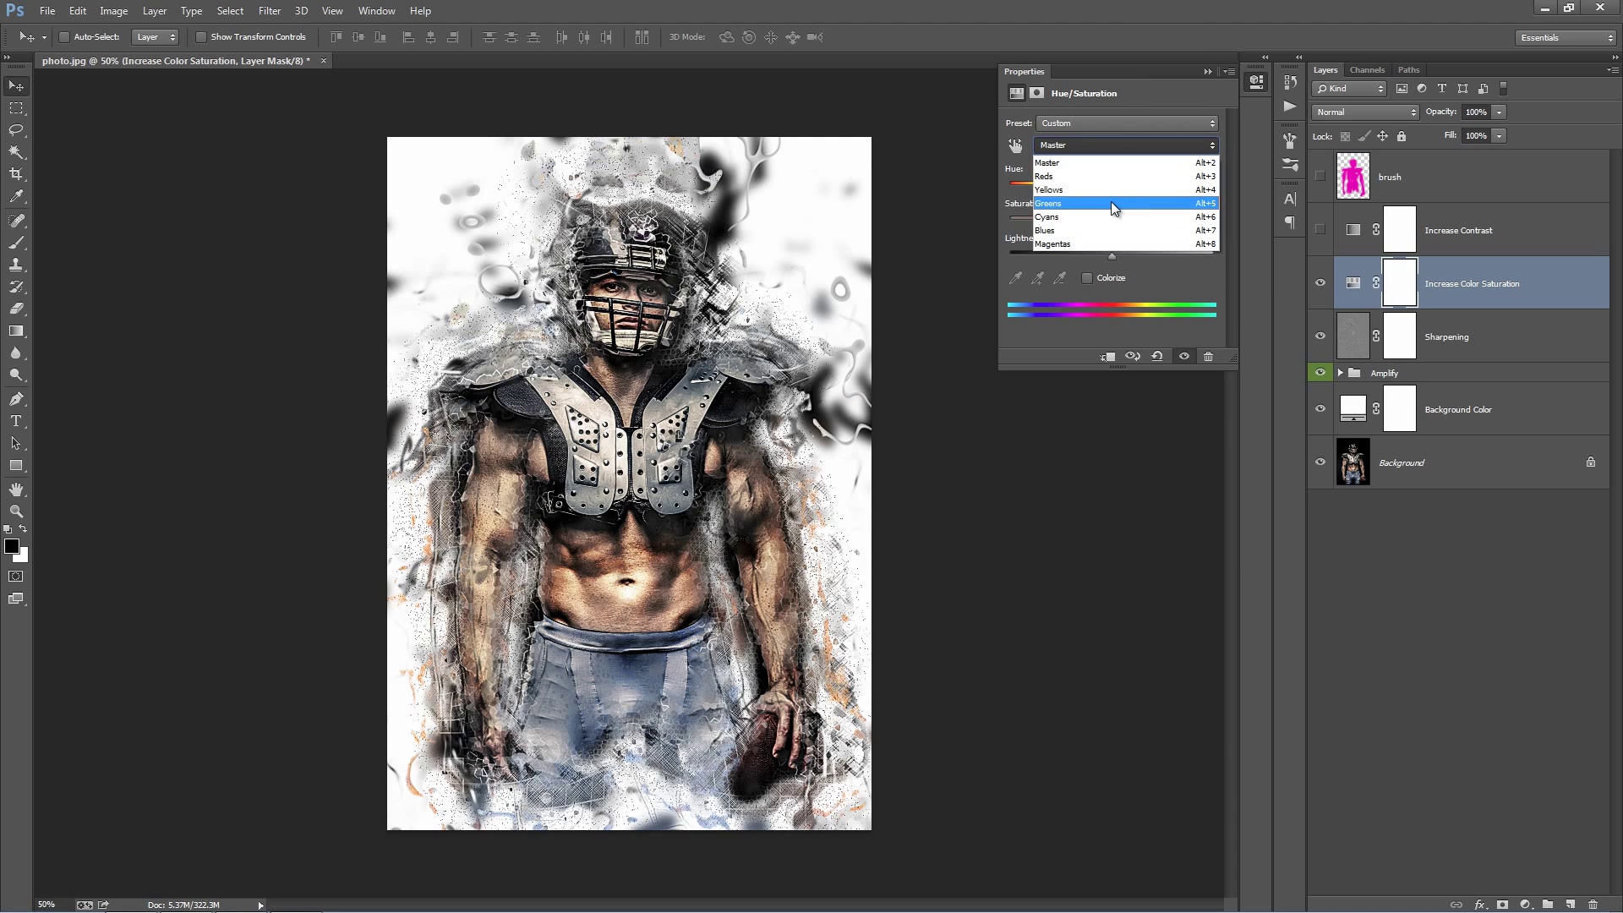
{"action": "mouse_move", "coordinate": [1118, 178]}
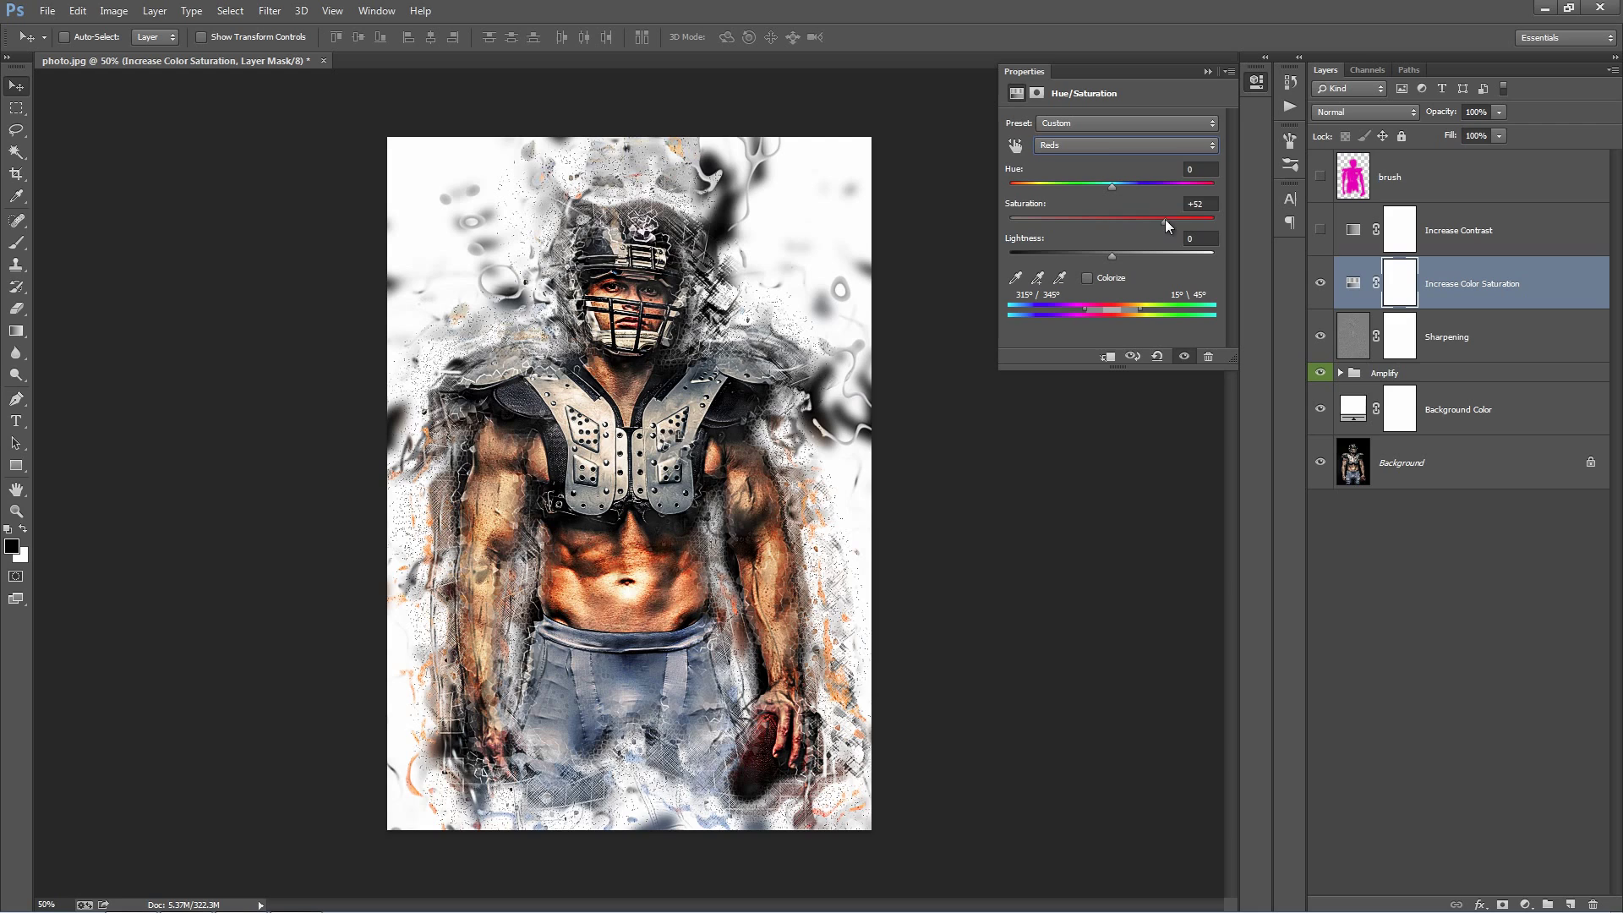
{"action": "left_click", "coordinate": [1123, 145]}
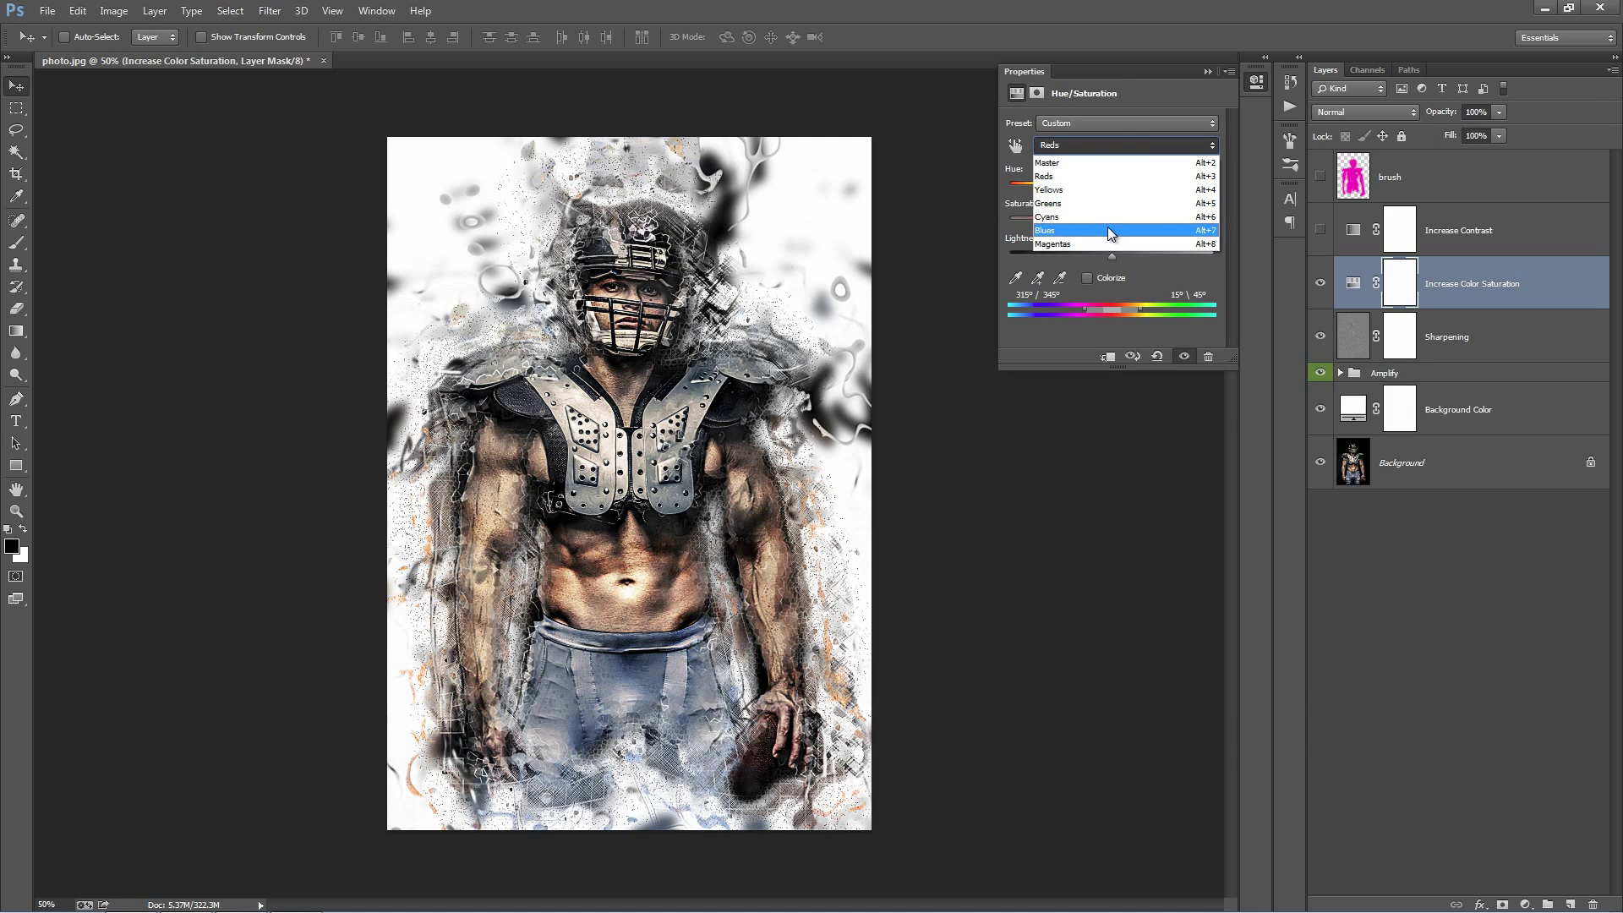
{"action": "left_click", "coordinate": [1055, 230]}
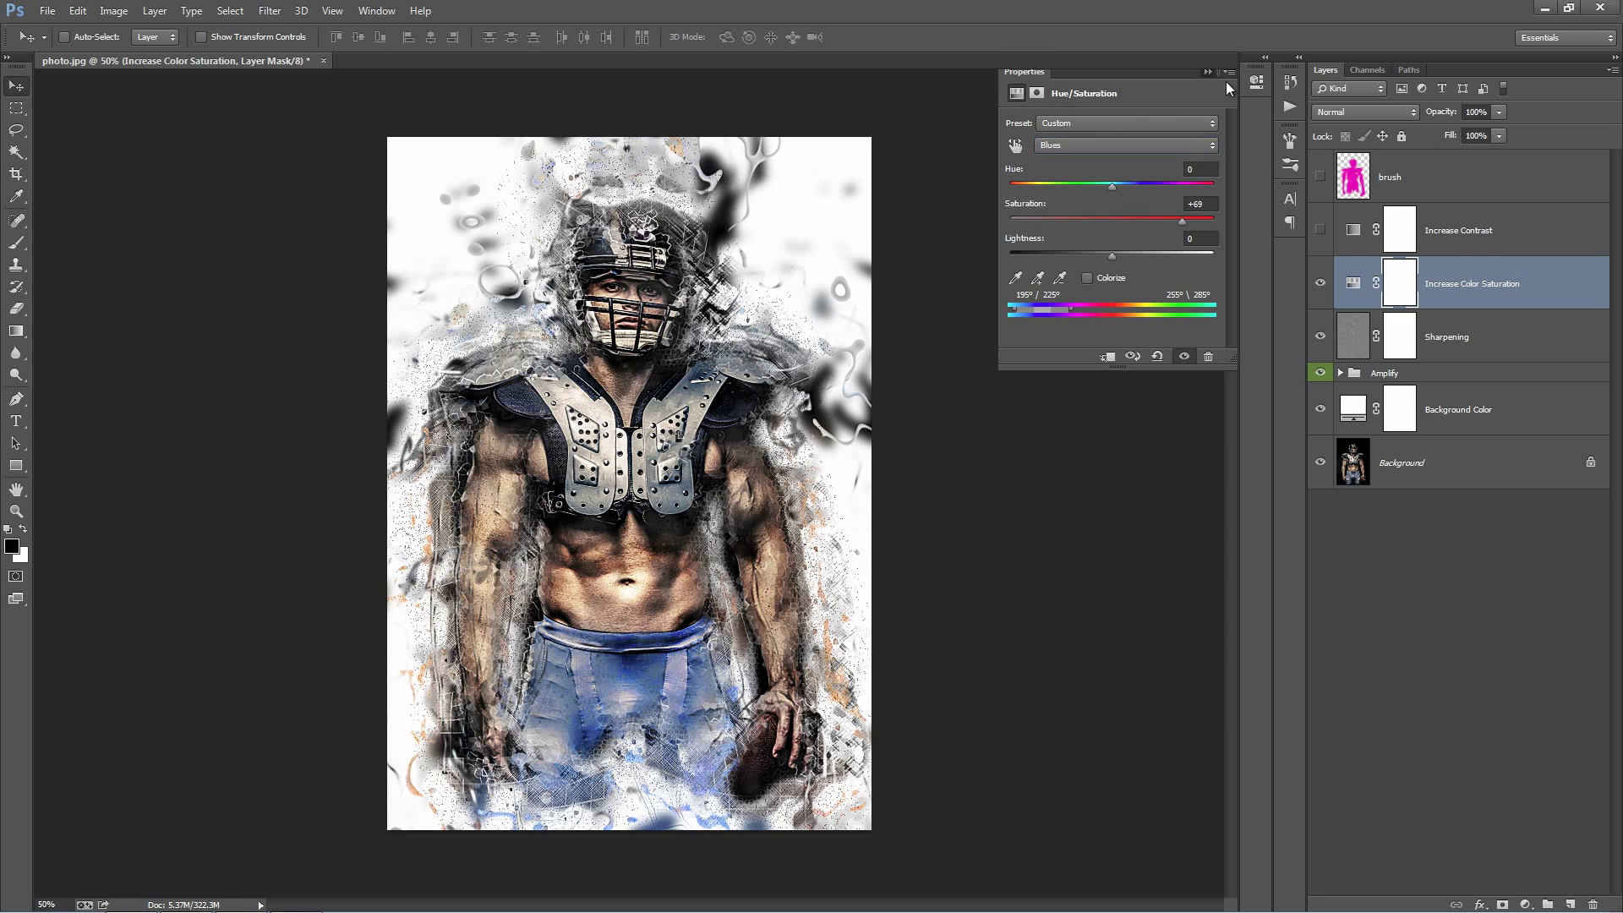
{"action": "left_click", "coordinate": [1470, 336]}
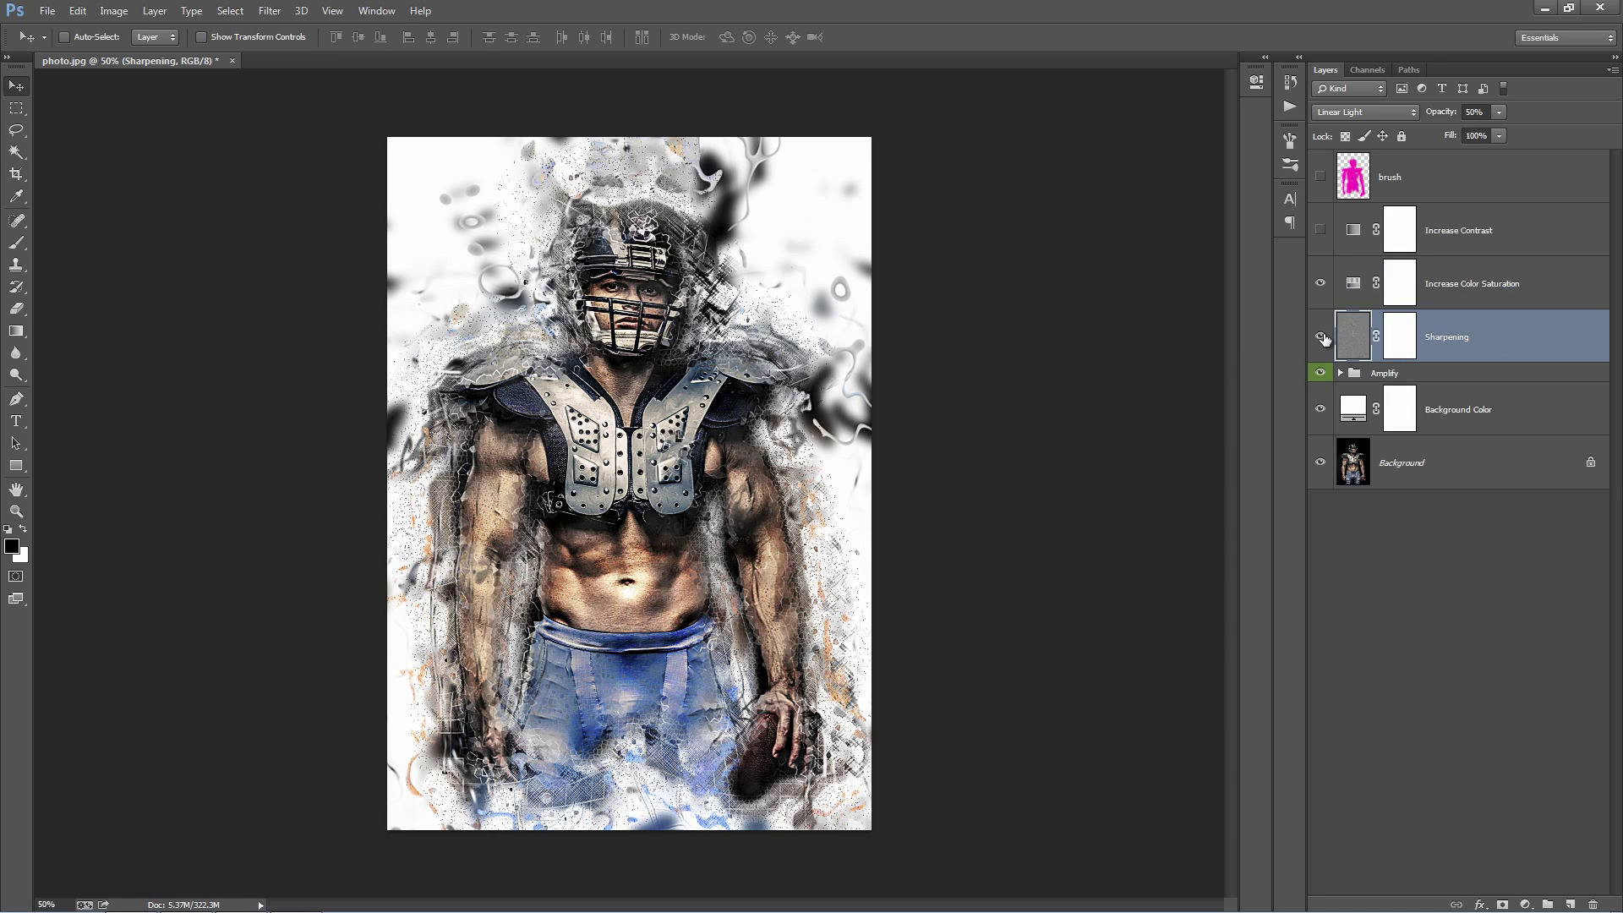
- Set the Sharpening layer's opacity to 74%
{"action": "left_click", "coordinate": [1321, 338]}
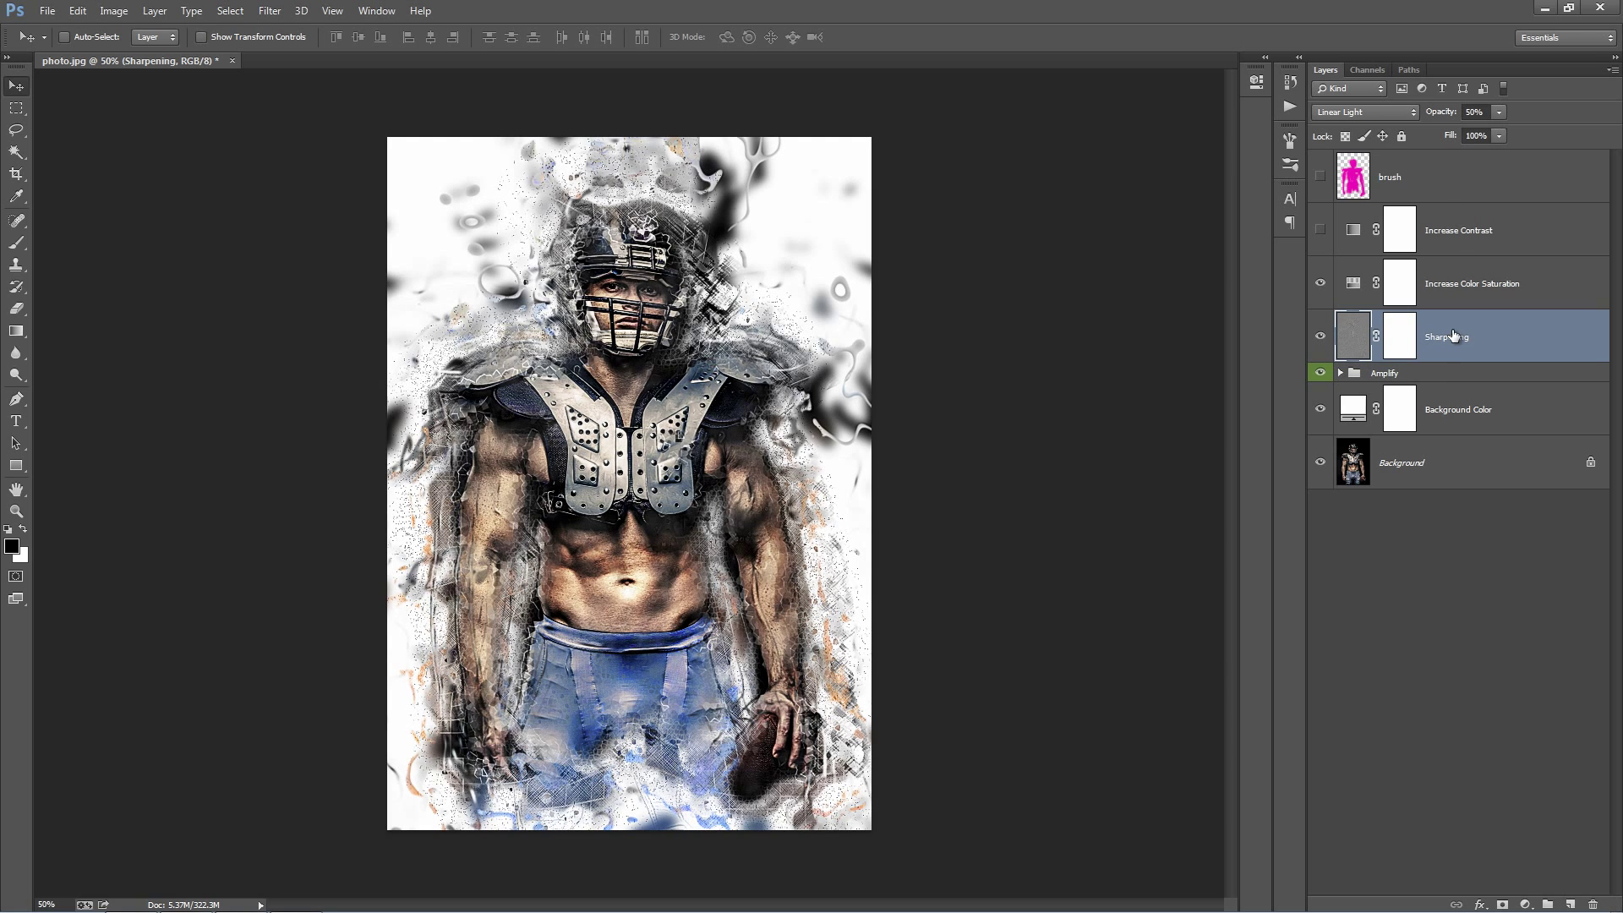
{"action": "mouse_move", "coordinate": [1437, 117]}
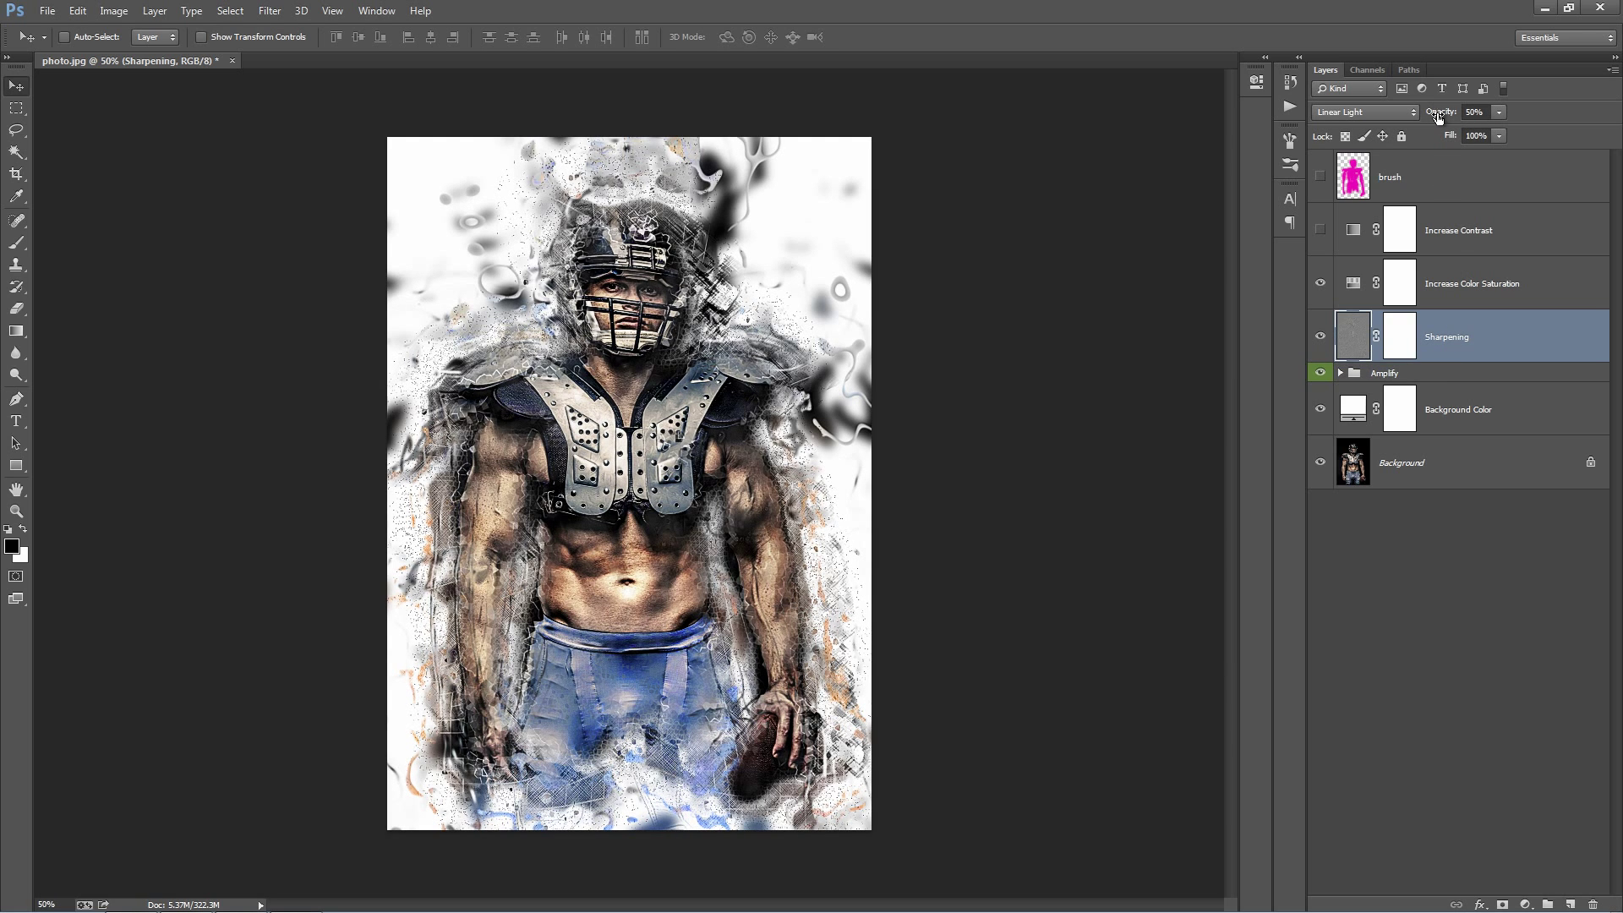
{"action": "triple_click", "coordinate": [1474, 111]}
{"action": "type", "text": "54"}
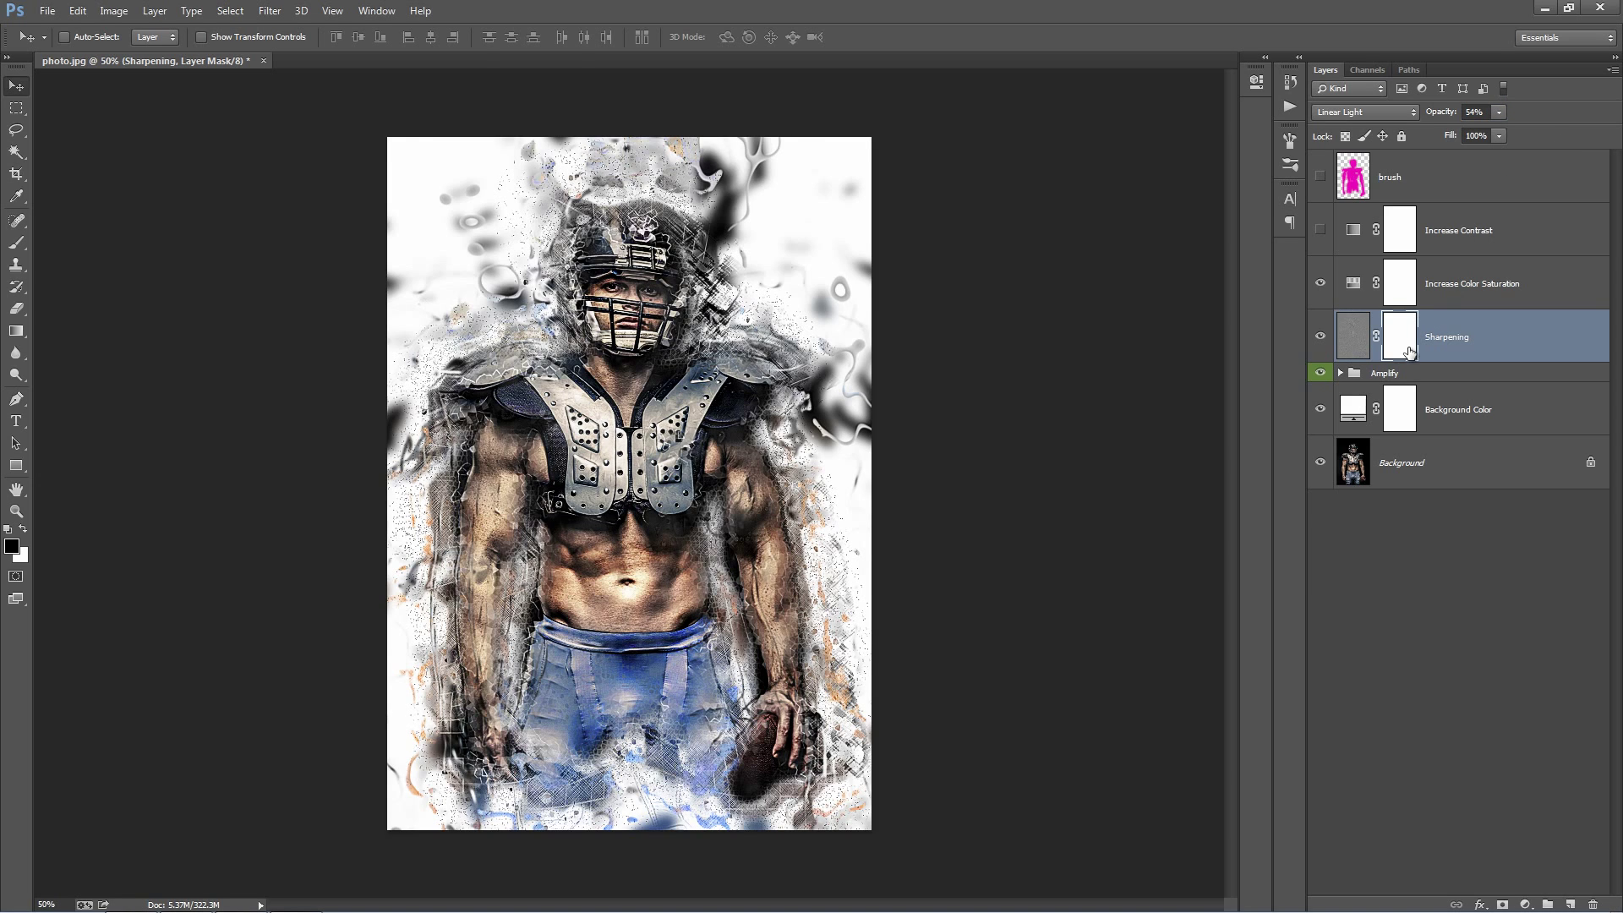
{"action": "mouse_move", "coordinate": [1405, 352]}
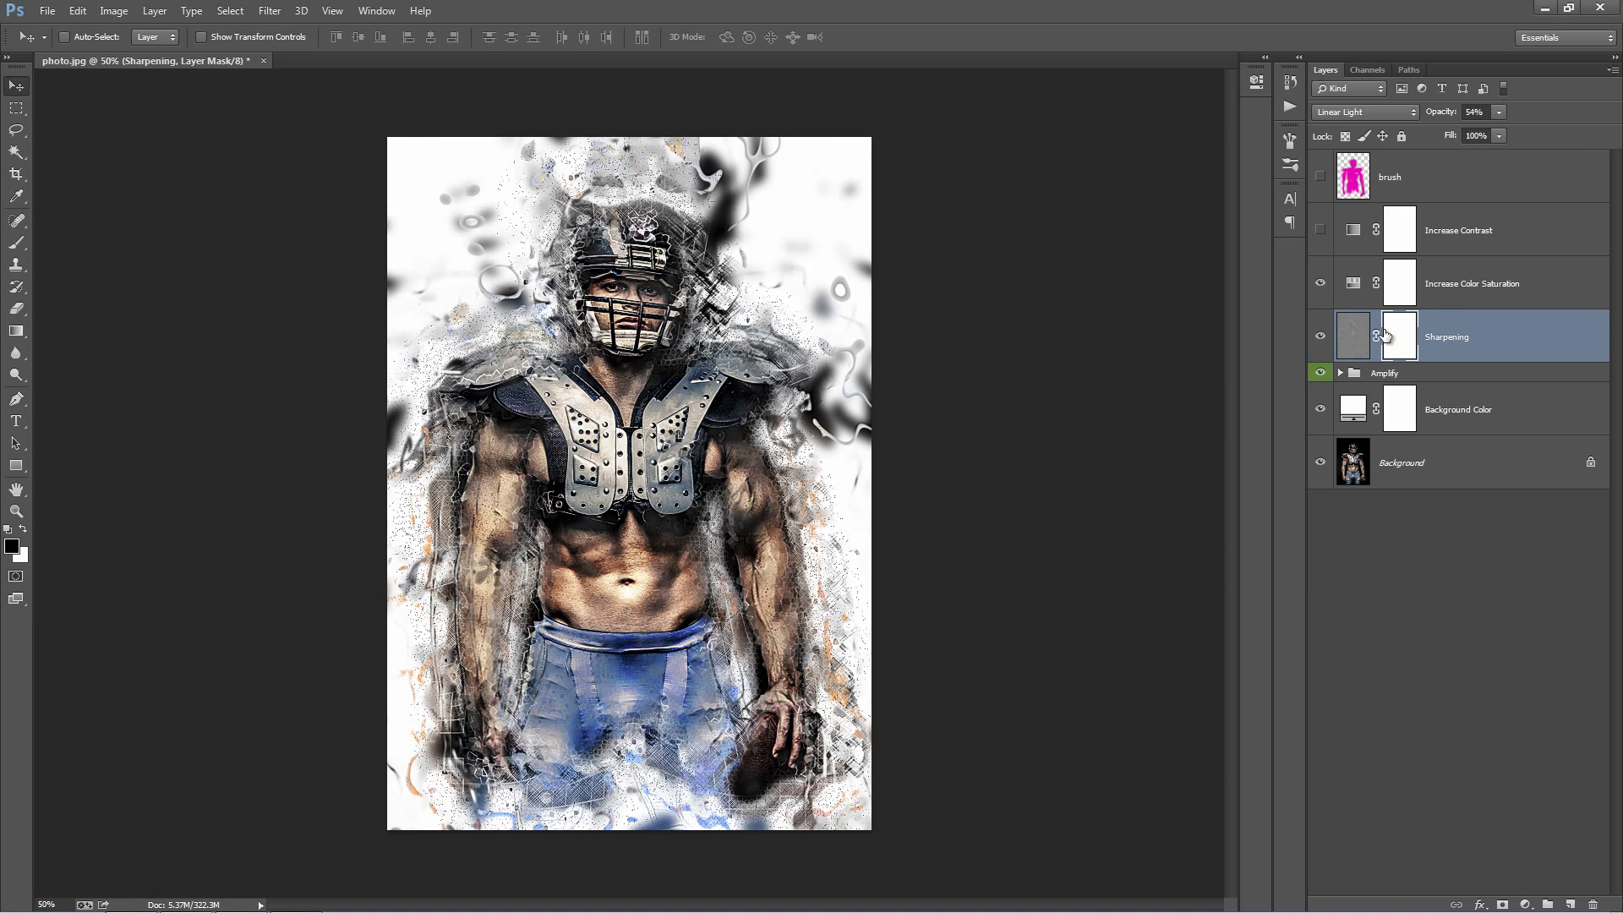
{"action": "triple_click", "coordinate": [1475, 112]}
{"action": "type", "text": "74"}
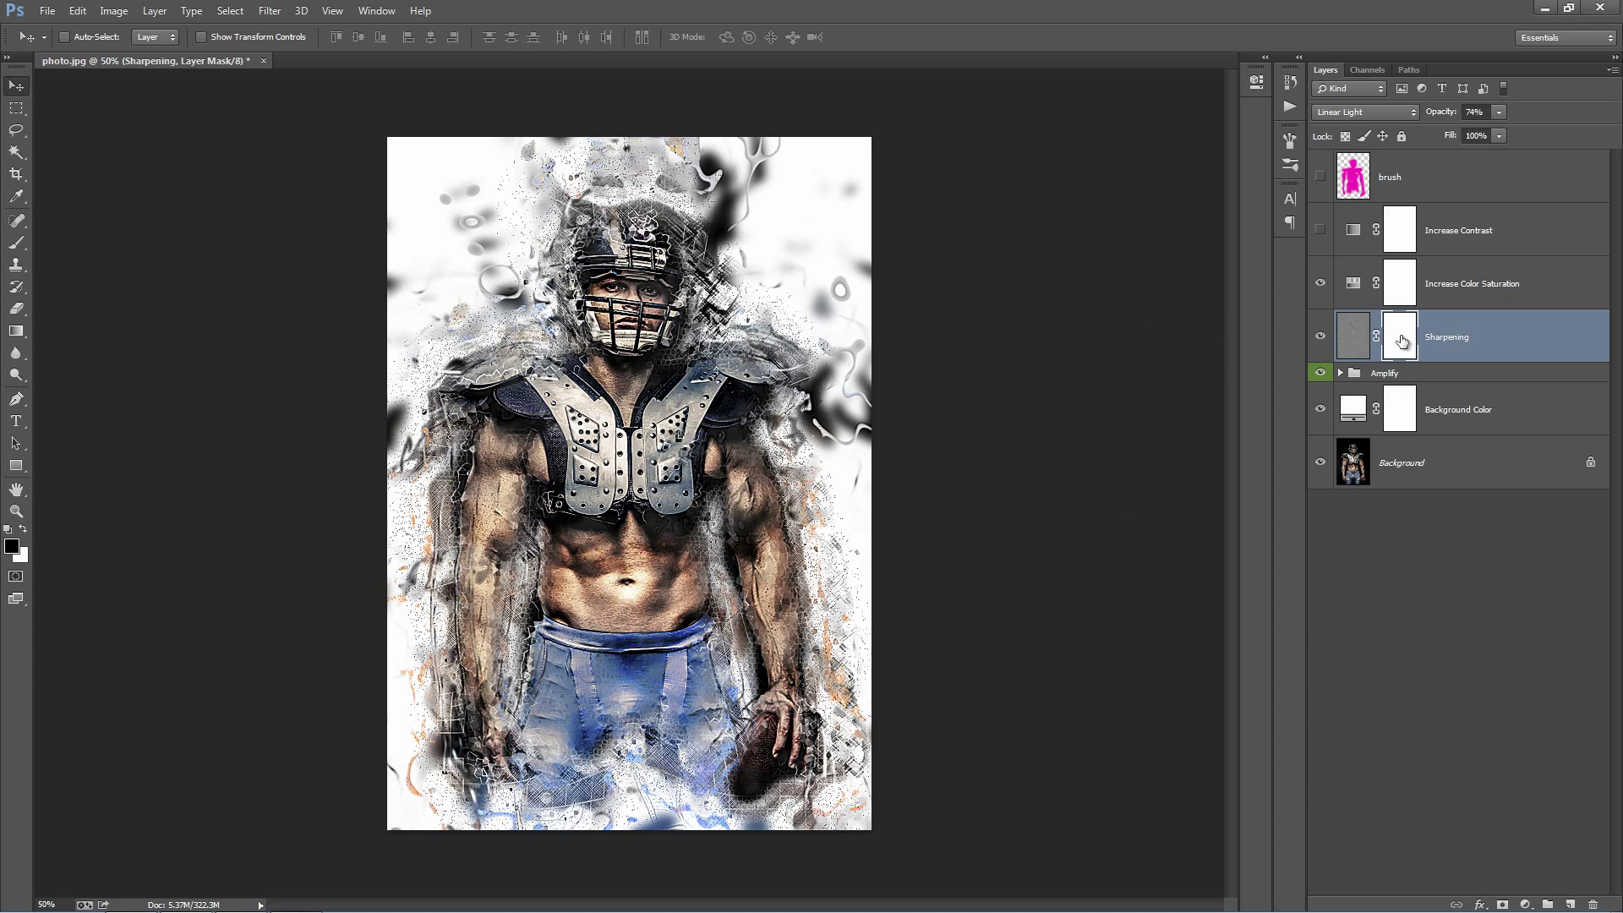
{"action": "left_click", "coordinate": [17, 242]}
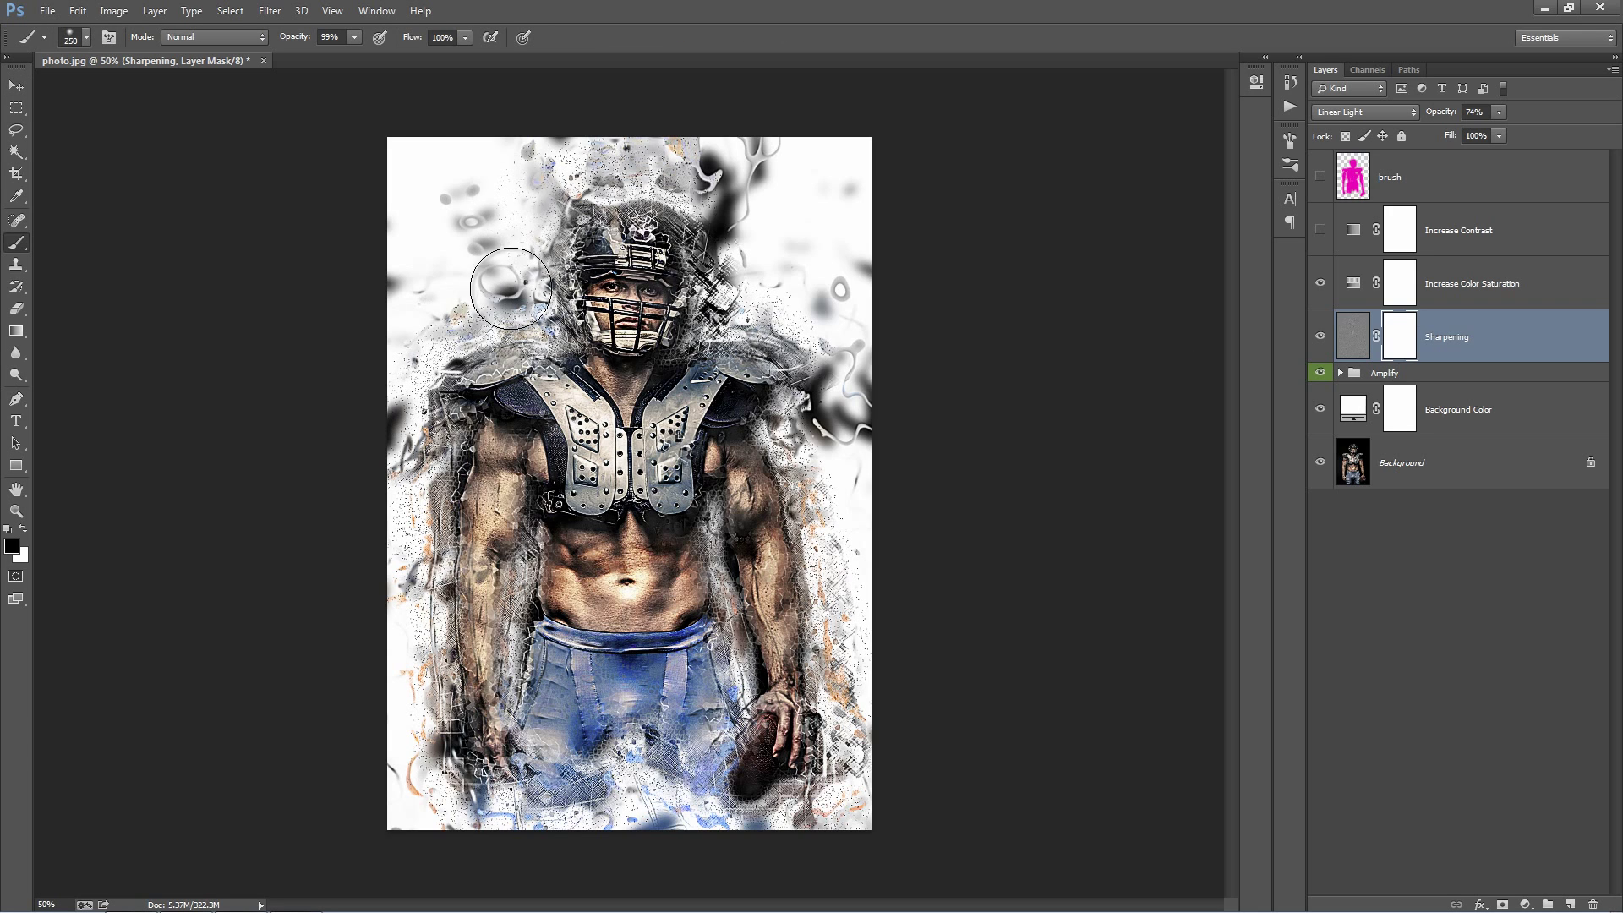
- Paint black on the Sharpening mask over the player, then select the Amplify group with the Move tool
{"action": "left_click_drag", "start_coordinate": [507, 288], "coordinate": [750, 301]}
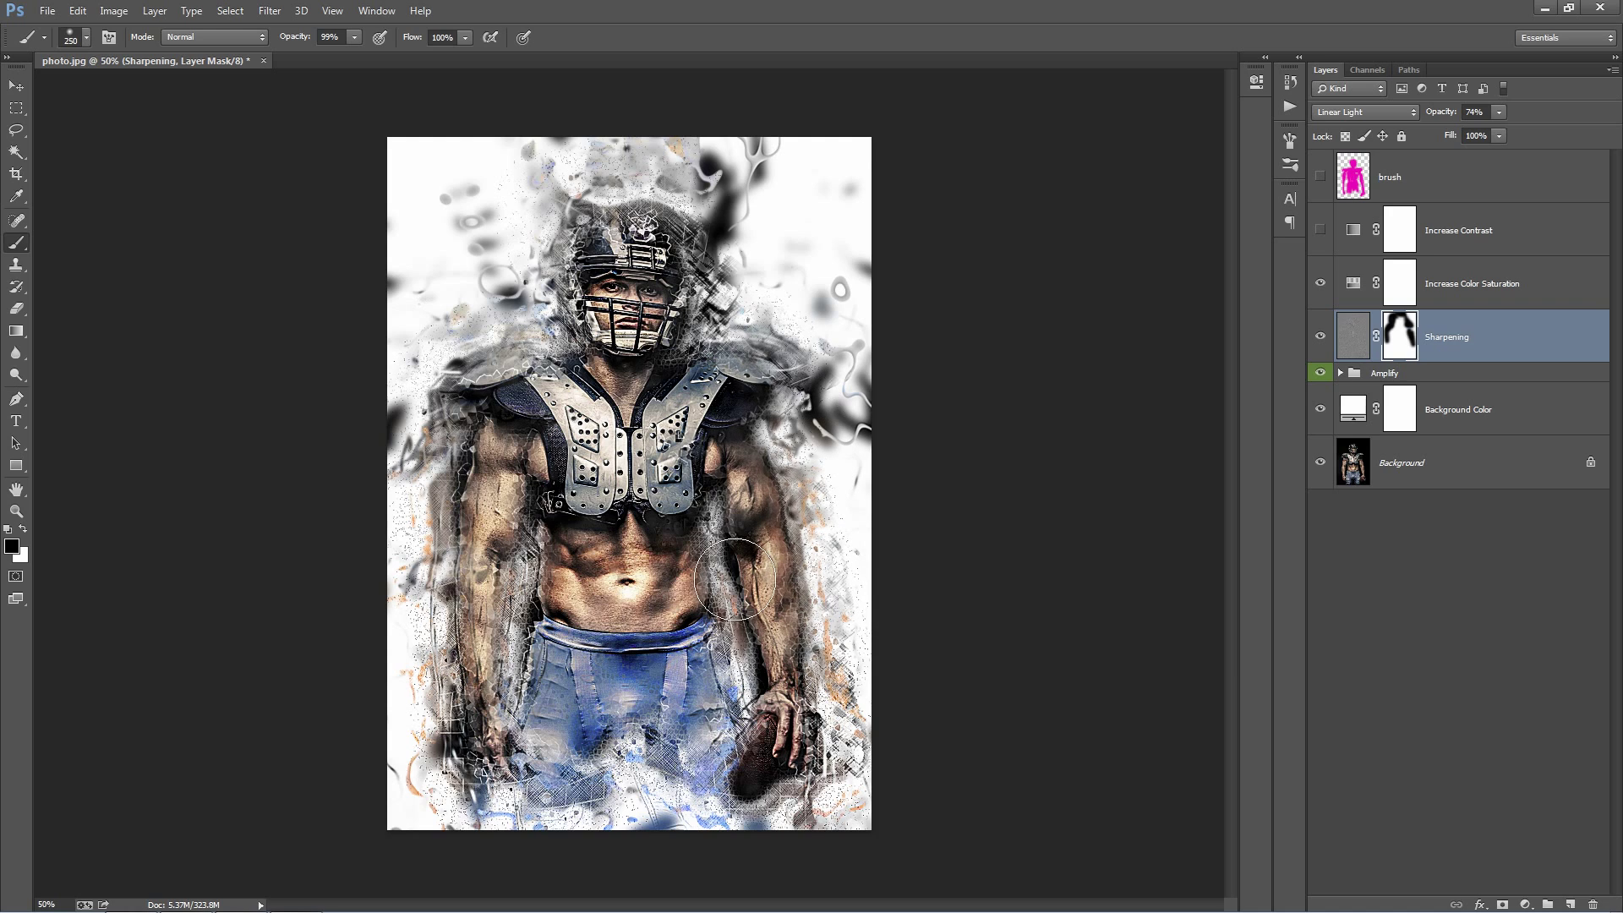
{"action": "left_click", "coordinate": [15, 86]}
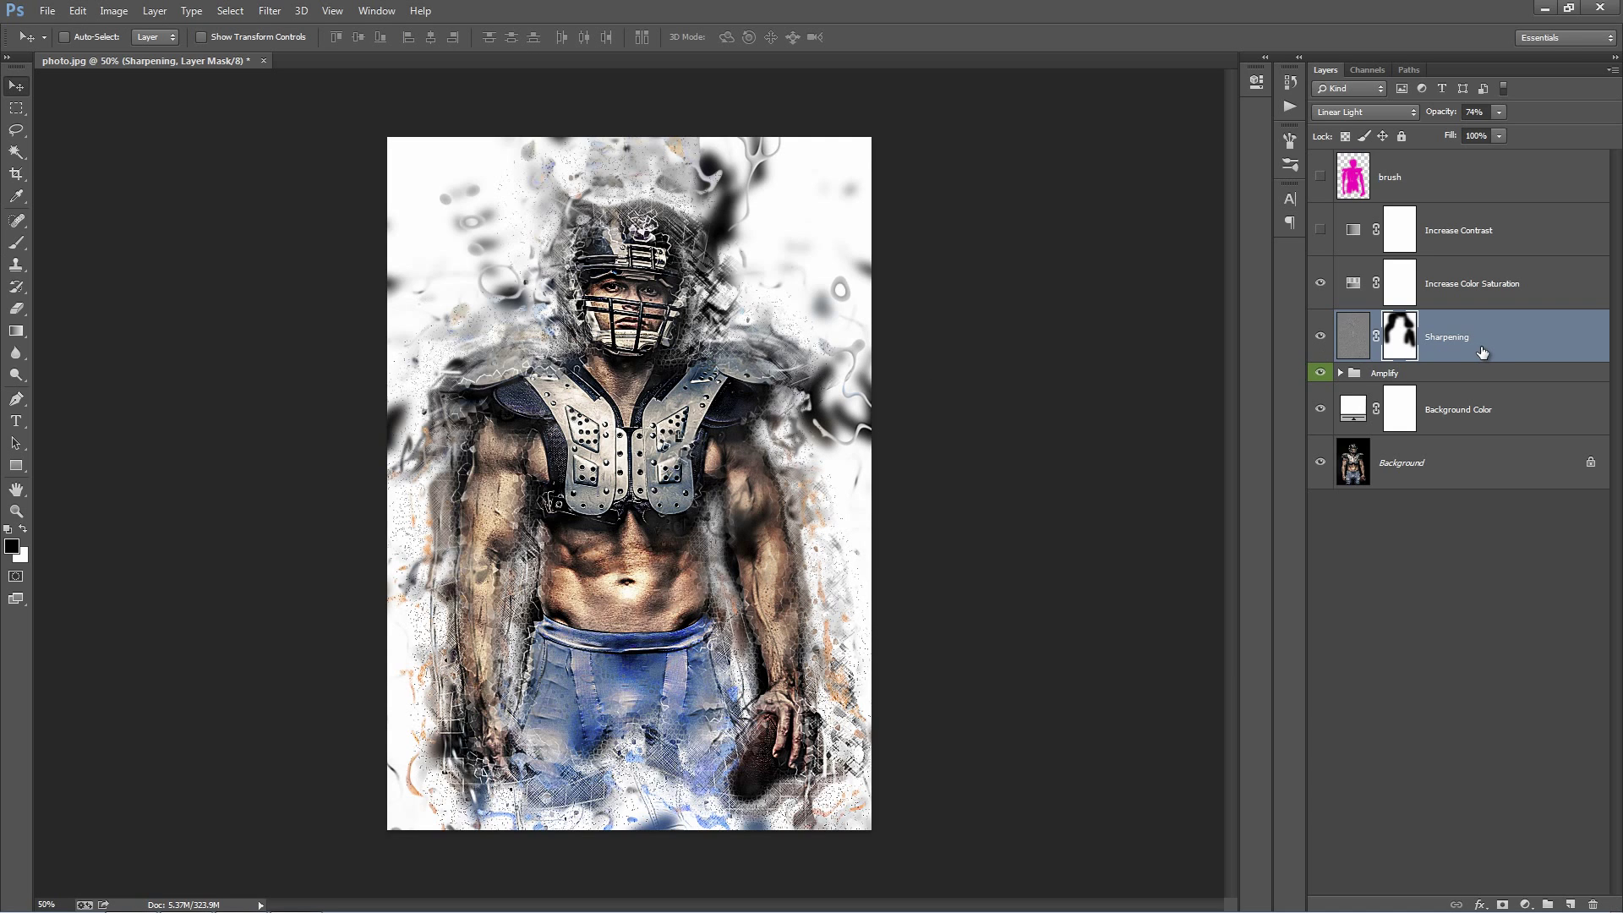
{"action": "left_click", "coordinate": [1385, 372]}
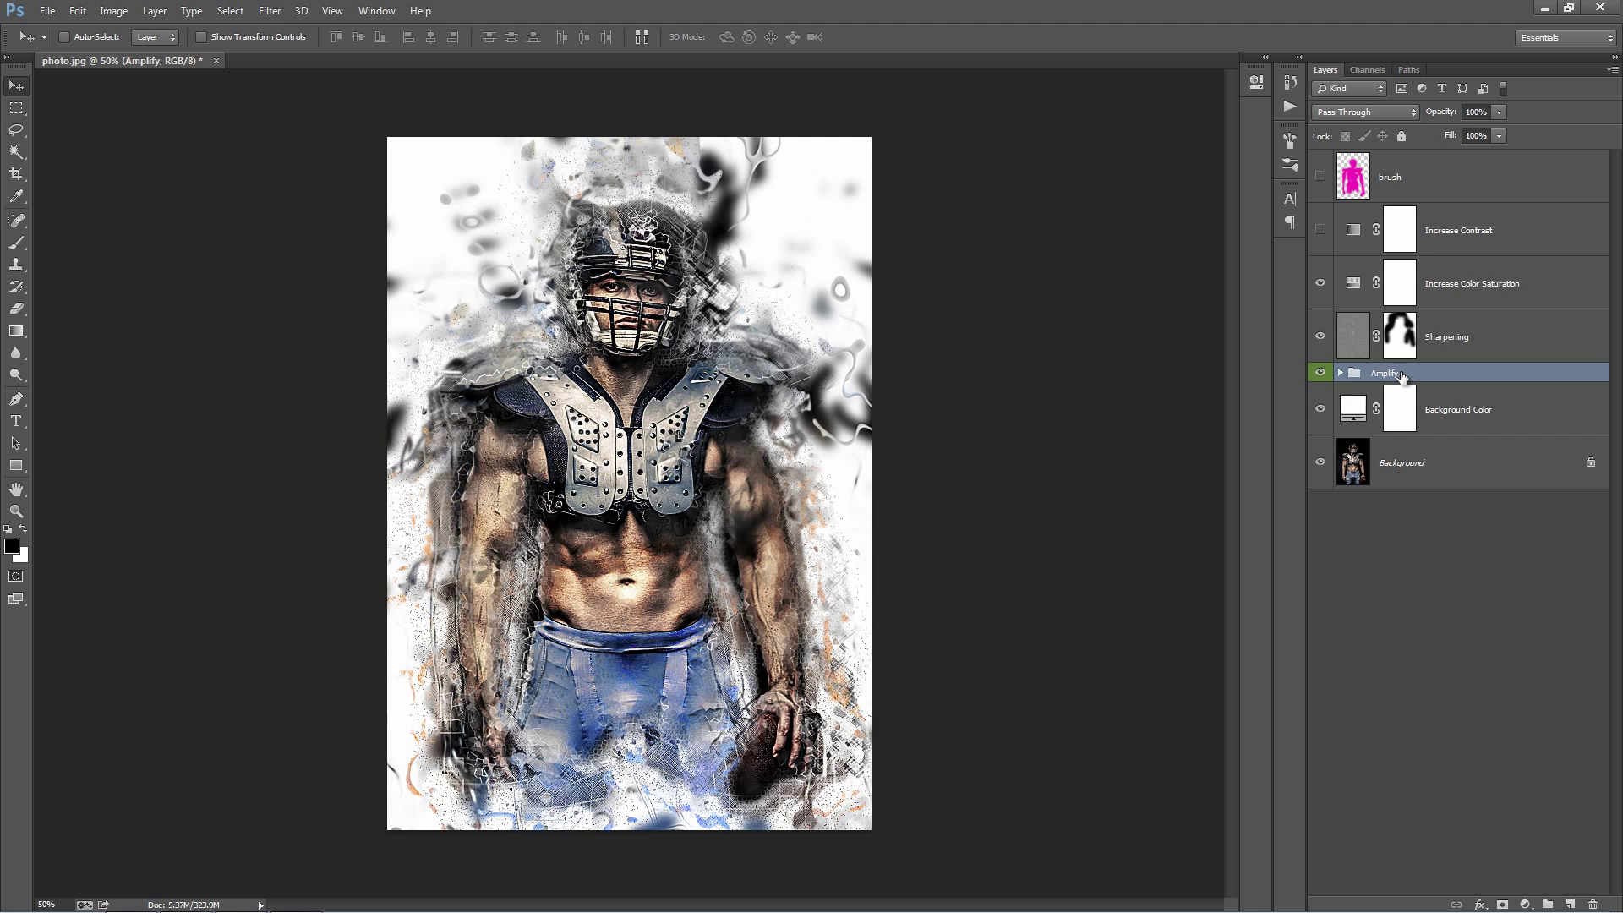
- Toggle the Amplify group's visibility off and on, then expand it to show its subgroups
{"action": "left_click", "coordinate": [1320, 372]}
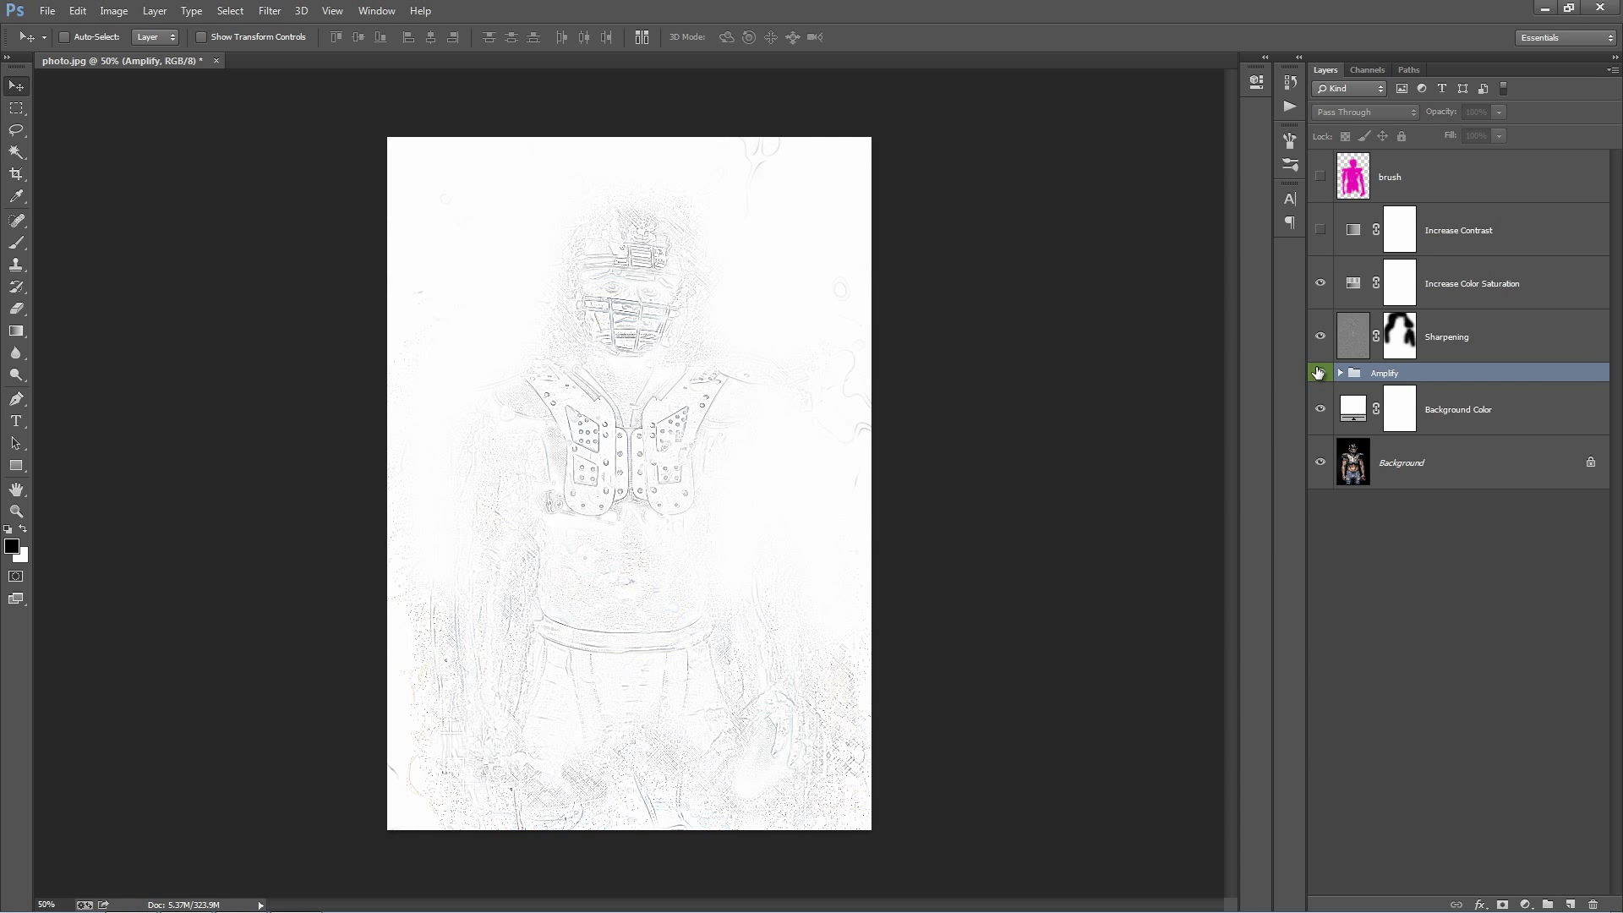
{"action": "left_click", "coordinate": [1321, 372]}
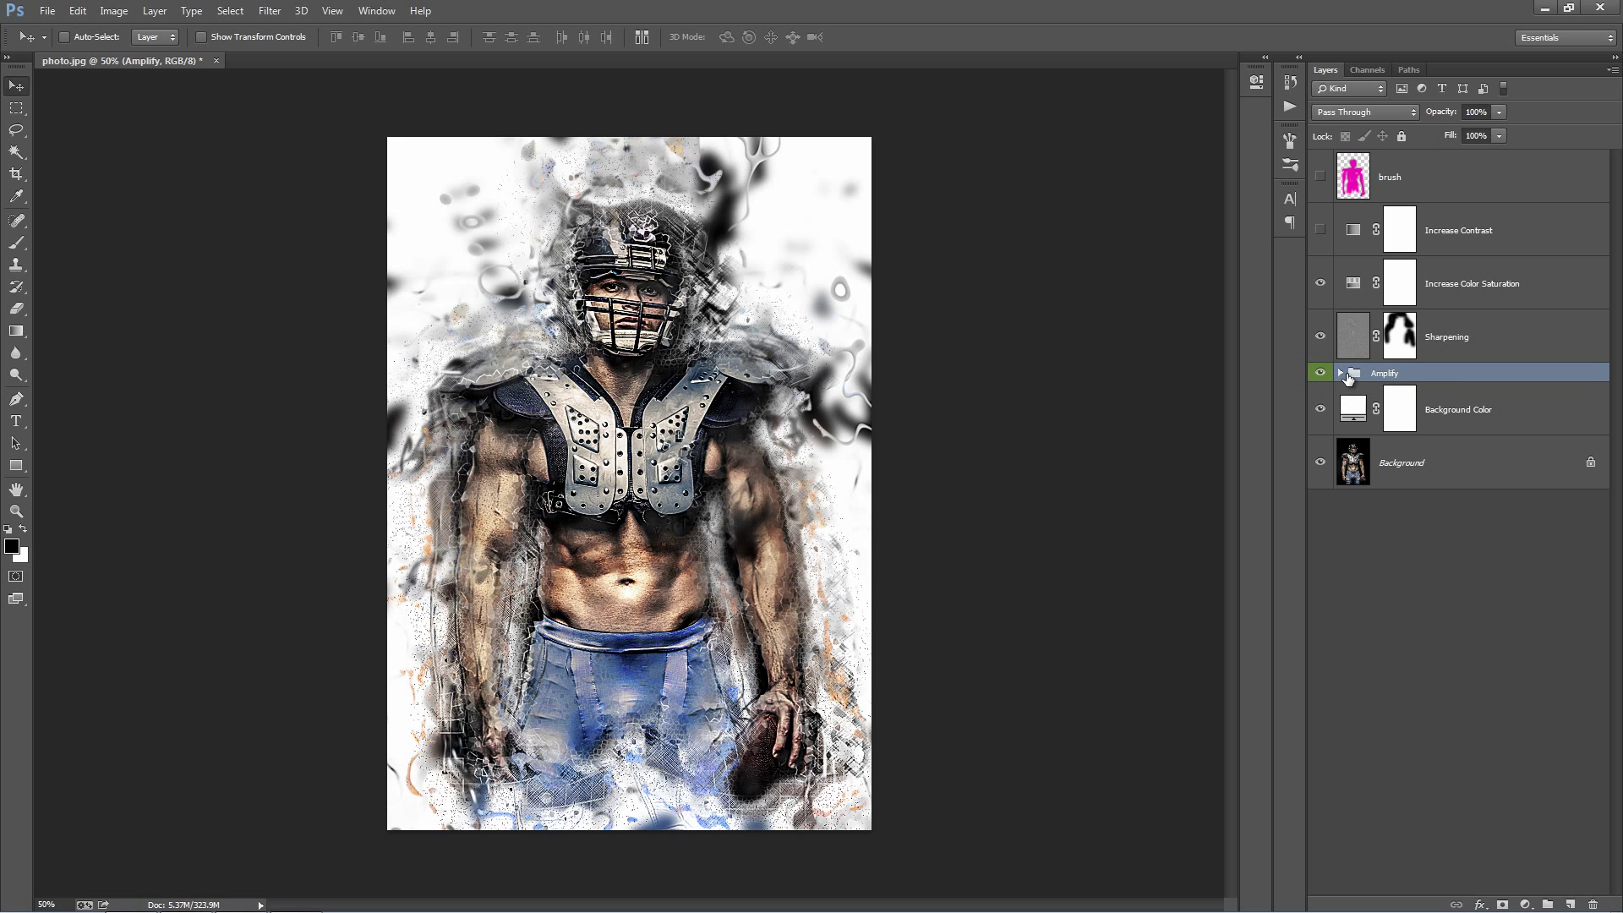
{"action": "left_click", "coordinate": [1340, 372]}
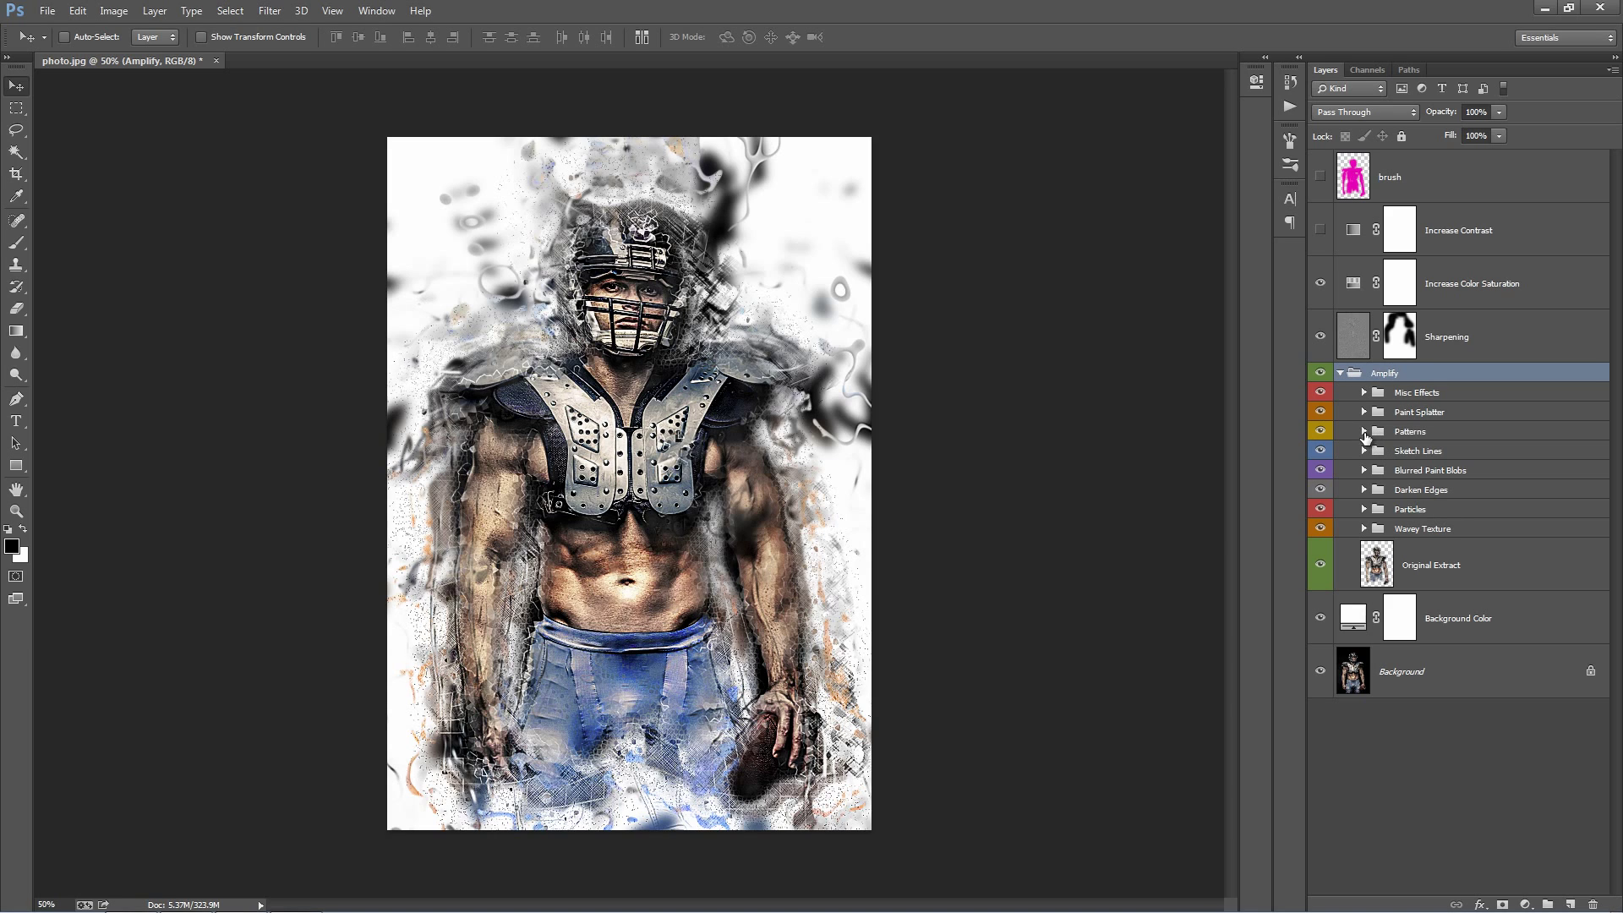
- Peek inside the Darken Edges group, collapse it, and expand Misc Effects
{"action": "left_click", "coordinate": [1364, 489]}
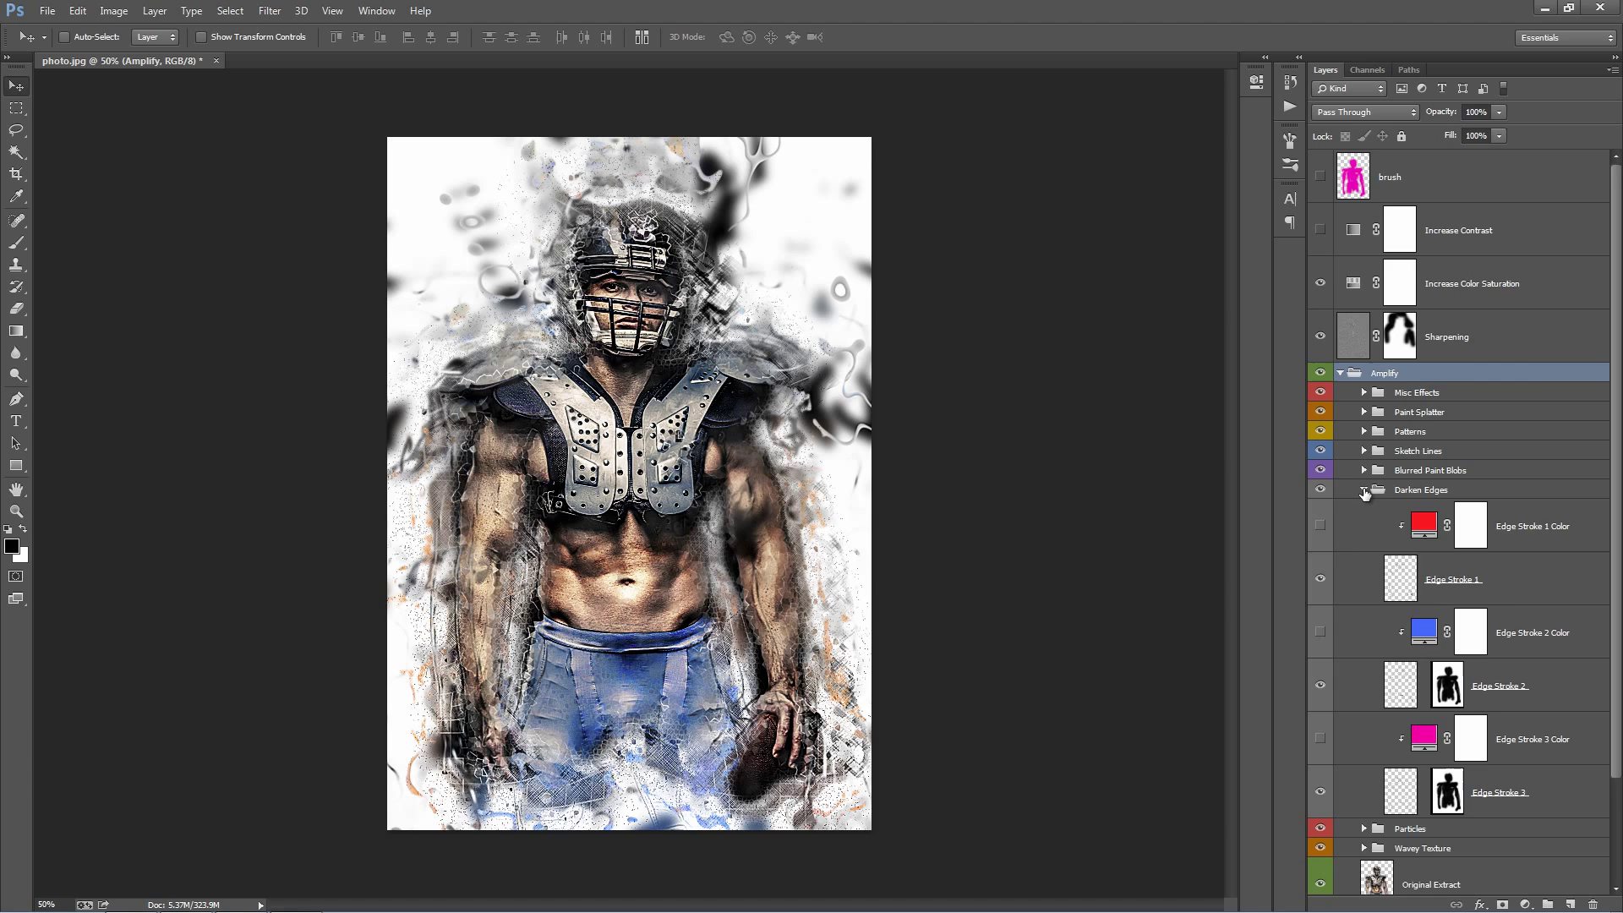
{"action": "left_click", "coordinate": [1365, 490]}
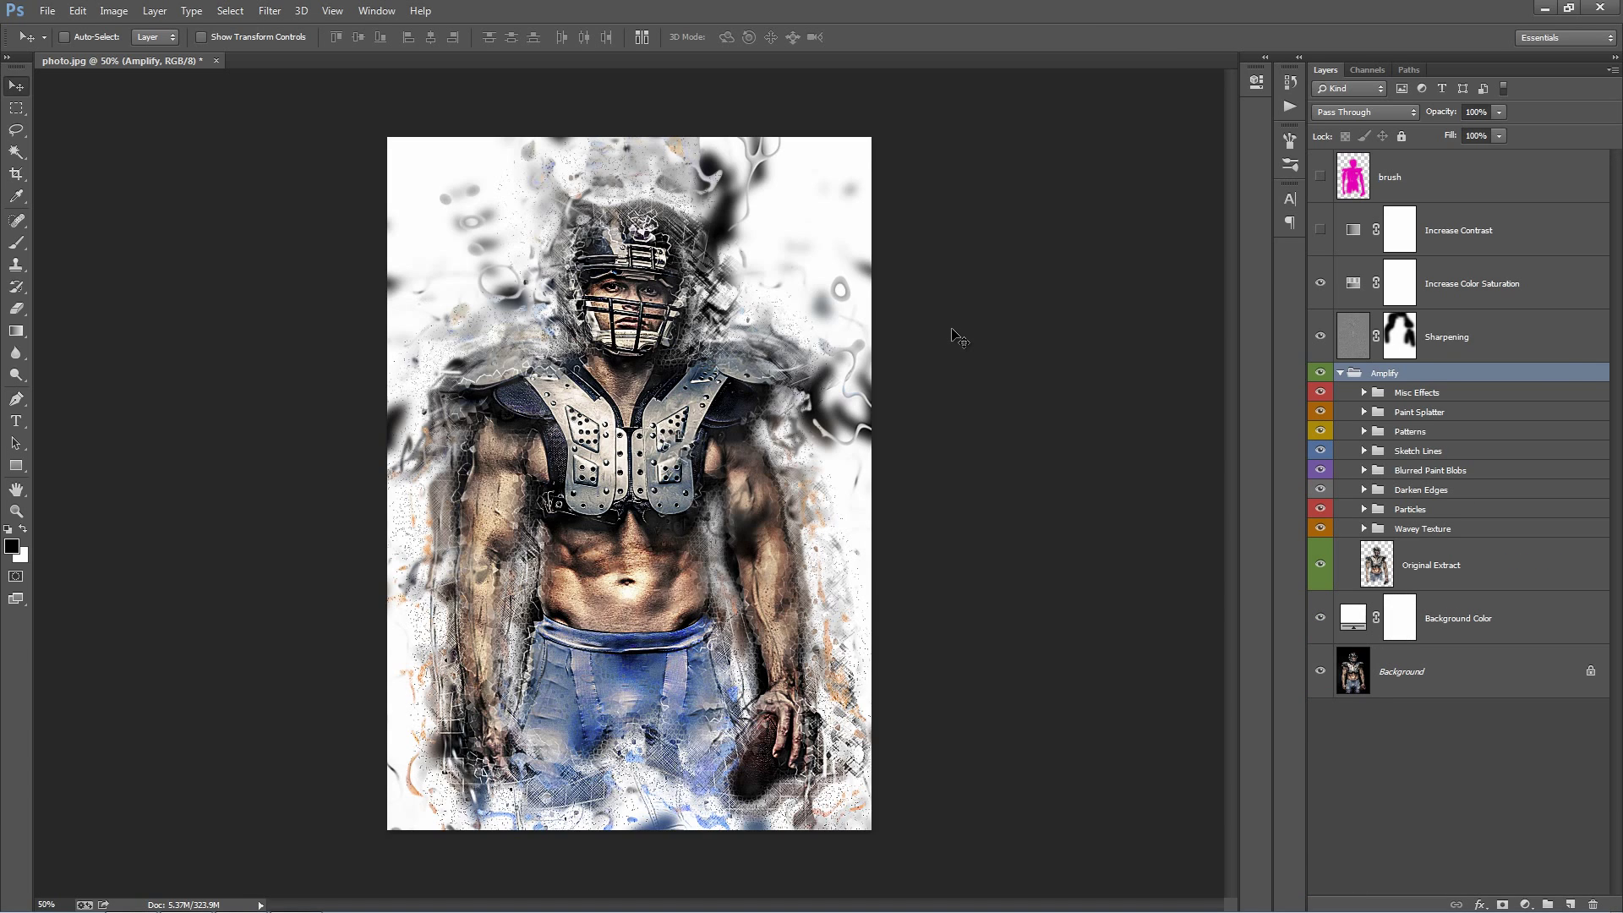
{"action": "mouse_move", "coordinate": [1478, 394]}
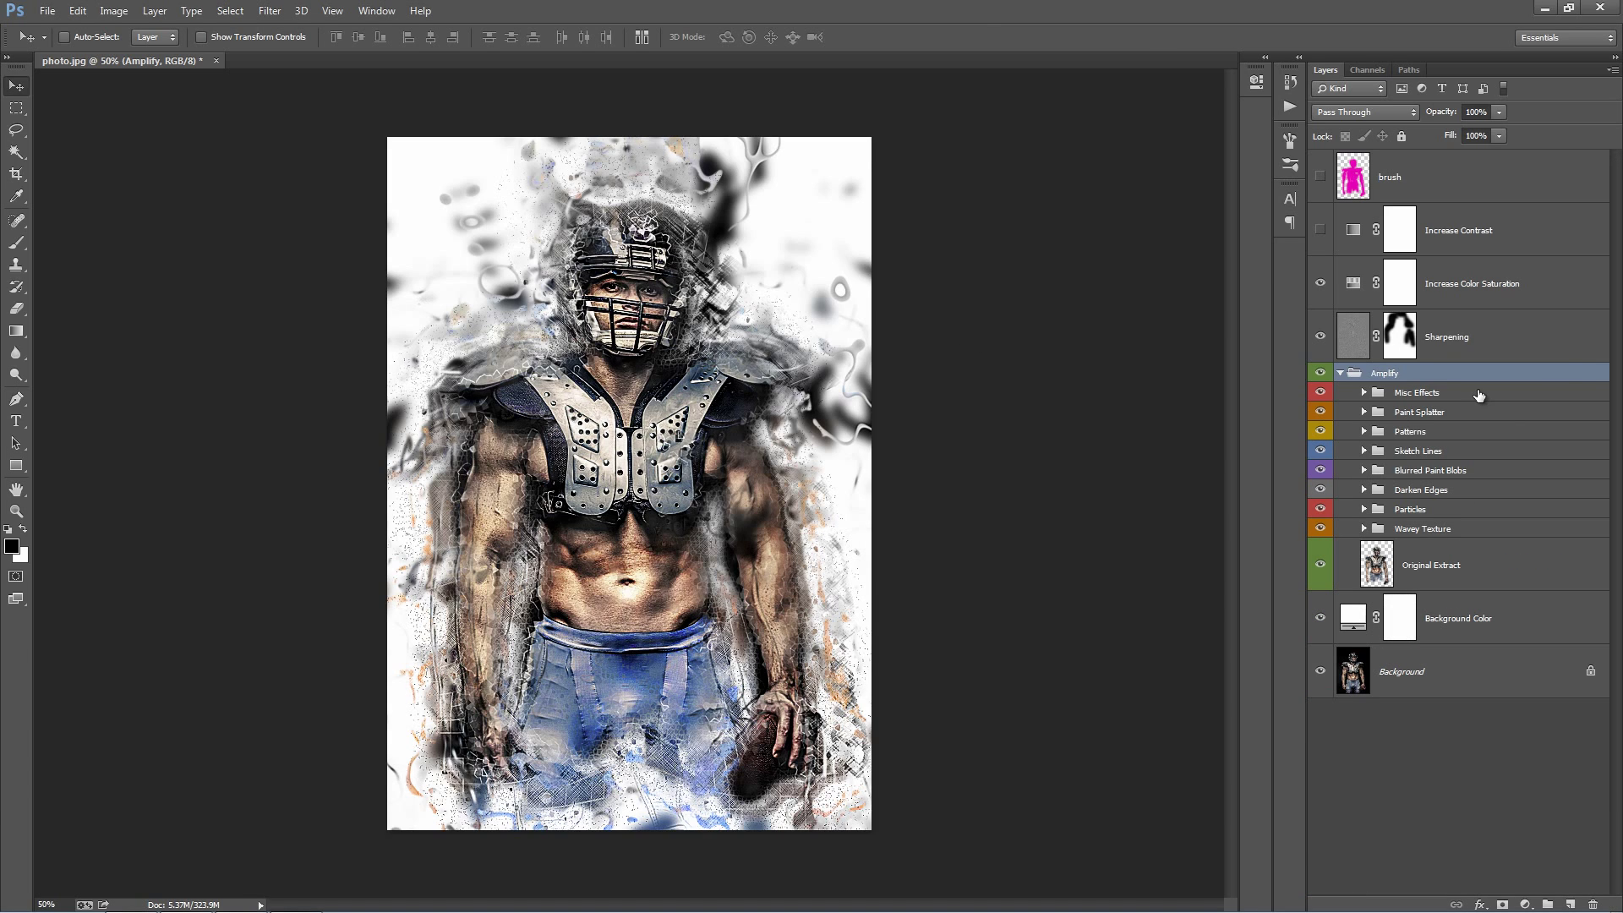
{"action": "left_click", "coordinate": [1364, 393]}
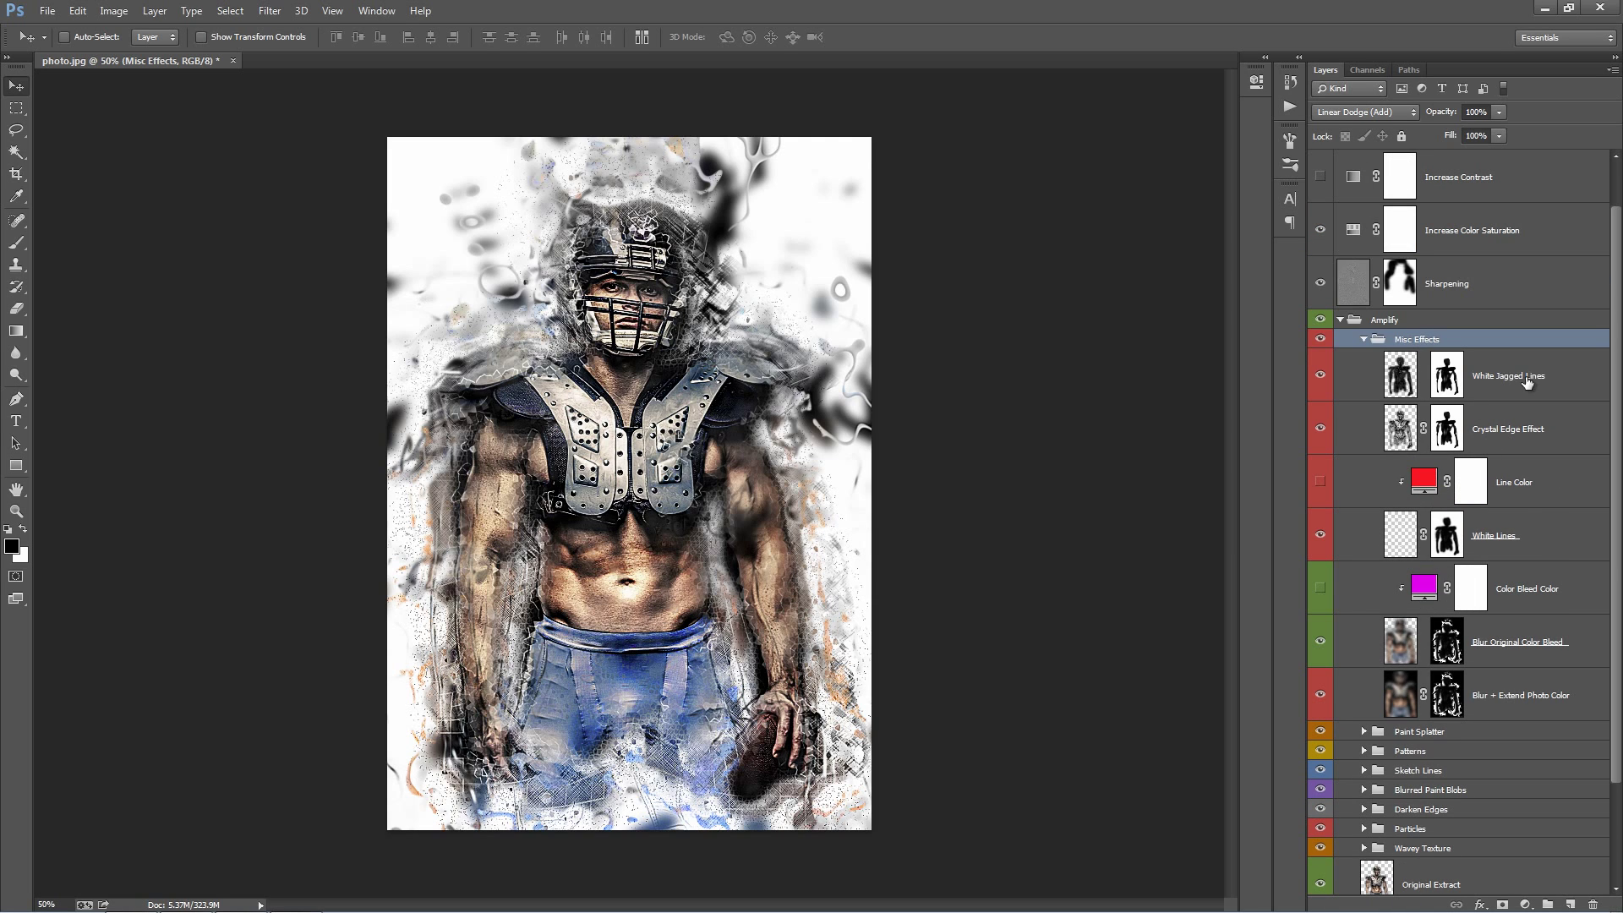
{"action": "left_click", "coordinate": [1507, 375]}
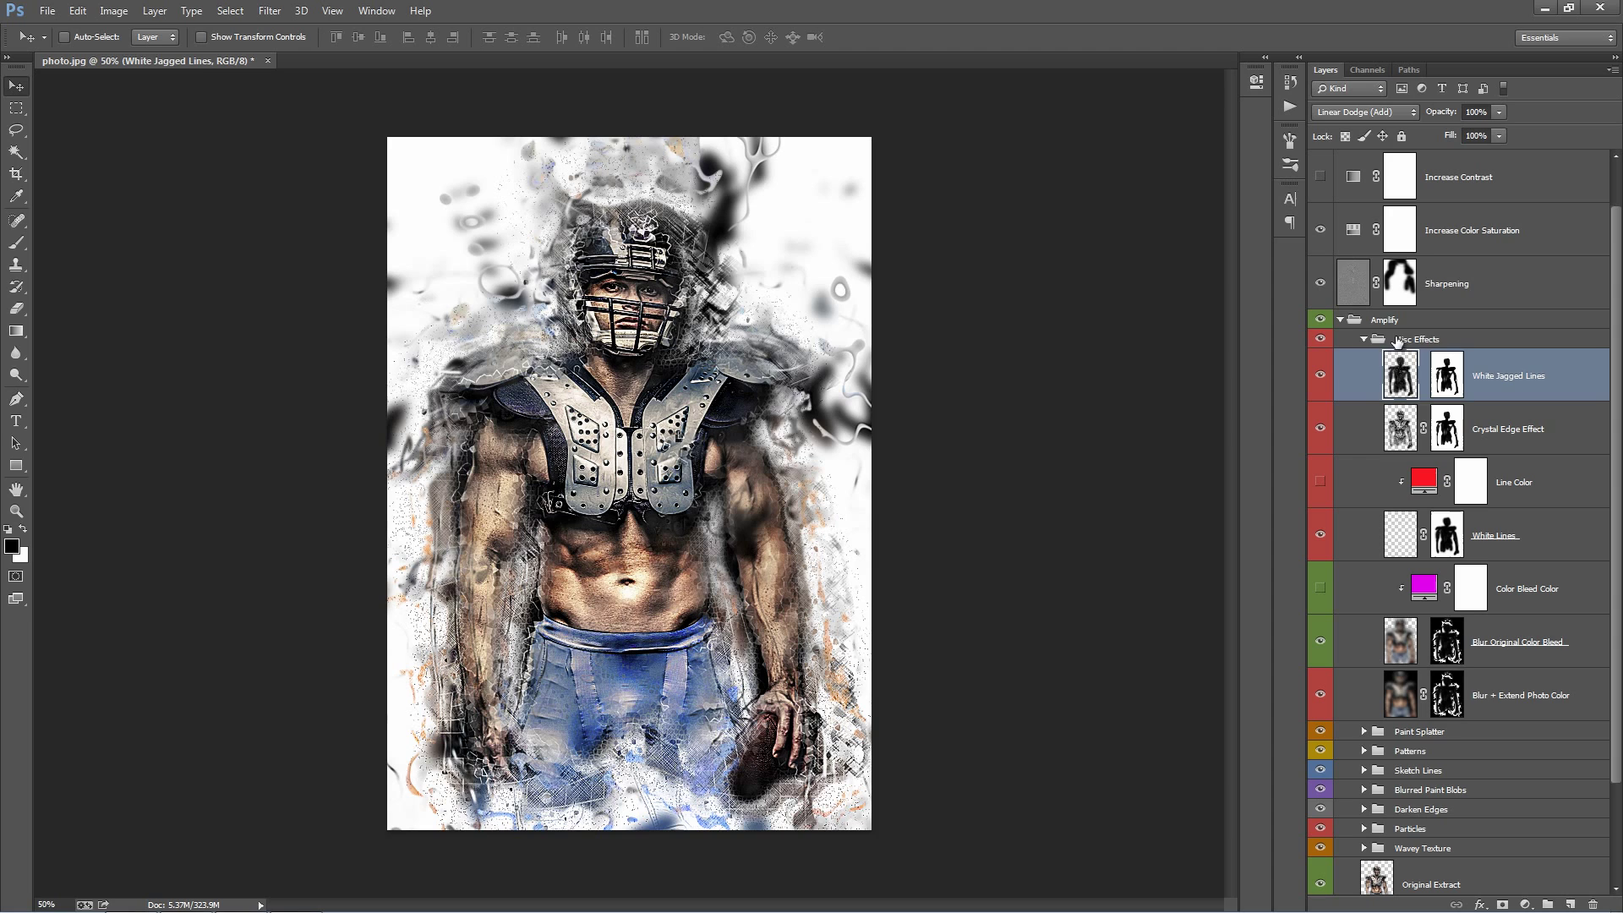
{"action": "left_click", "coordinate": [1417, 338]}
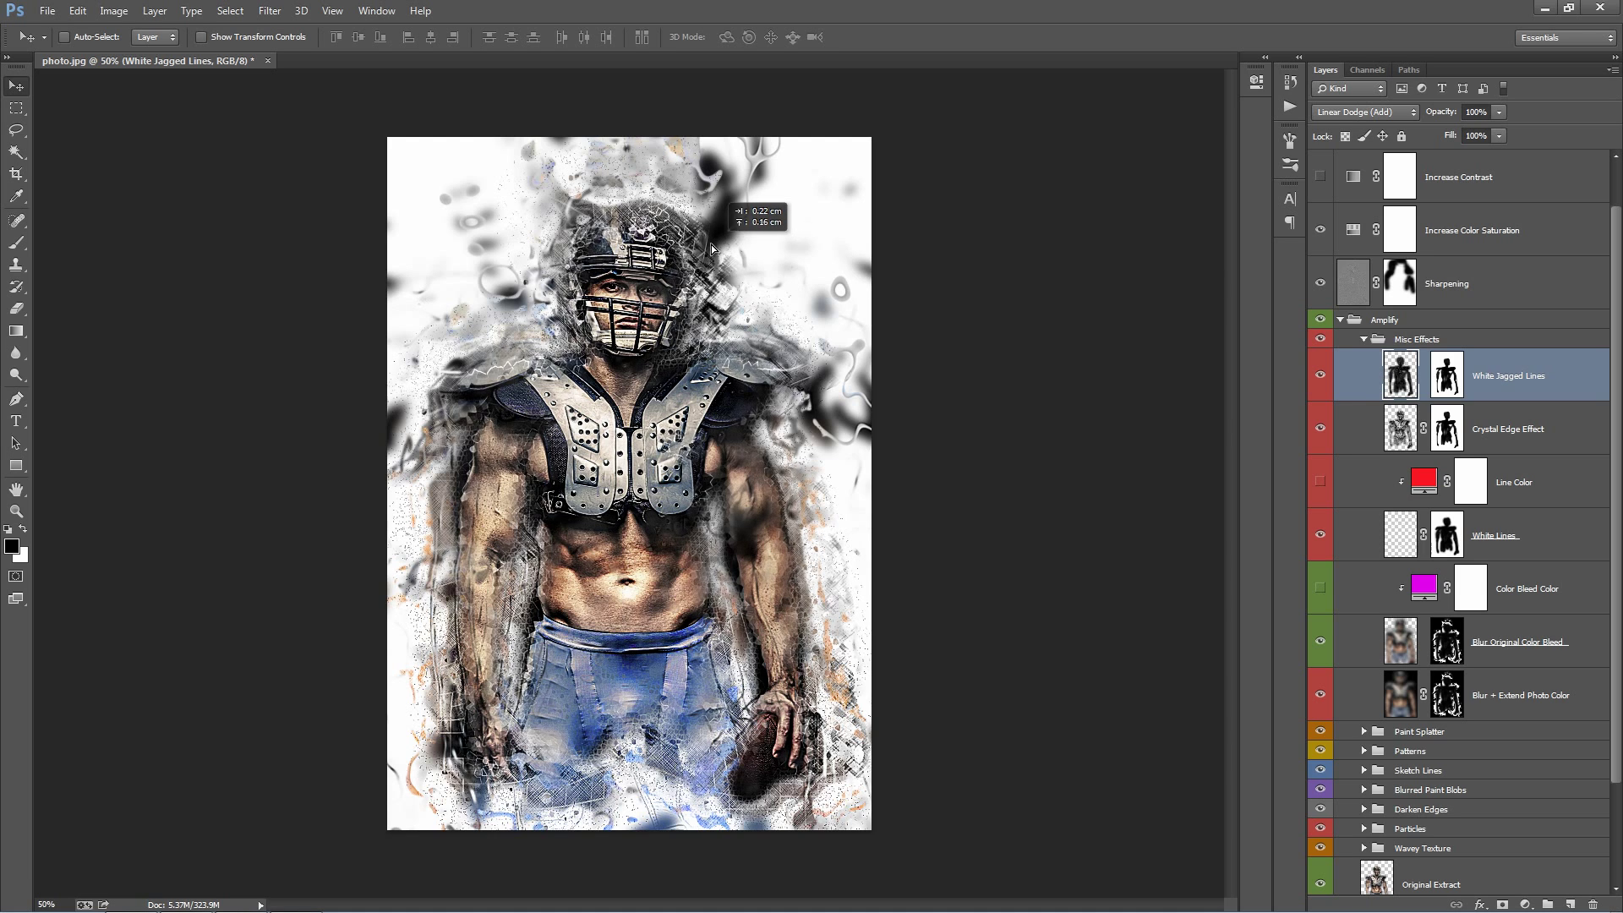
{"action": "mouse_move", "coordinate": [1093, 357]}
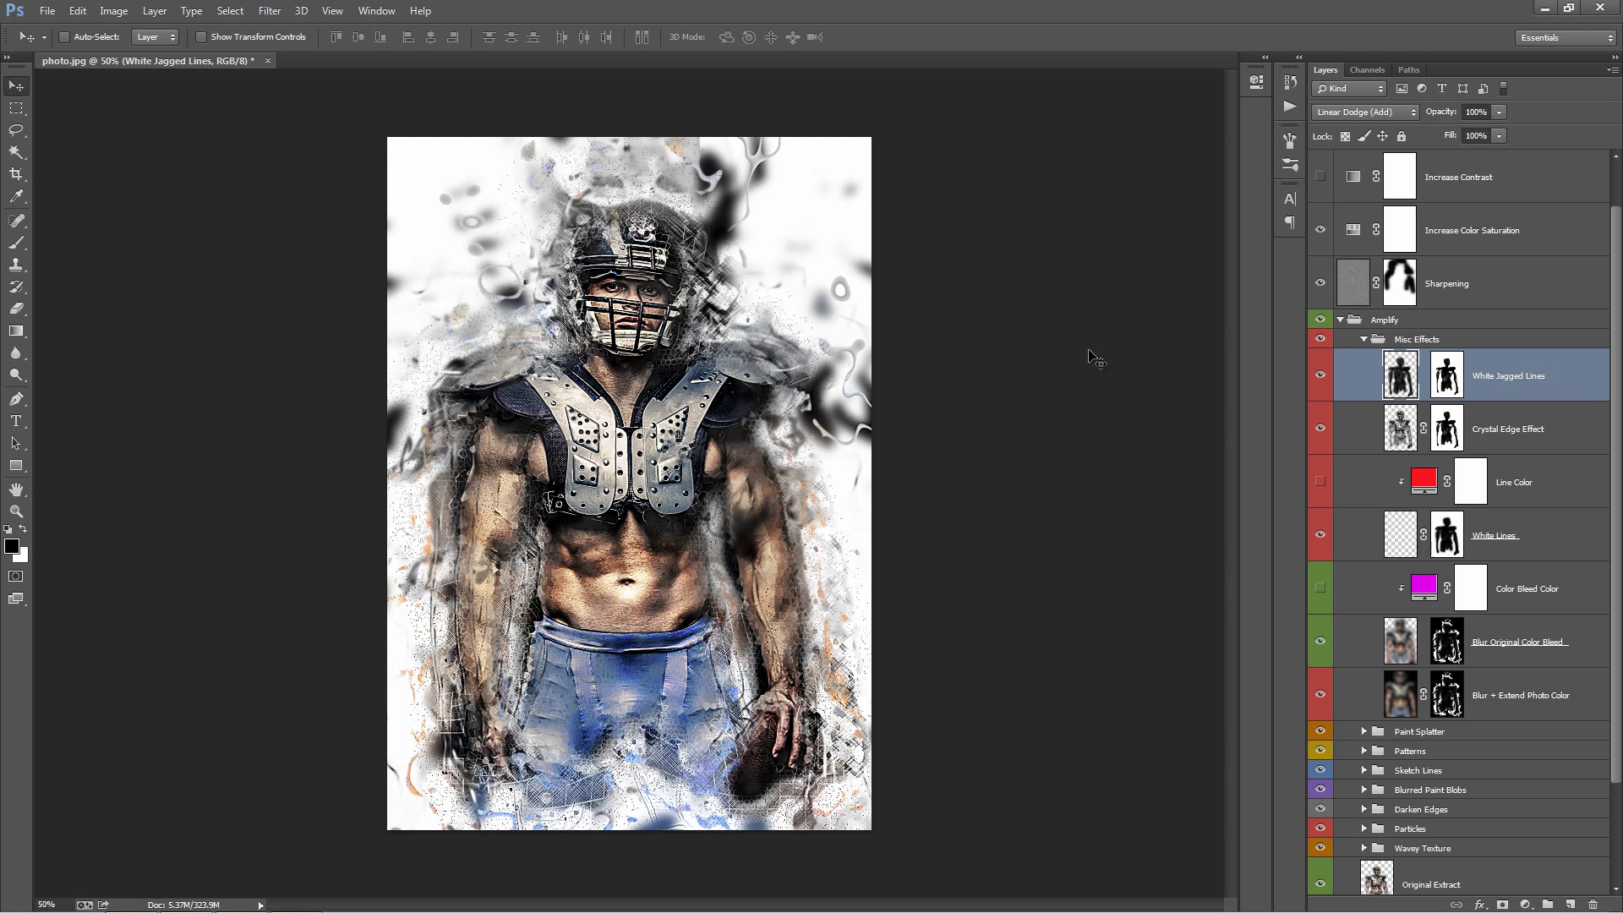
{"action": "left_click", "coordinate": [1506, 428]}
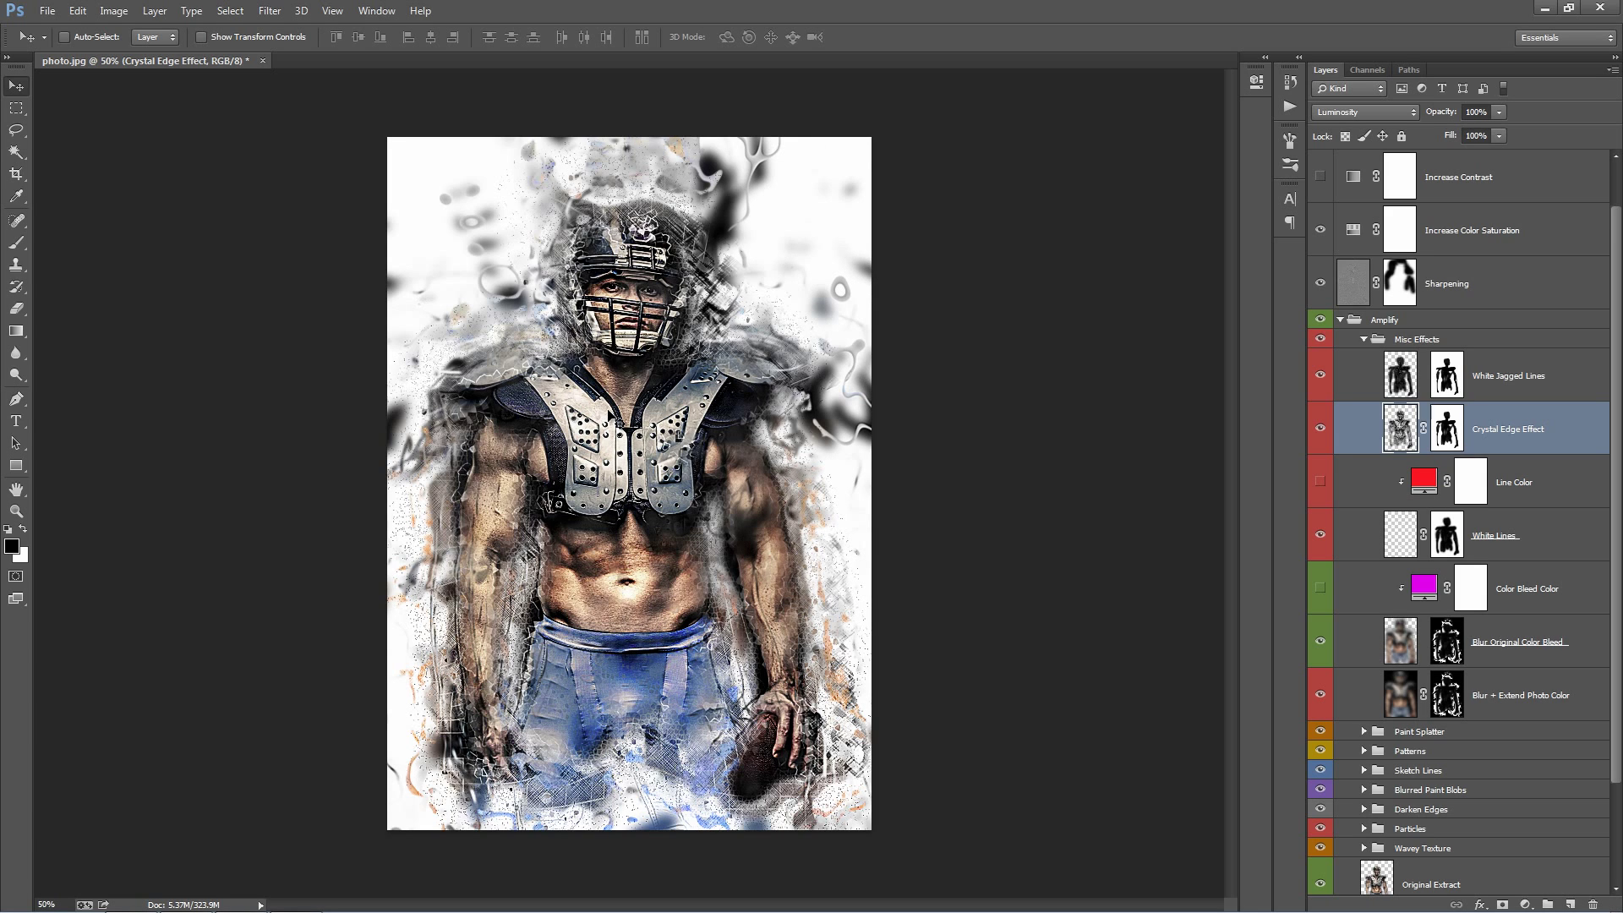
{"action": "scroll", "scroll_direction": "down", "scroll_amount": 3}
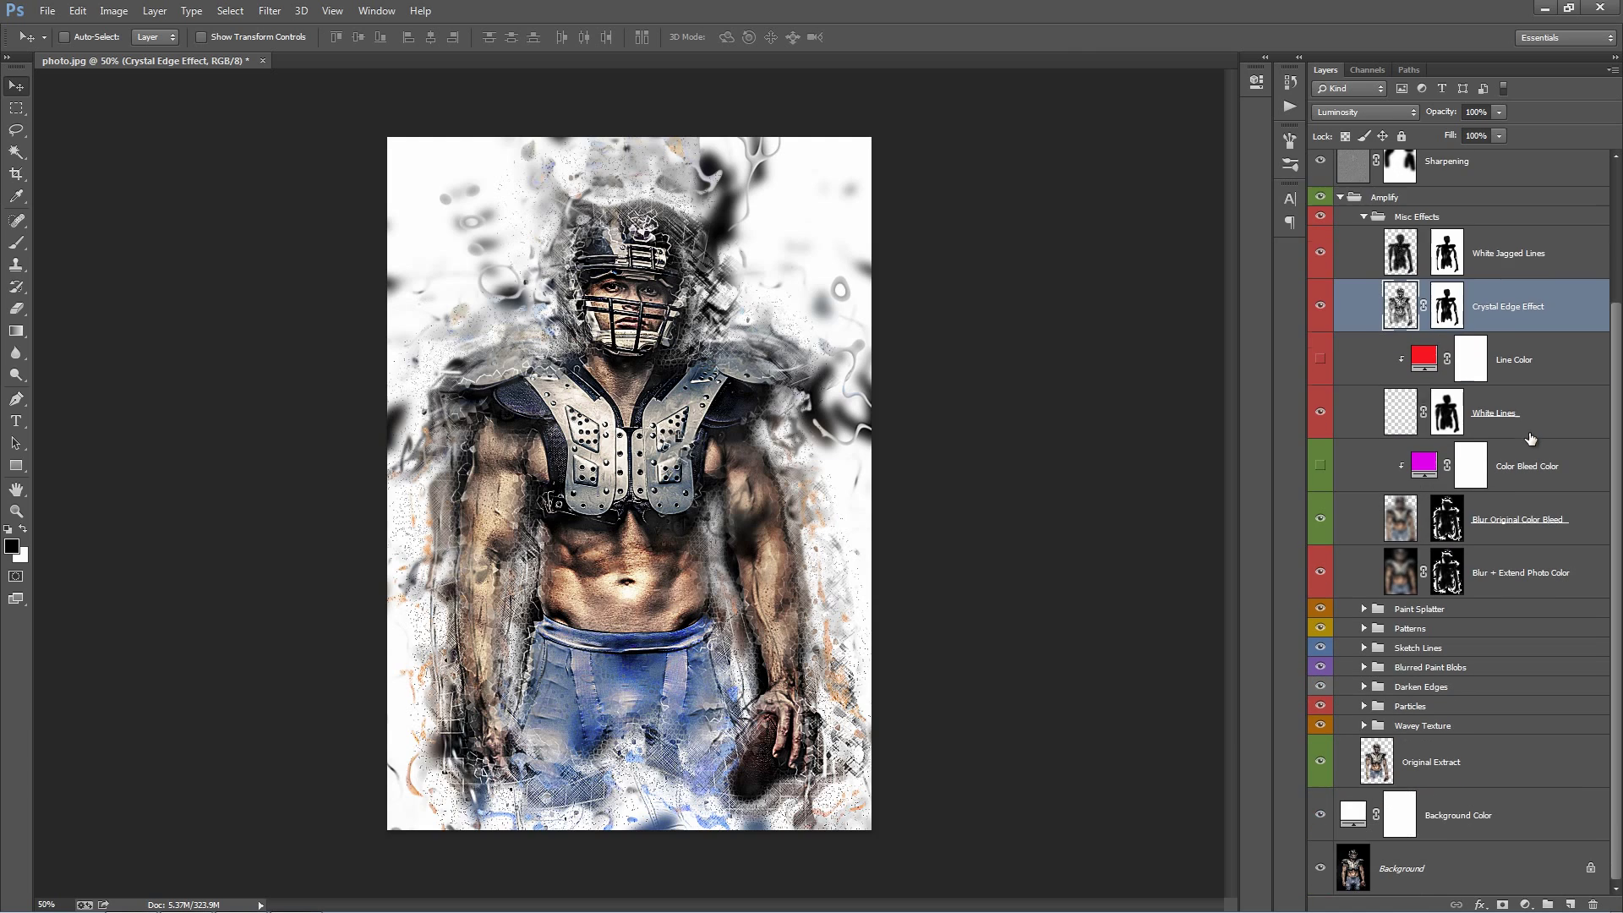
{"action": "left_click", "coordinate": [1493, 412]}
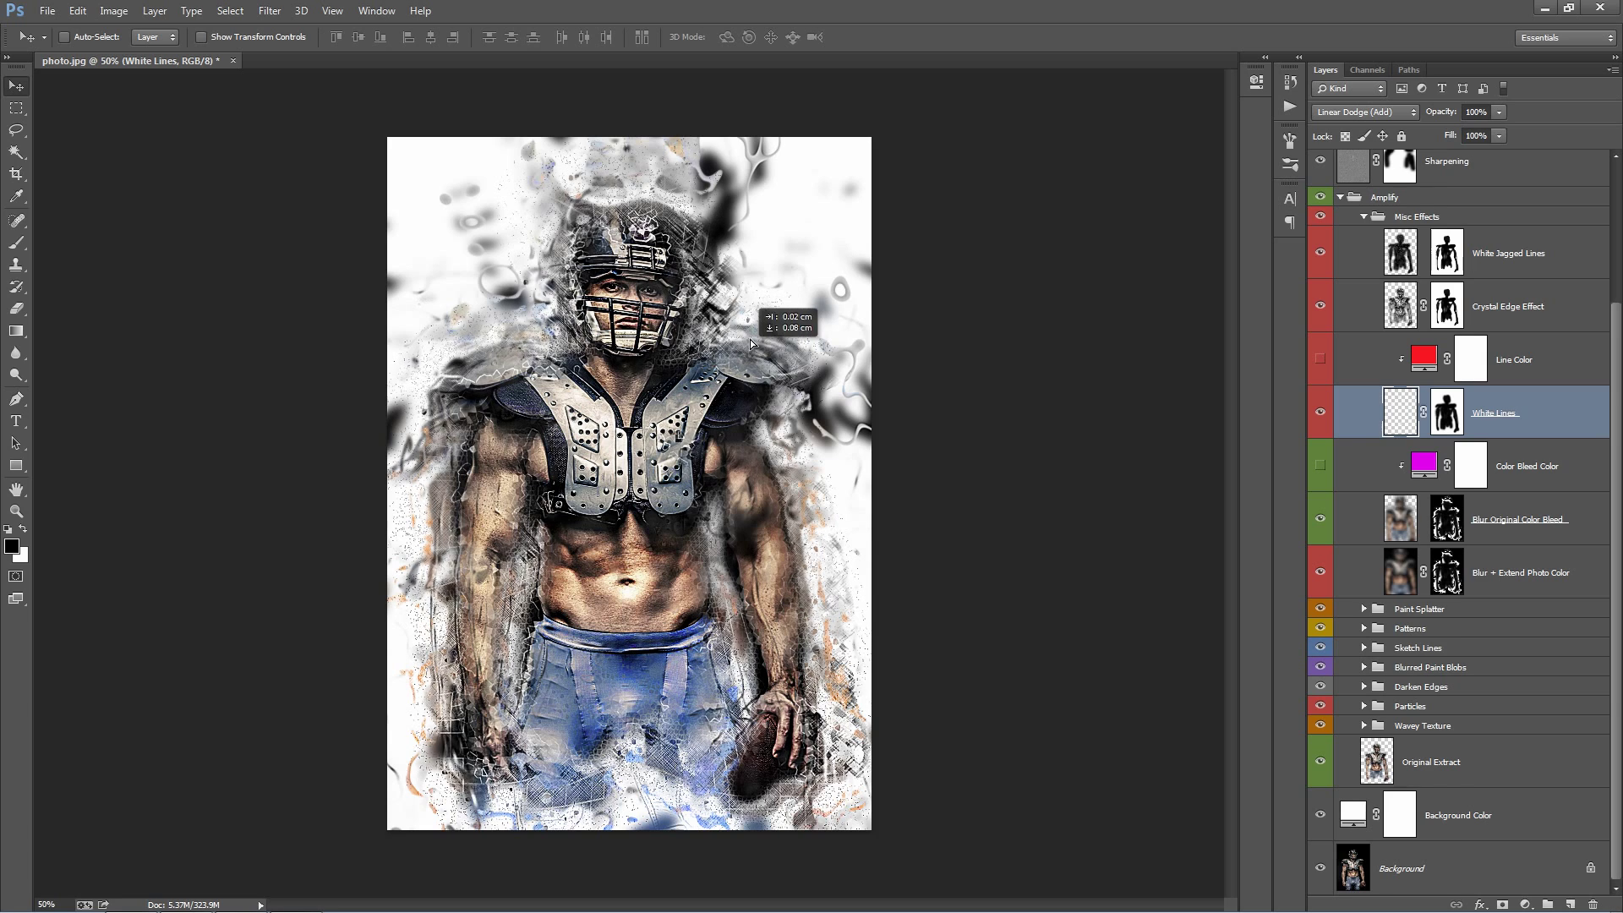
{"action": "left_click", "coordinate": [1513, 359]}
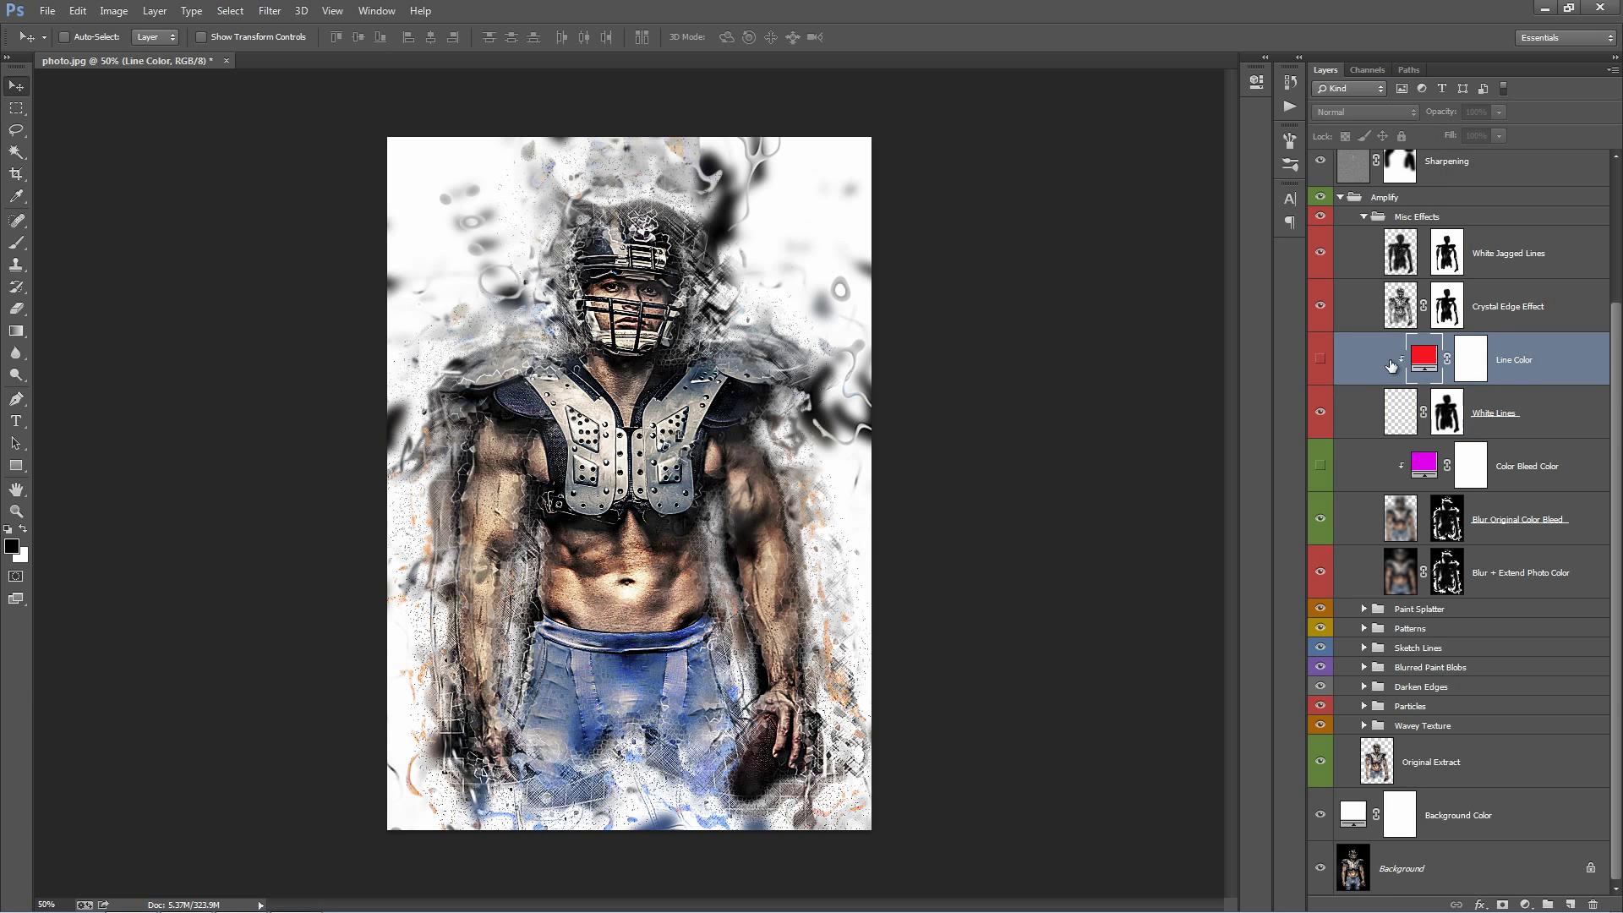
- Turn on the Line Color layer and recolour its lines blue in the Color Picker
{"action": "left_click", "coordinate": [1320, 358]}
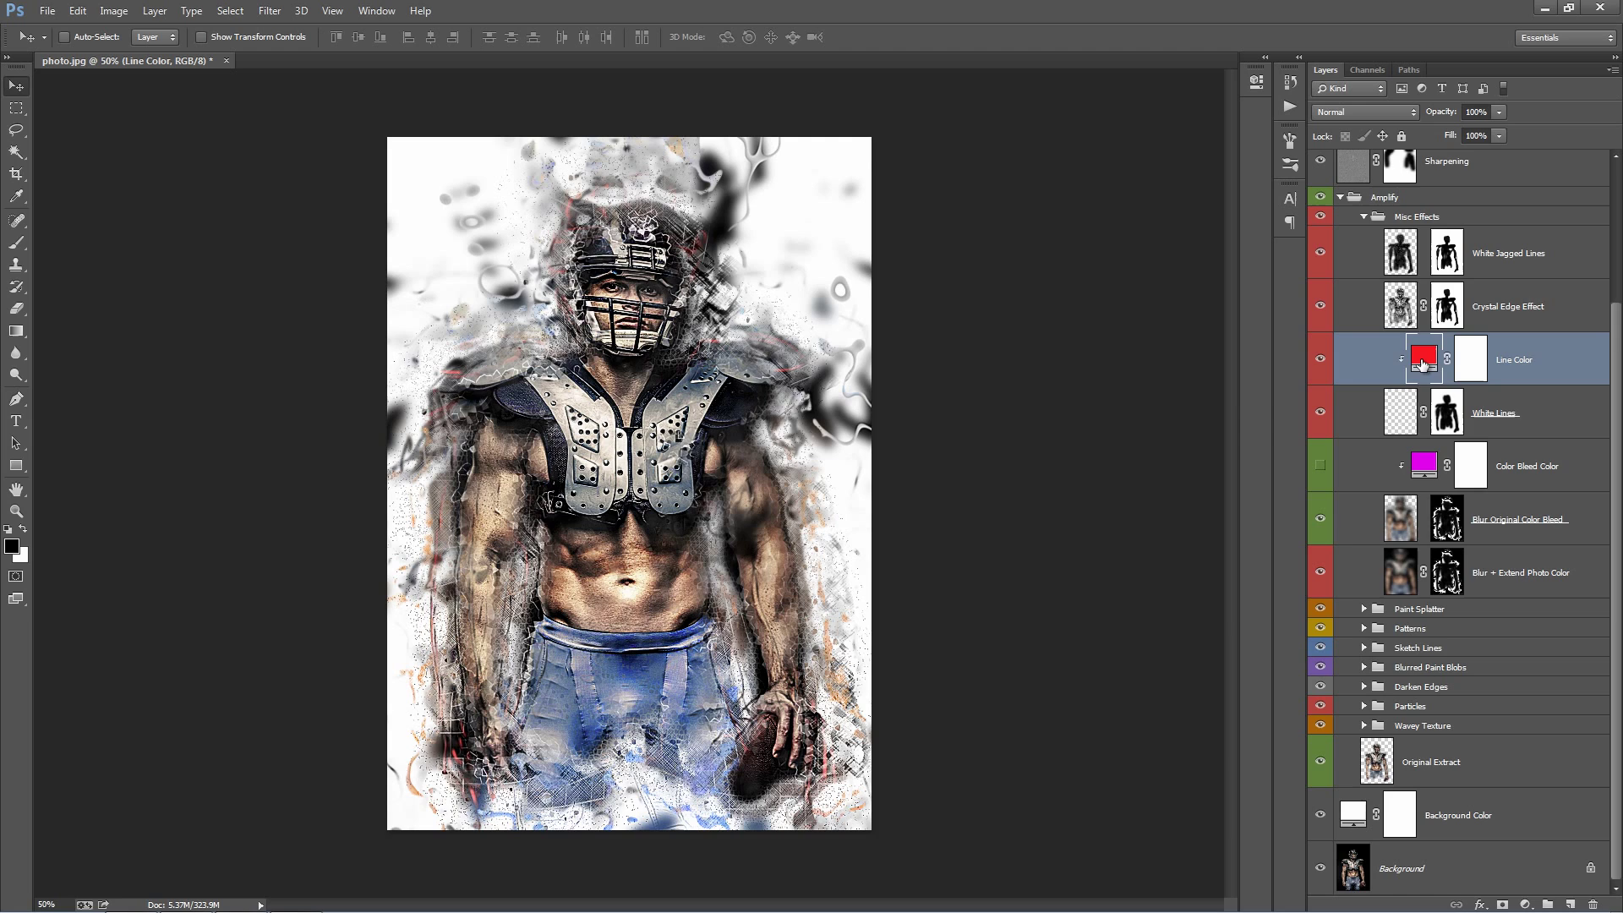
{"action": "double_click", "coordinate": [1424, 358]}
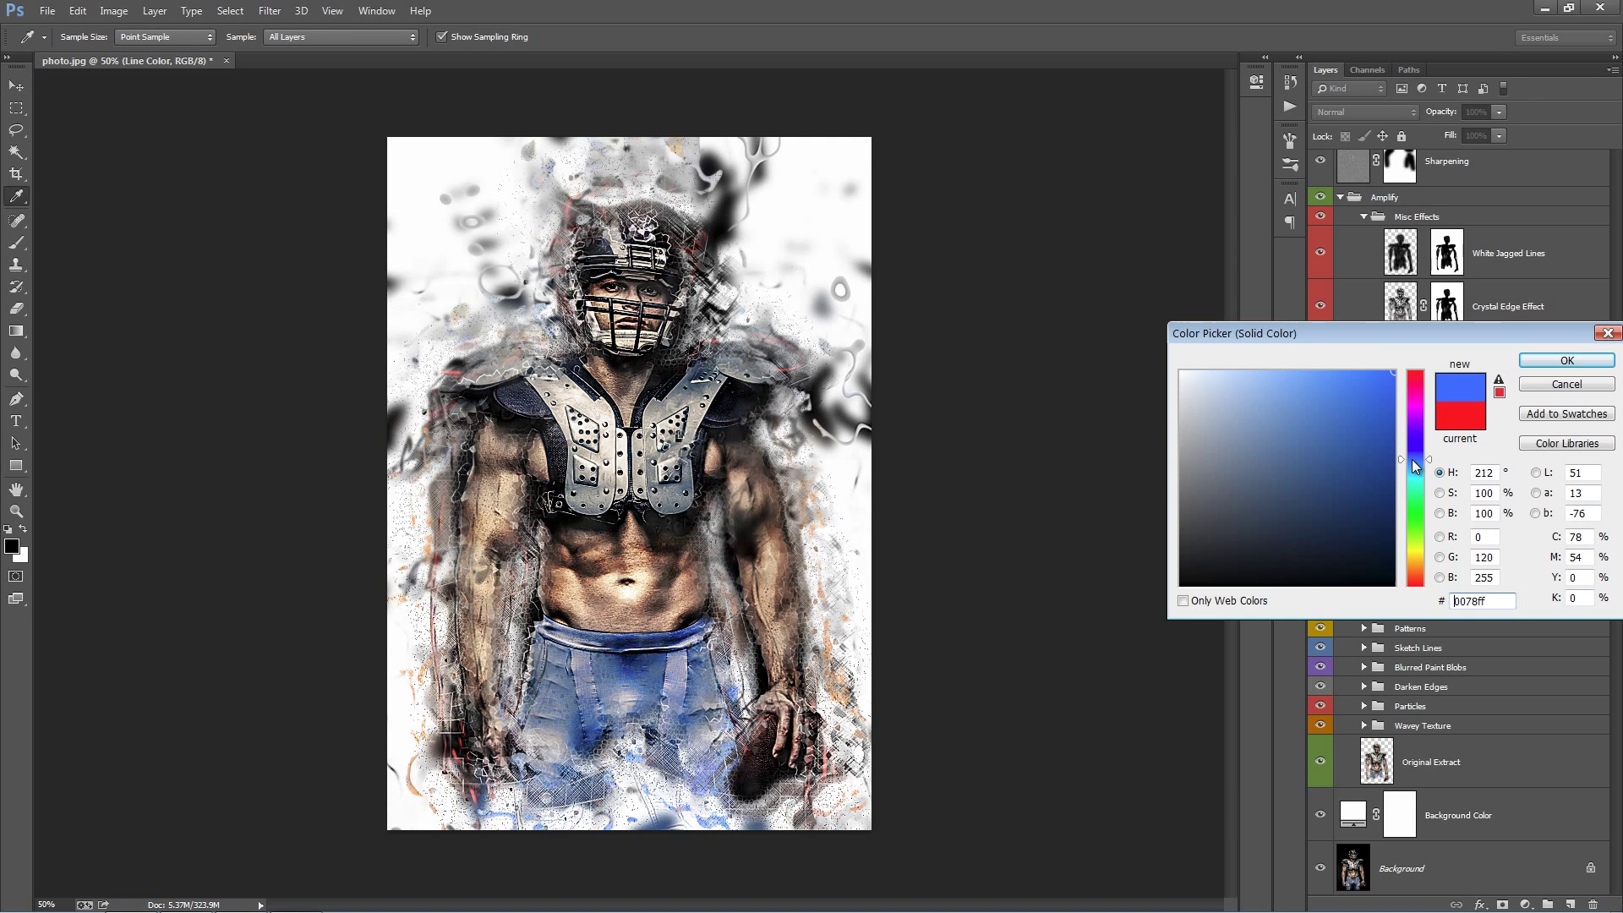
{"action": "left_click", "coordinate": [1415, 464]}
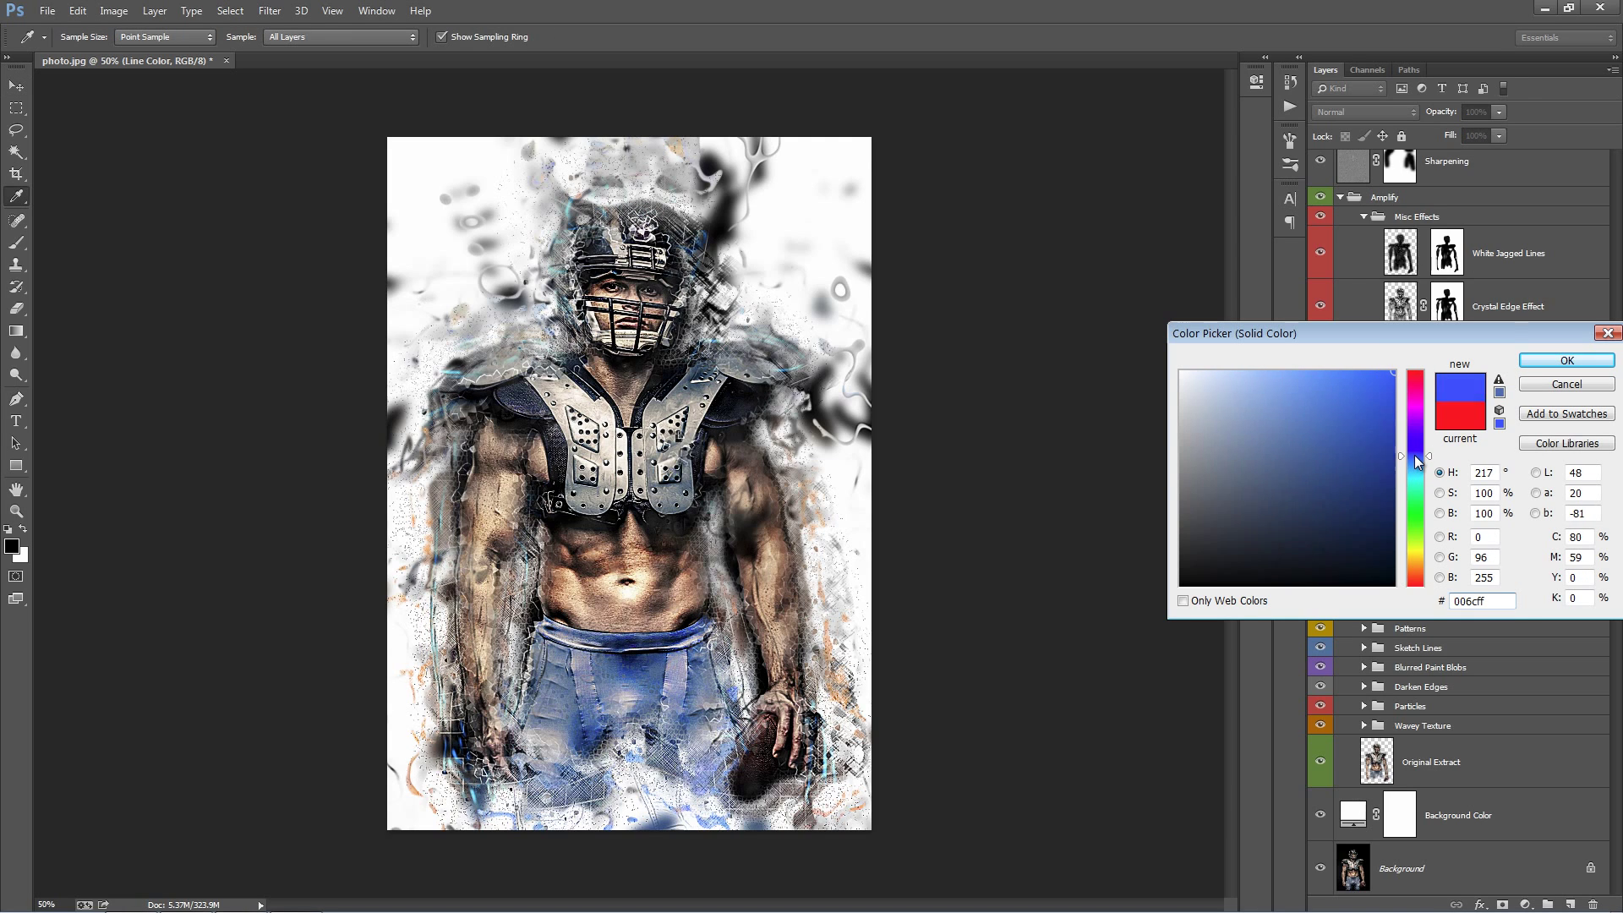
{"action": "left_click", "coordinate": [1404, 460]}
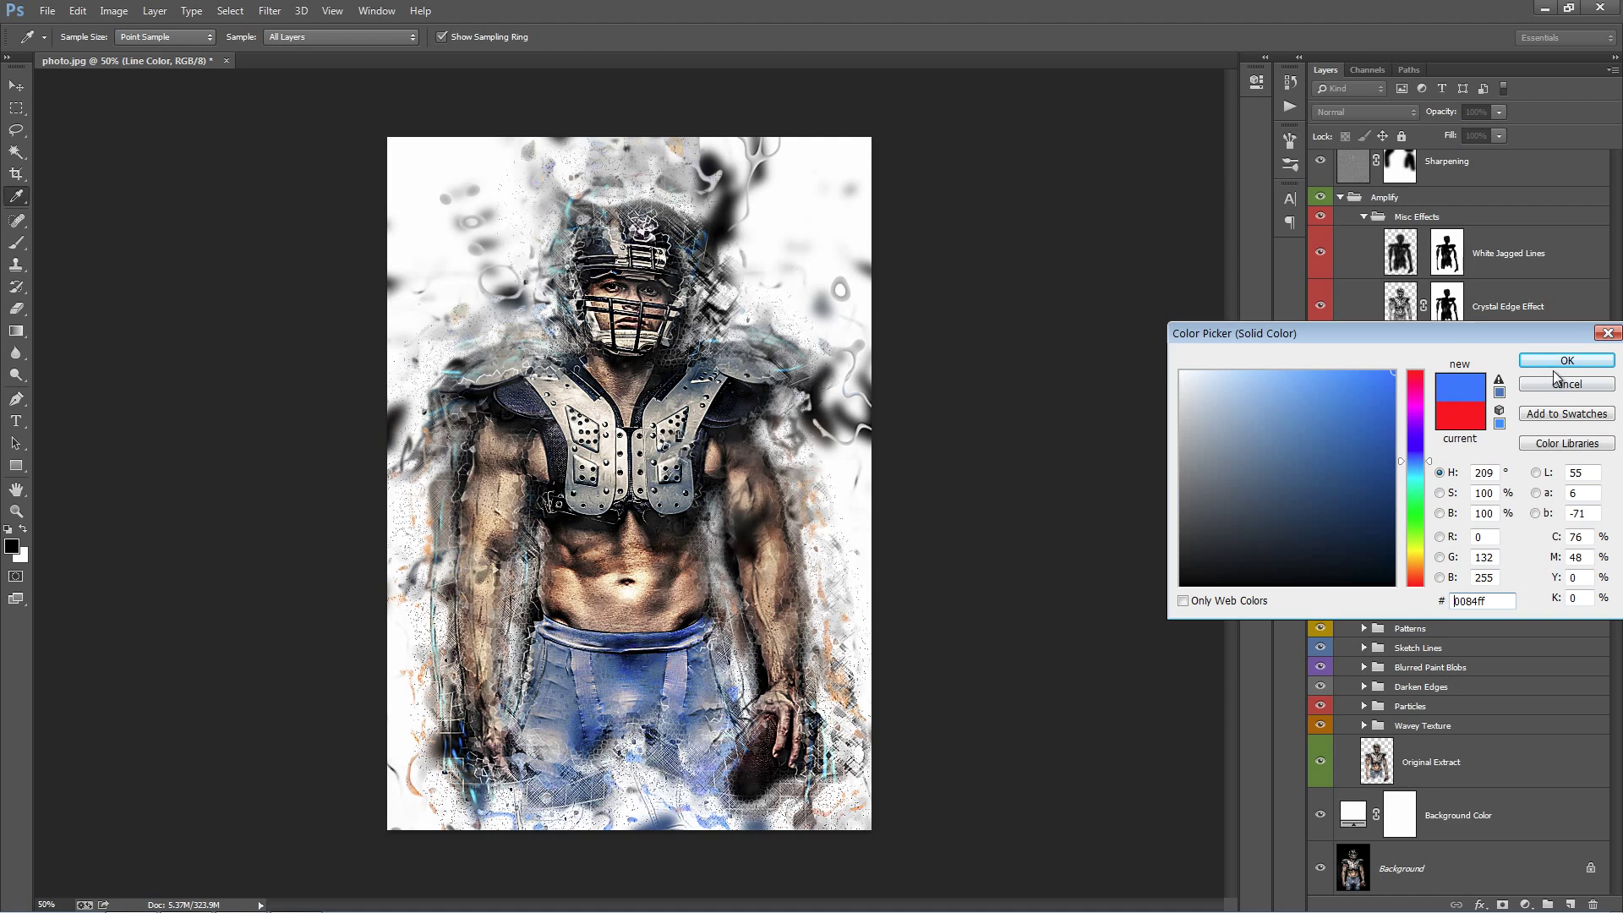
{"action": "left_click", "coordinate": [1566, 360]}
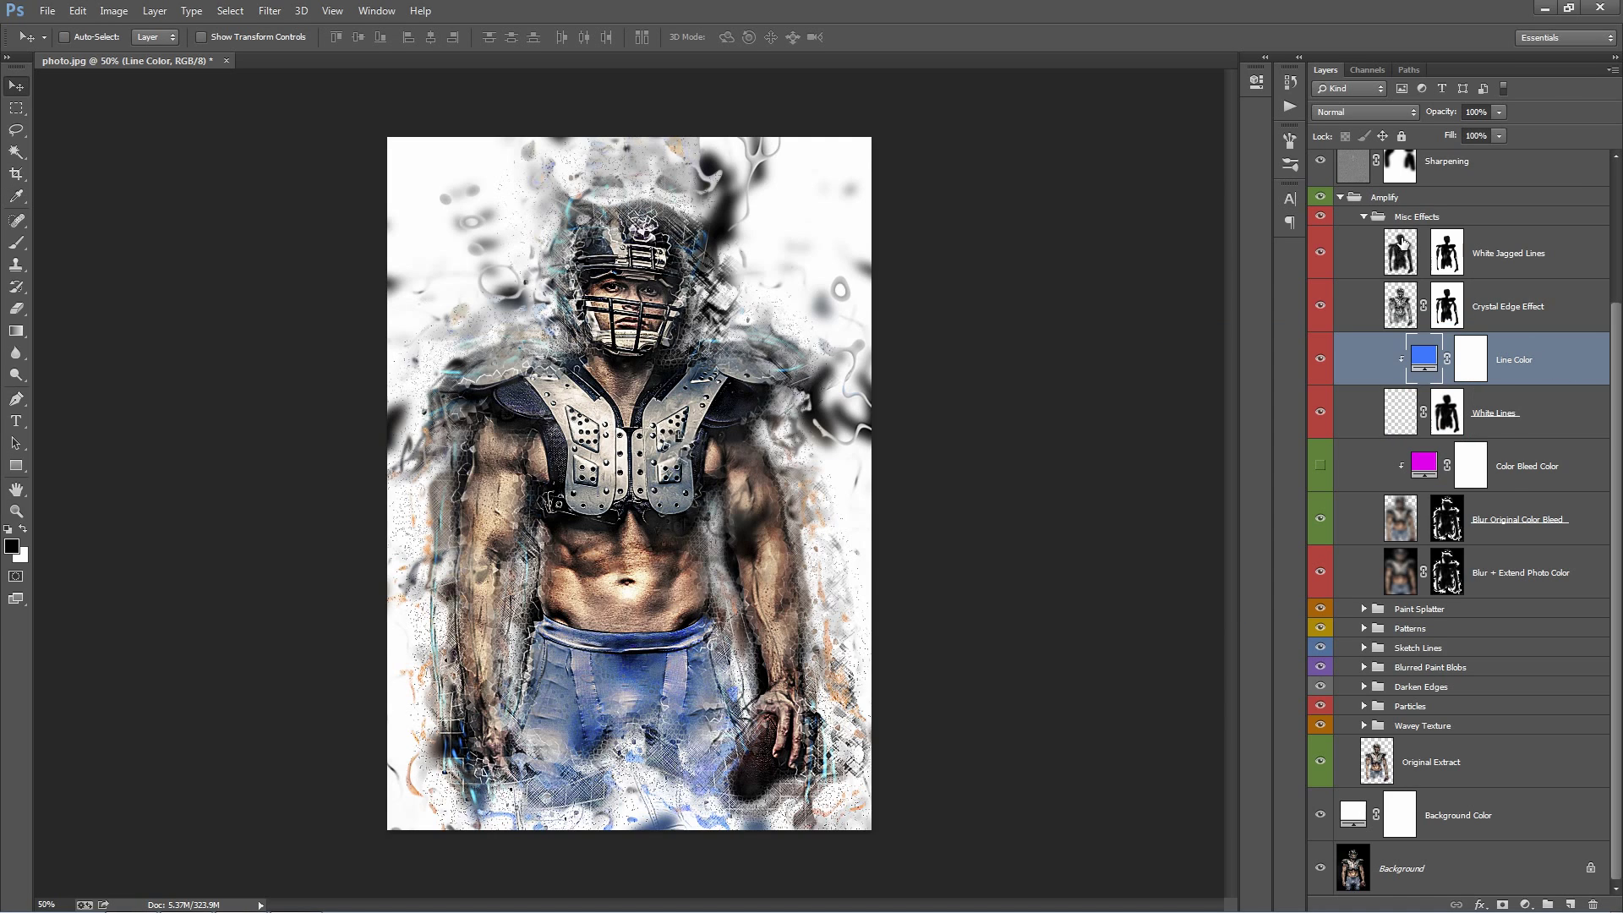
- Turn on the Color Bleed Color layer and change its bleed from purple to blue
{"action": "left_click", "coordinate": [1522, 466]}
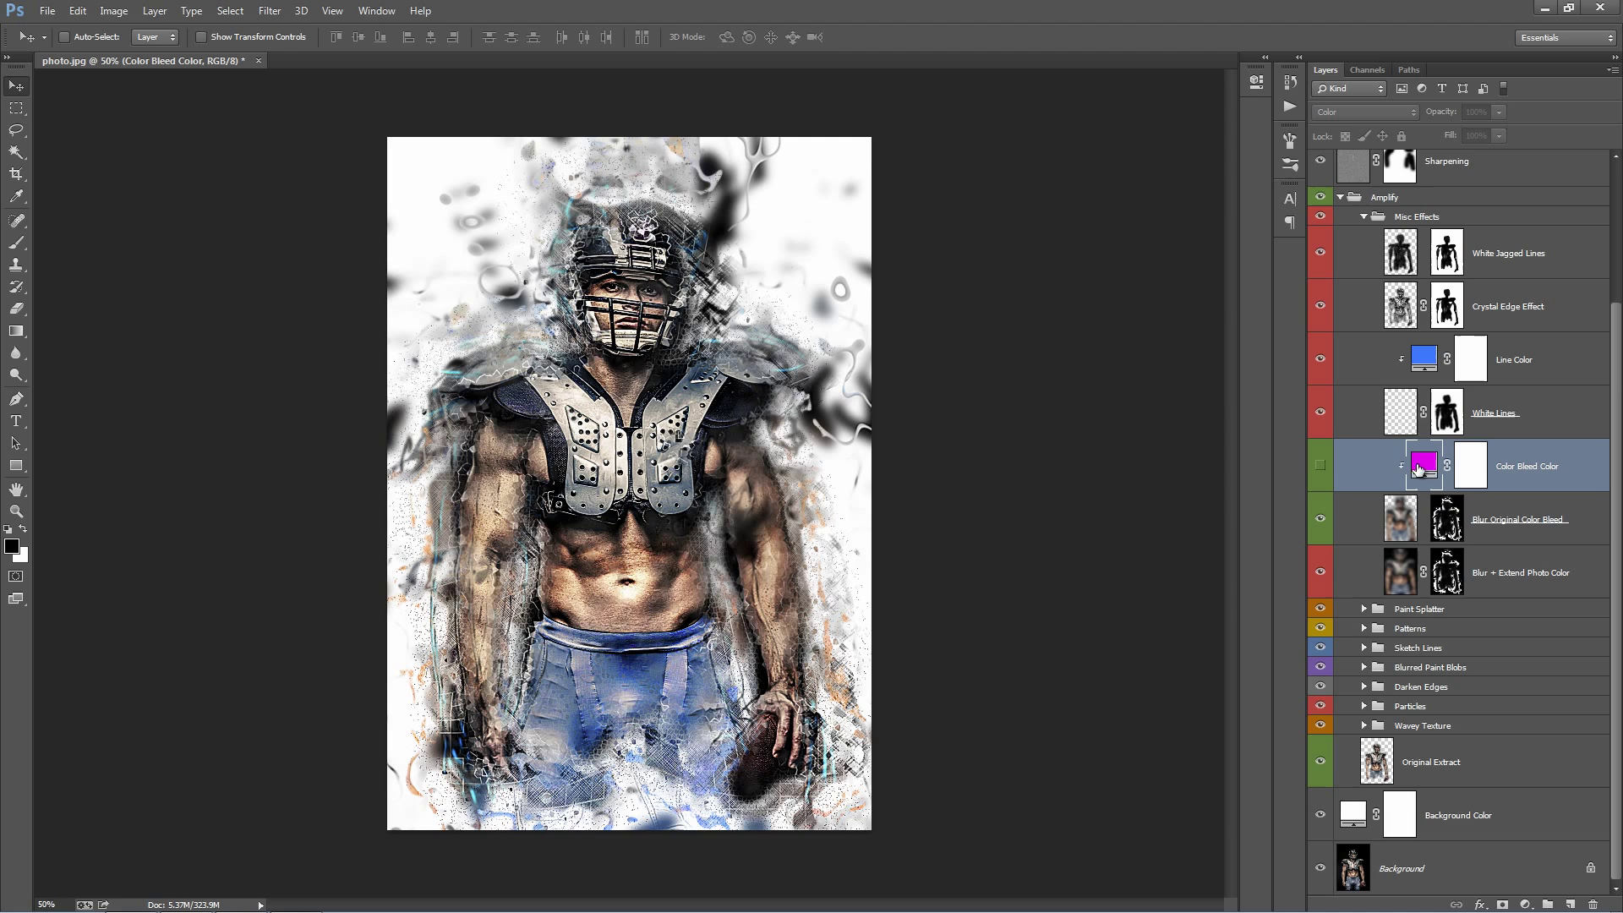
{"action": "left_click", "coordinate": [1321, 465]}
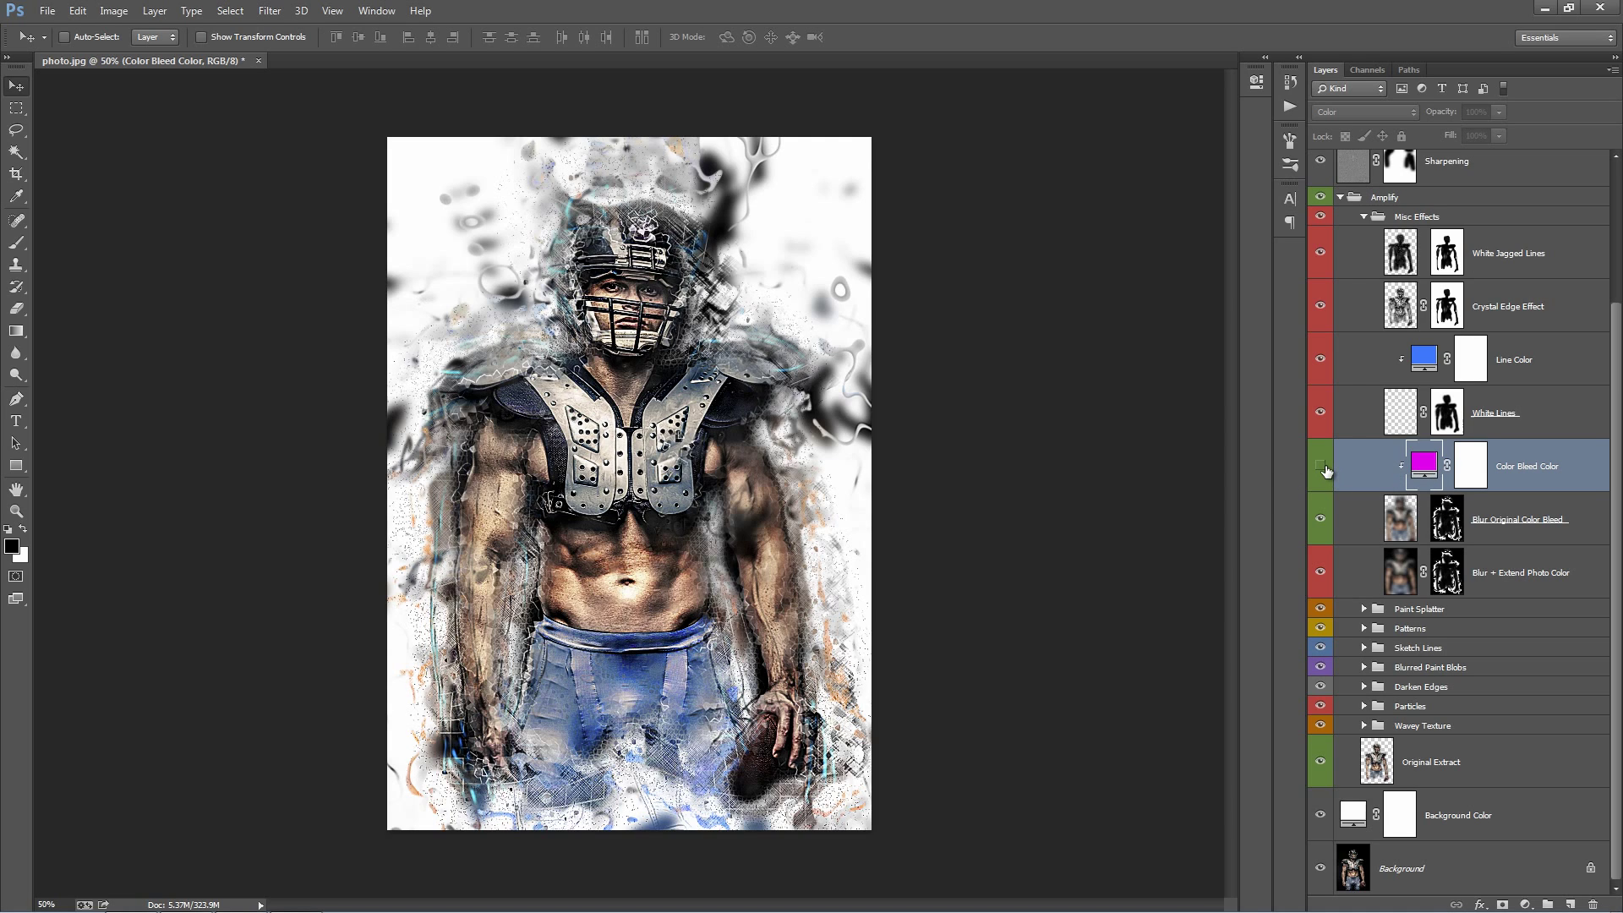
{"action": "left_click", "coordinate": [1321, 467]}
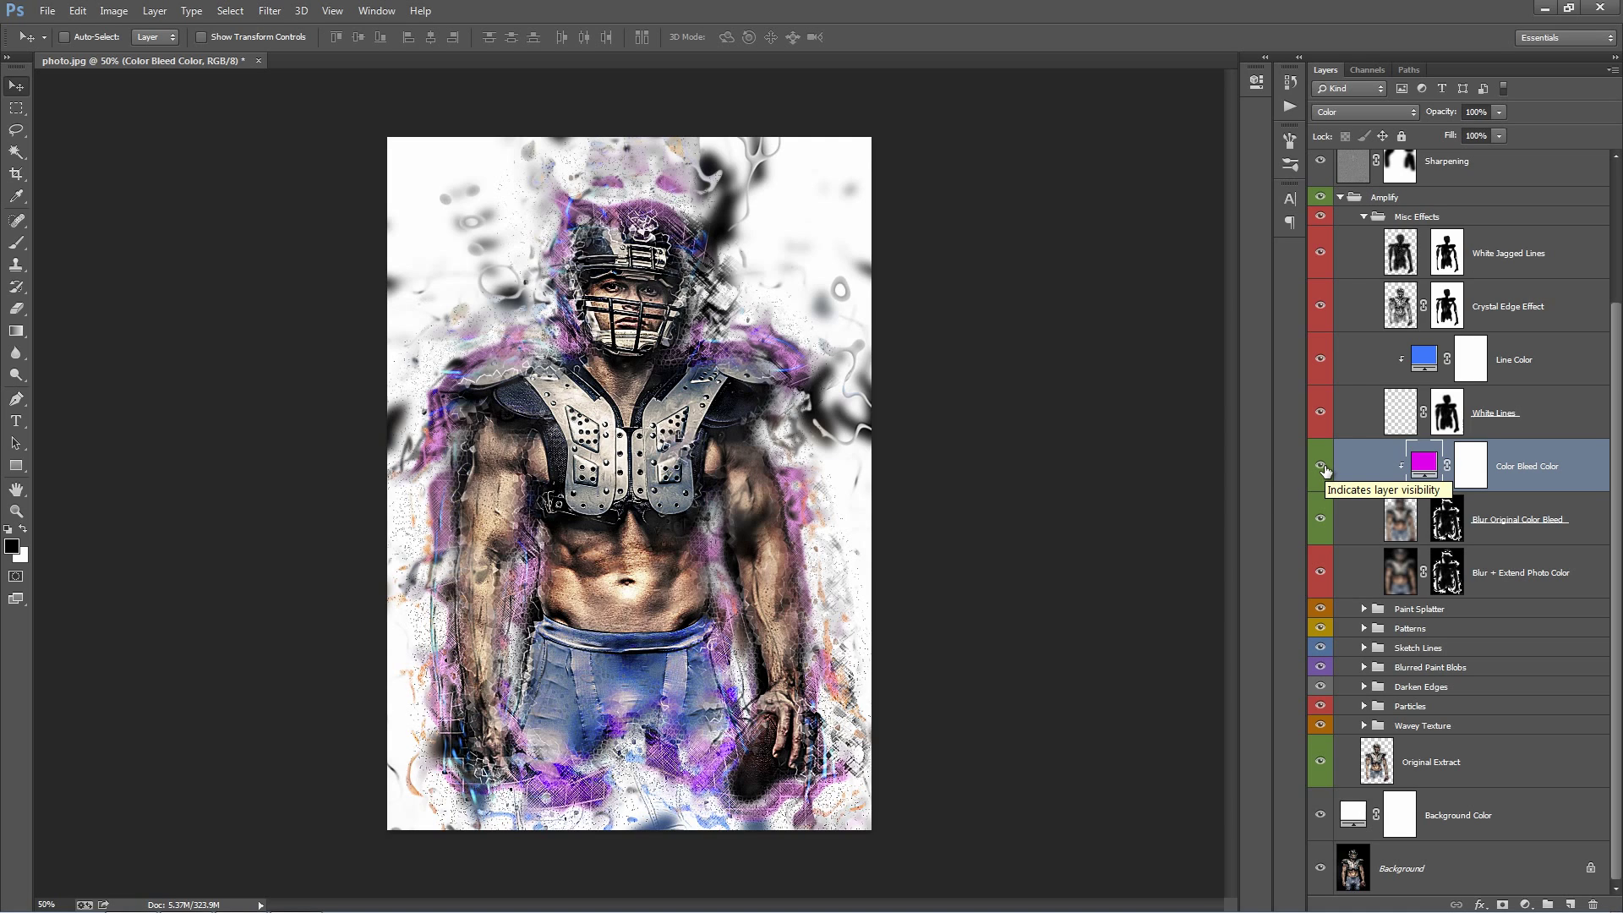
{"action": "double_click", "coordinate": [1424, 465]}
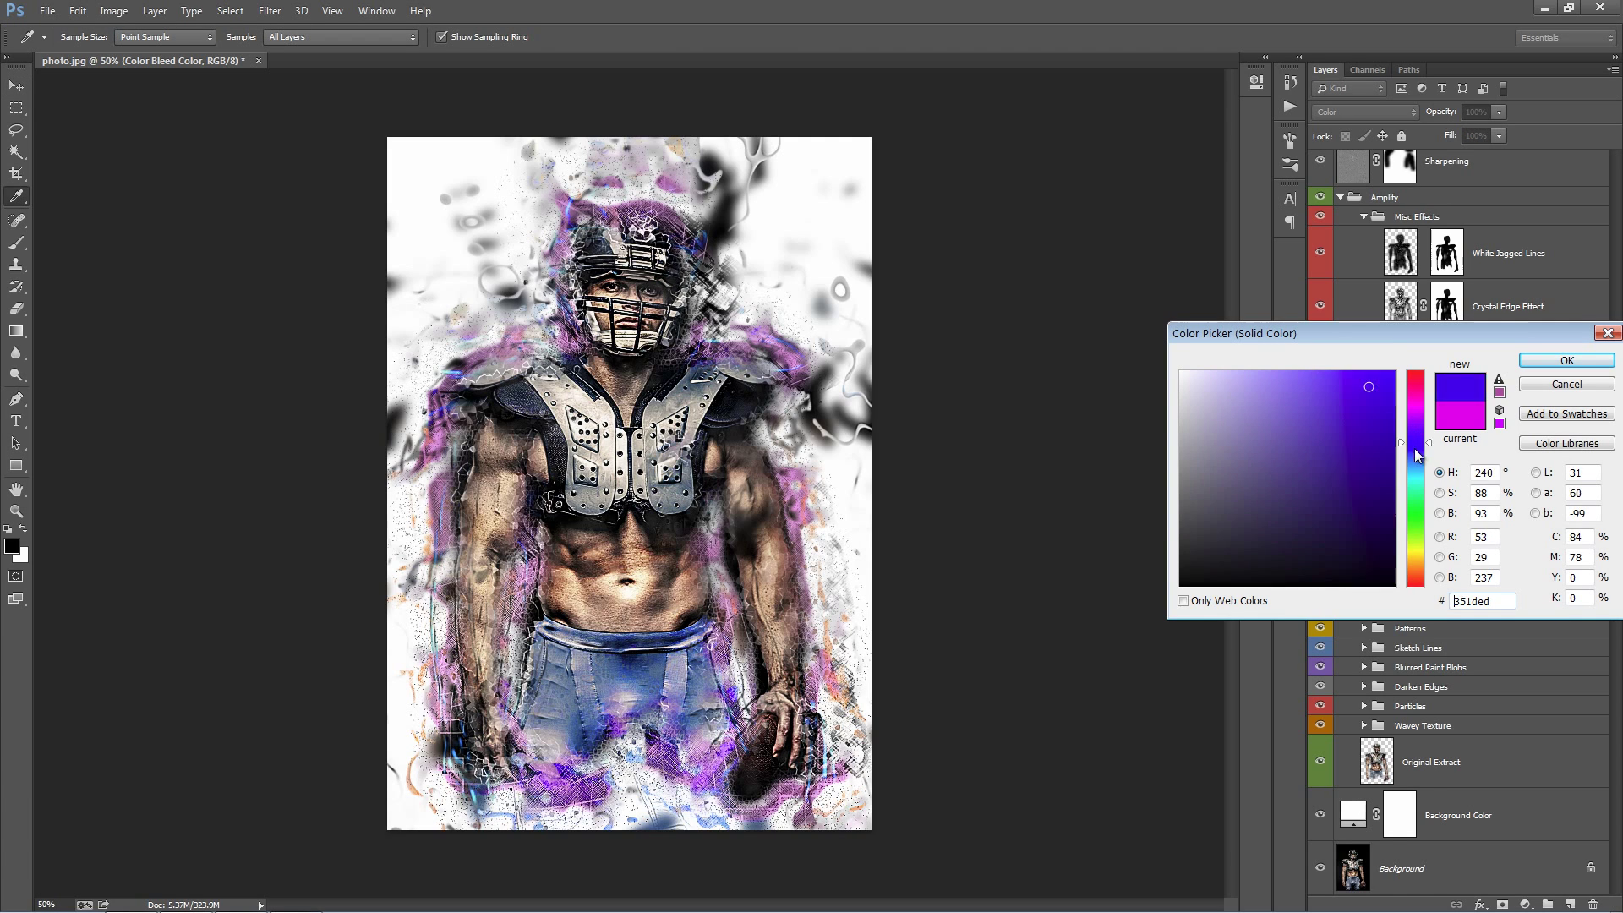
{"action": "left_click", "coordinate": [1415, 467]}
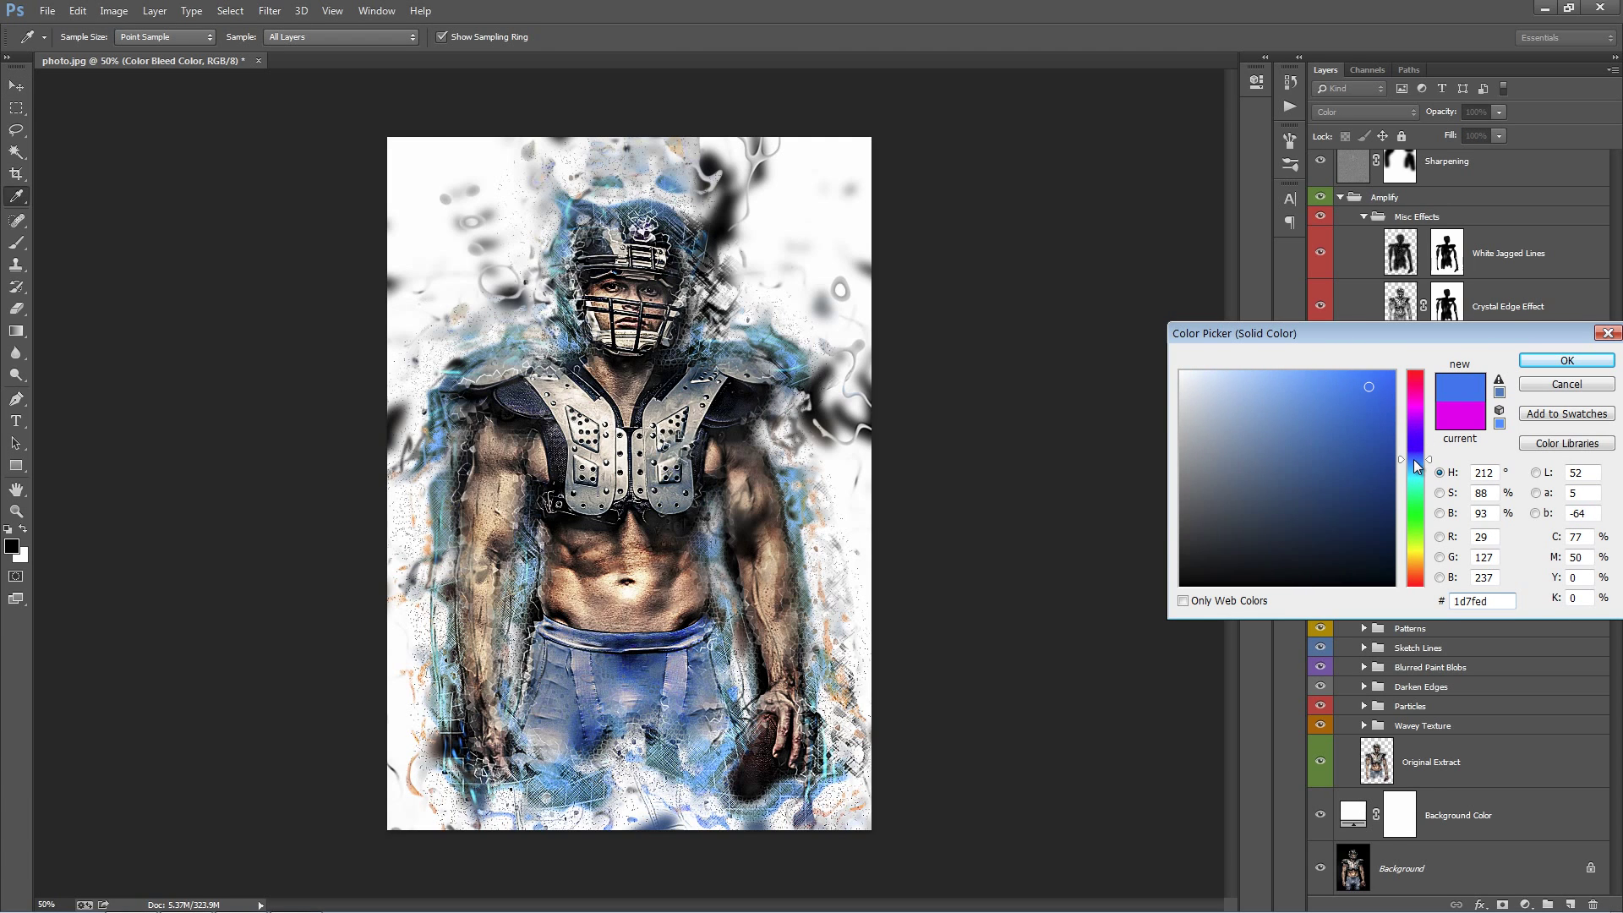
{"action": "left_click", "coordinate": [1370, 391]}
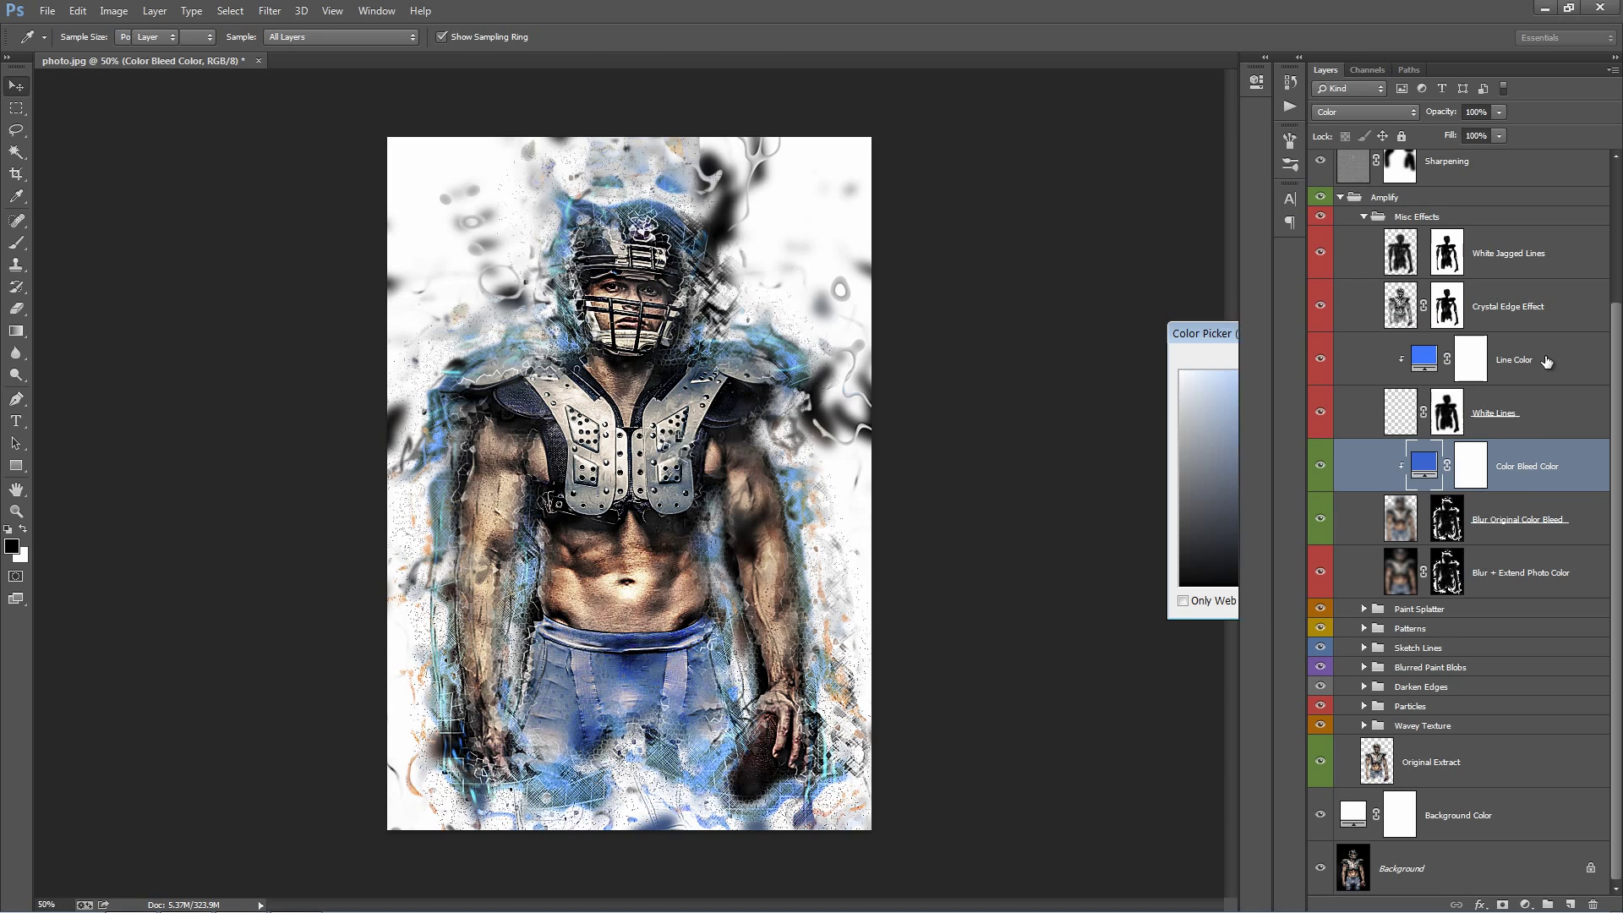
{"action": "left_click", "coordinate": [1522, 572]}
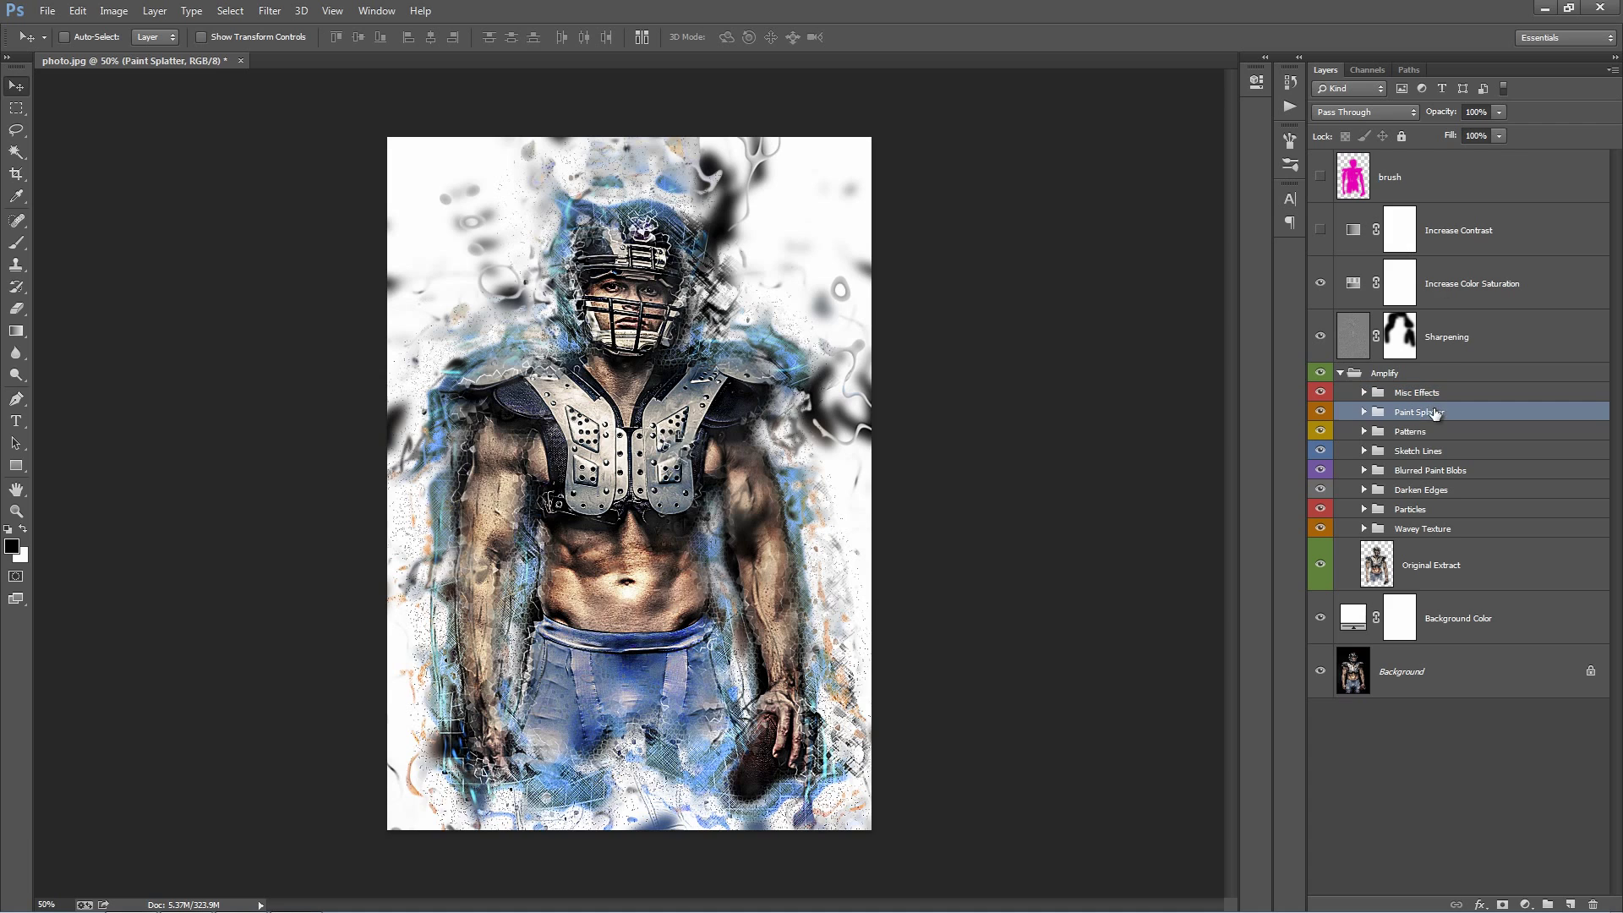
- Expand the Paint Splatter group, select Paint Splatter 1, and switch on the Paint Splatter 3 spots
{"action": "left_click", "coordinate": [1321, 412]}
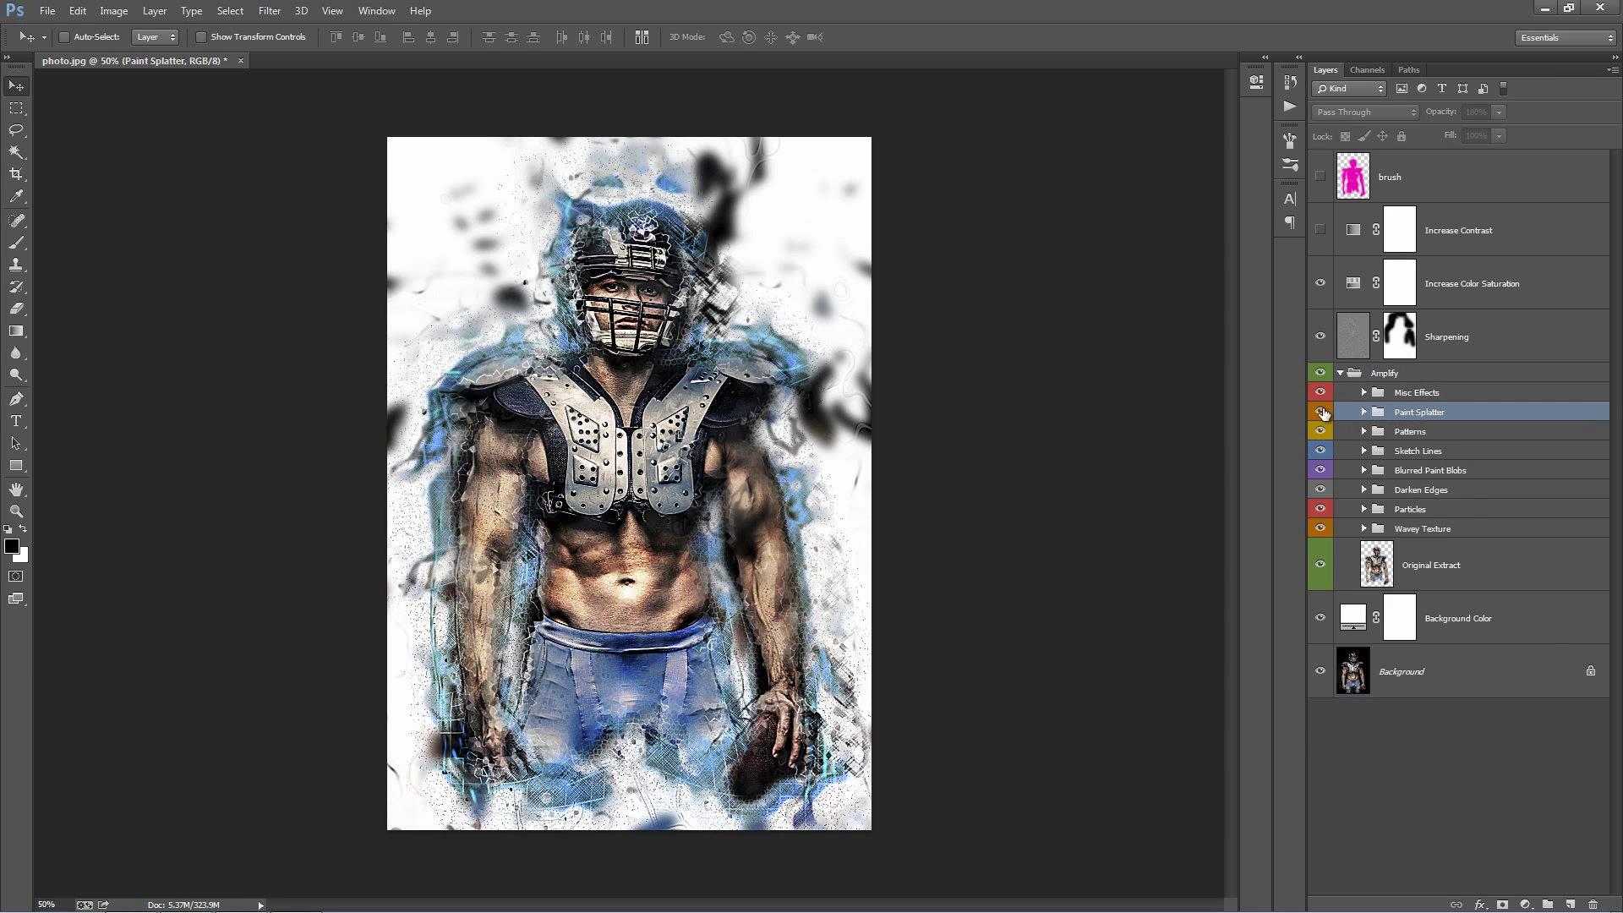
{"action": "left_click", "coordinate": [1320, 411]}
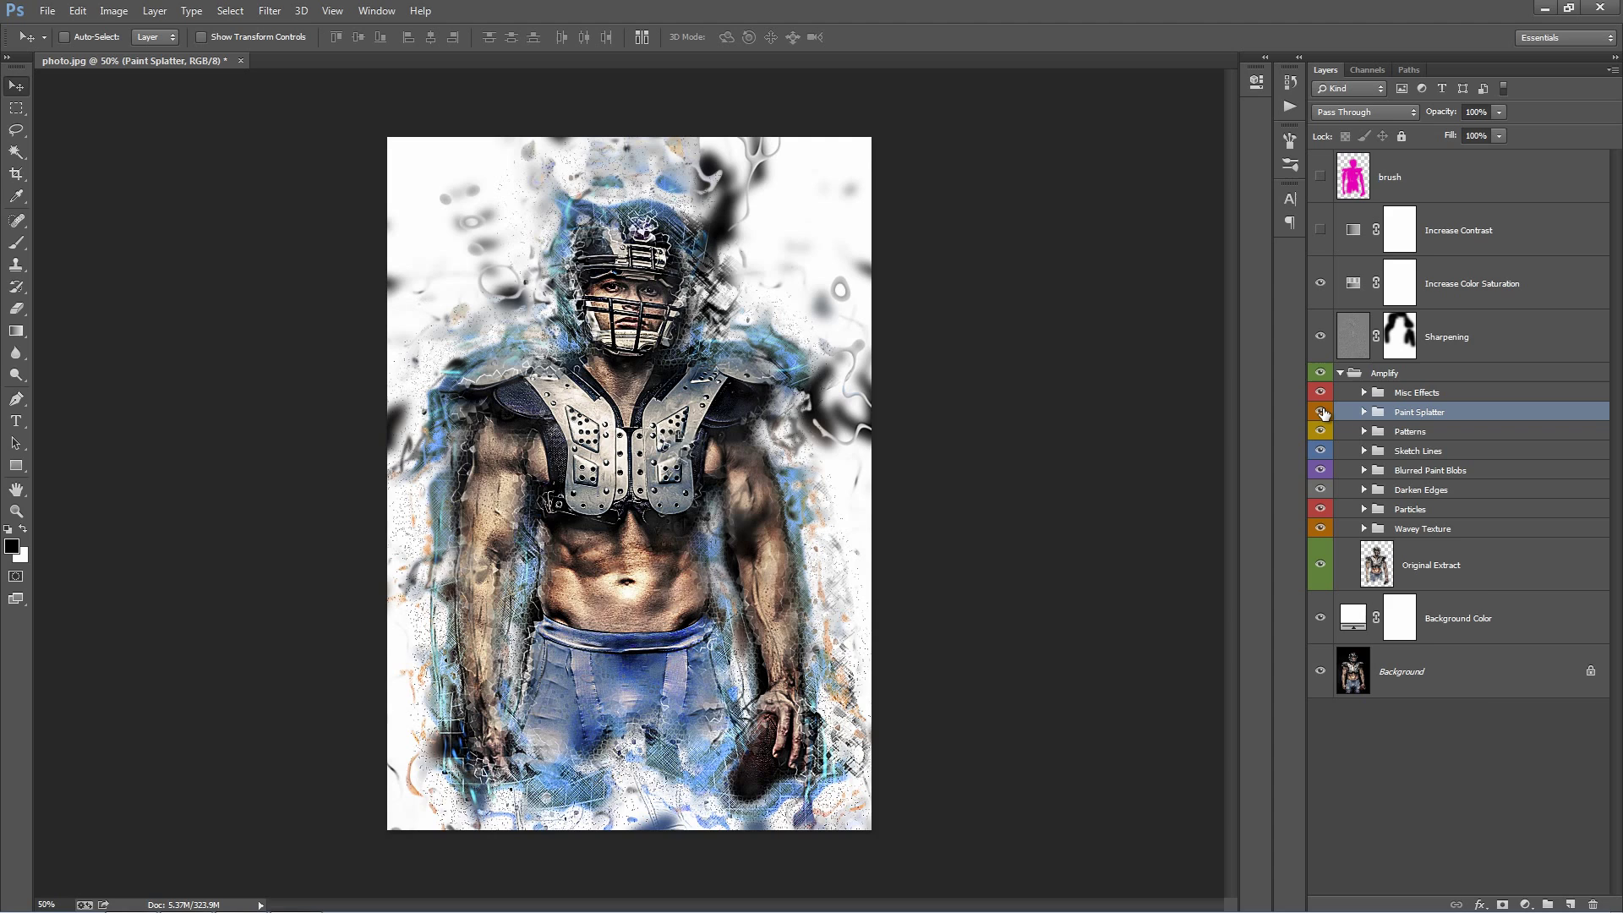
{"action": "left_click", "coordinate": [1364, 412]}
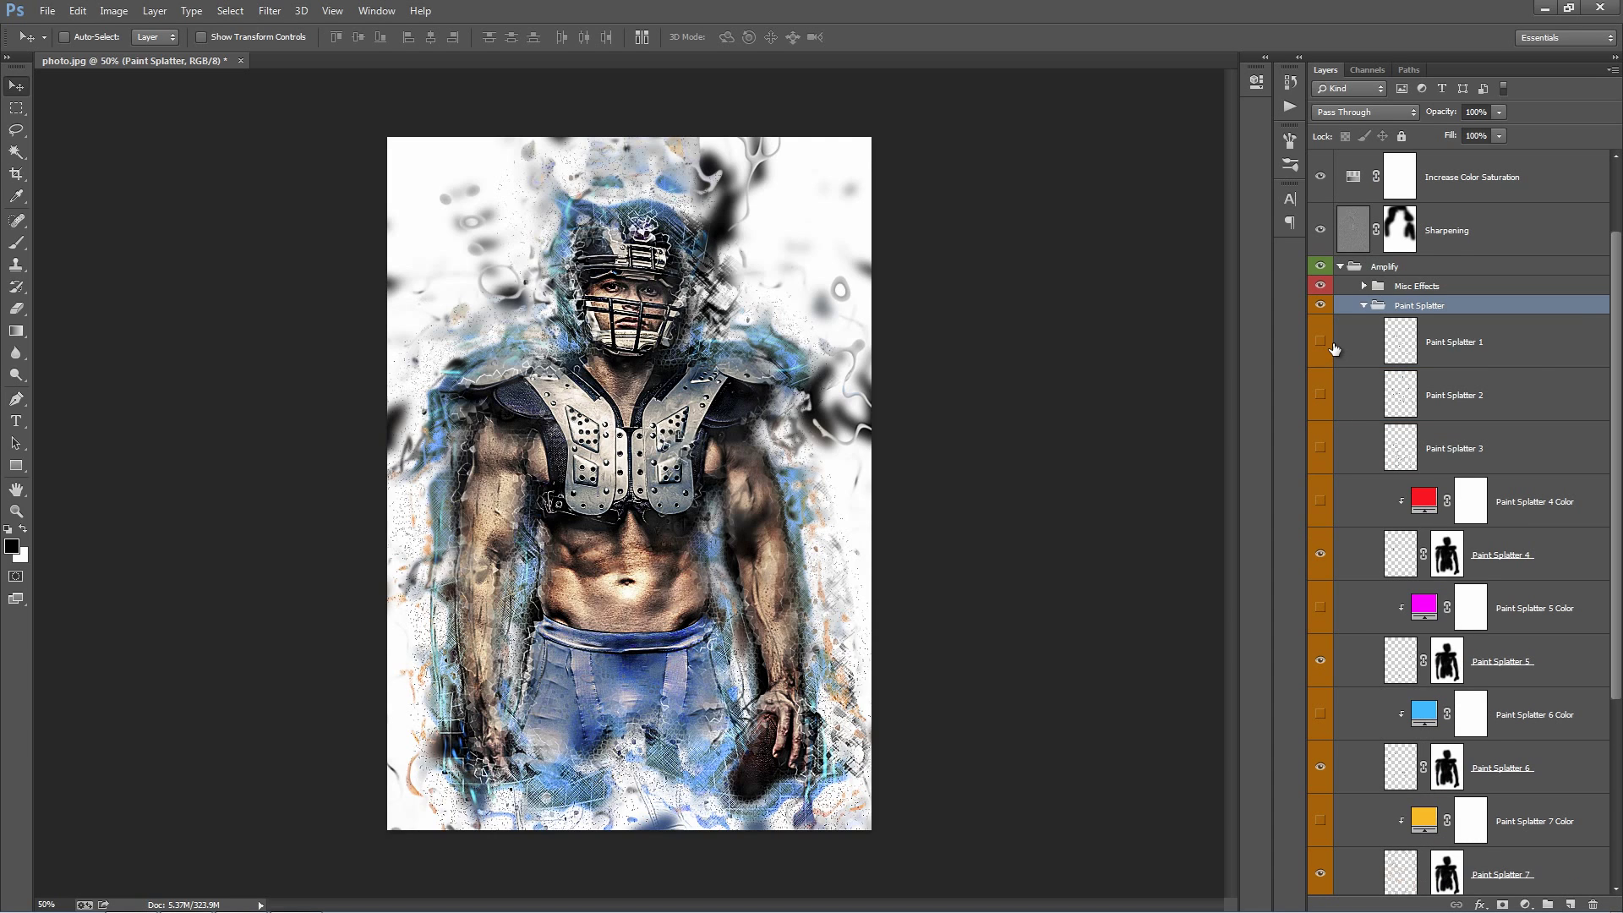
{"action": "left_click", "coordinate": [1454, 342]}
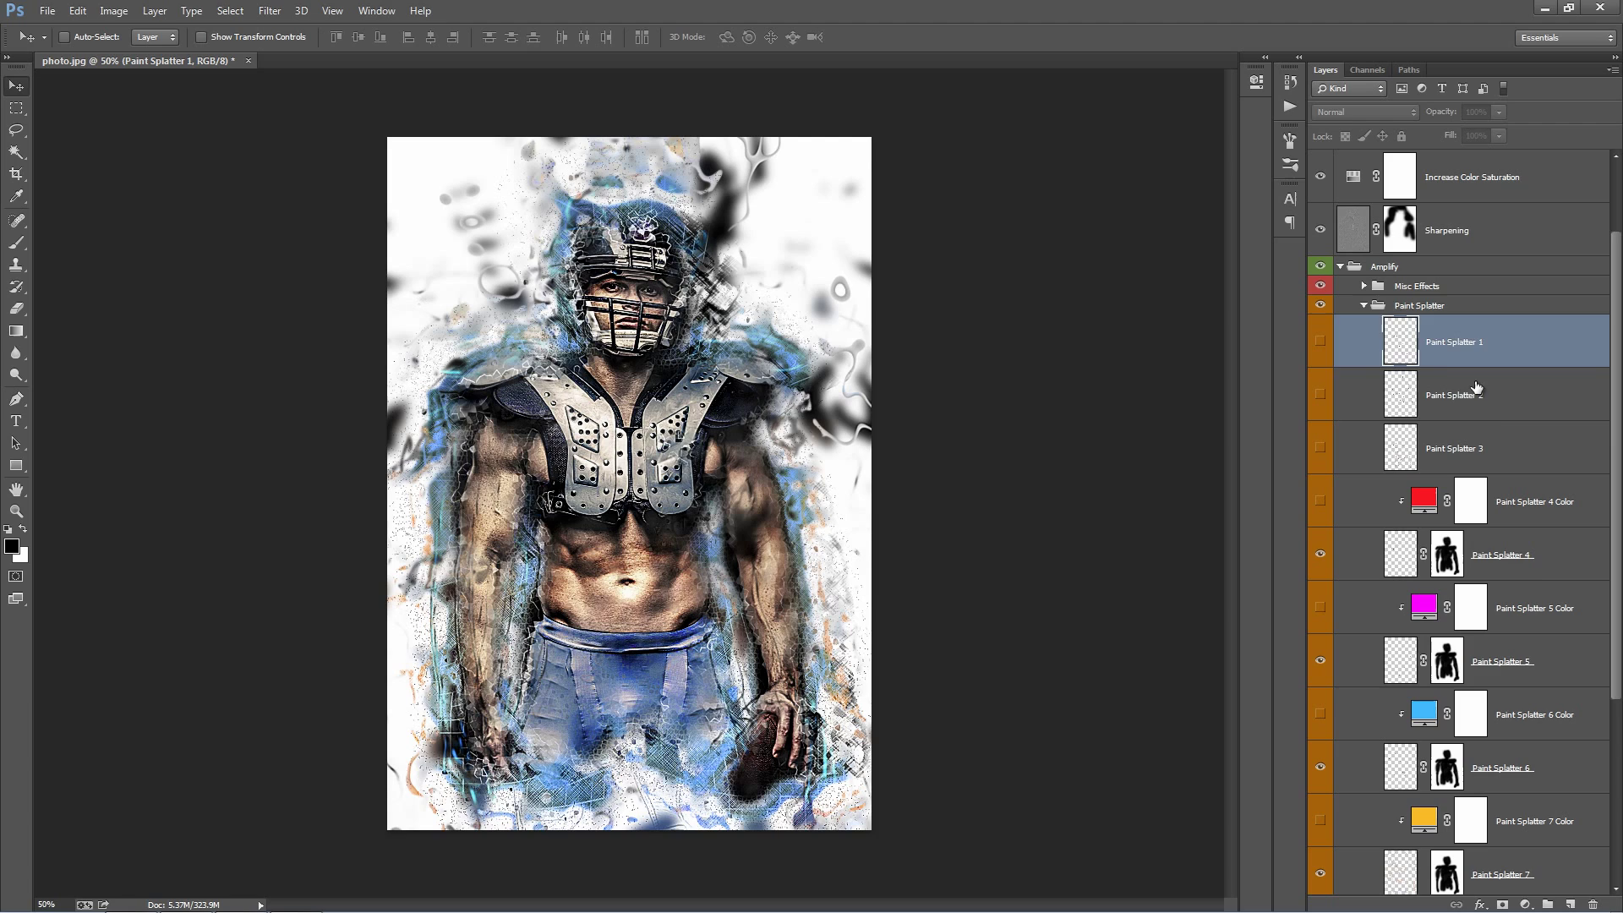
{"action": "mouse_move", "coordinate": [1483, 399]}
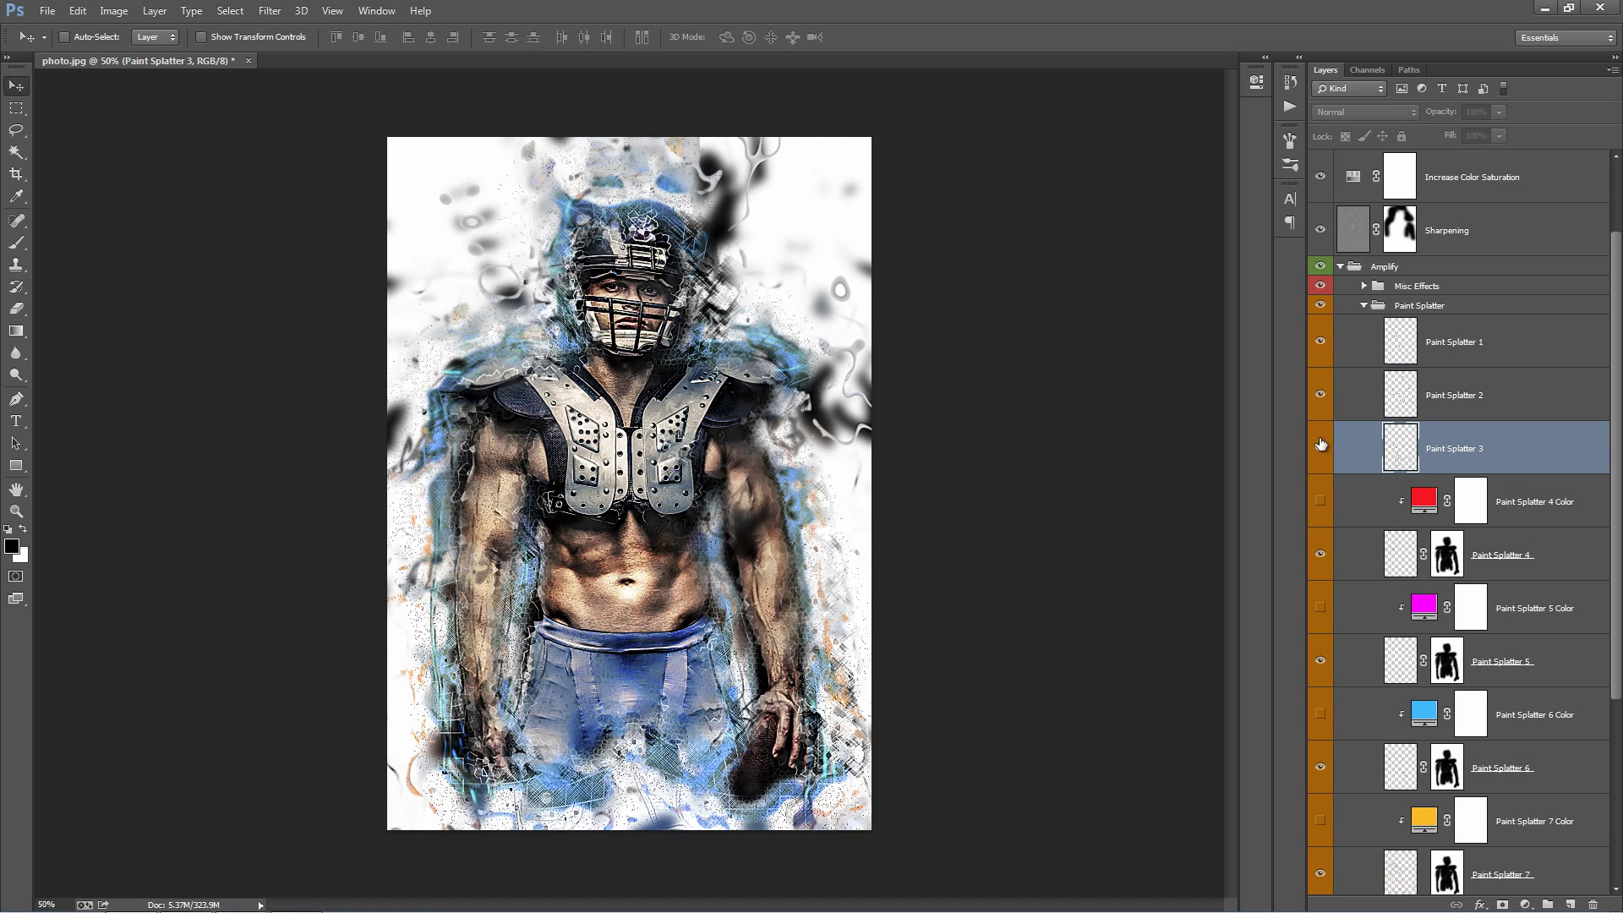
{"action": "left_click", "coordinate": [1320, 444]}
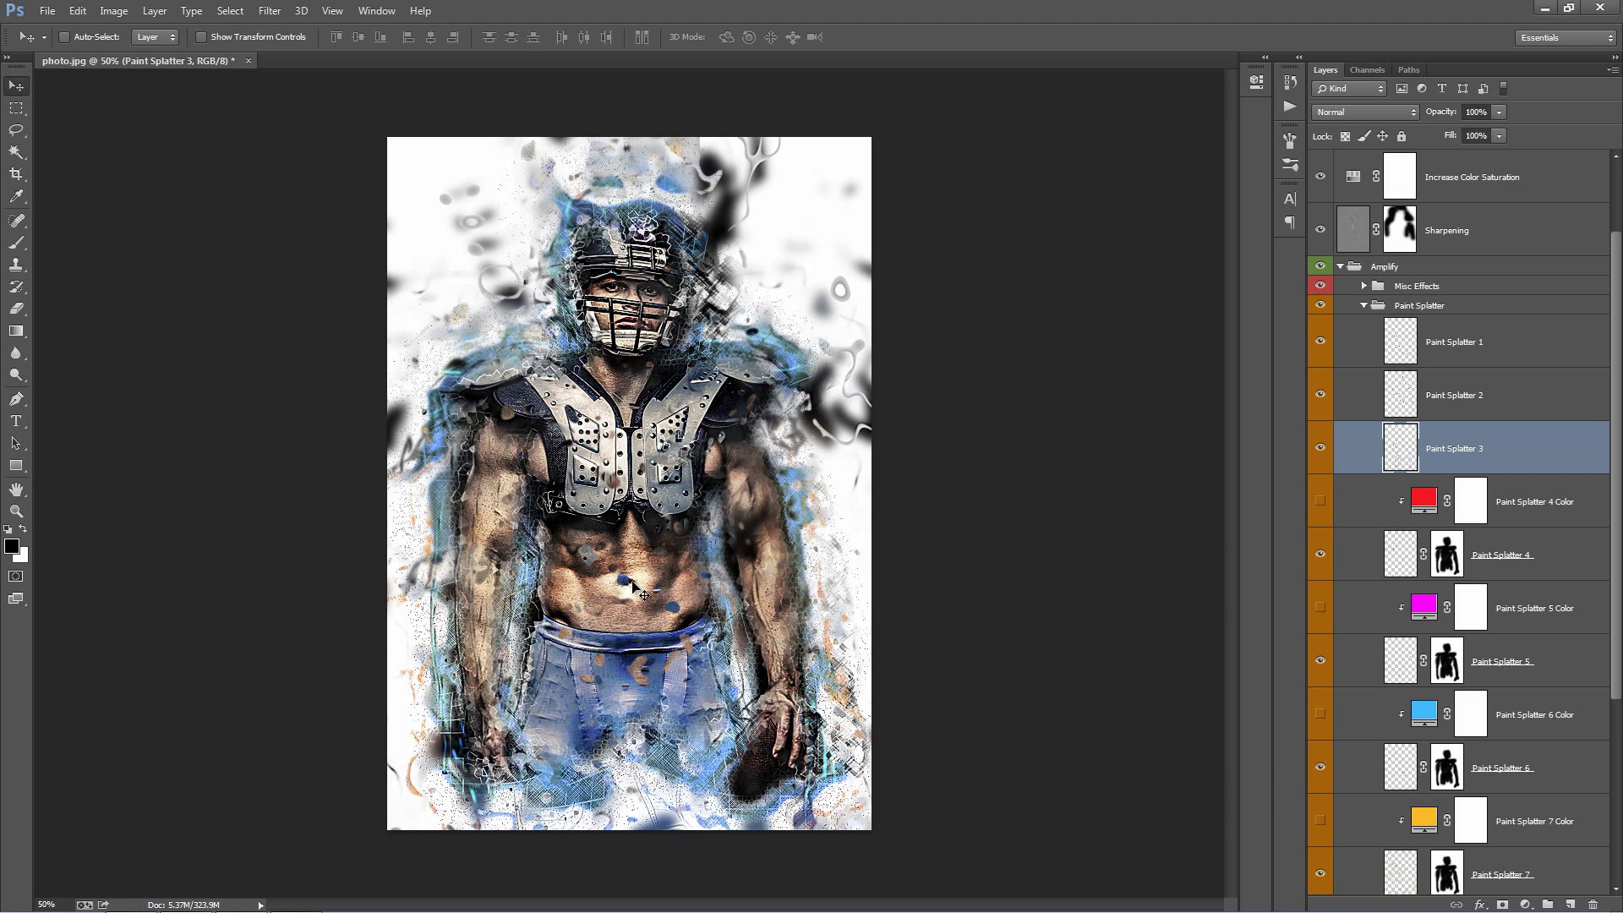
{"action": "mouse_move", "coordinate": [621, 568]}
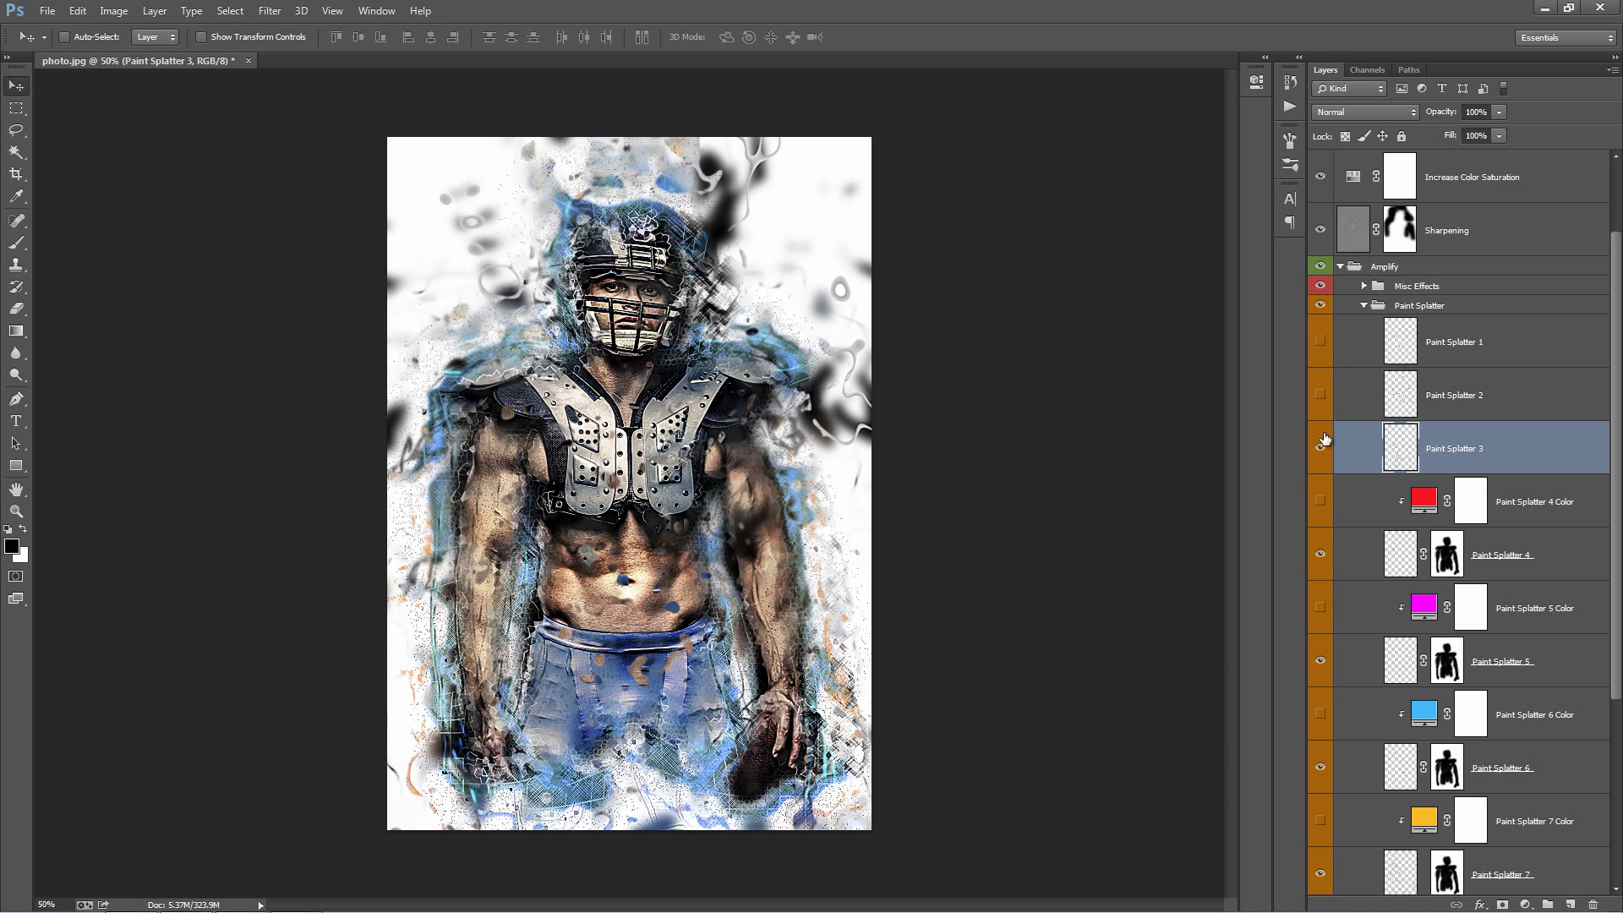
- Show Paint Splatter 1 and 2 and select the Paint Splatter 3 layer
{"action": "left_click", "coordinate": [1454, 341]}
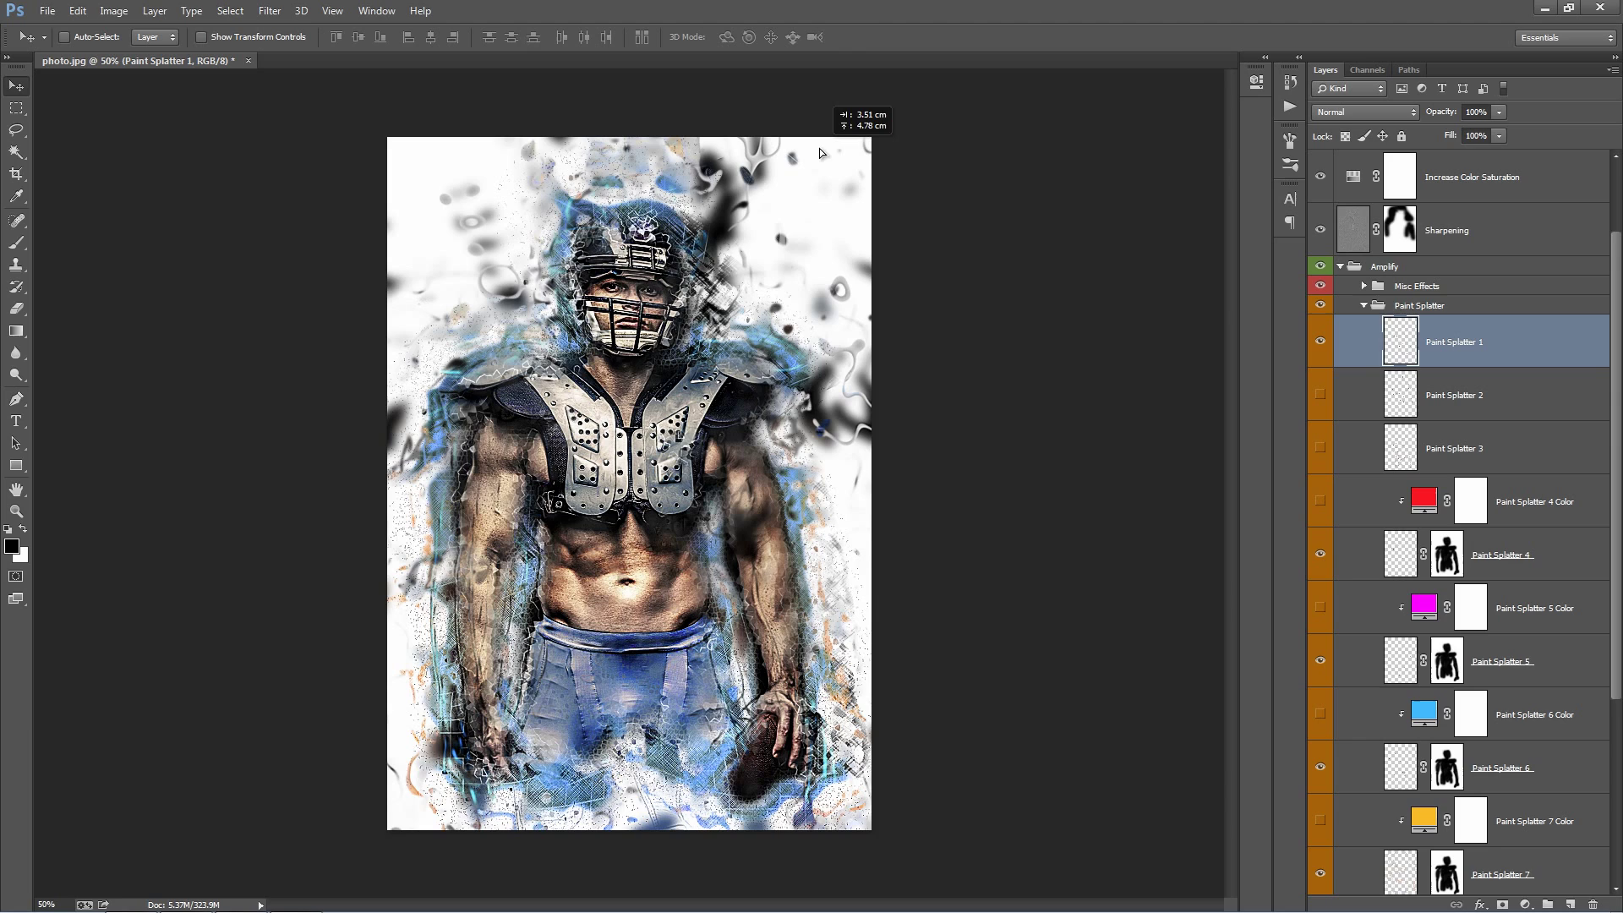
{"action": "mouse_move", "coordinate": [1315, 377]}
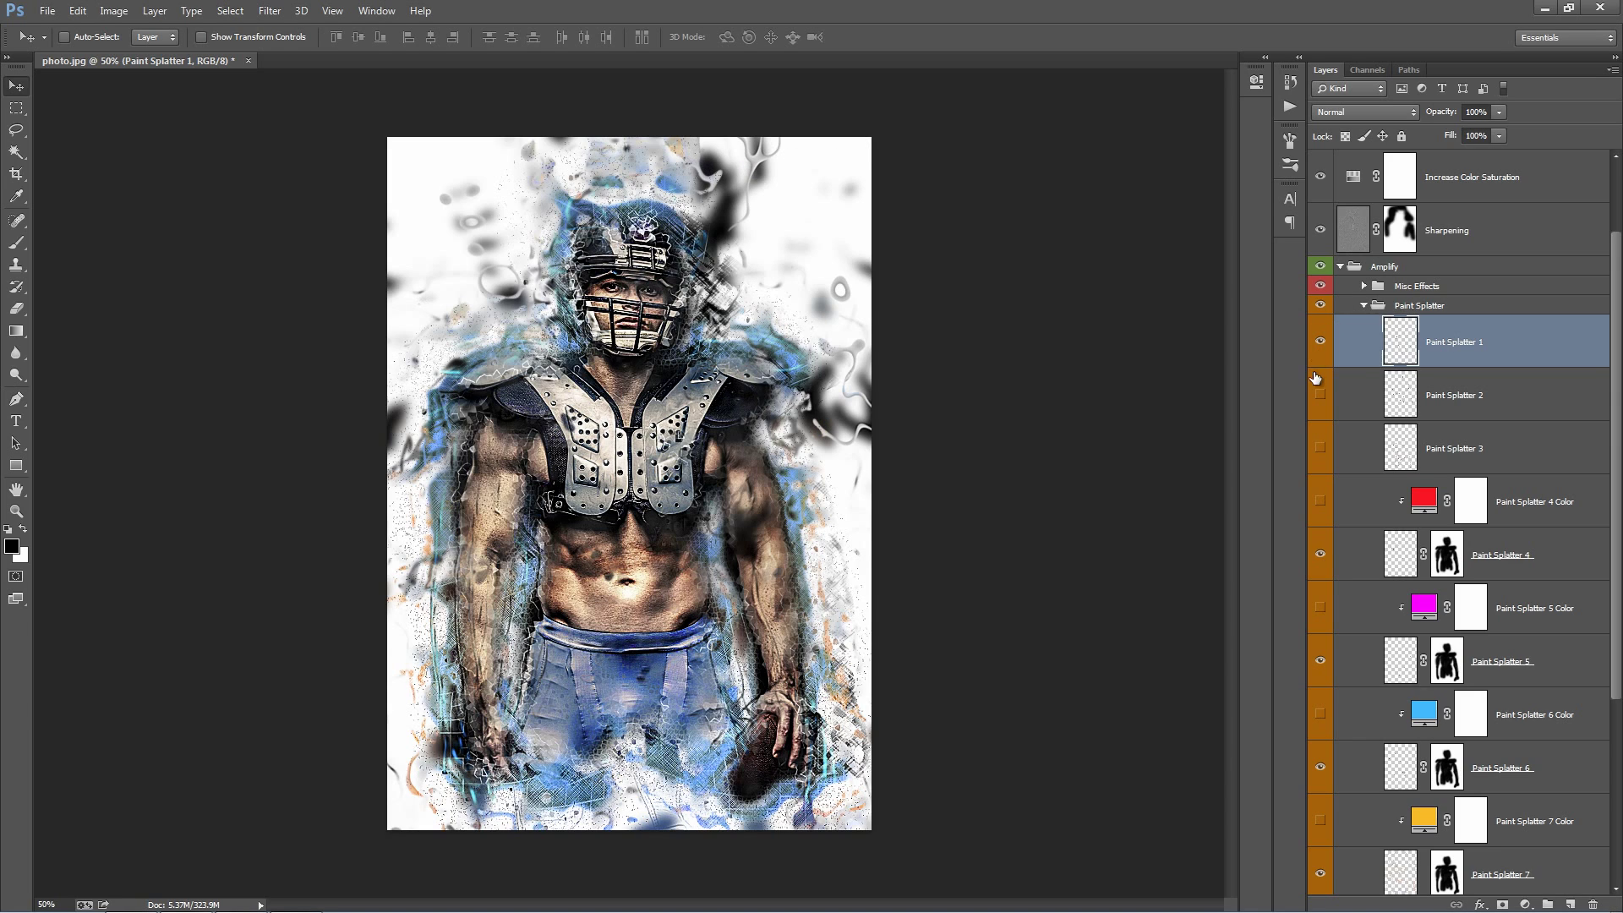
{"action": "left_click", "coordinate": [1454, 394]}
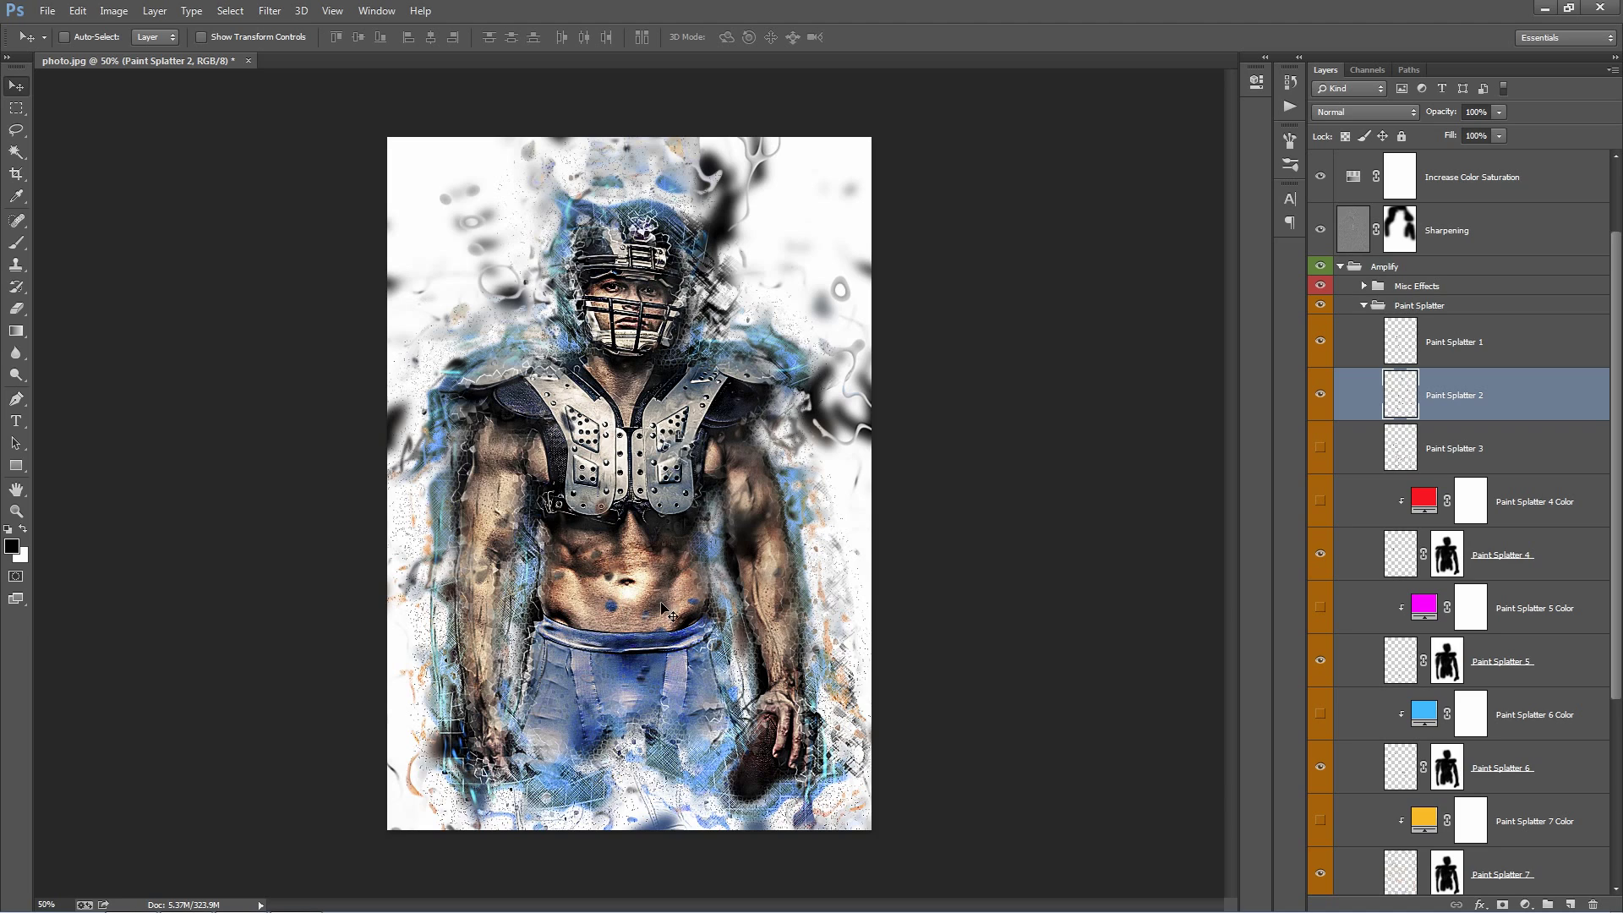
{"action": "mouse_move", "coordinate": [611, 555]}
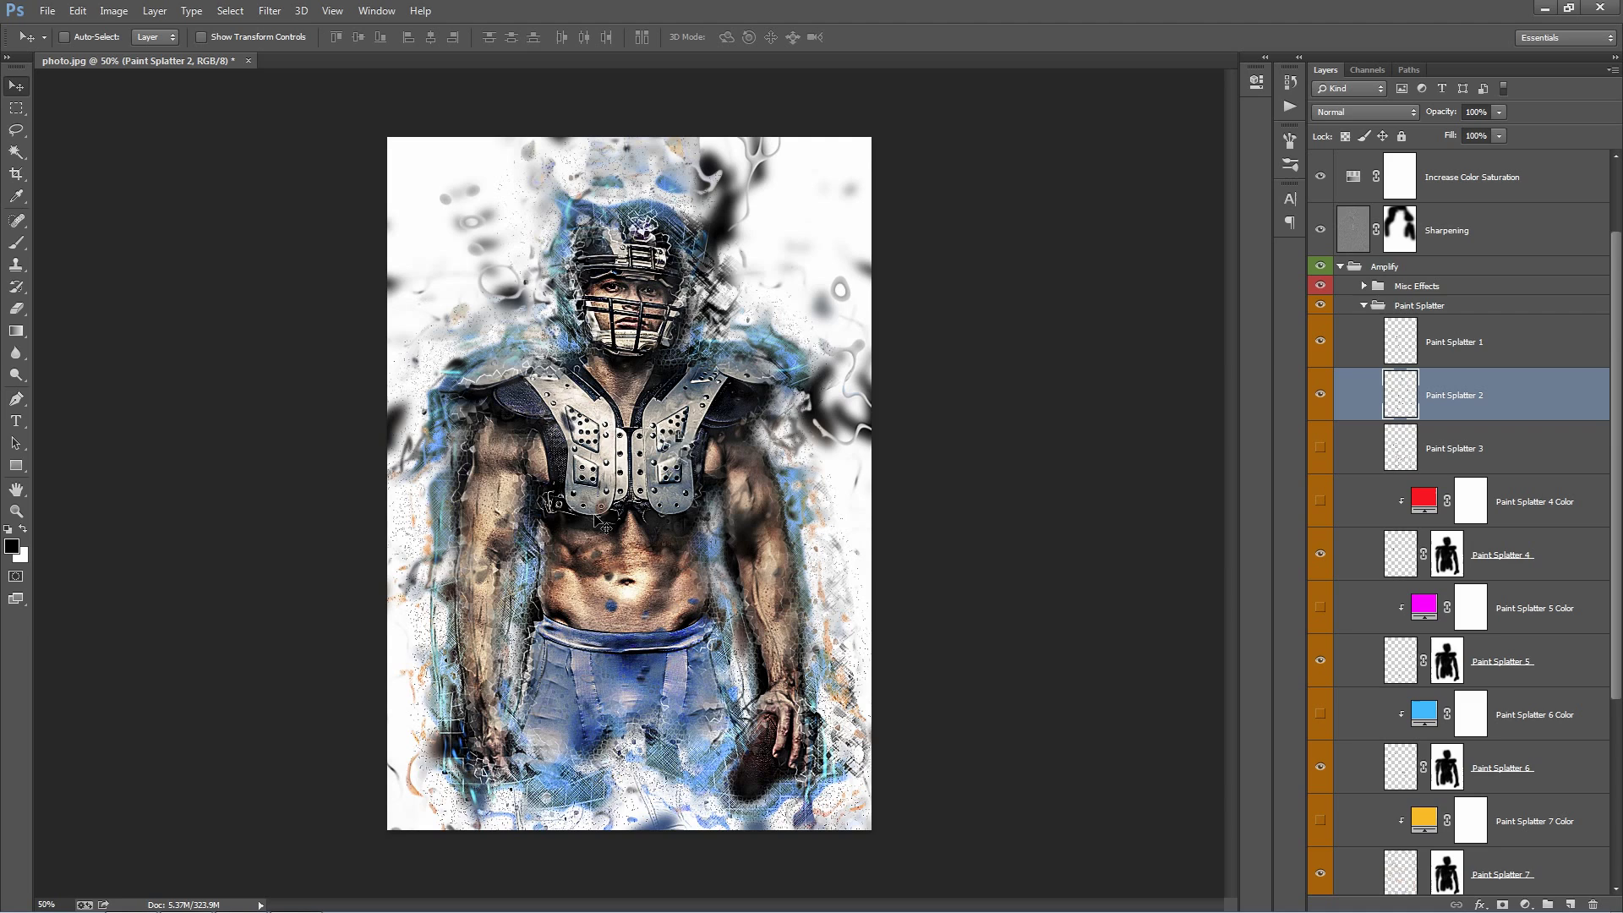
{"action": "mouse_move", "coordinate": [617, 612]}
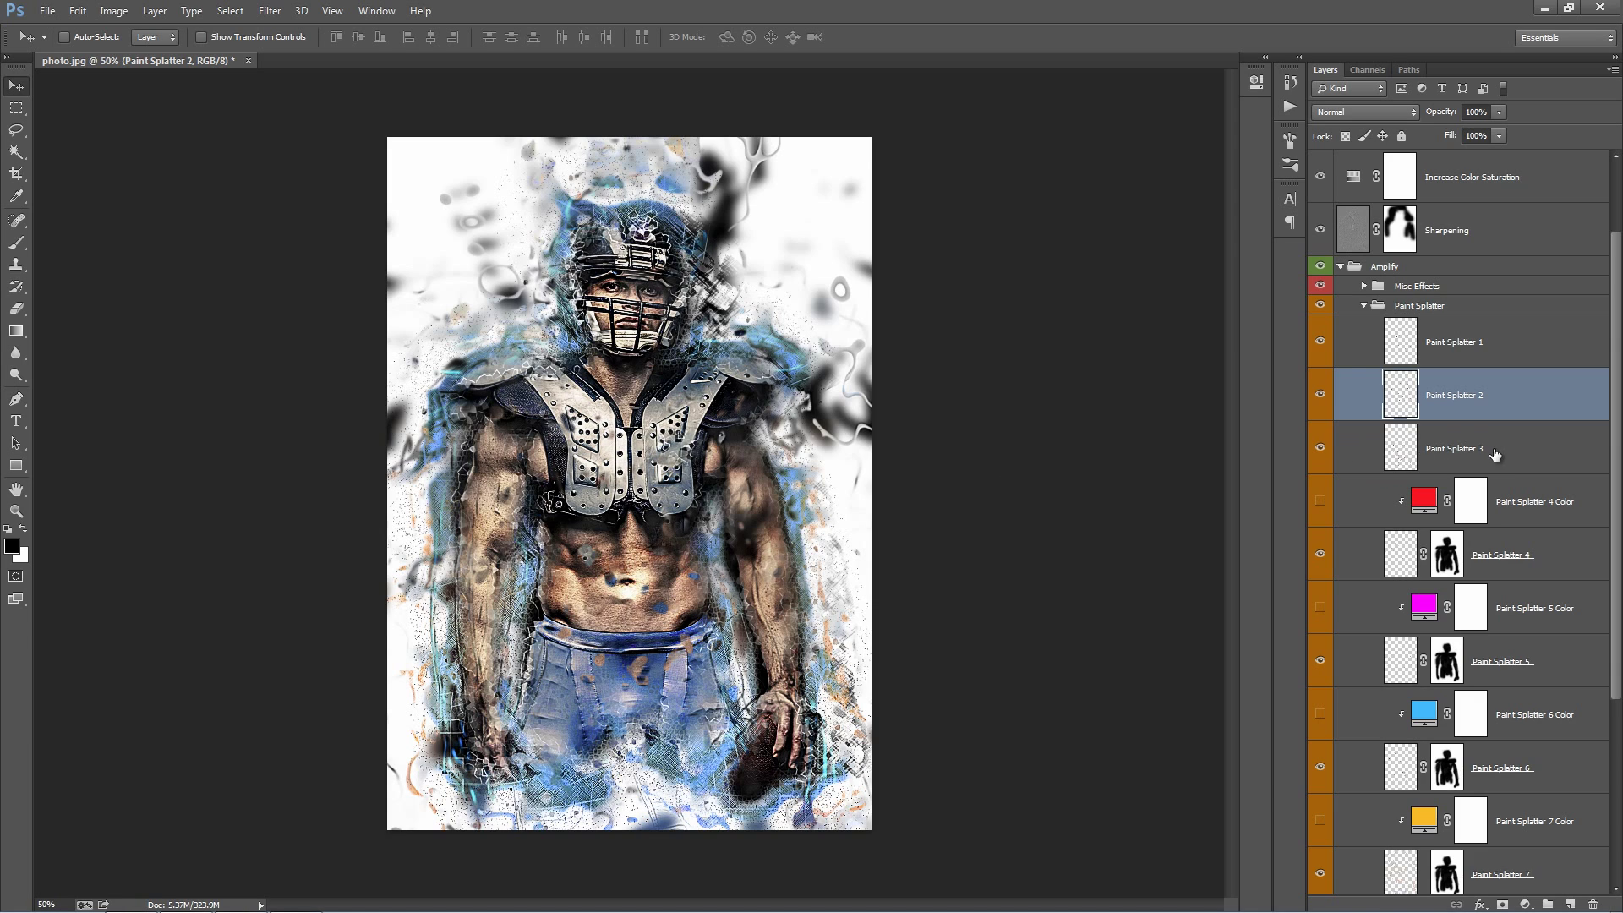
{"action": "left_click", "coordinate": [1454, 448]}
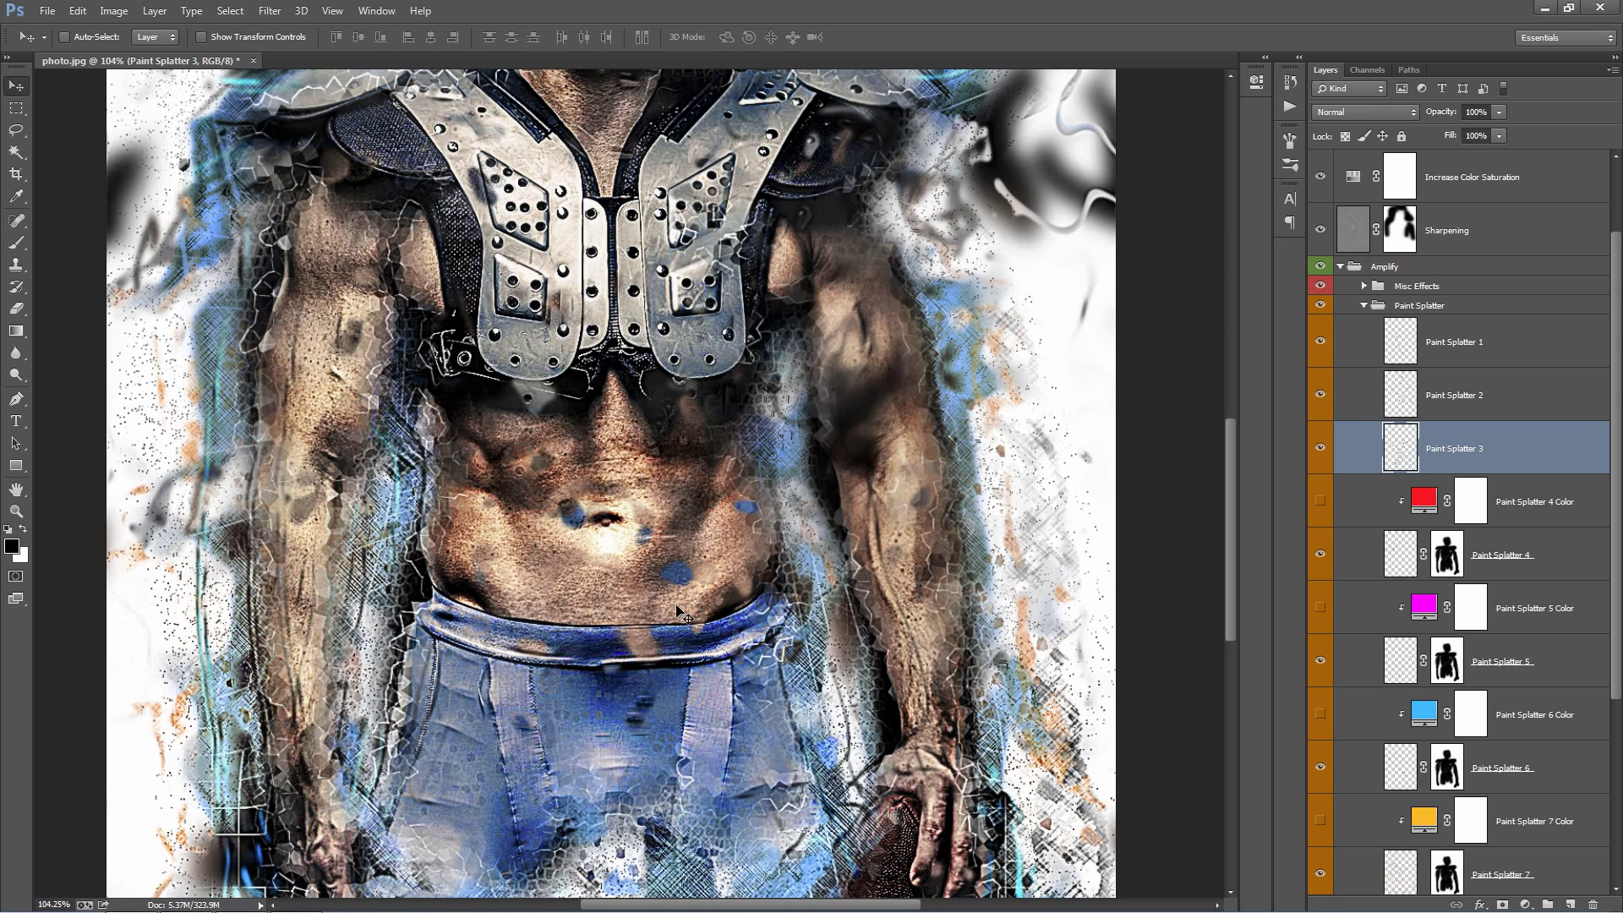
{"action": "mouse_move", "coordinate": [565, 606]}
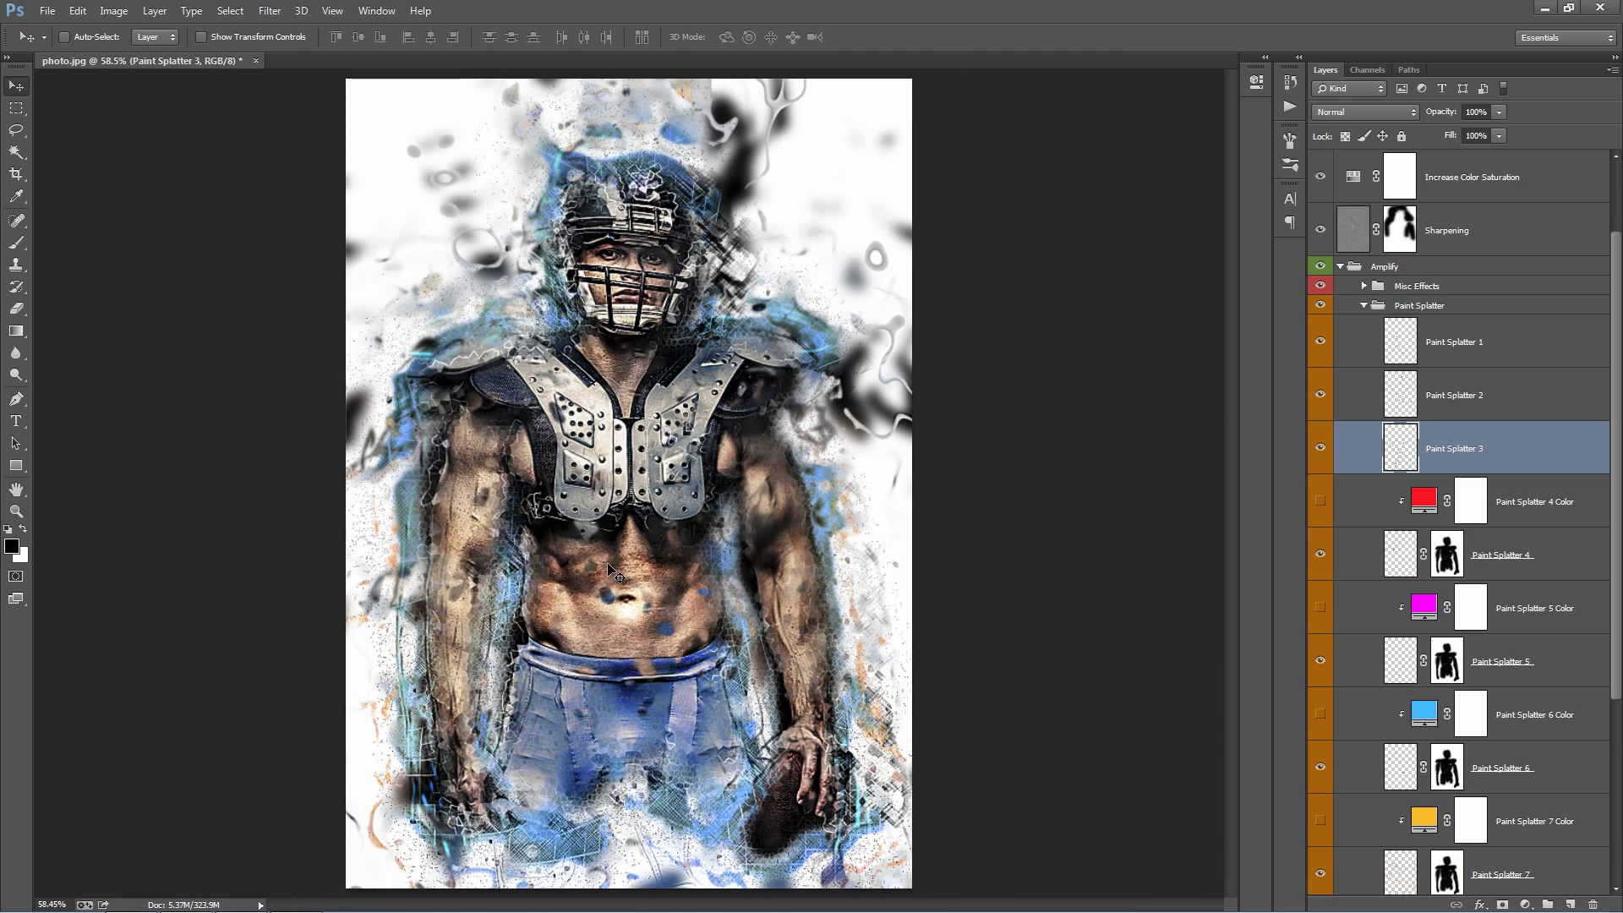
{"action": "mouse_move", "coordinate": [1478, 454]}
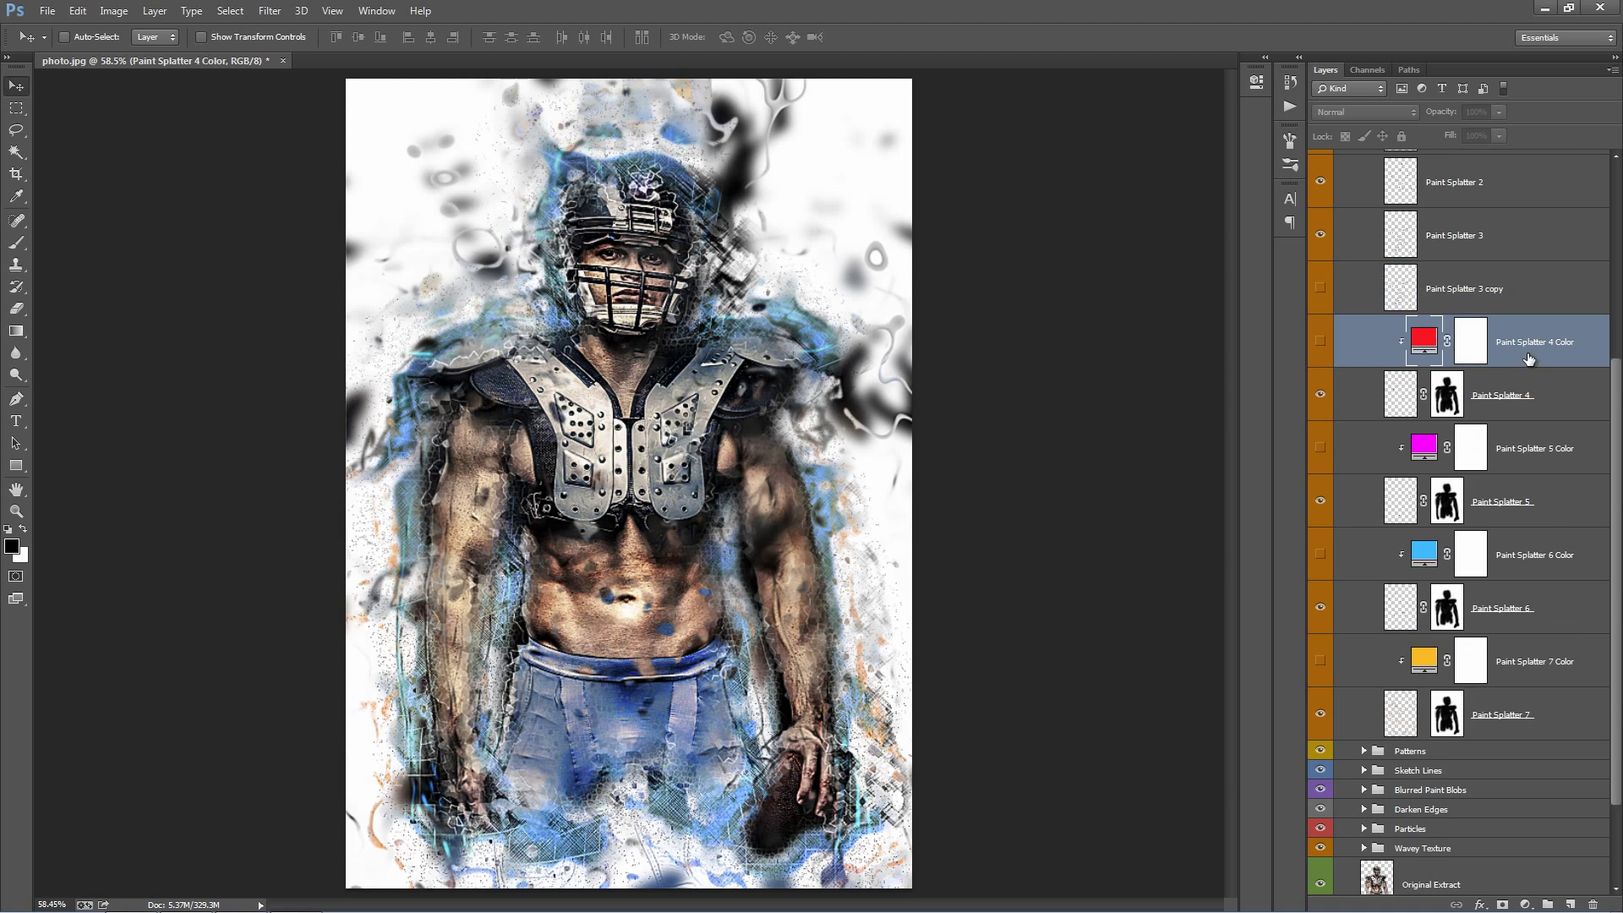
- Reveal the red Paint Splatter 4 fill and recolour it blue
{"action": "left_click", "coordinate": [1502, 394]}
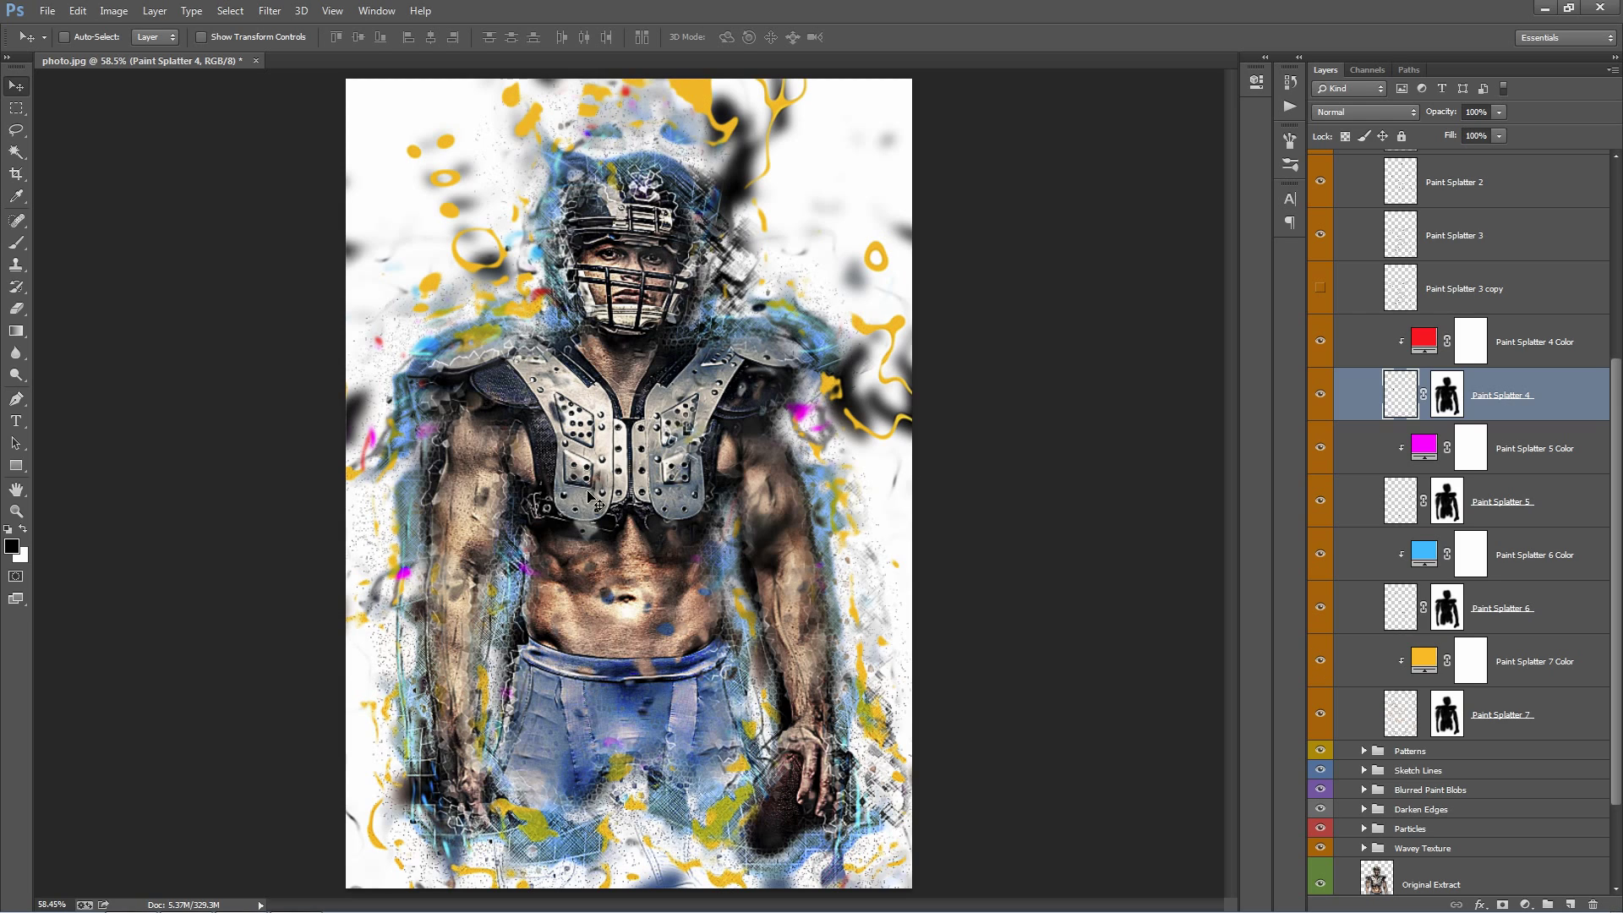
{"action": "mouse_move", "coordinate": [813, 288]}
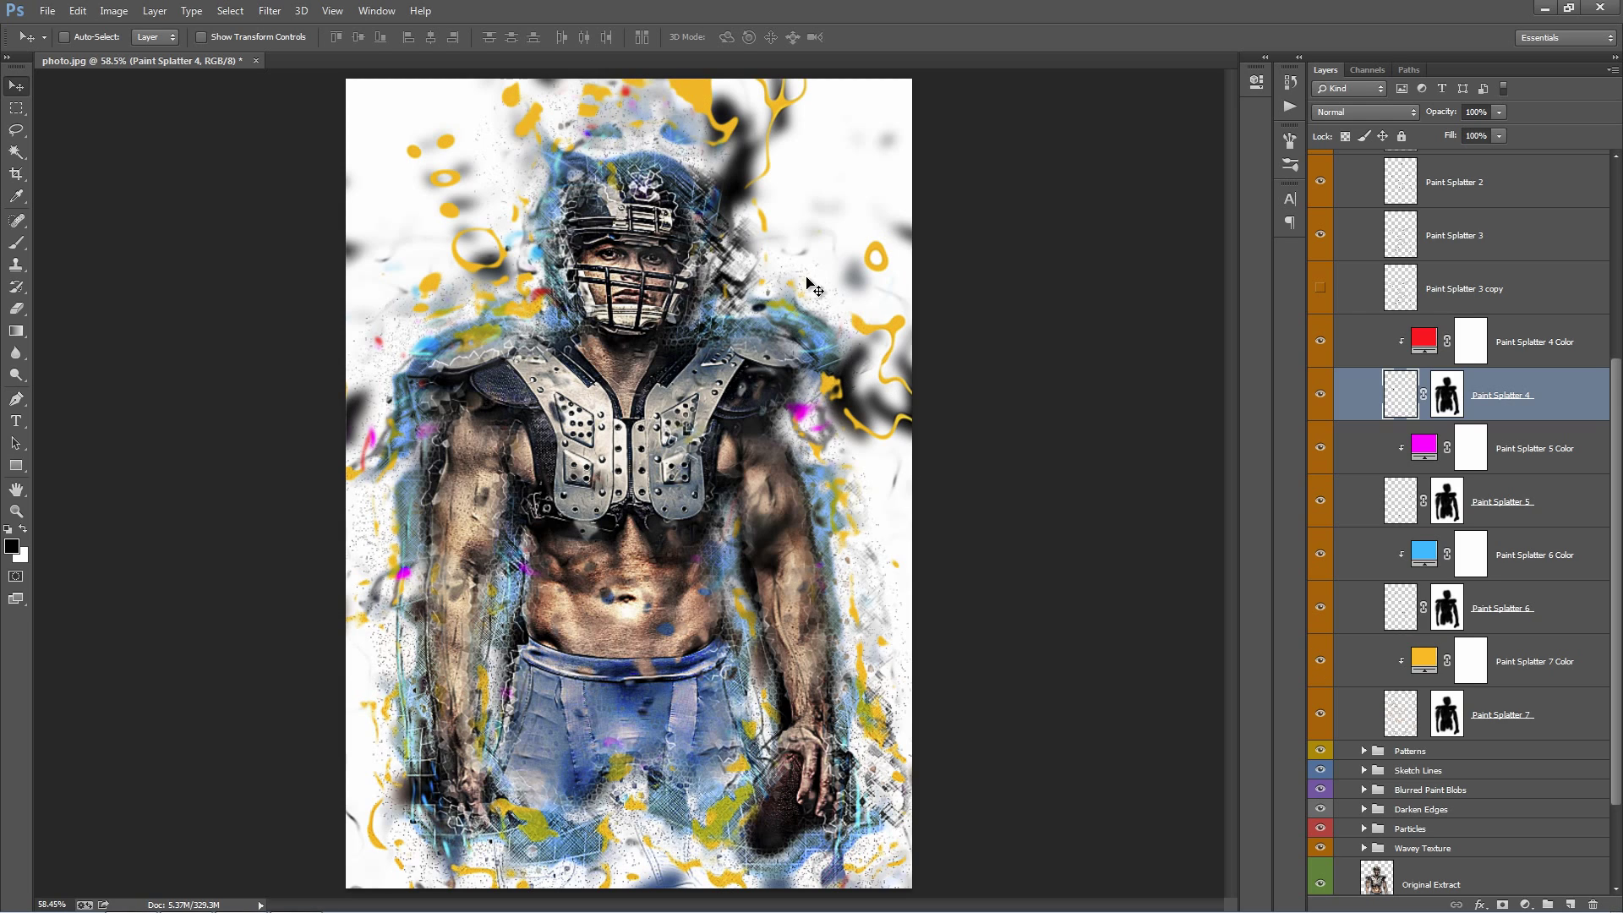
{"action": "double_click", "coordinate": [1422, 340]}
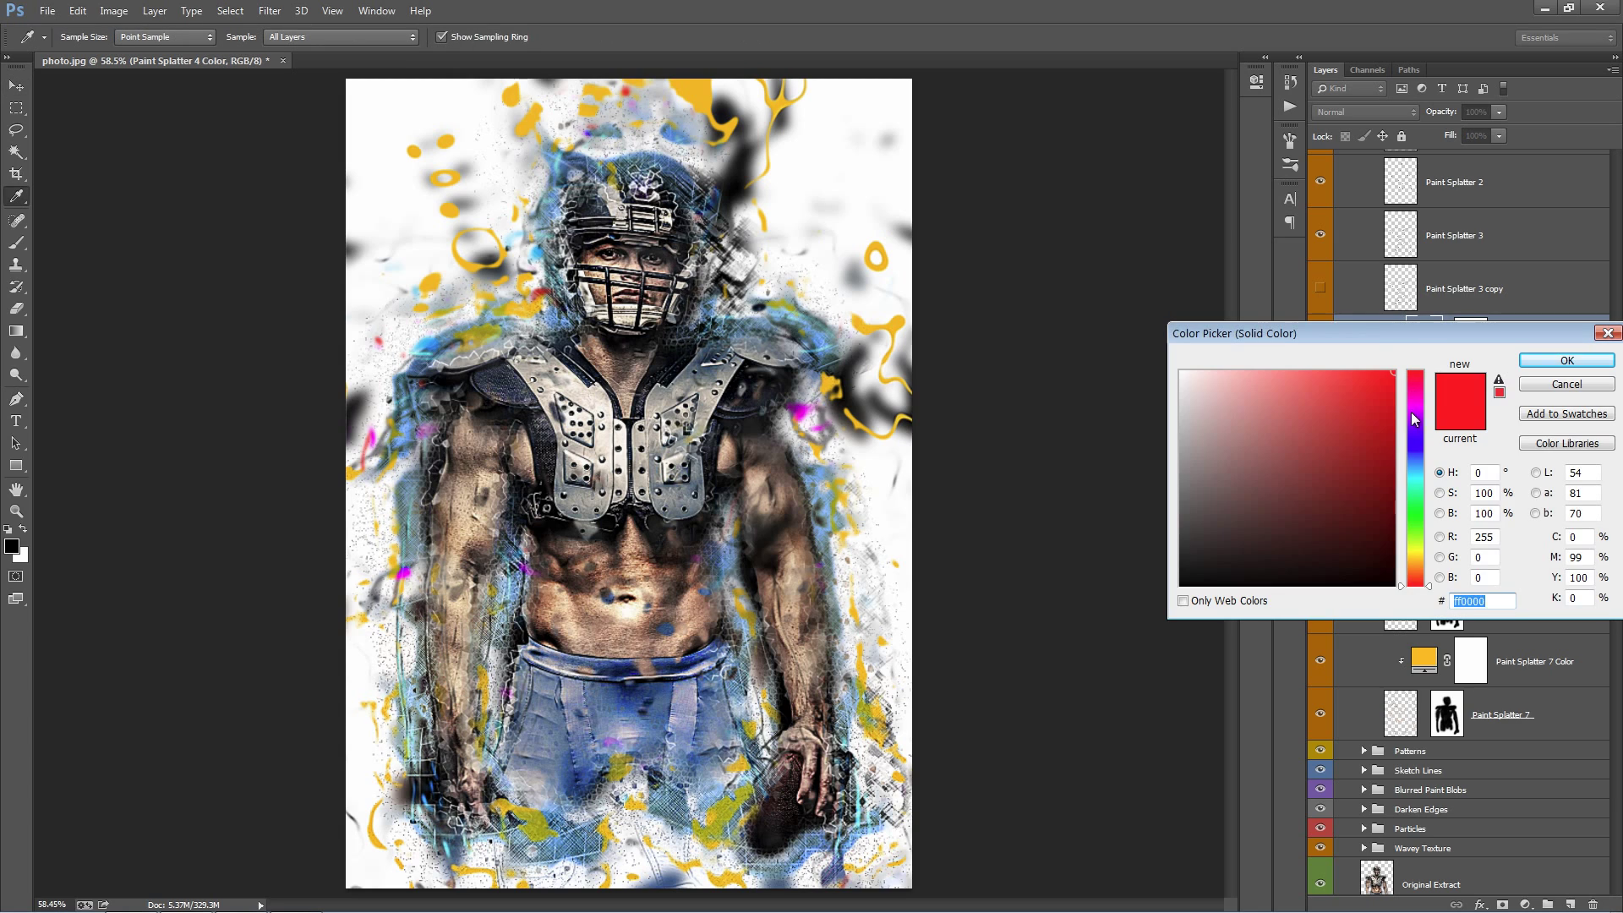
{"action": "left_click", "coordinate": [1566, 360]}
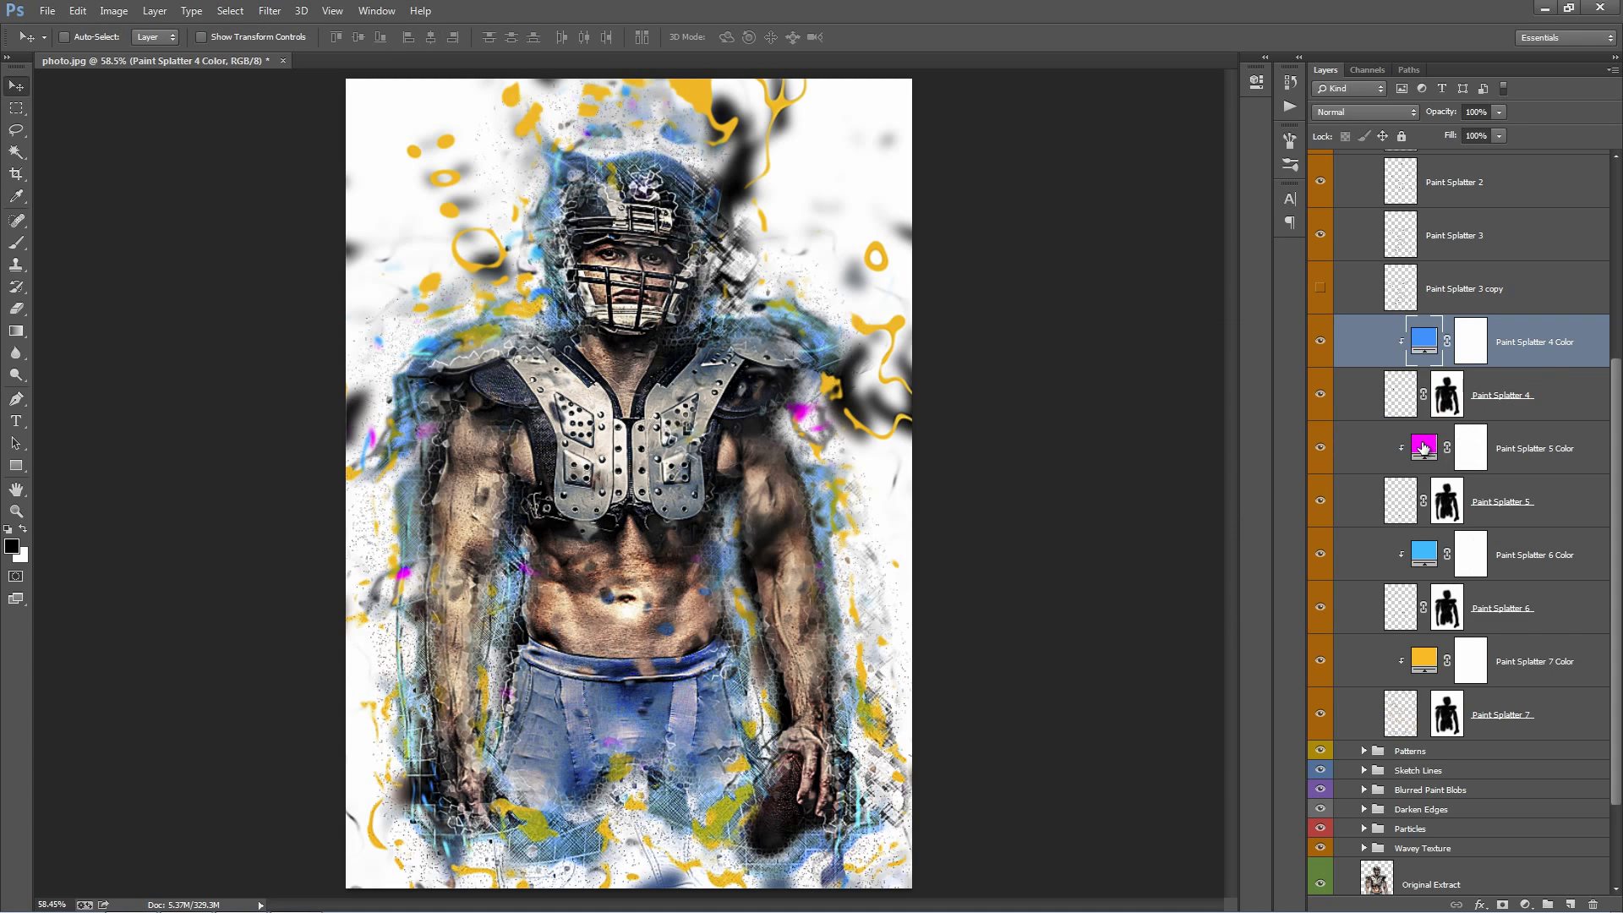
- Recolour the magenta Paint Splatter 5 fill blue and hide the yellow Paint Splatter 7 colouring
{"action": "double_click", "coordinate": [1424, 446]}
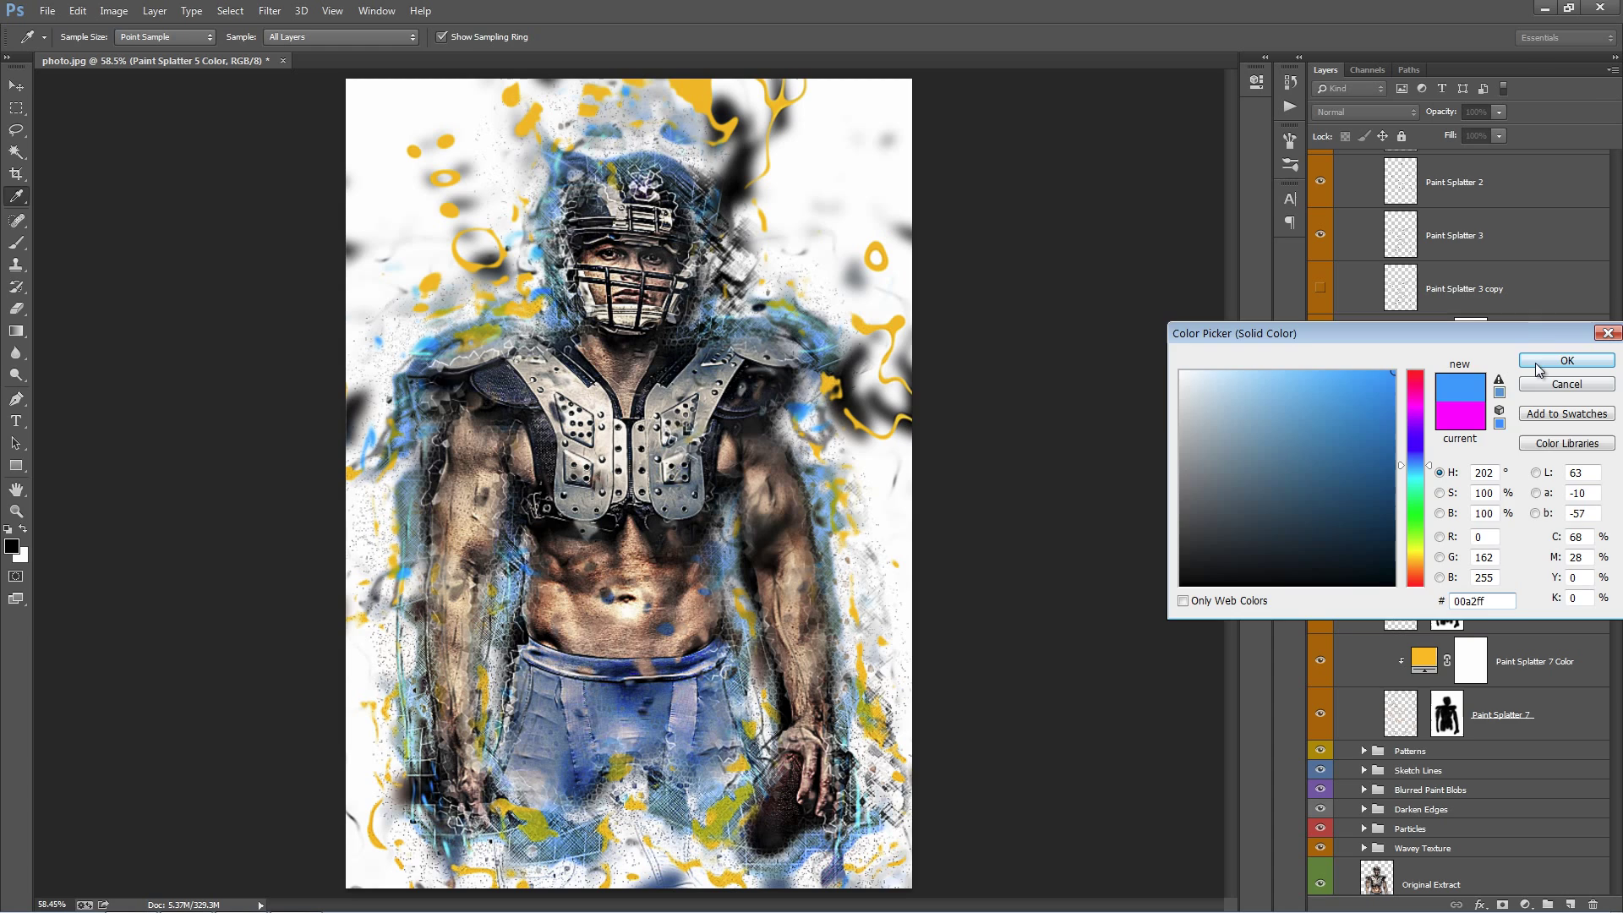
{"action": "left_click", "coordinate": [1564, 360]}
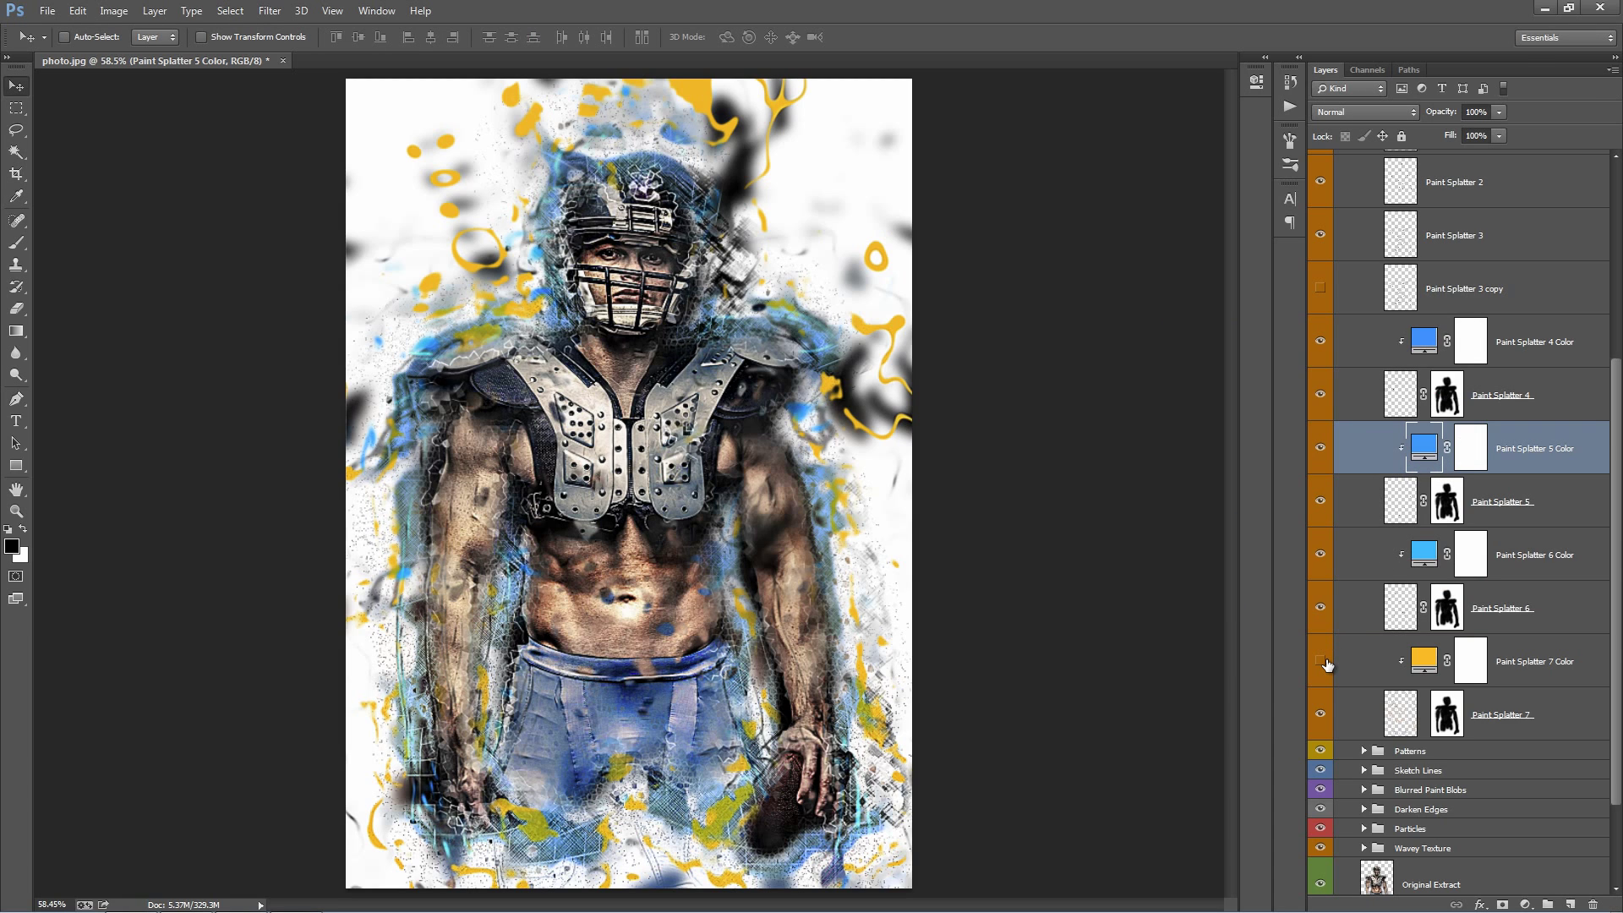
{"action": "left_click", "coordinate": [1321, 661]}
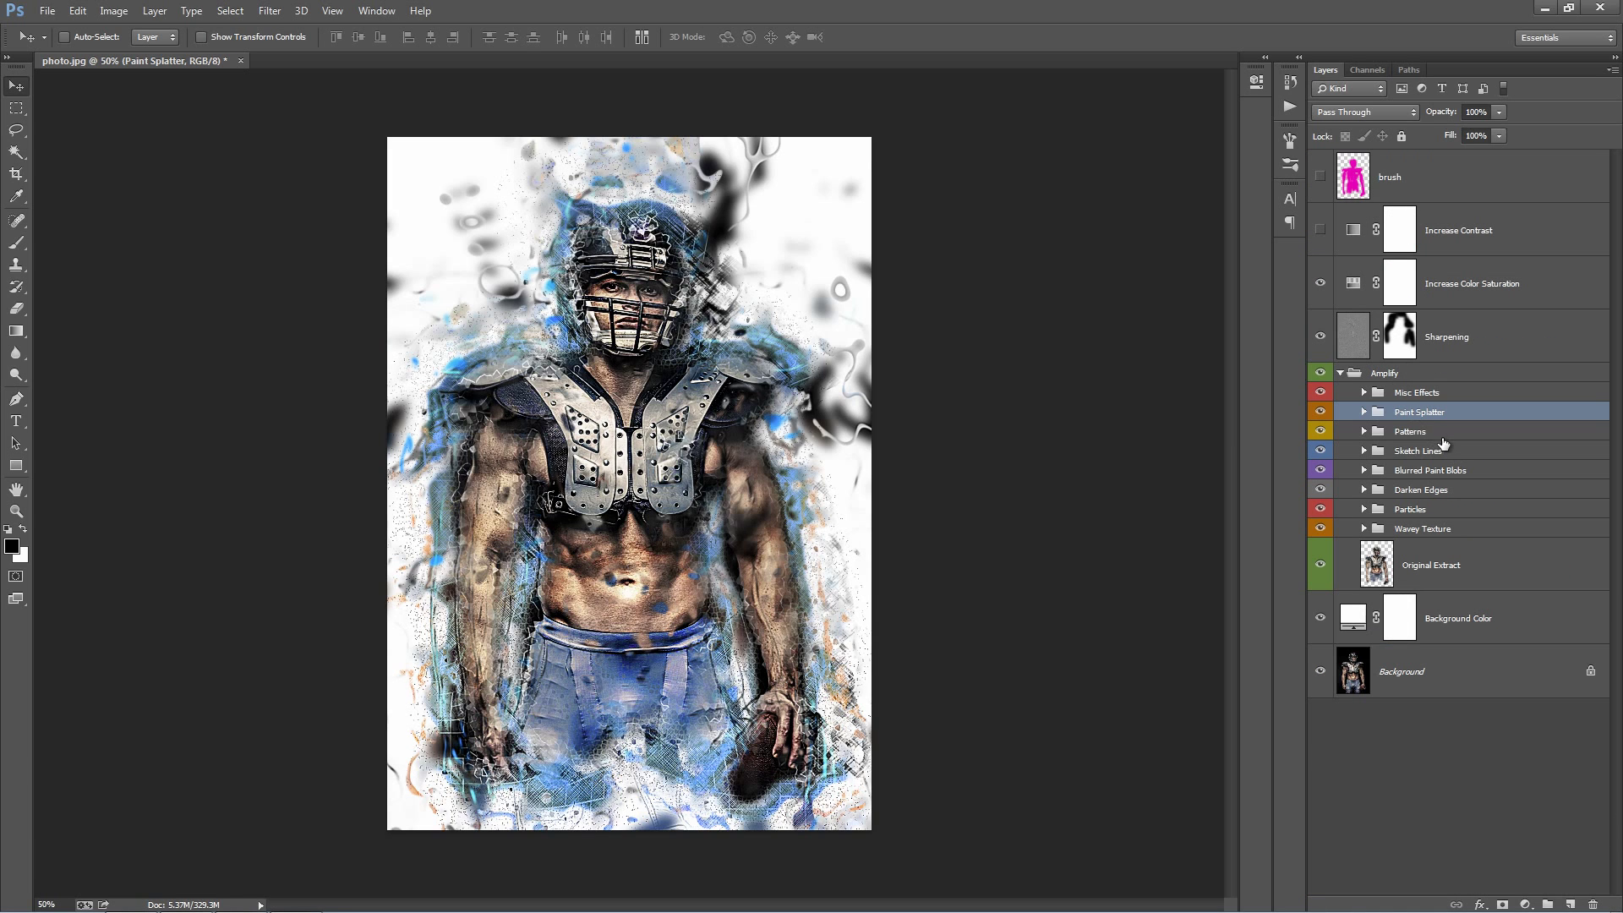
- Expand the Patterns group and raise the Grid Pattern layer from 60% to 100% opacity
{"action": "left_click", "coordinate": [1411, 431]}
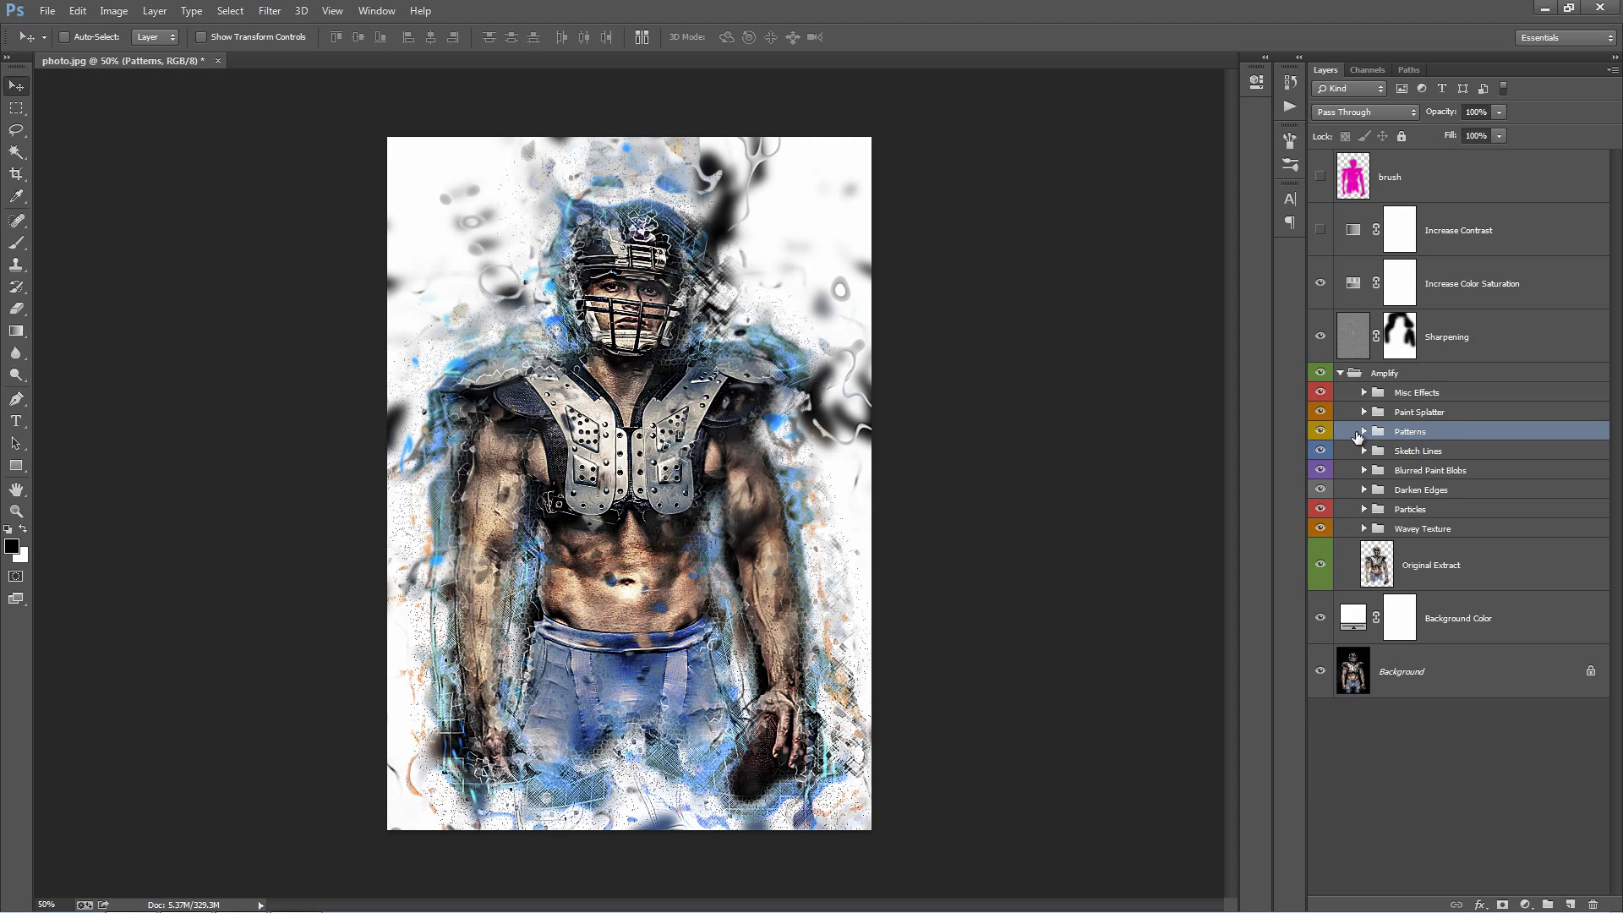
{"action": "left_click", "coordinate": [1364, 431]}
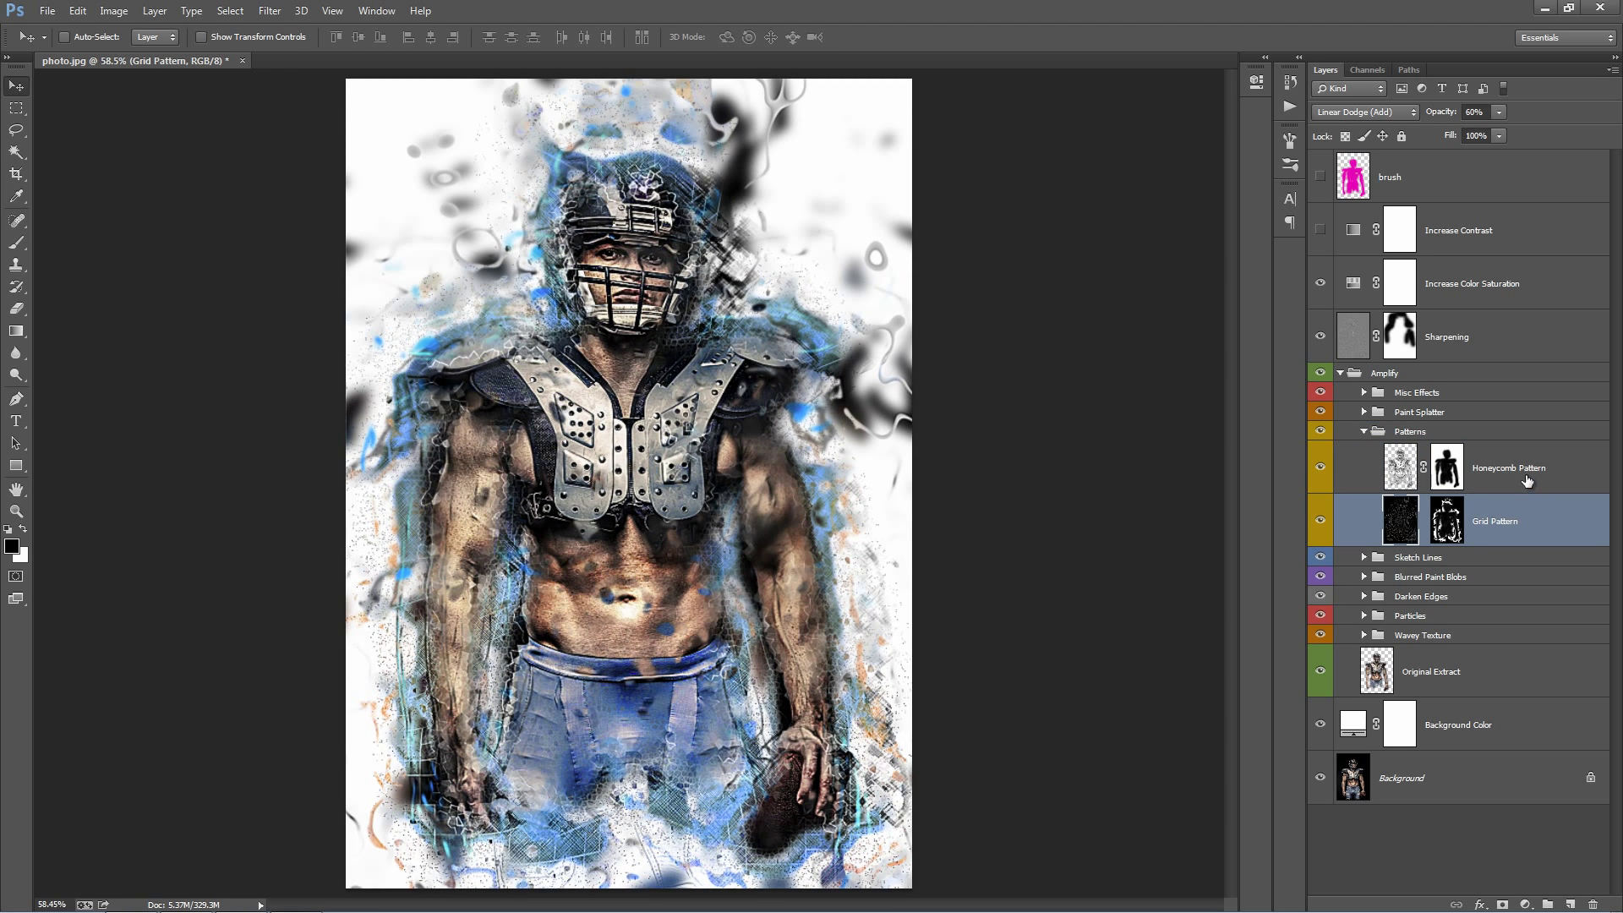
{"action": "left_click", "coordinate": [1411, 431]}
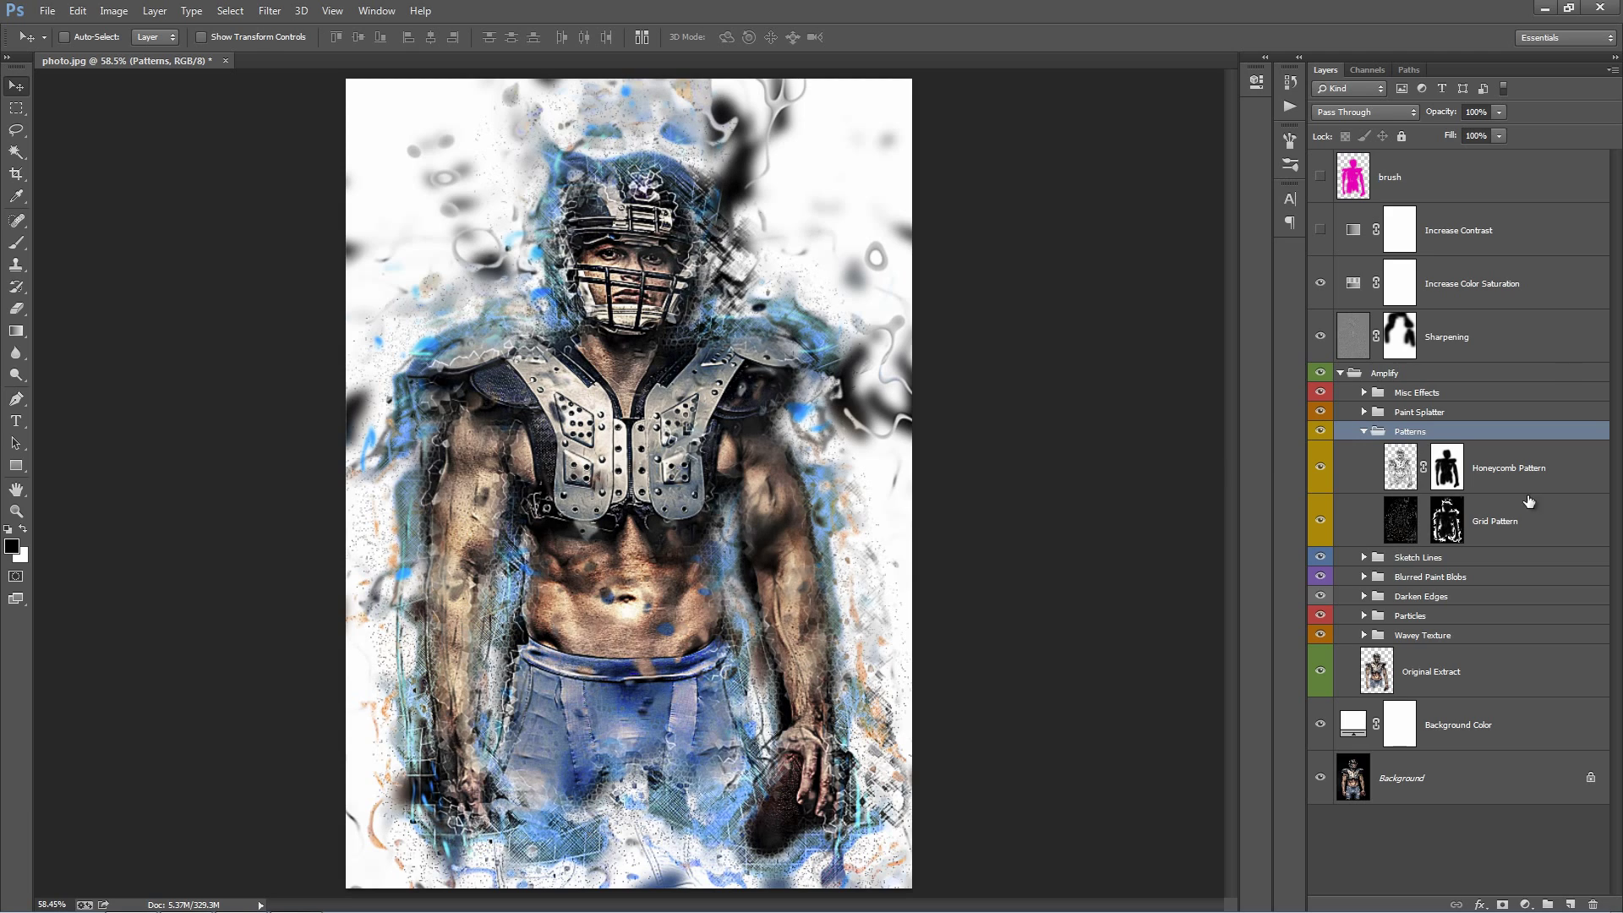
{"action": "left_click", "coordinate": [1497, 521]}
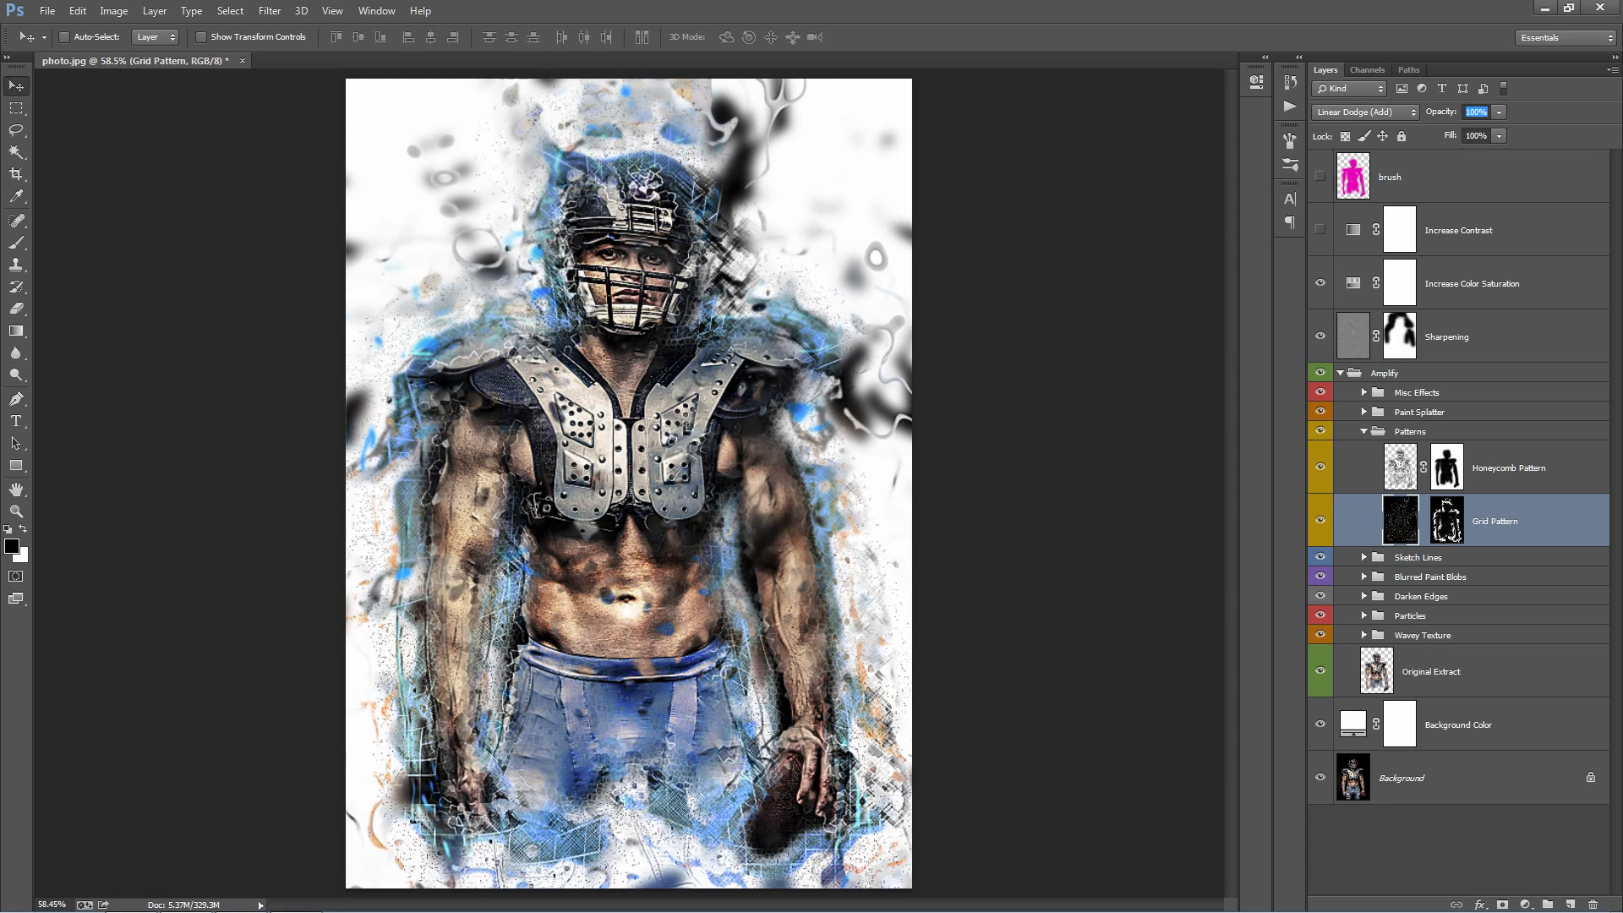
{"action": "key", "text": "ctrl+j"}
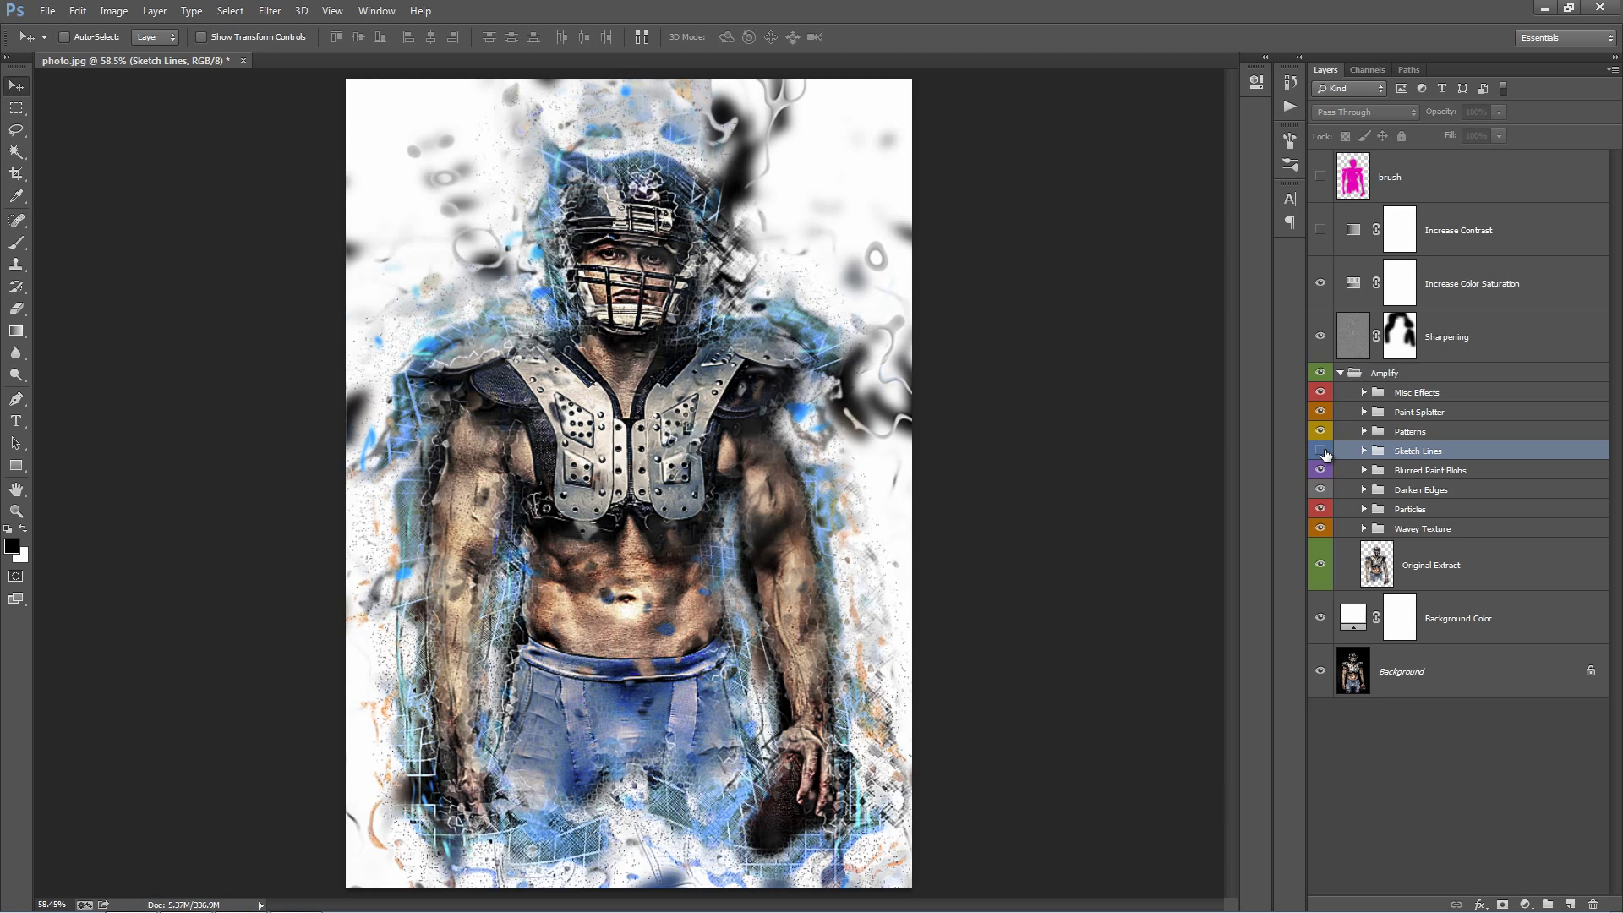
- Expand the Sketch Lines group and switch on the Scribble Lines Color layer
{"action": "left_click", "coordinate": [1321, 450]}
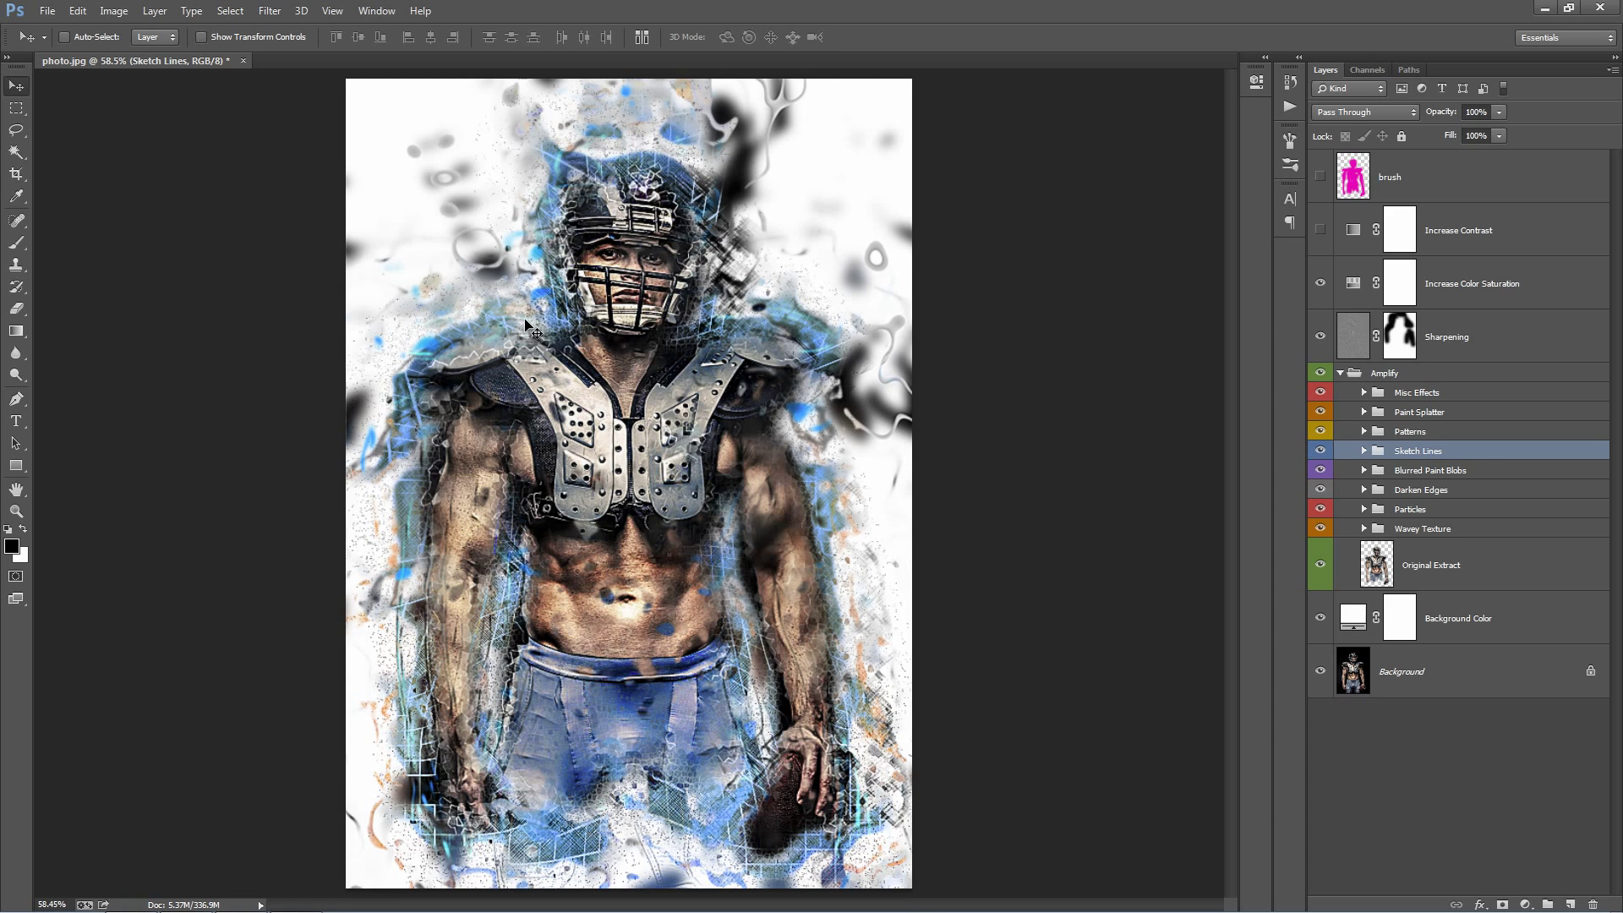
{"action": "left_click", "coordinate": [1365, 450]}
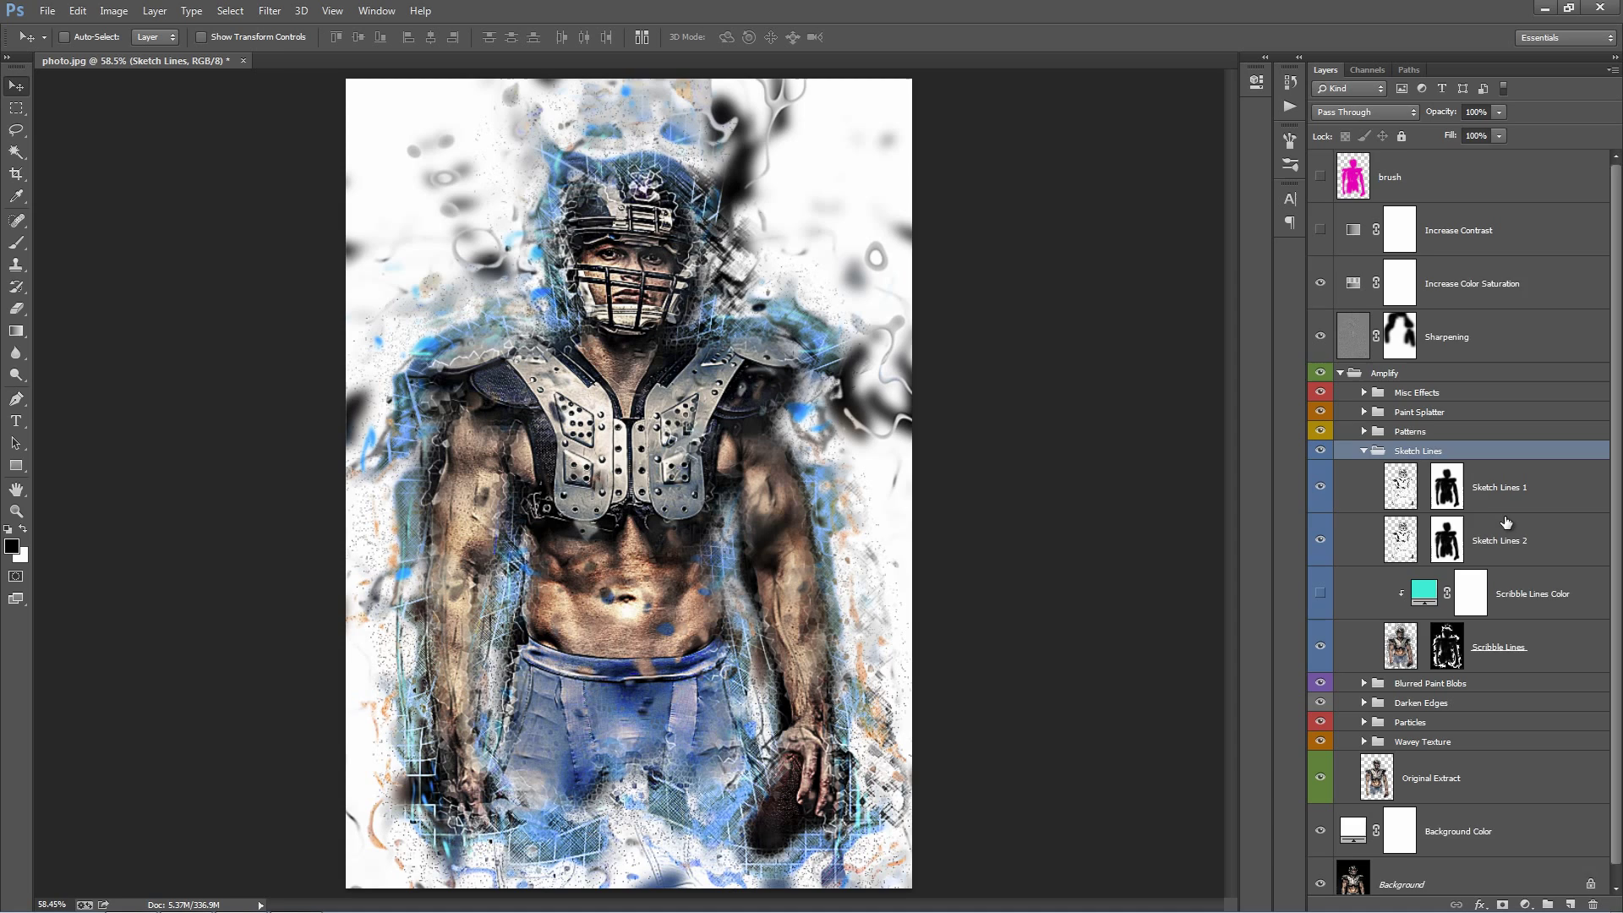
{"action": "left_click", "coordinate": [1533, 578]}
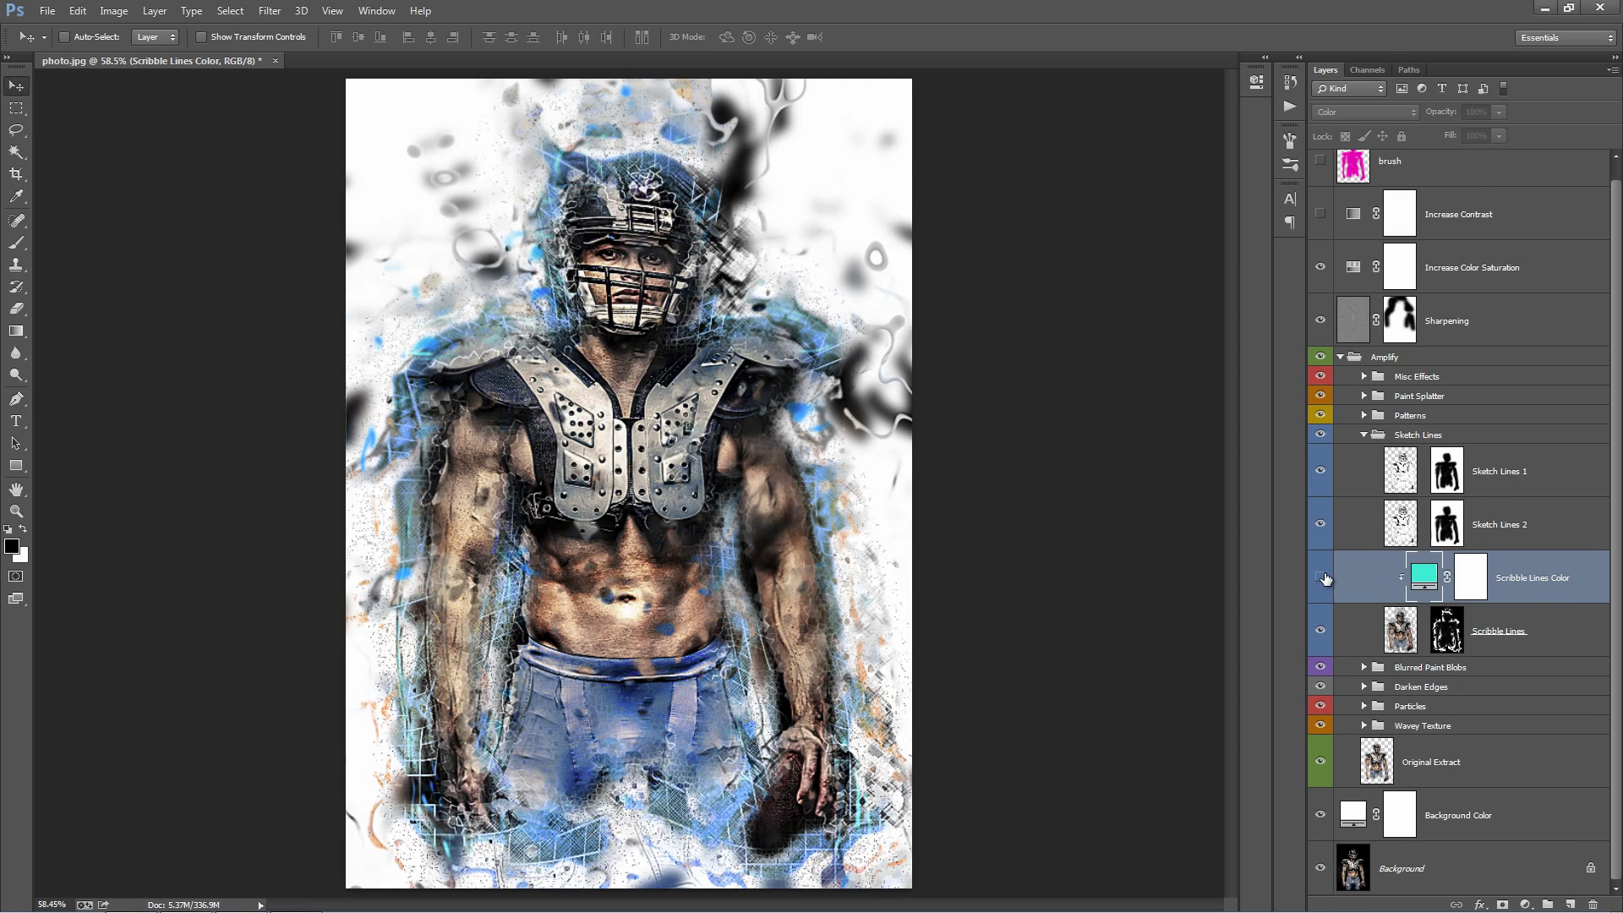
{"action": "left_click", "coordinate": [1321, 578]}
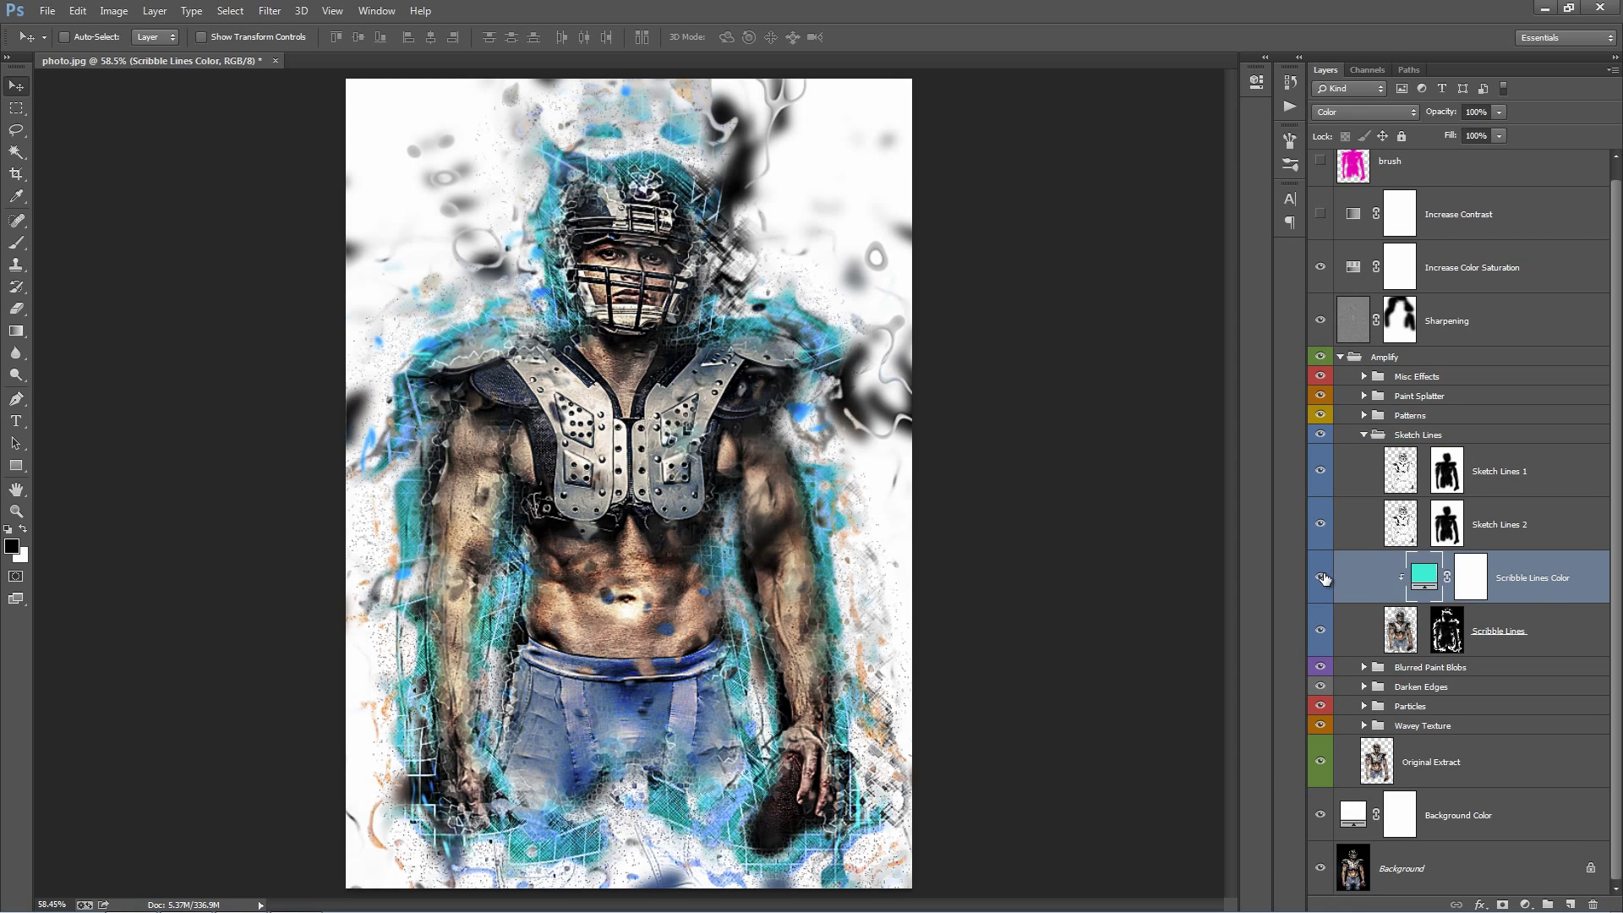
- Recolour the scribble lines to a light cyan-blue (#0bc6ee) in the Color Picker
{"action": "left_click", "coordinate": [1321, 578]}
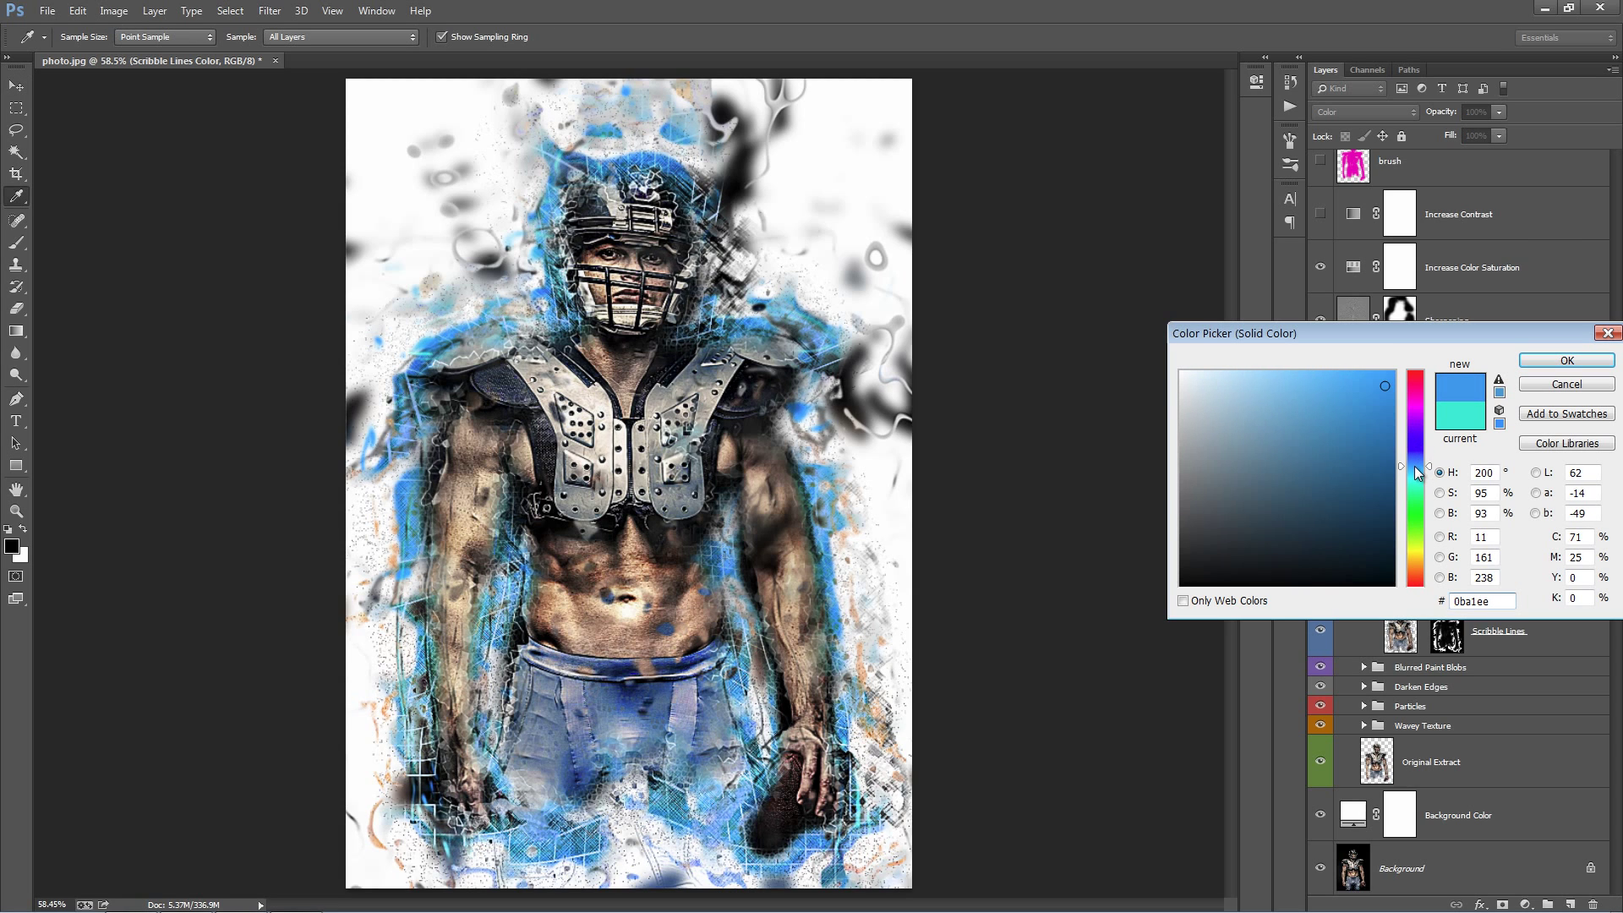
{"action": "left_click", "coordinate": [1415, 477]}
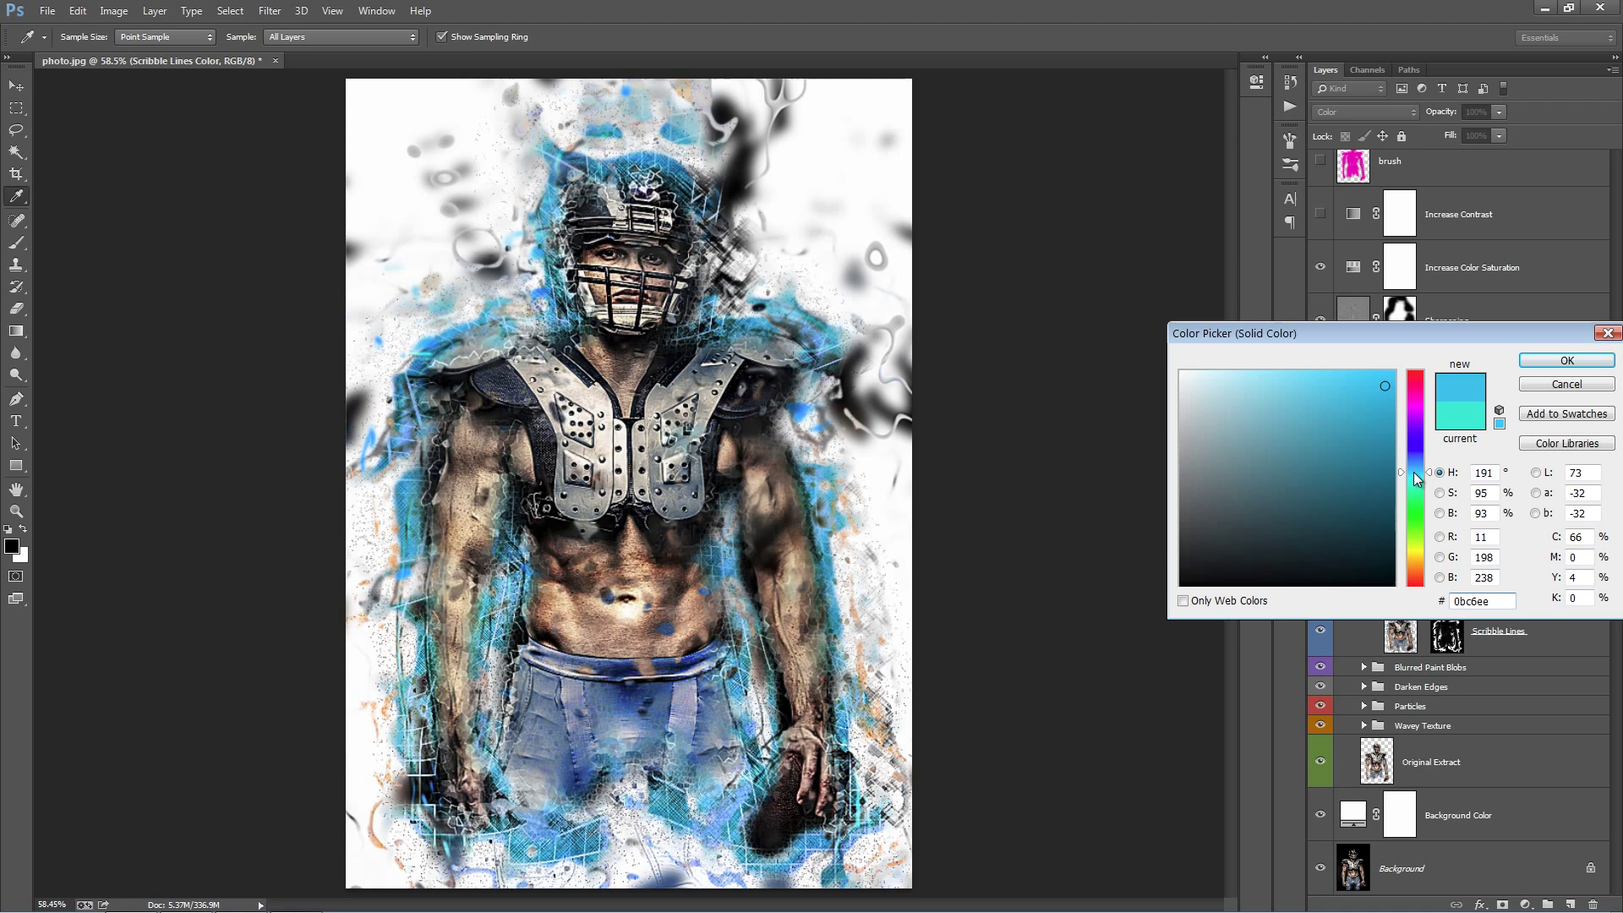
{"action": "left_click", "coordinate": [1566, 361]}
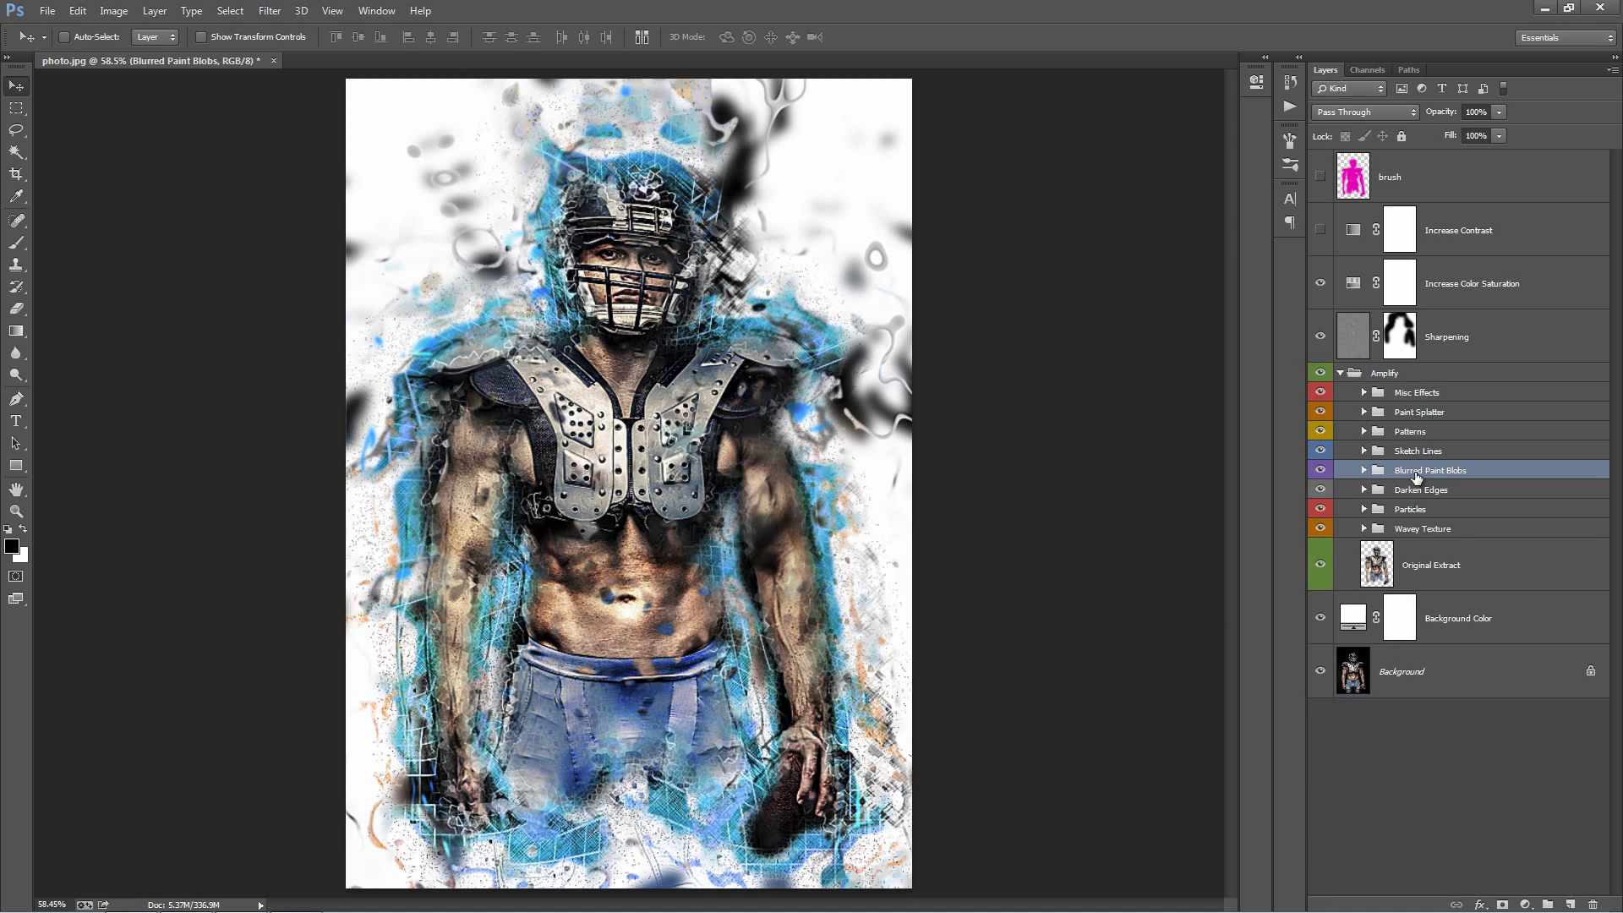
{"action": "left_click", "coordinate": [1321, 470]}
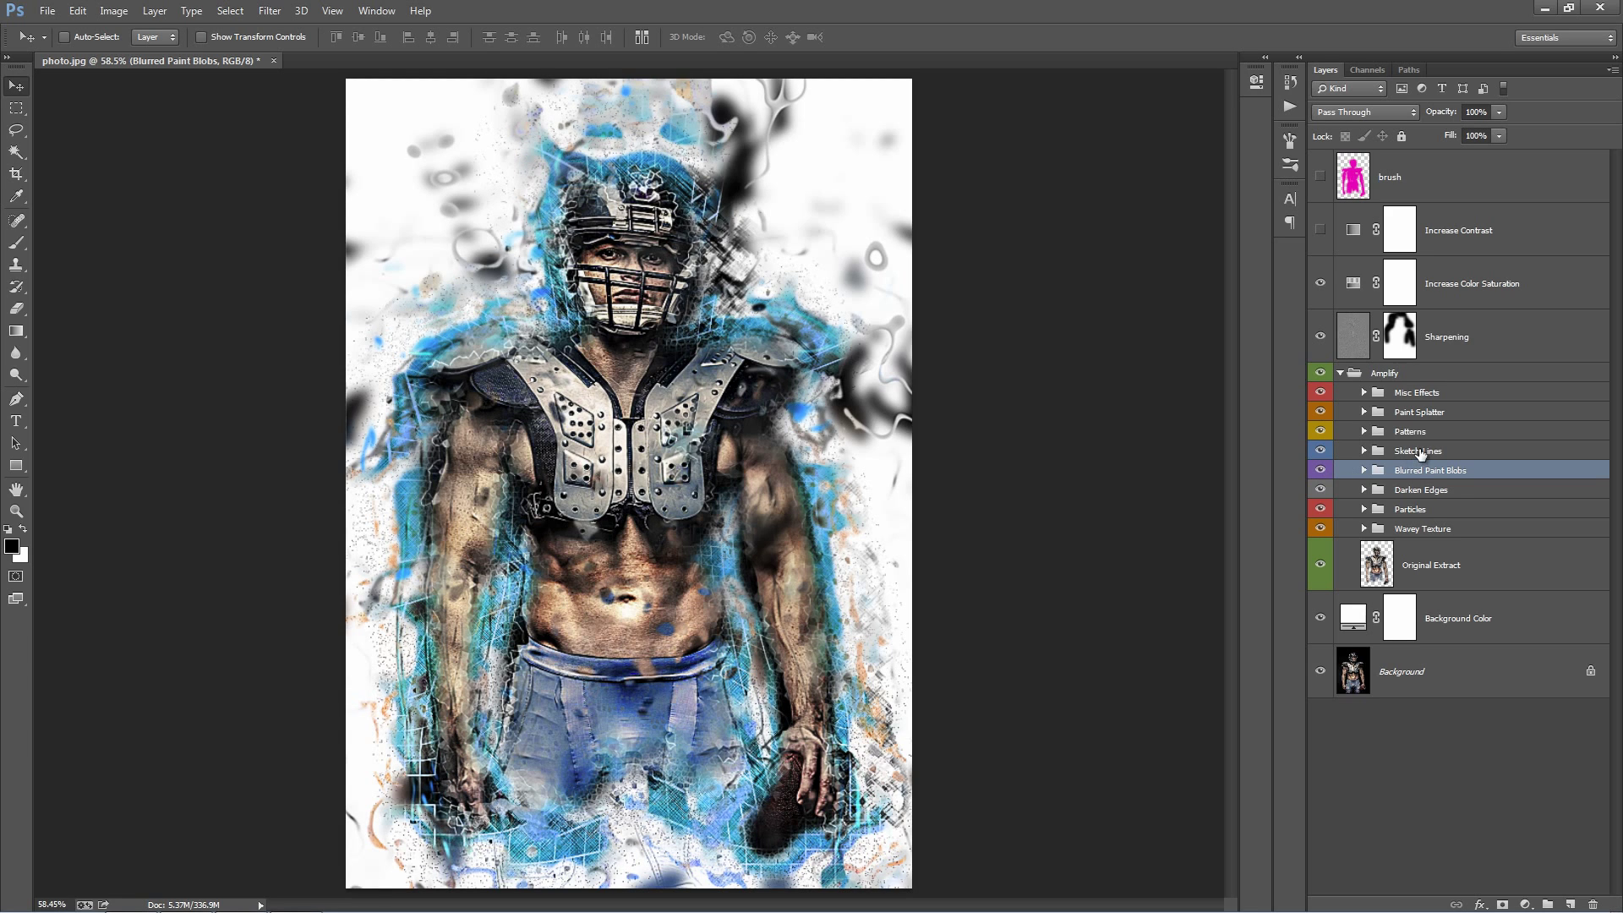
{"action": "left_click", "coordinate": [1422, 488]}
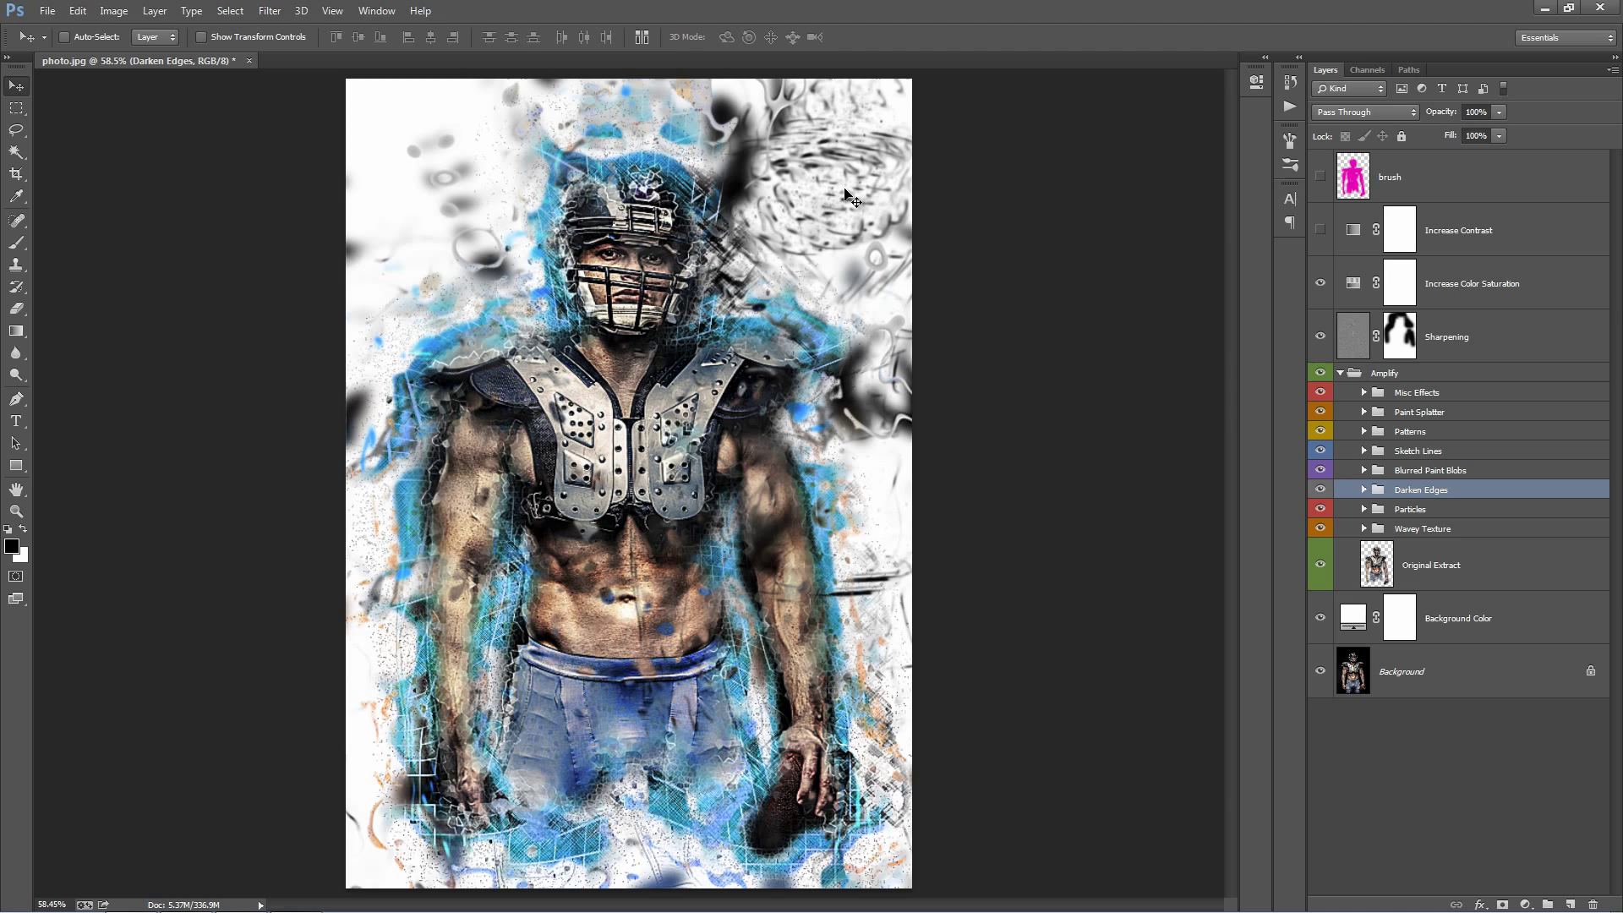
{"action": "mouse_move", "coordinate": [856, 233]}
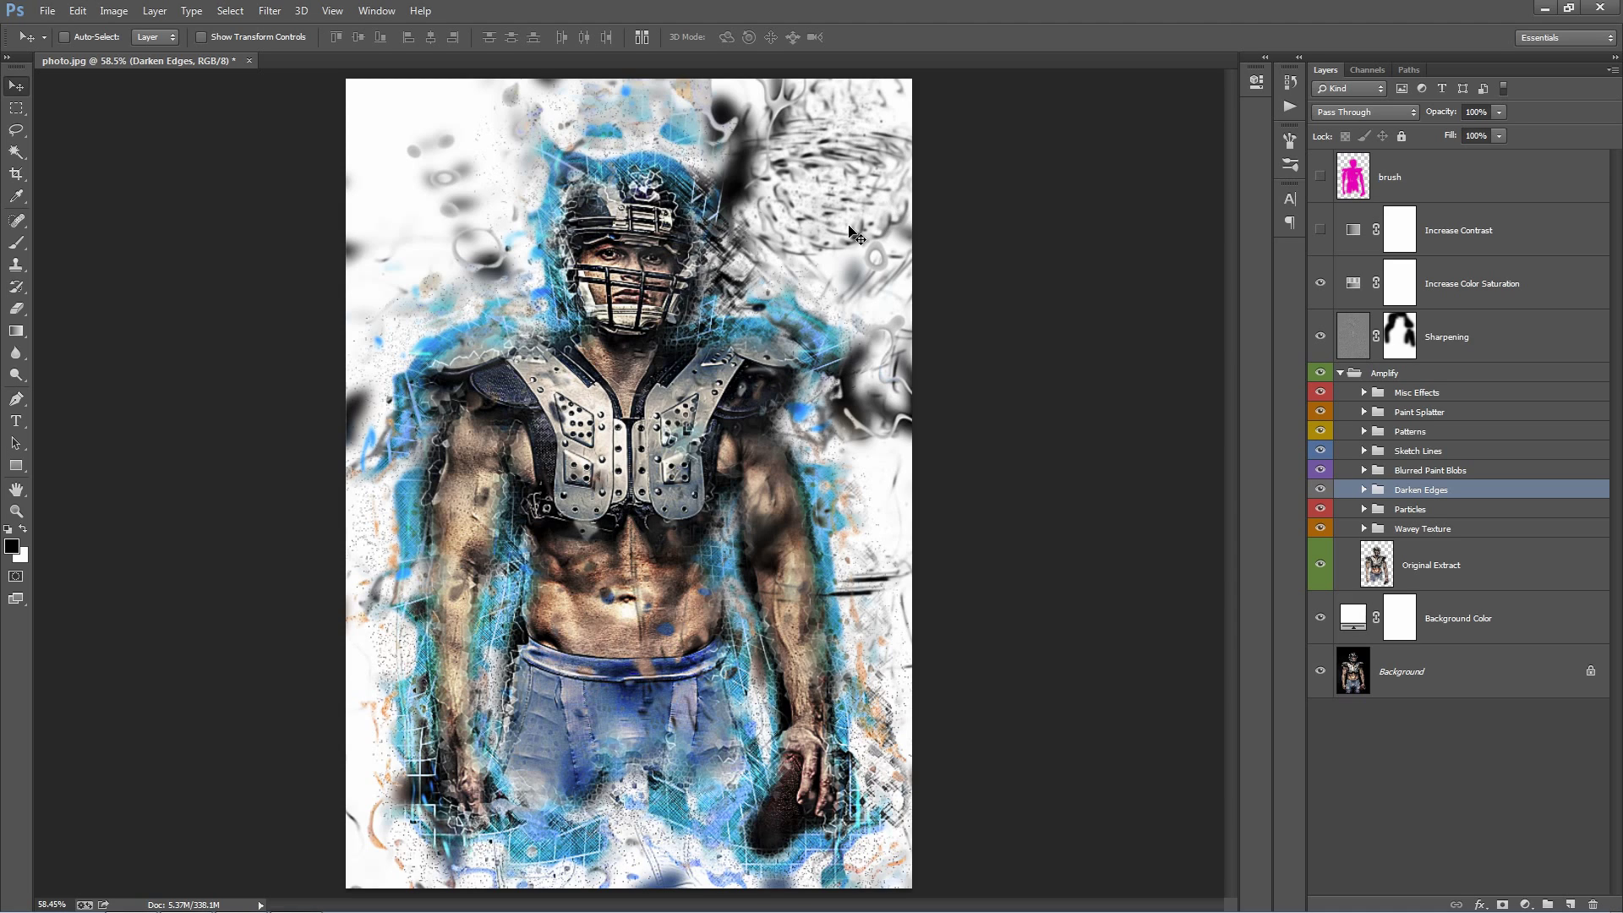
{"action": "mouse_move", "coordinate": [781, 206]}
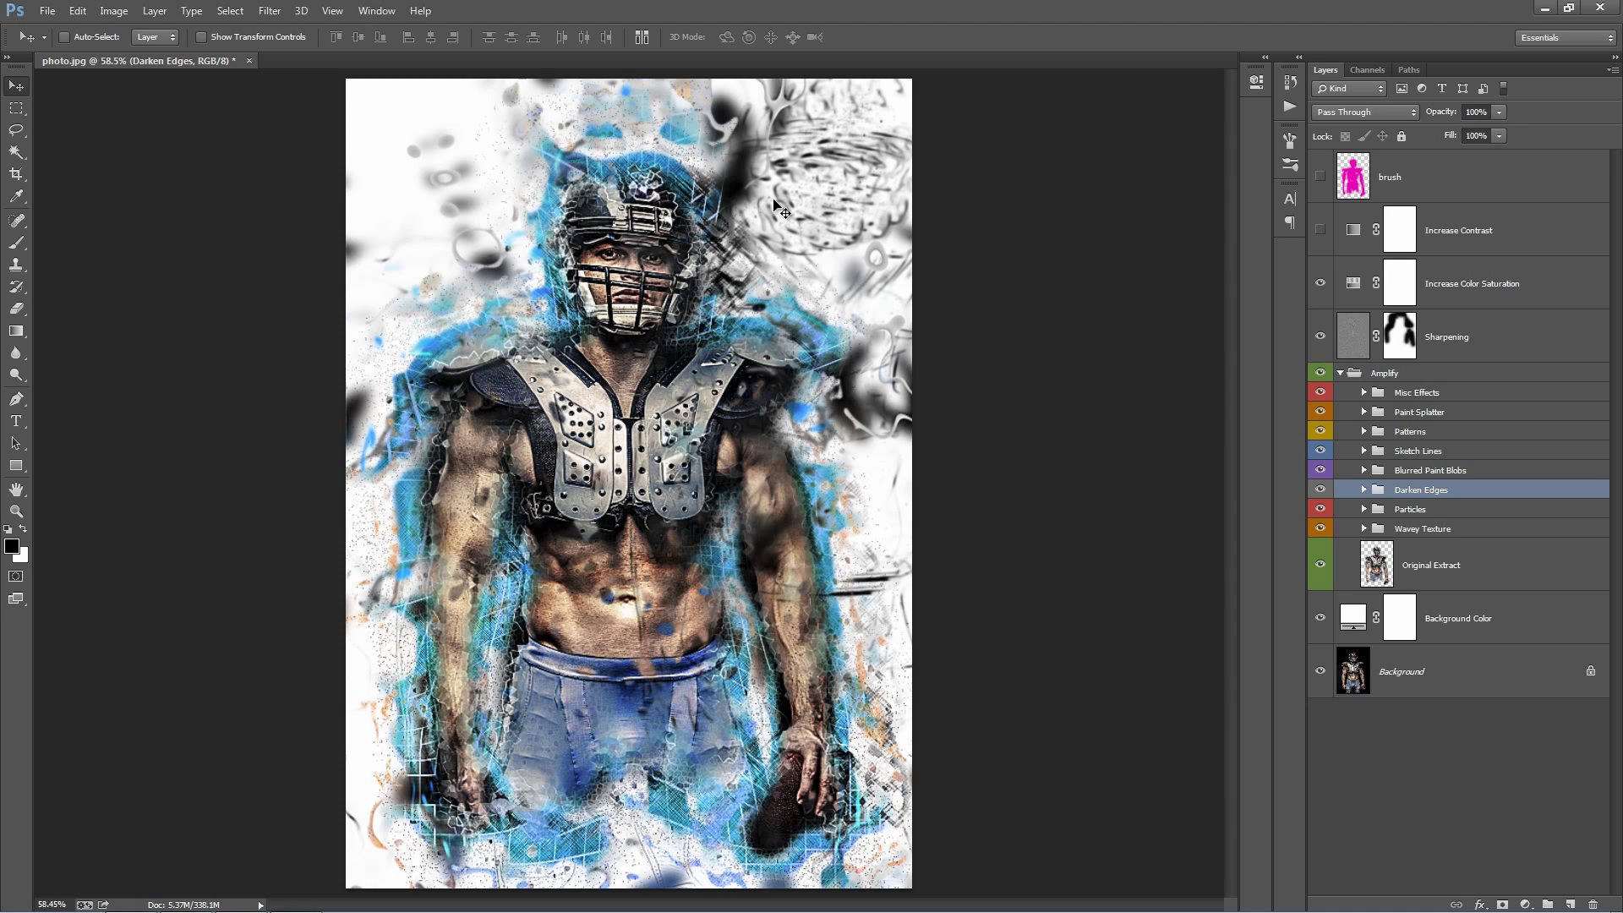
{"action": "mouse_move", "coordinate": [634, 279]}
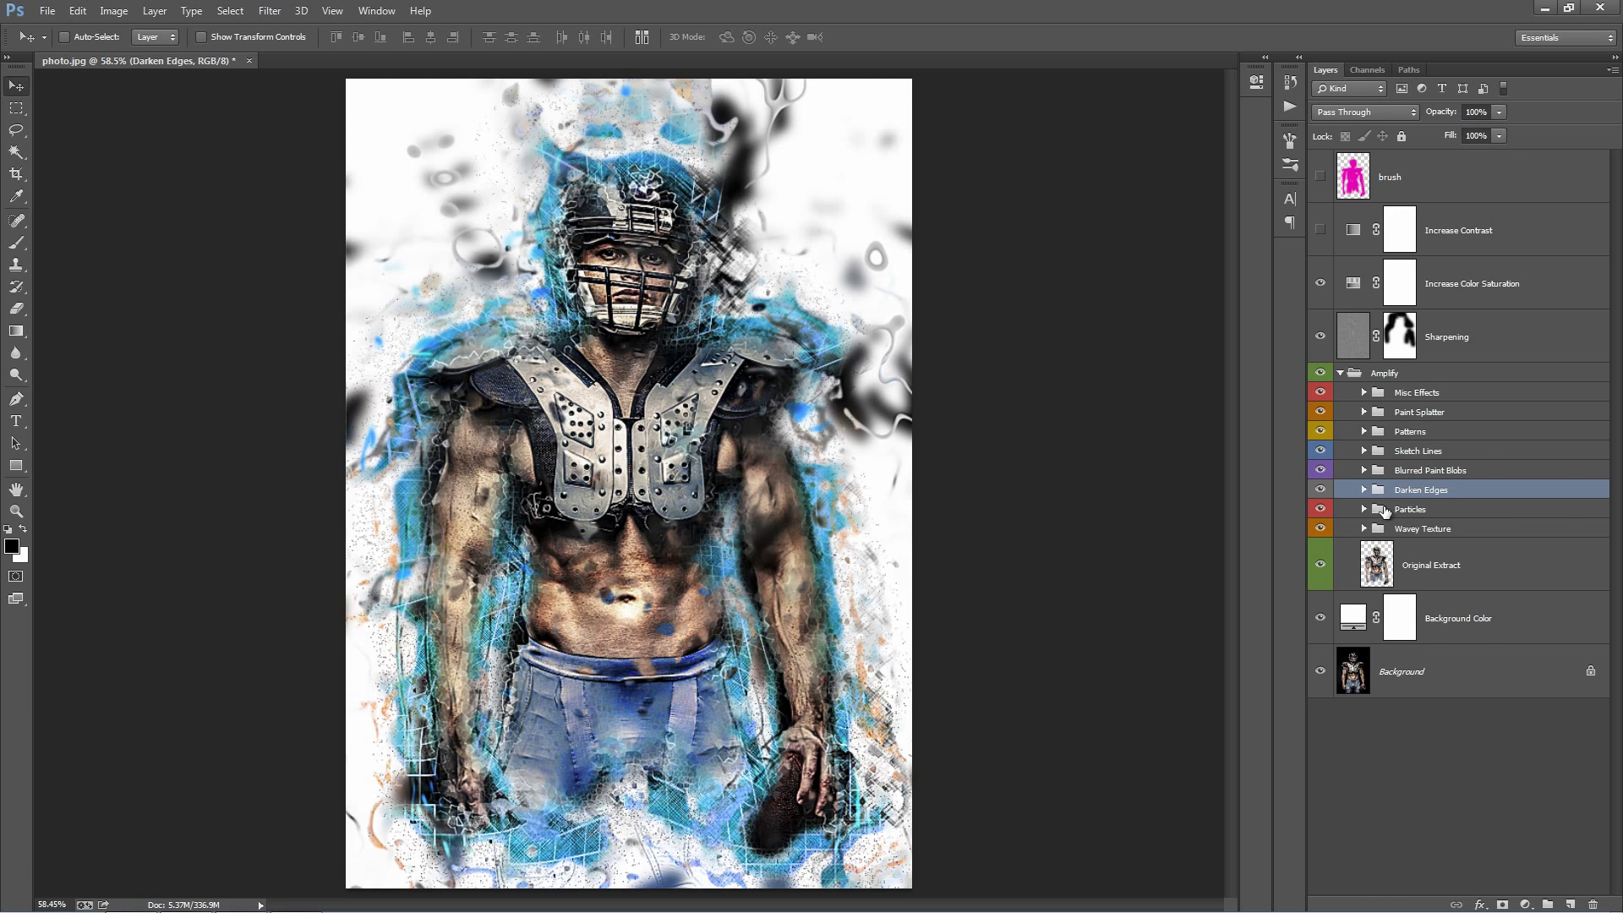
- Expand Darken Edges, show the Edge Stroke Color layers, and recolour Edge Stroke 1 from red to blue #2075c4
{"action": "left_click", "coordinate": [1365, 490]}
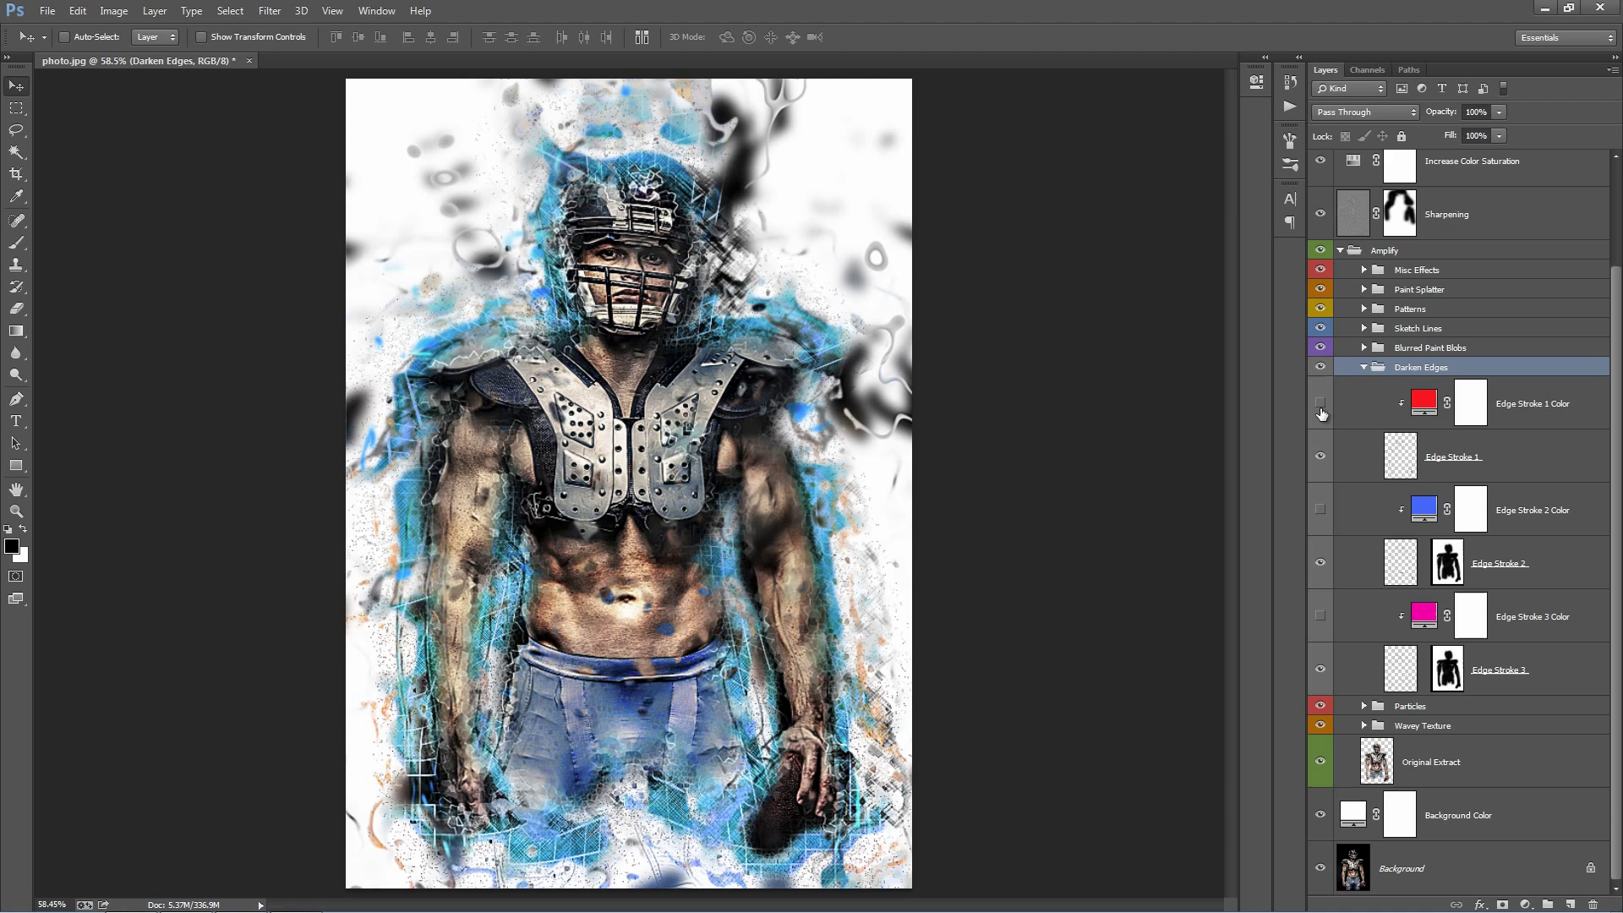
{"action": "left_click", "coordinate": [1320, 404]}
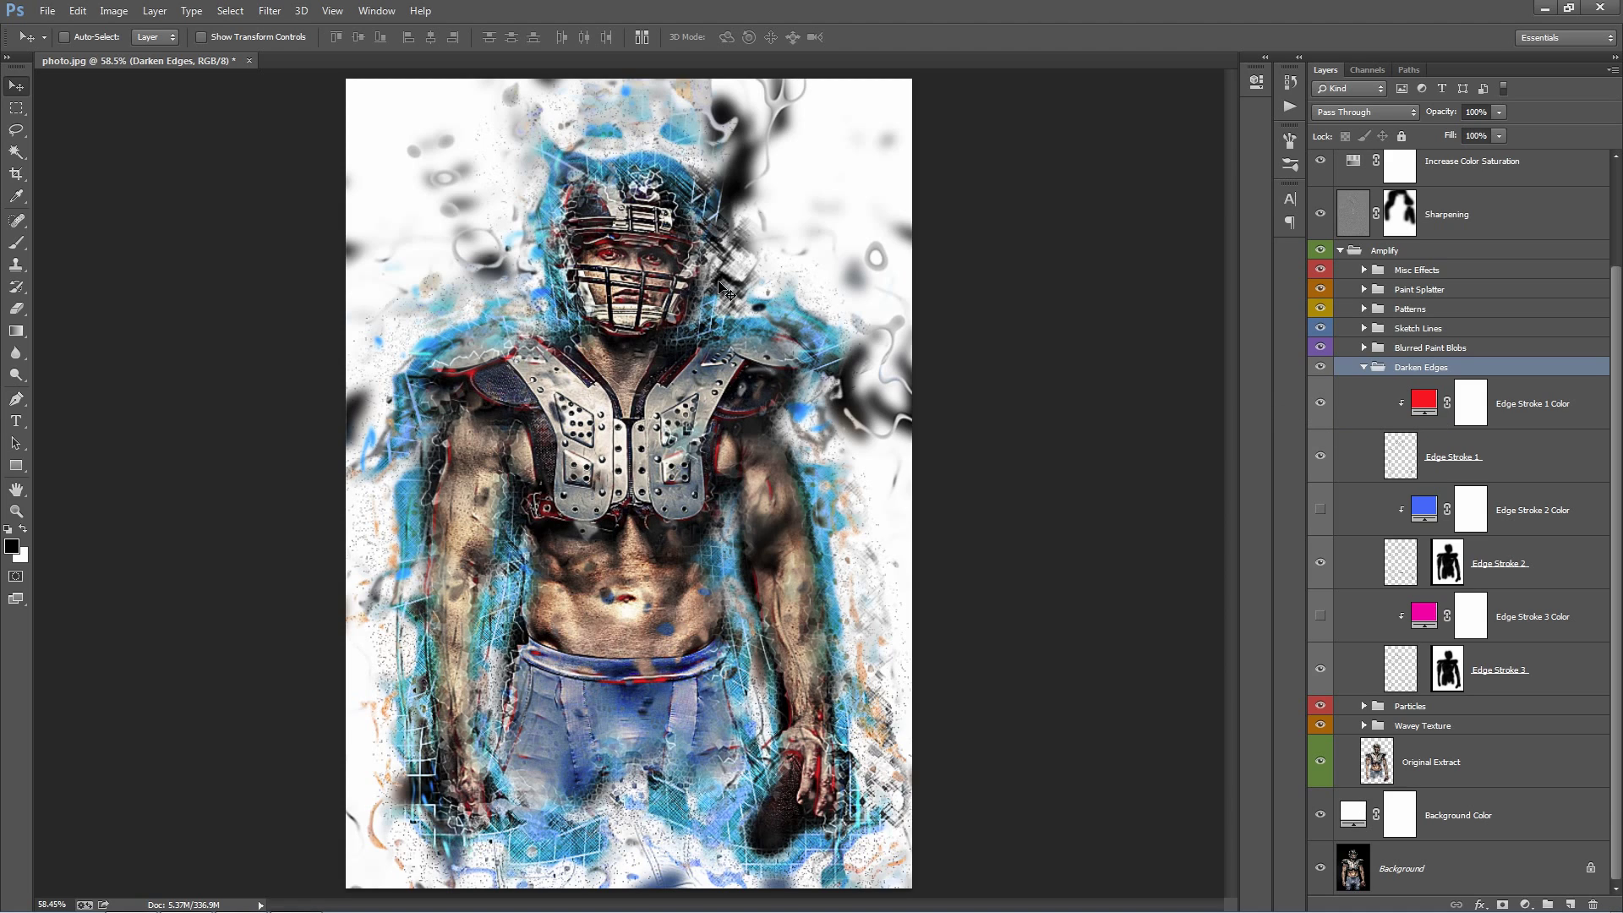
{"action": "mouse_move", "coordinate": [506, 365]}
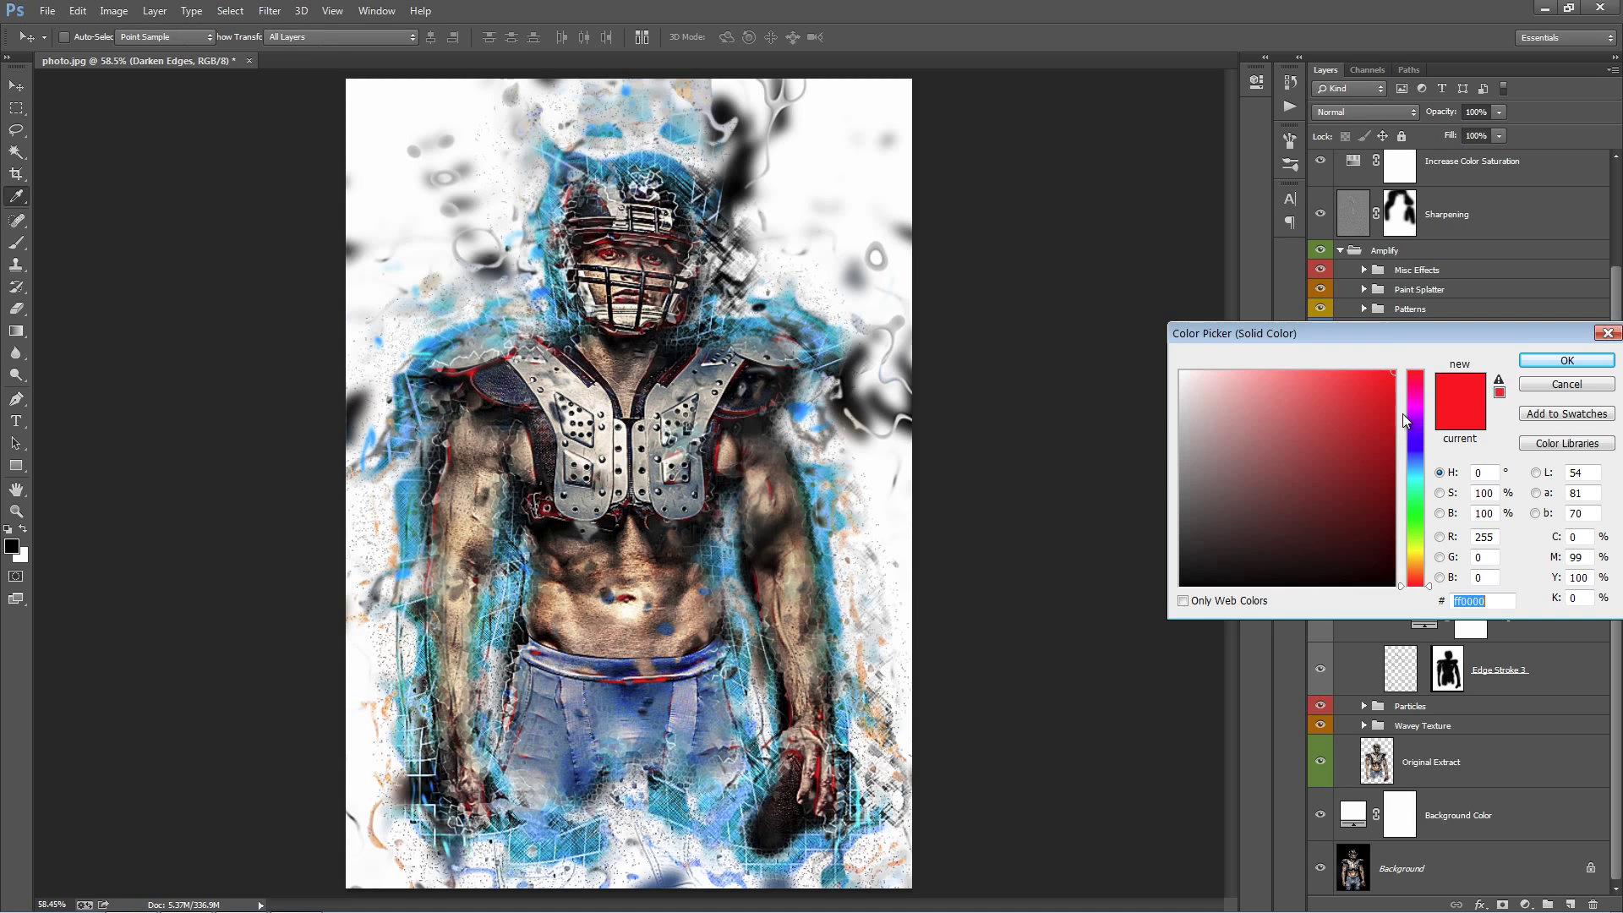
{"action": "left_click", "coordinate": [1360, 421]}
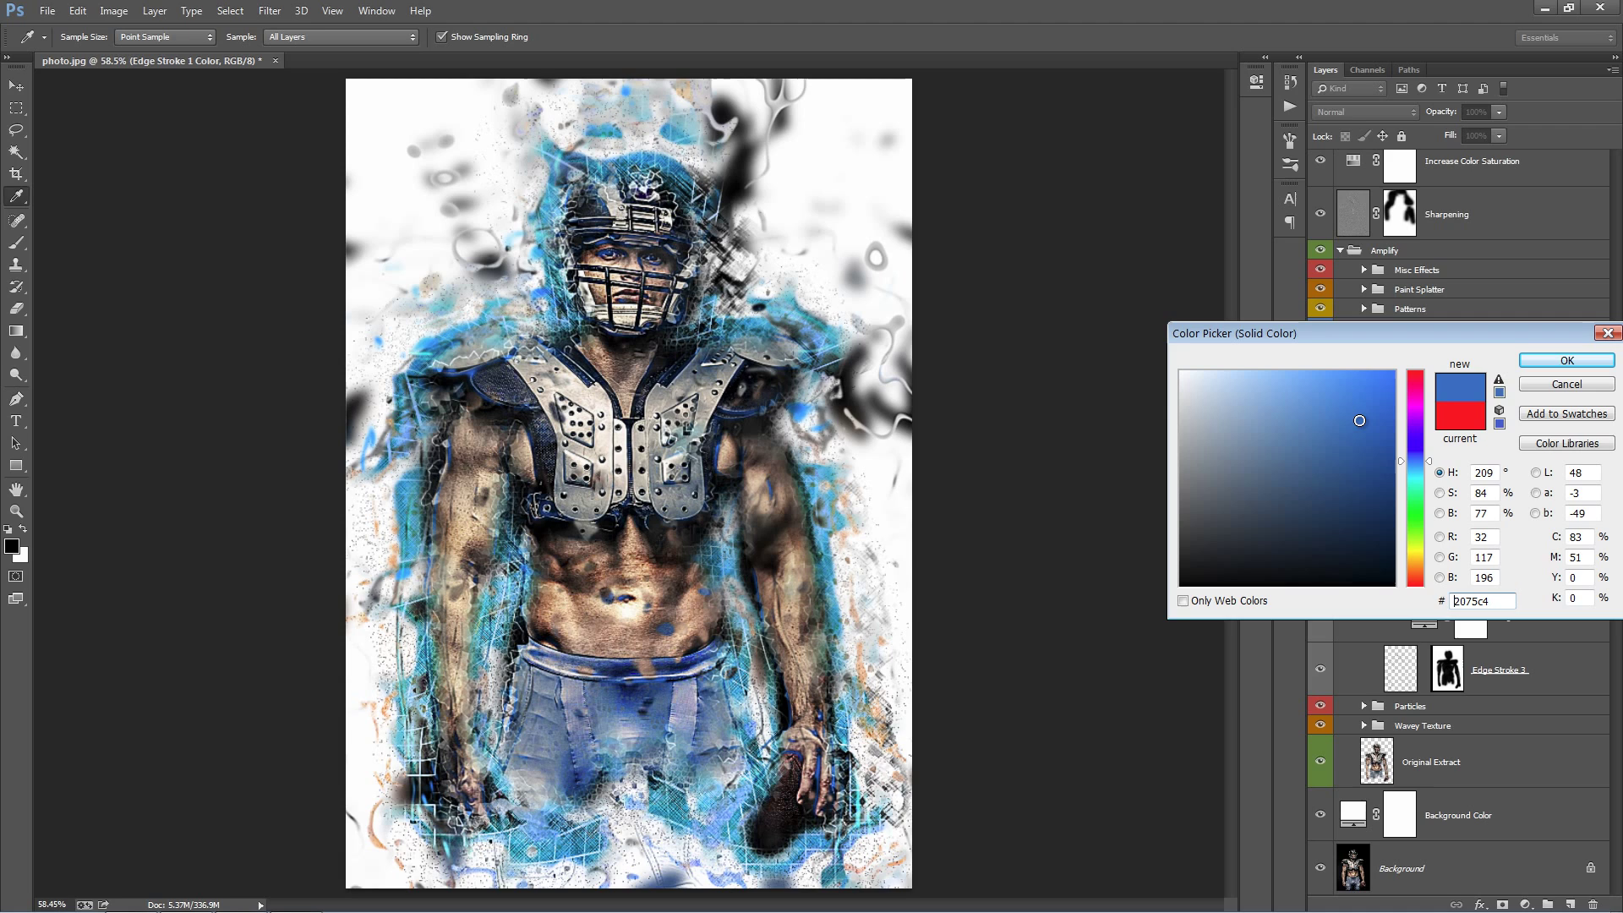
{"action": "left_click", "coordinate": [1363, 453]}
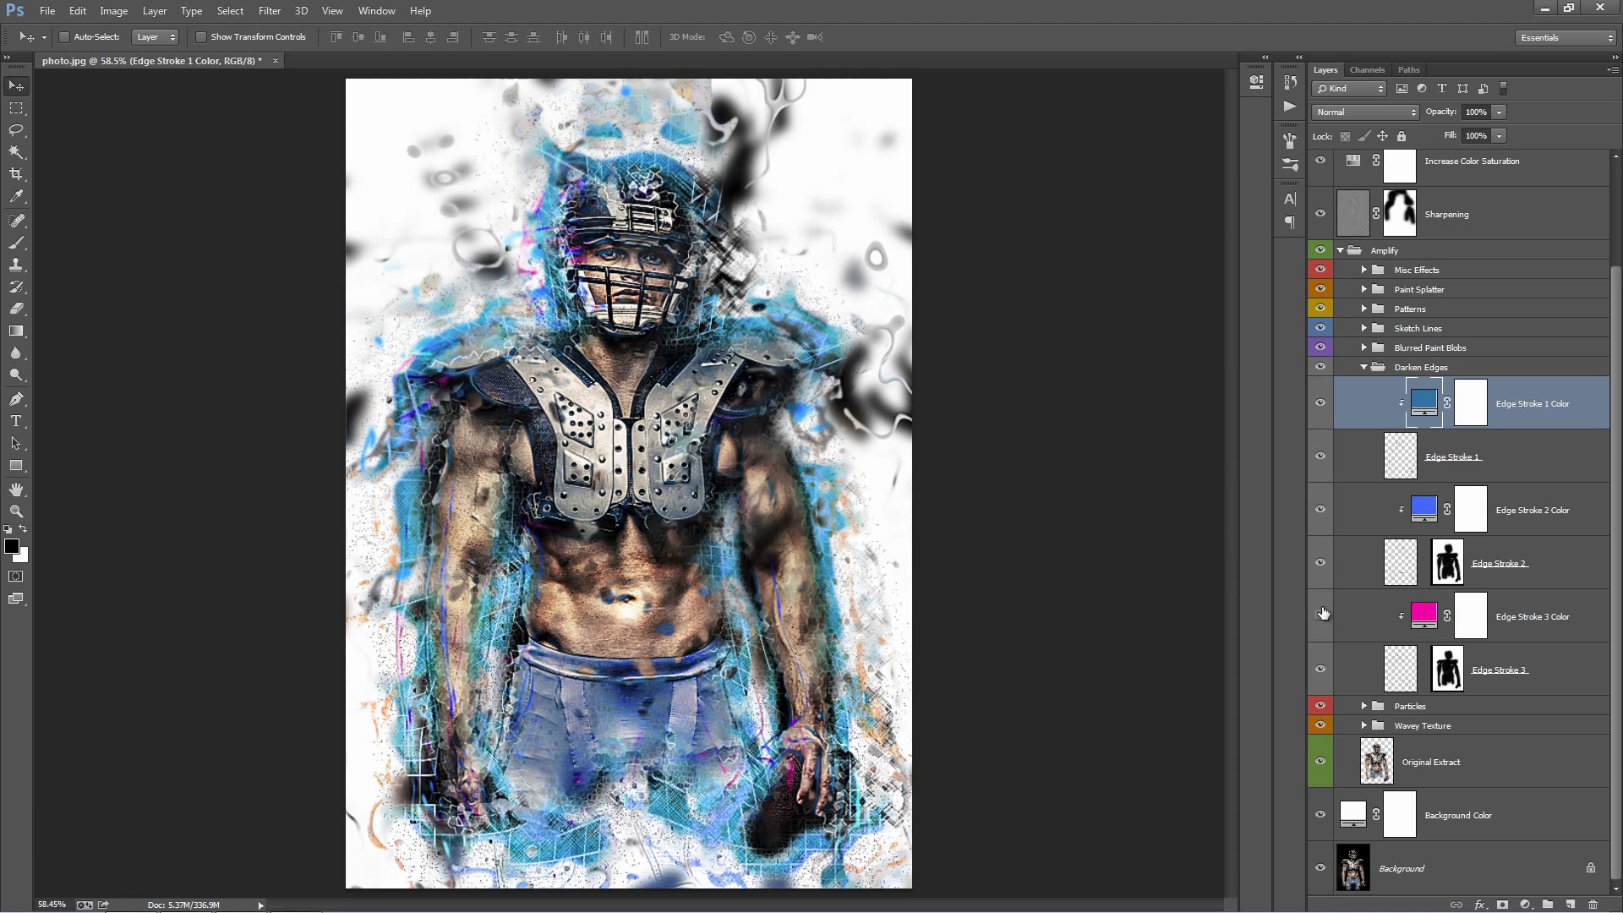
{"action": "left_click", "coordinate": [1321, 616]}
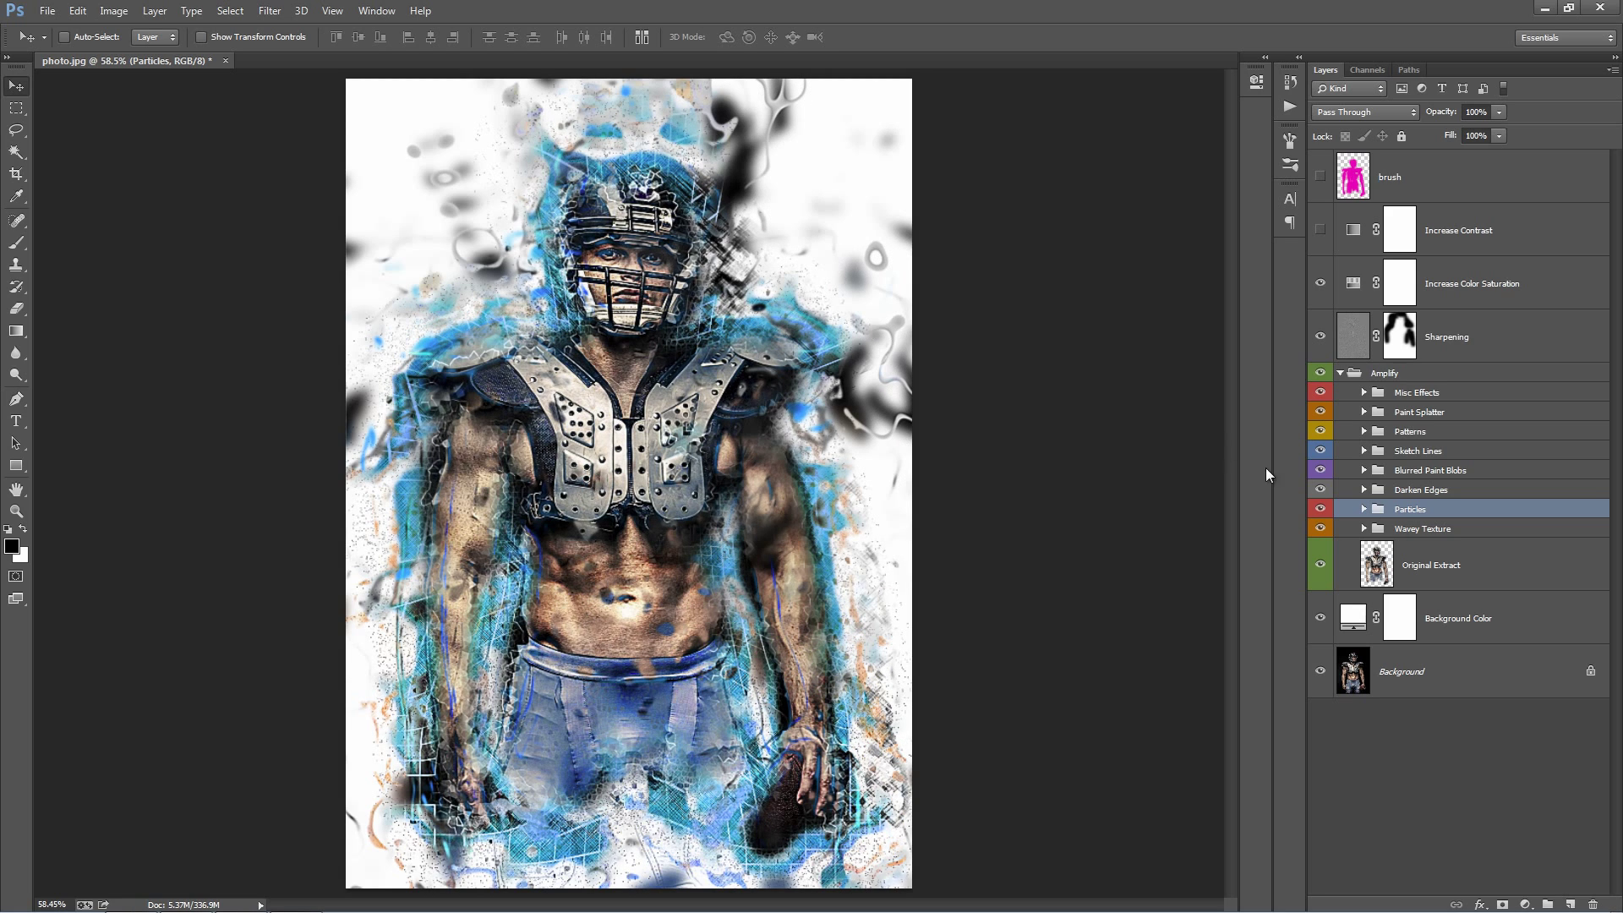
{"action": "left_click", "coordinate": [1424, 529]}
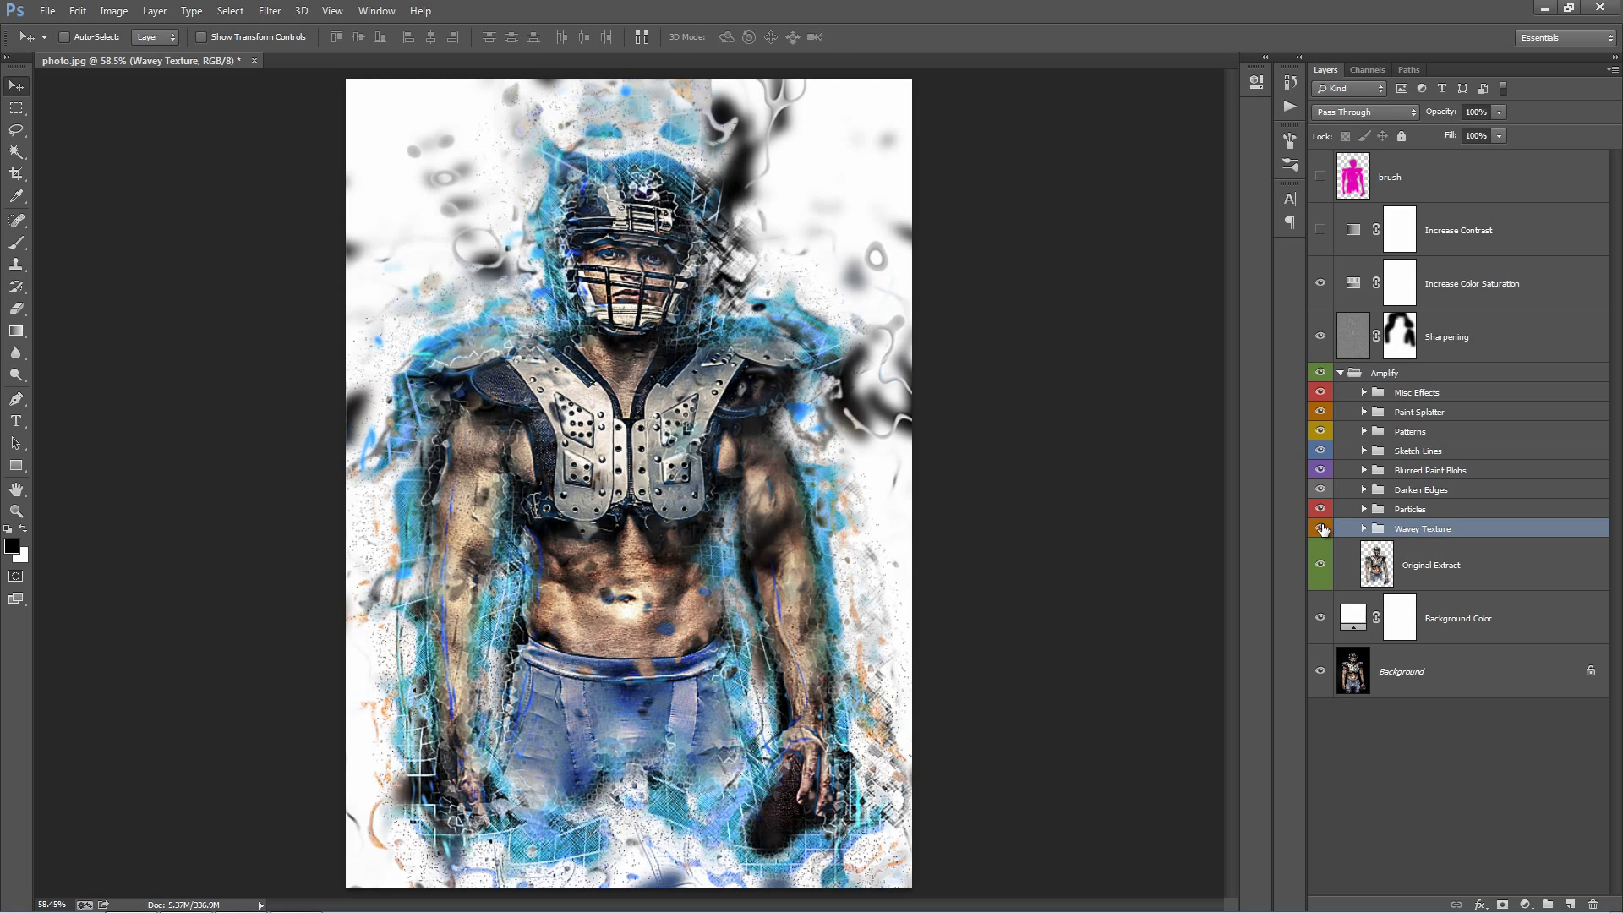
{"action": "left_click", "coordinate": [1321, 529]}
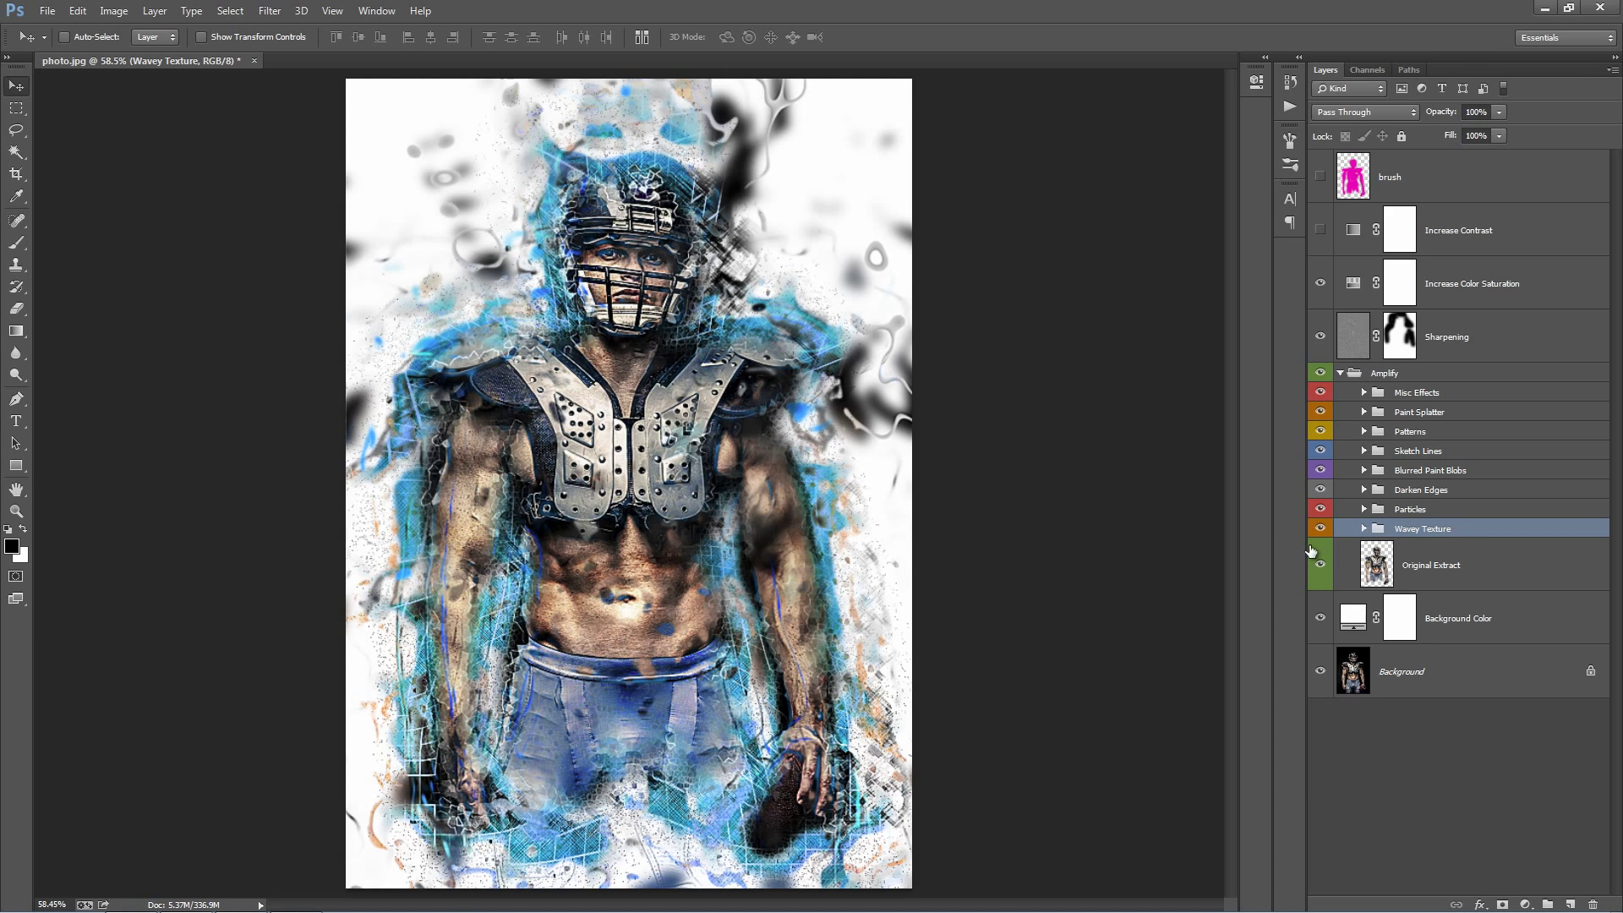
{"action": "left_click", "coordinate": [1430, 565]}
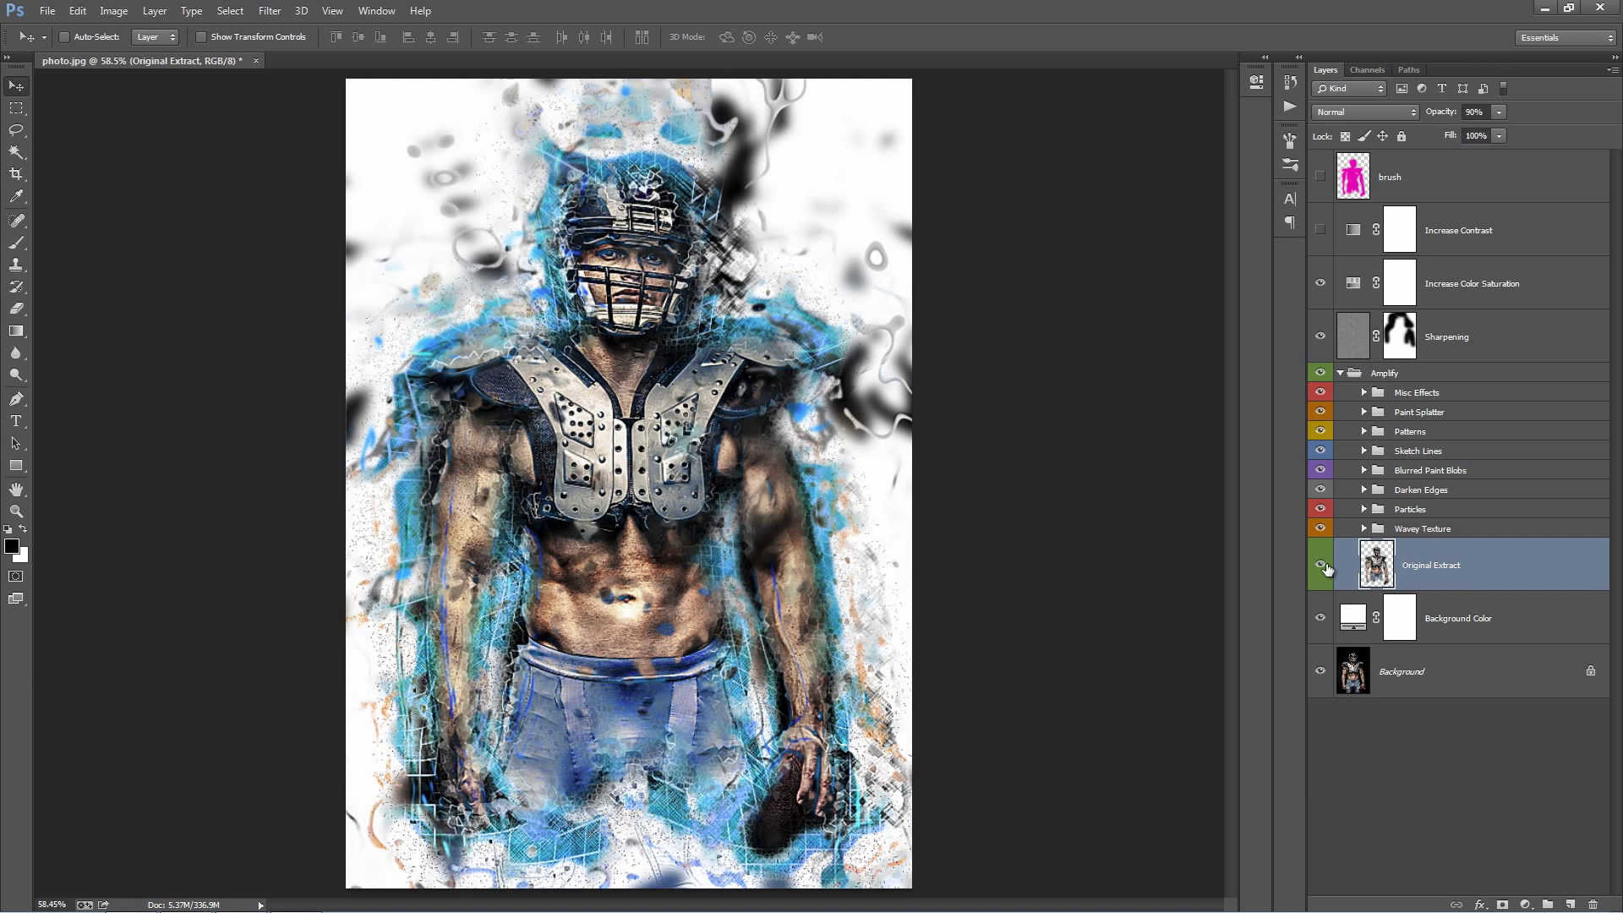
{"action": "left_click", "coordinate": [1320, 569]}
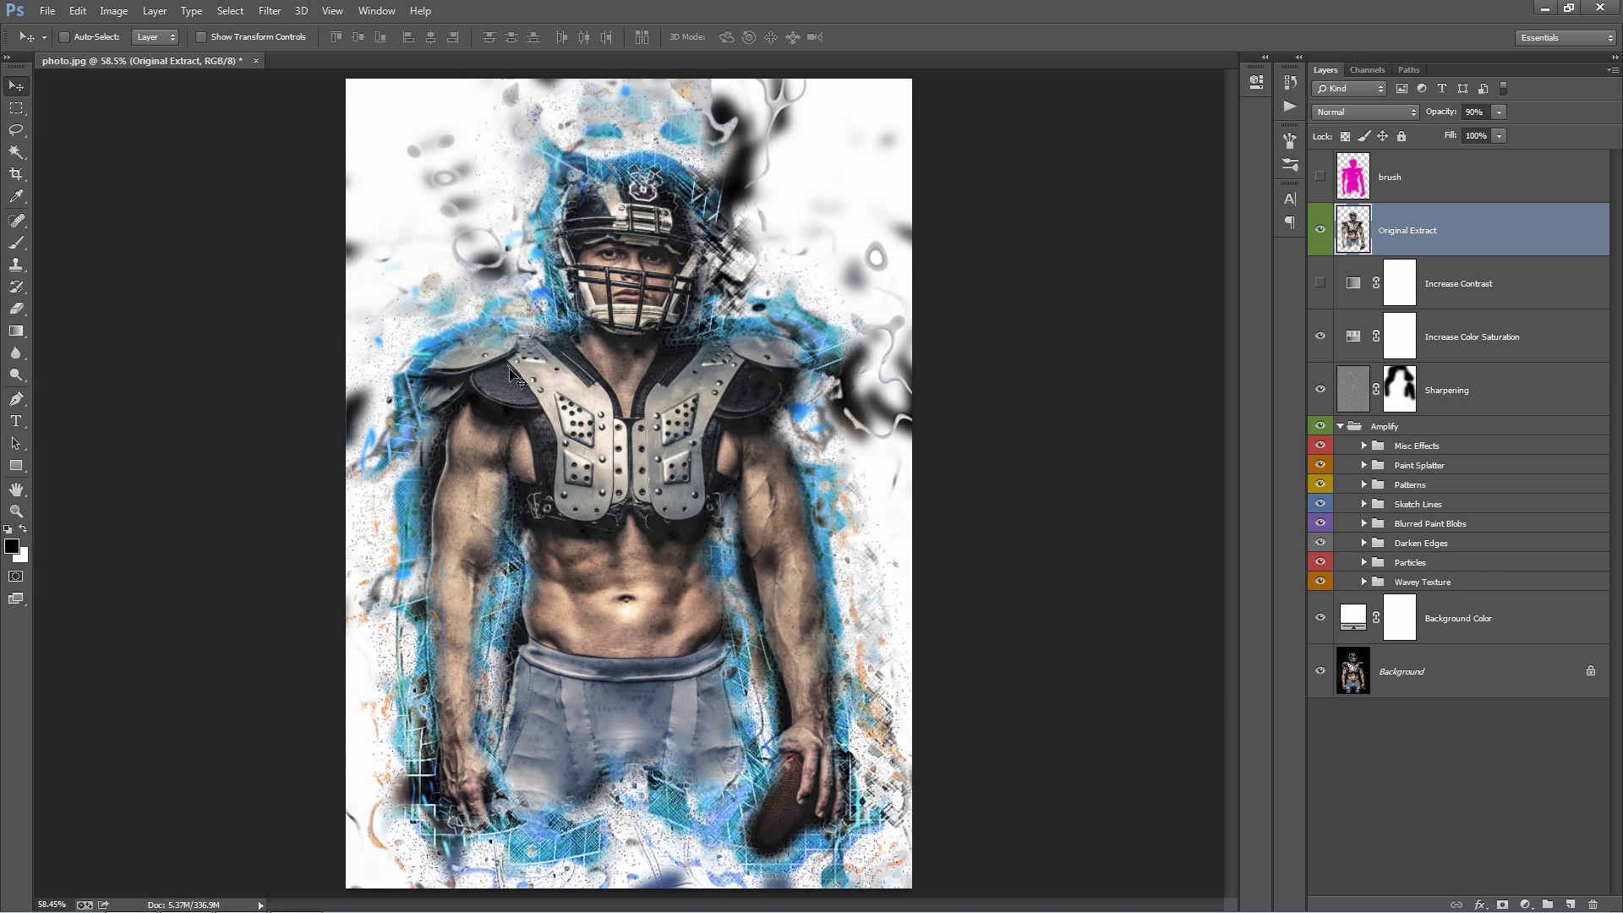
{"action": "mouse_move", "coordinate": [927, 218]}
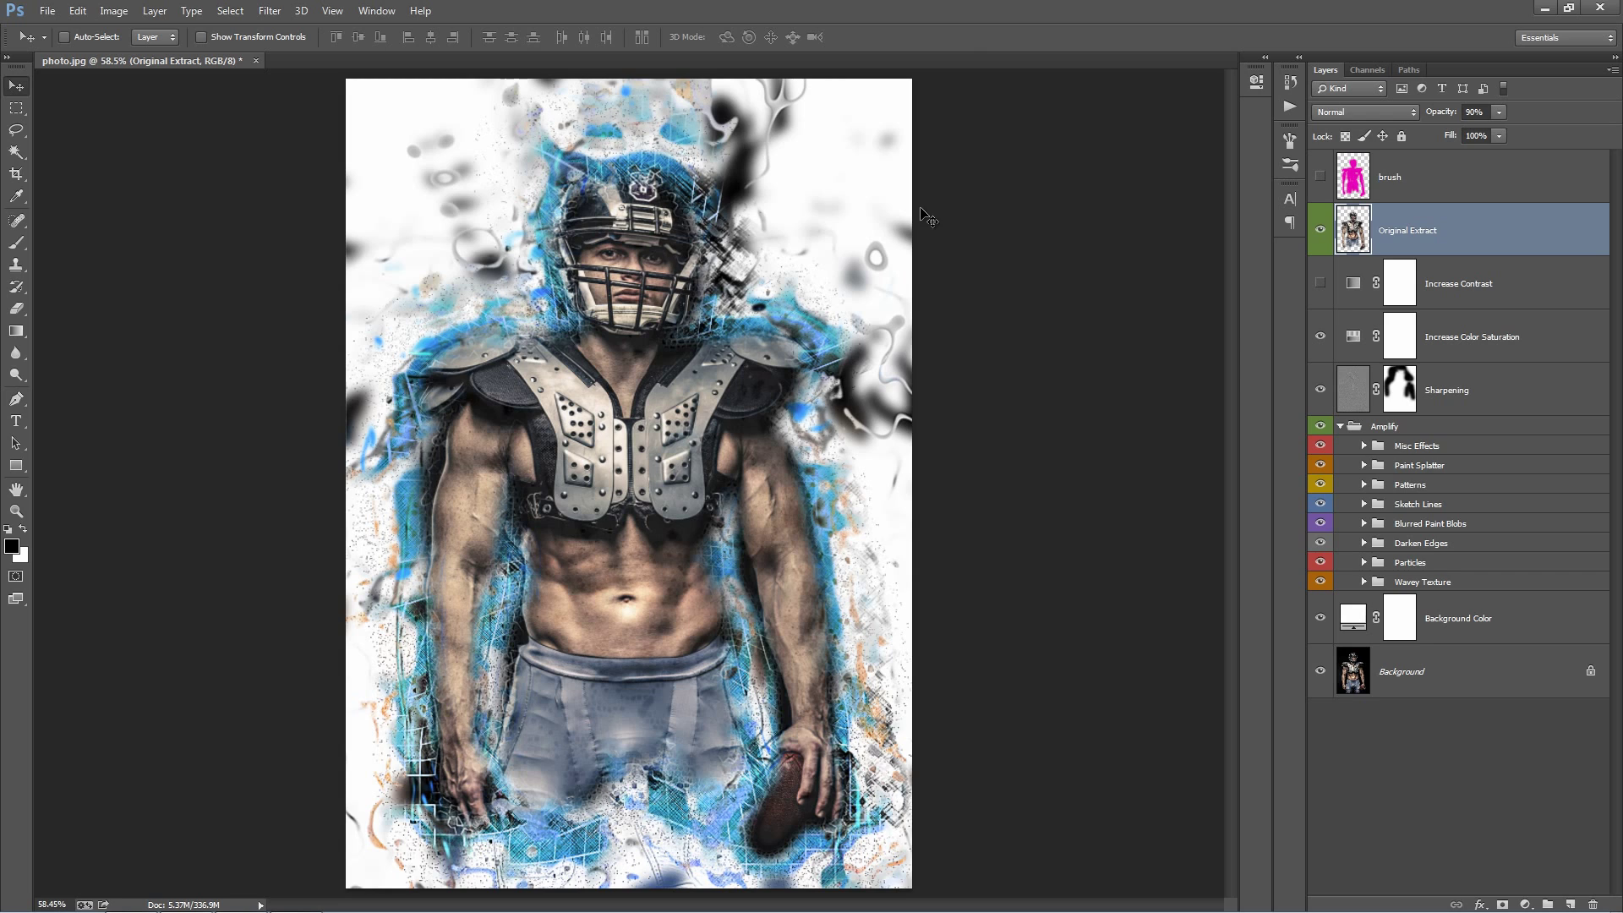
{"action": "mouse_move", "coordinate": [637, 308]}
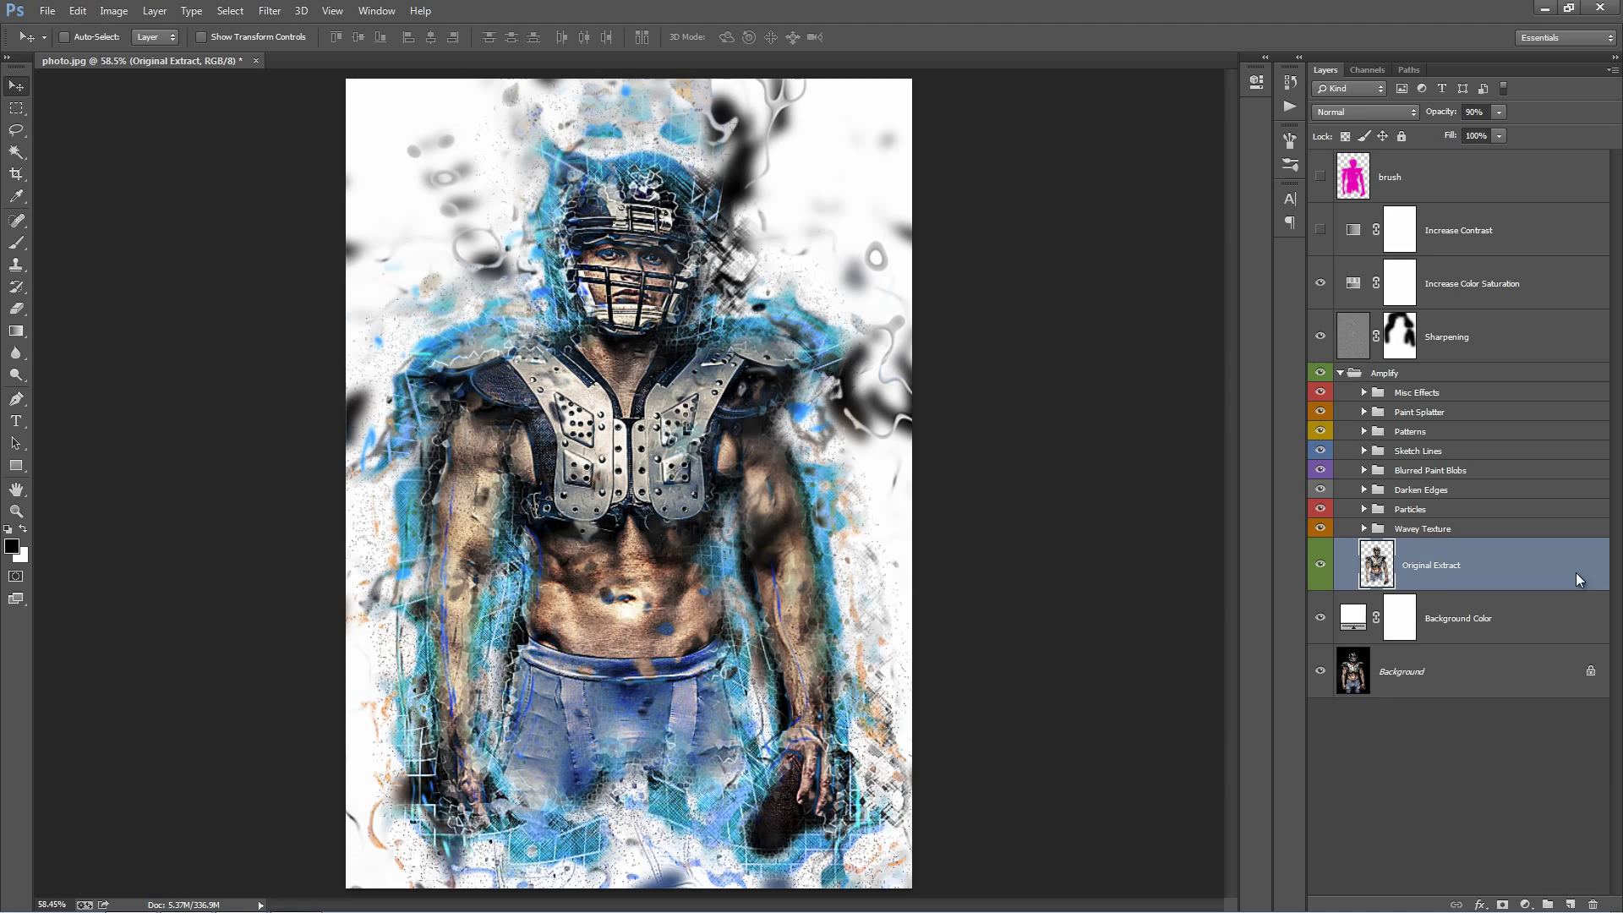
- Recolour the Background Color fill from white to medium blue #237eb8
{"action": "left_click", "coordinate": [1458, 619]}
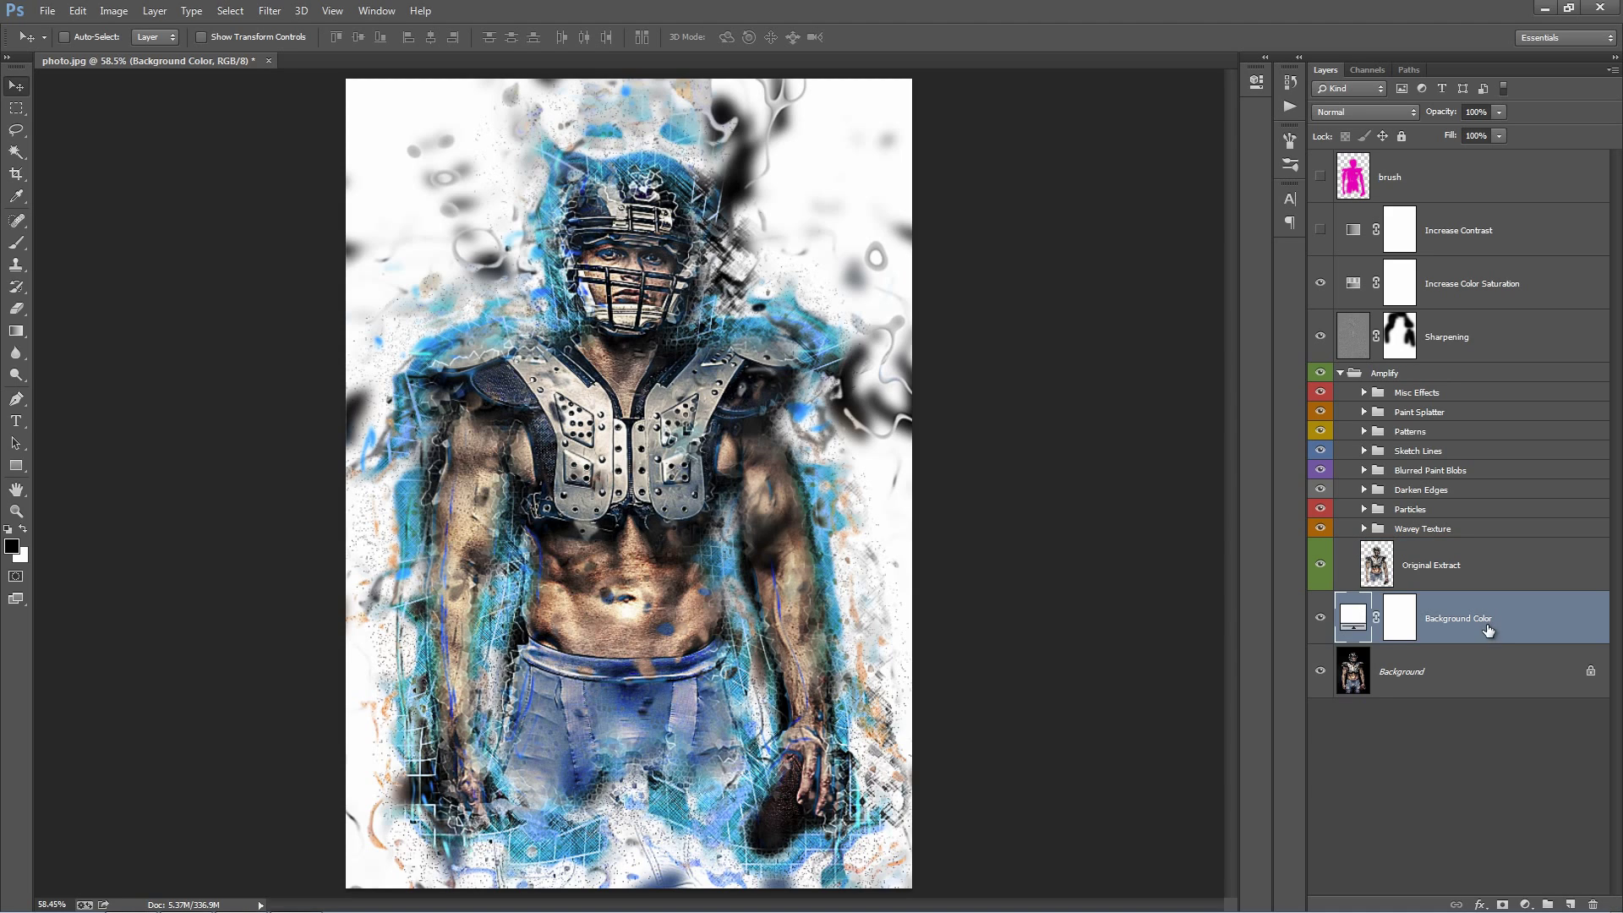
{"action": "double_click", "coordinate": [1353, 619]}
{"action": "type", "text": "383838"}
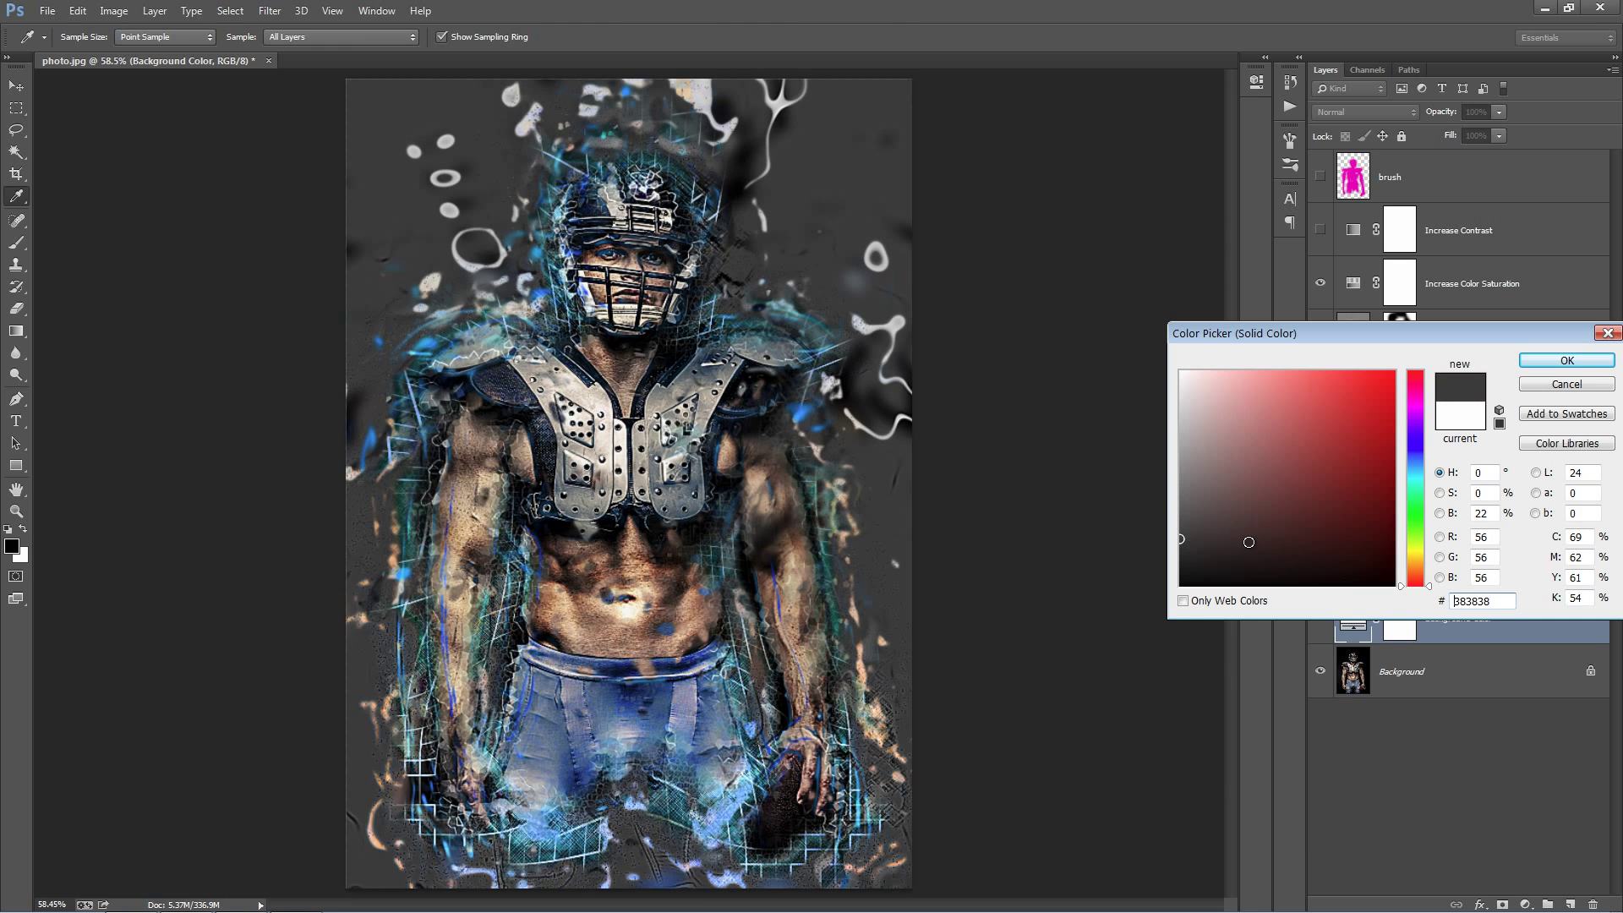
{"action": "left_click", "coordinate": [1396, 386]}
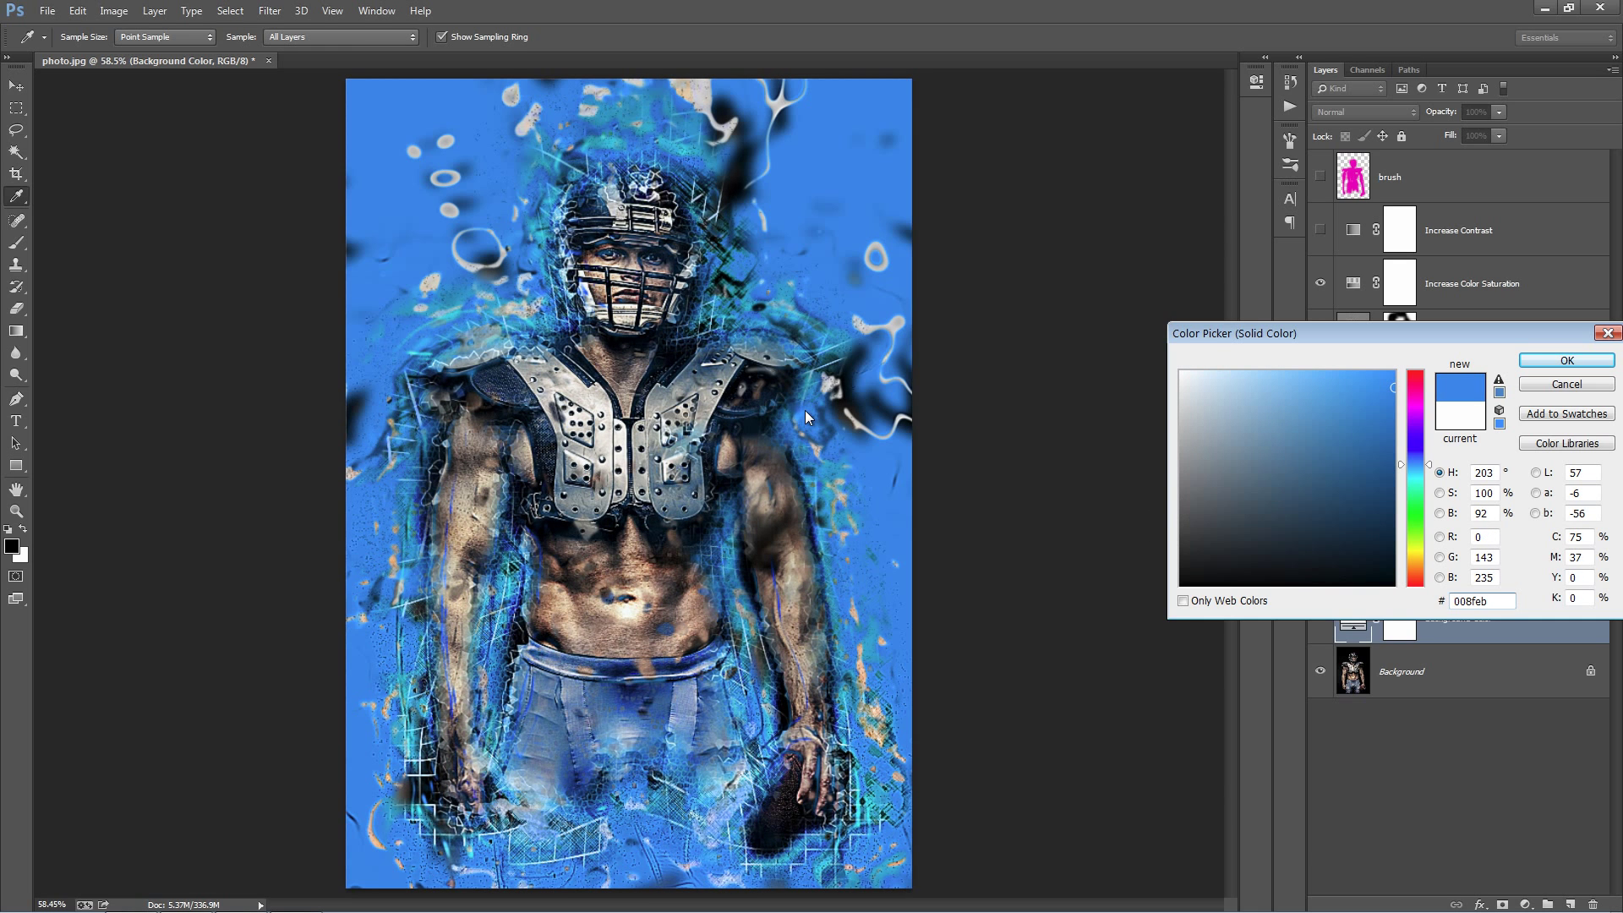
{"action": "mouse_move", "coordinate": [658, 329]}
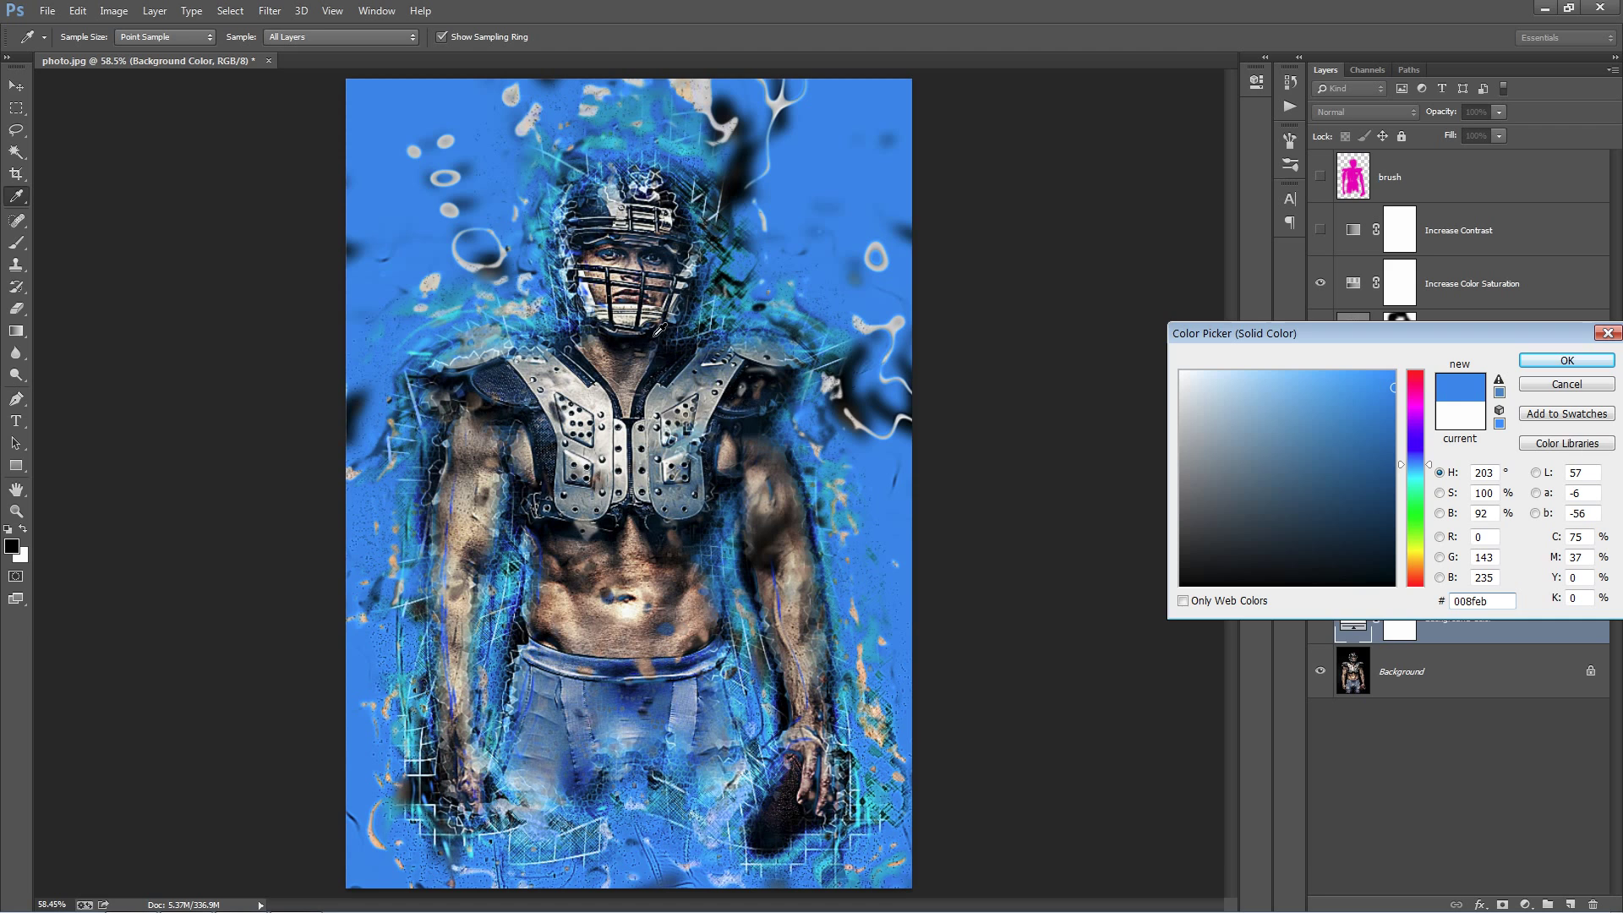
{"action": "left_click", "coordinate": [1358, 460]}
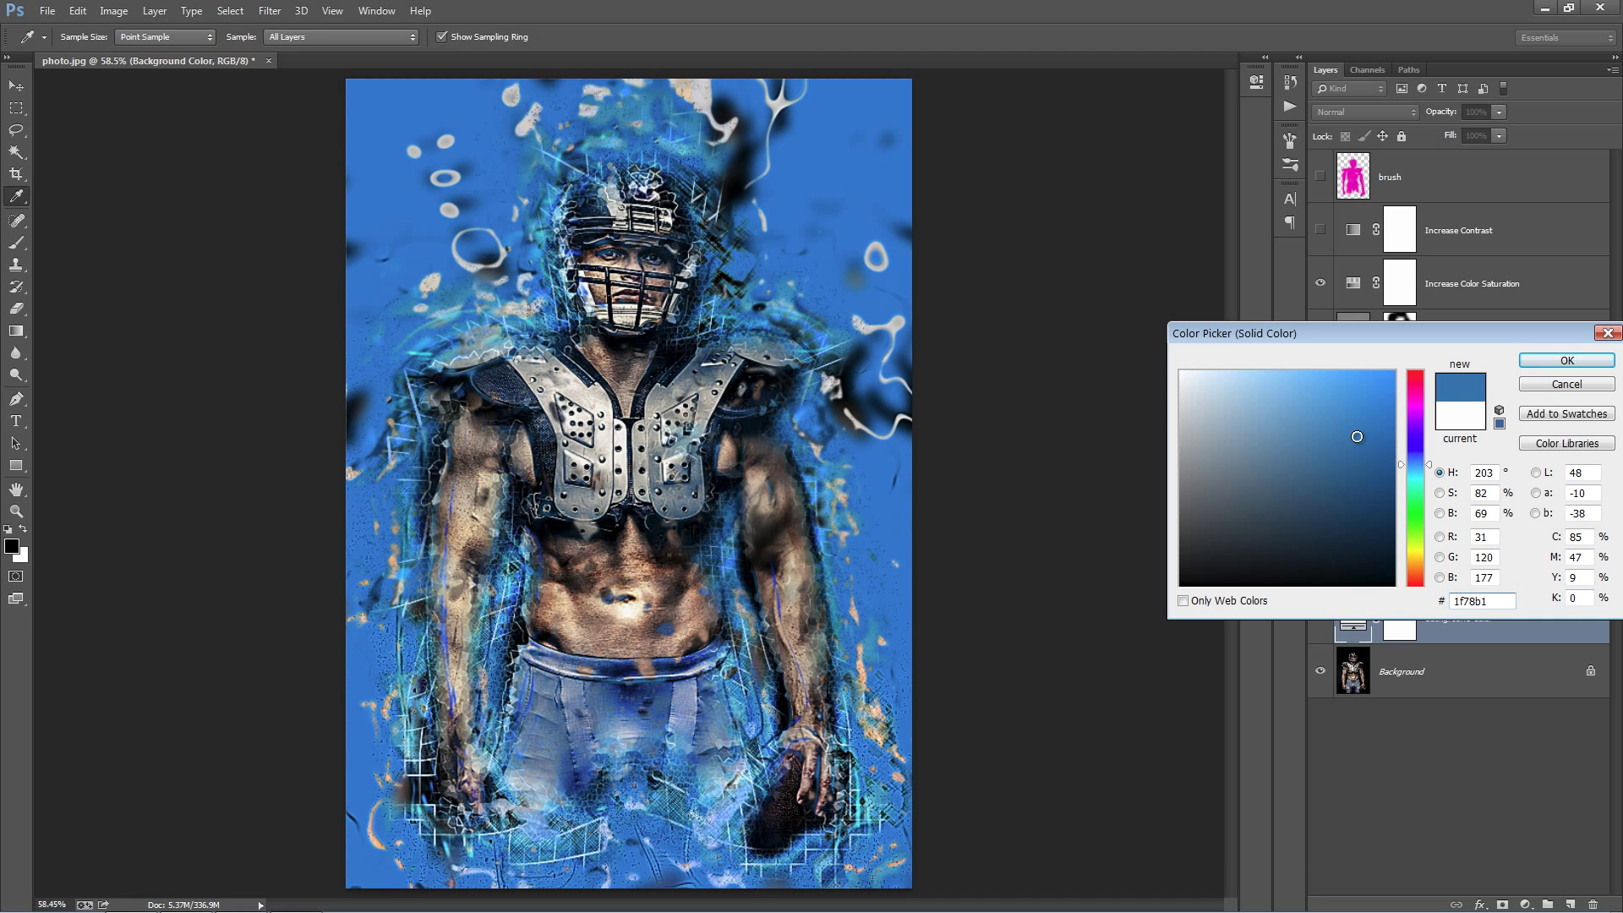
{"action": "left_click", "coordinate": [1353, 421]}
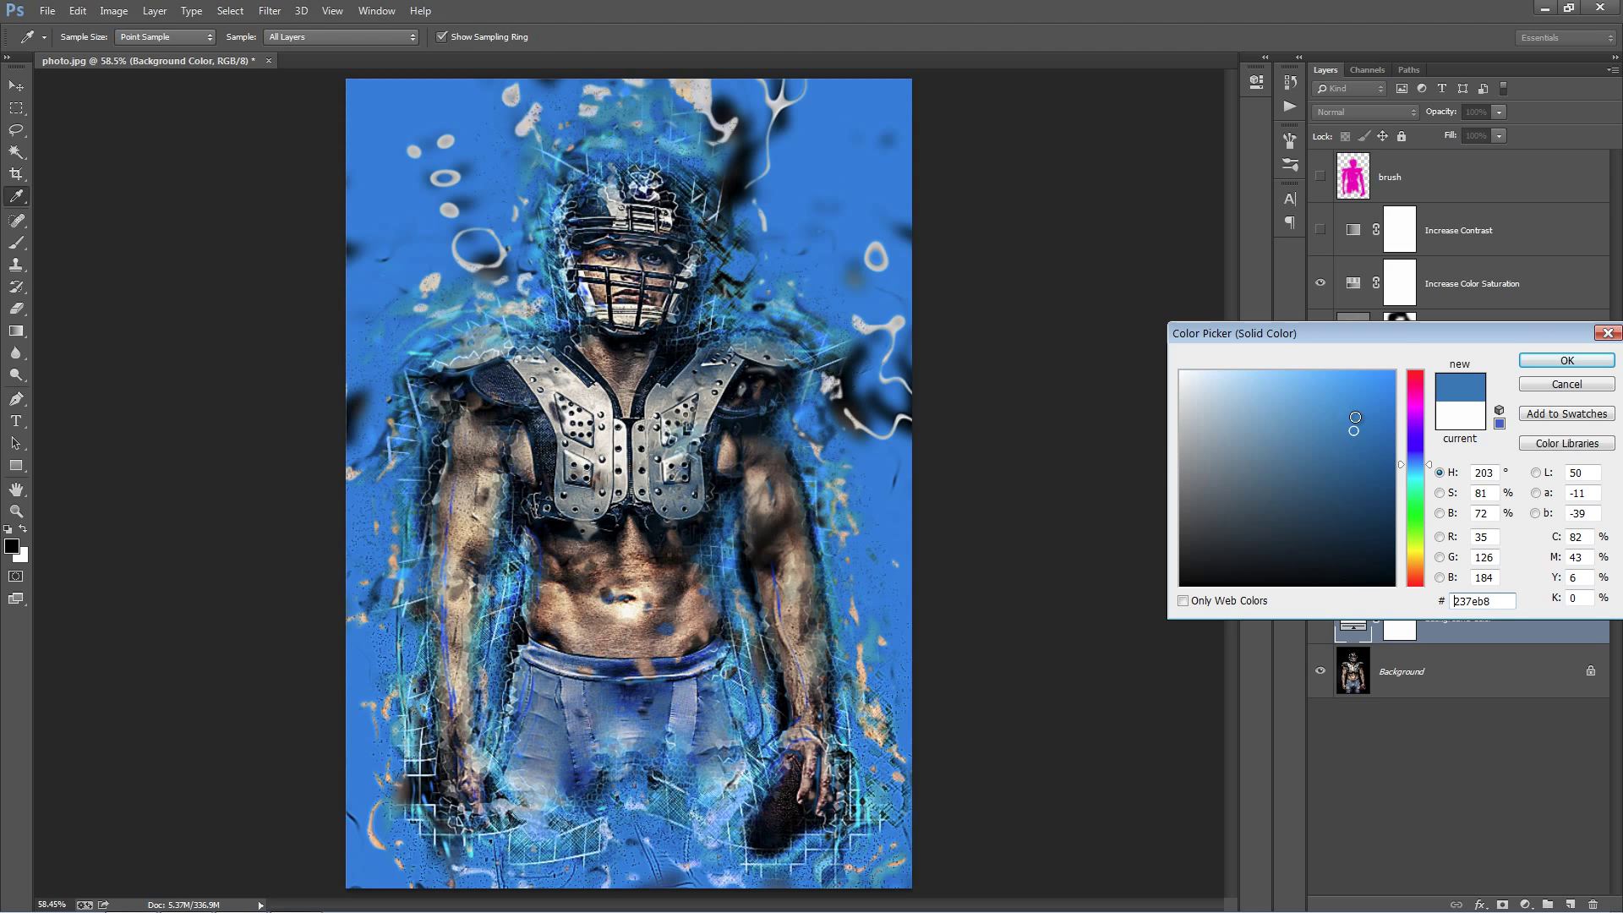
{"action": "left_click", "coordinate": [1565, 360]}
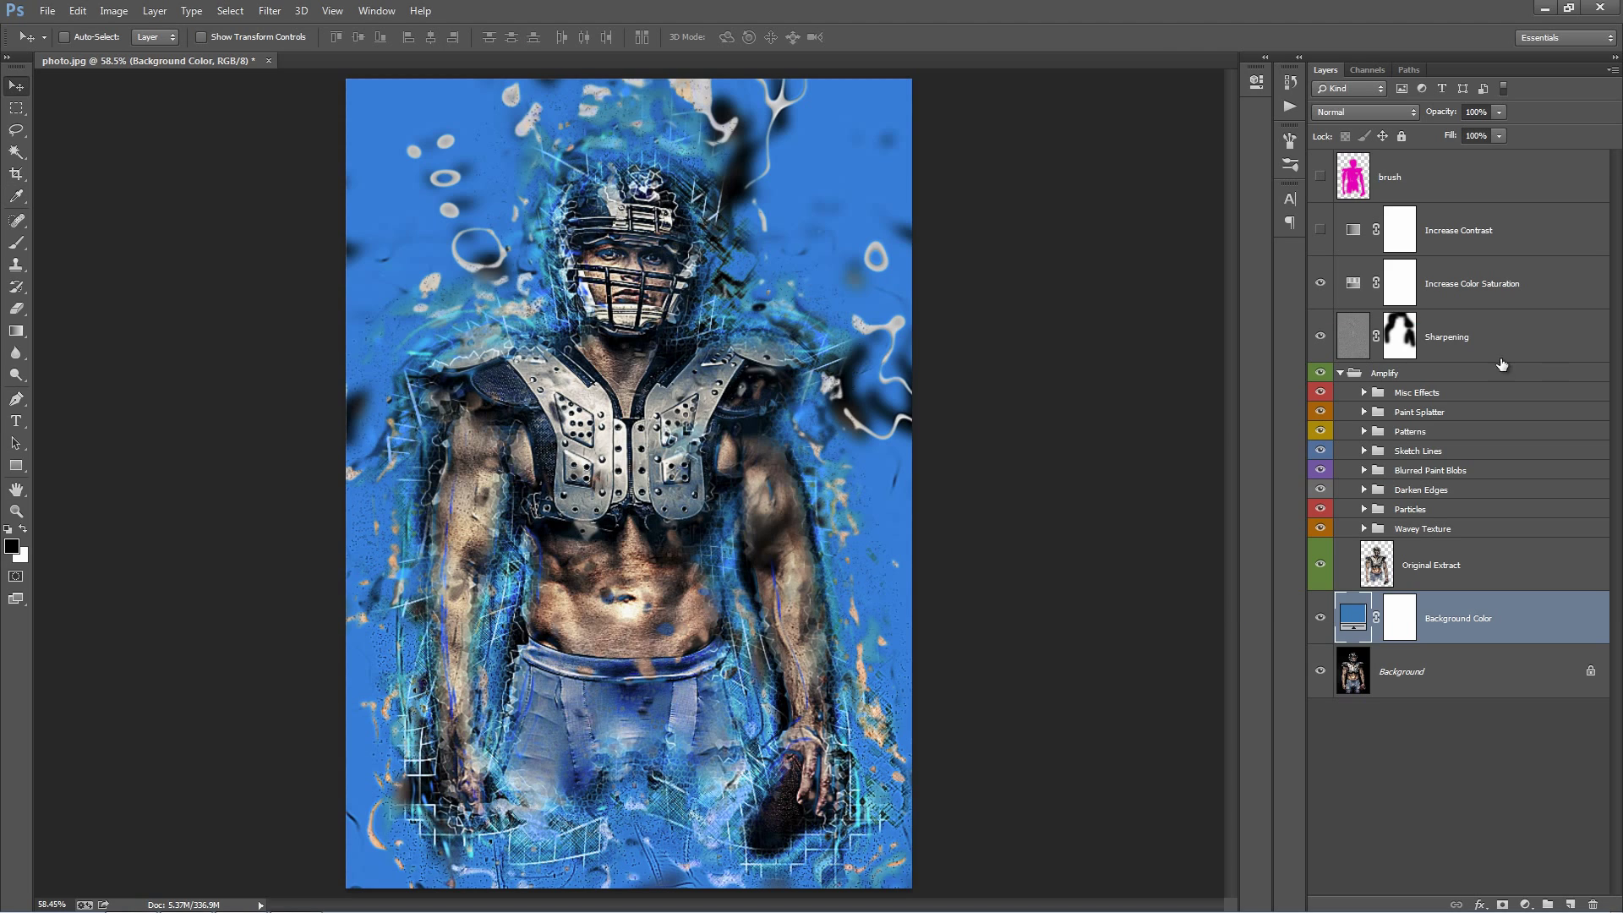
{"action": "left_click", "coordinate": [1341, 372]}
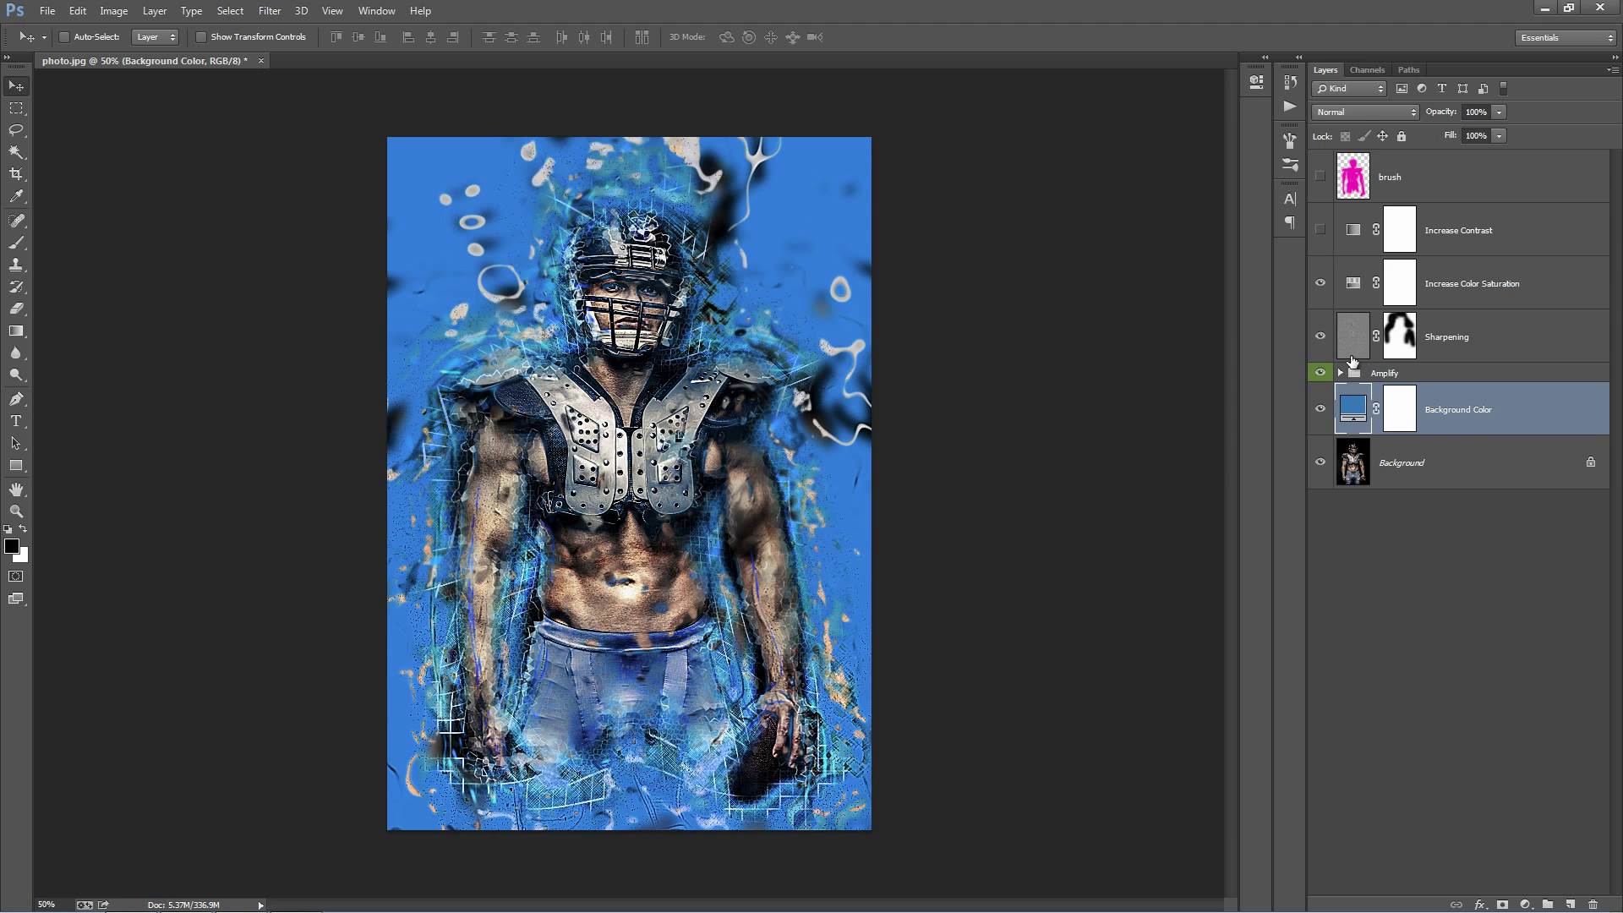
{"action": "left_click", "coordinate": [1339, 372]}
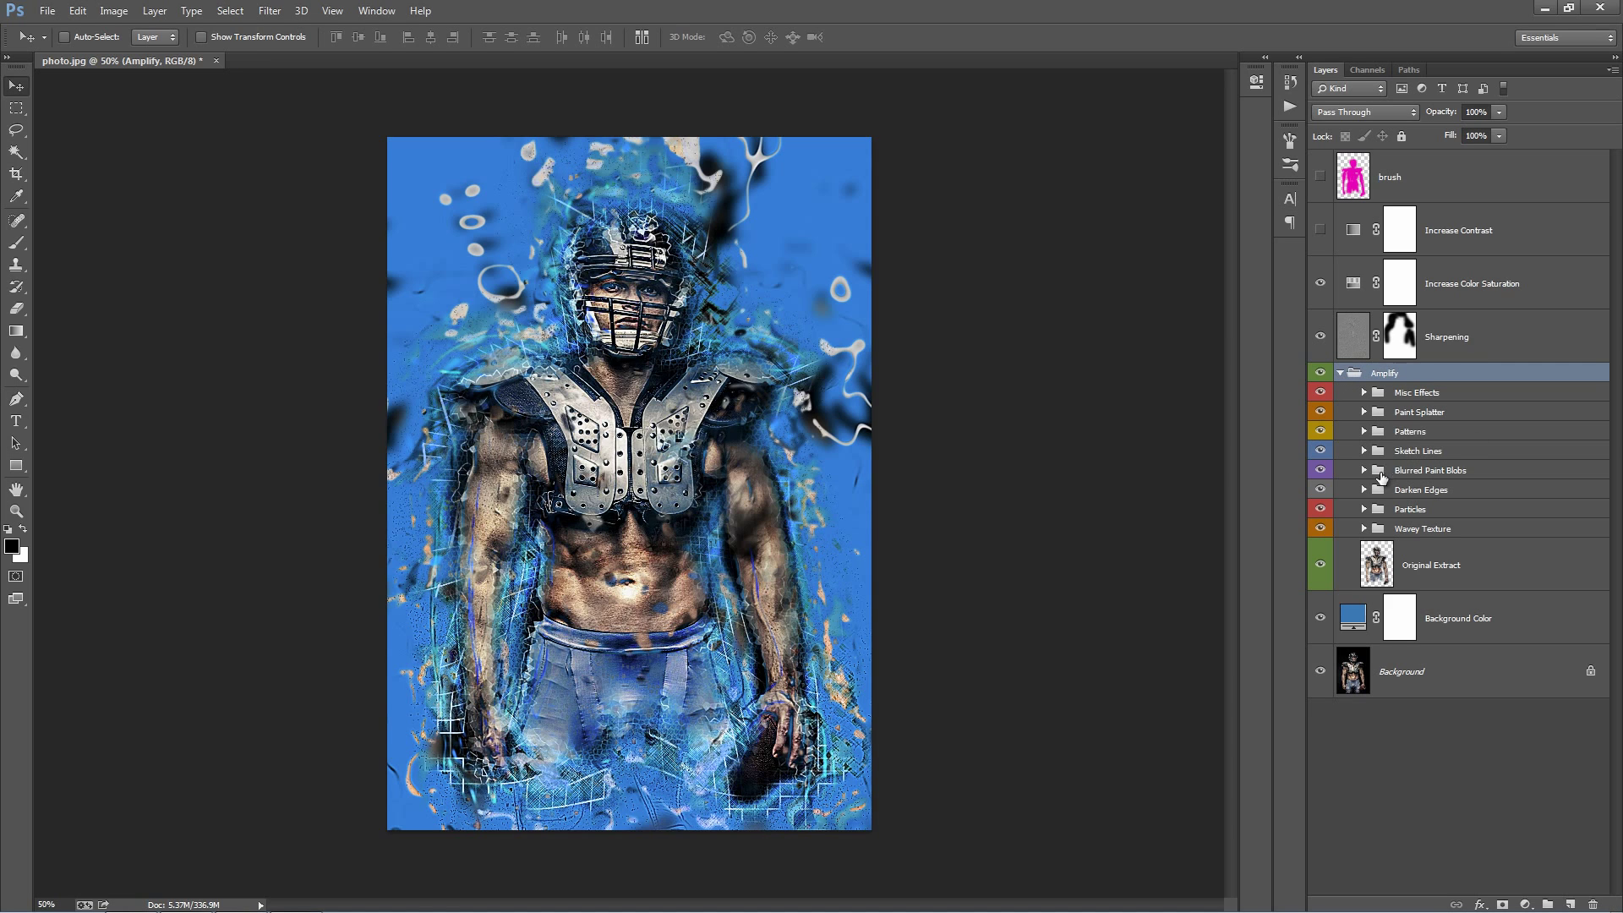
{"action": "mouse_move", "coordinate": [1419, 472]}
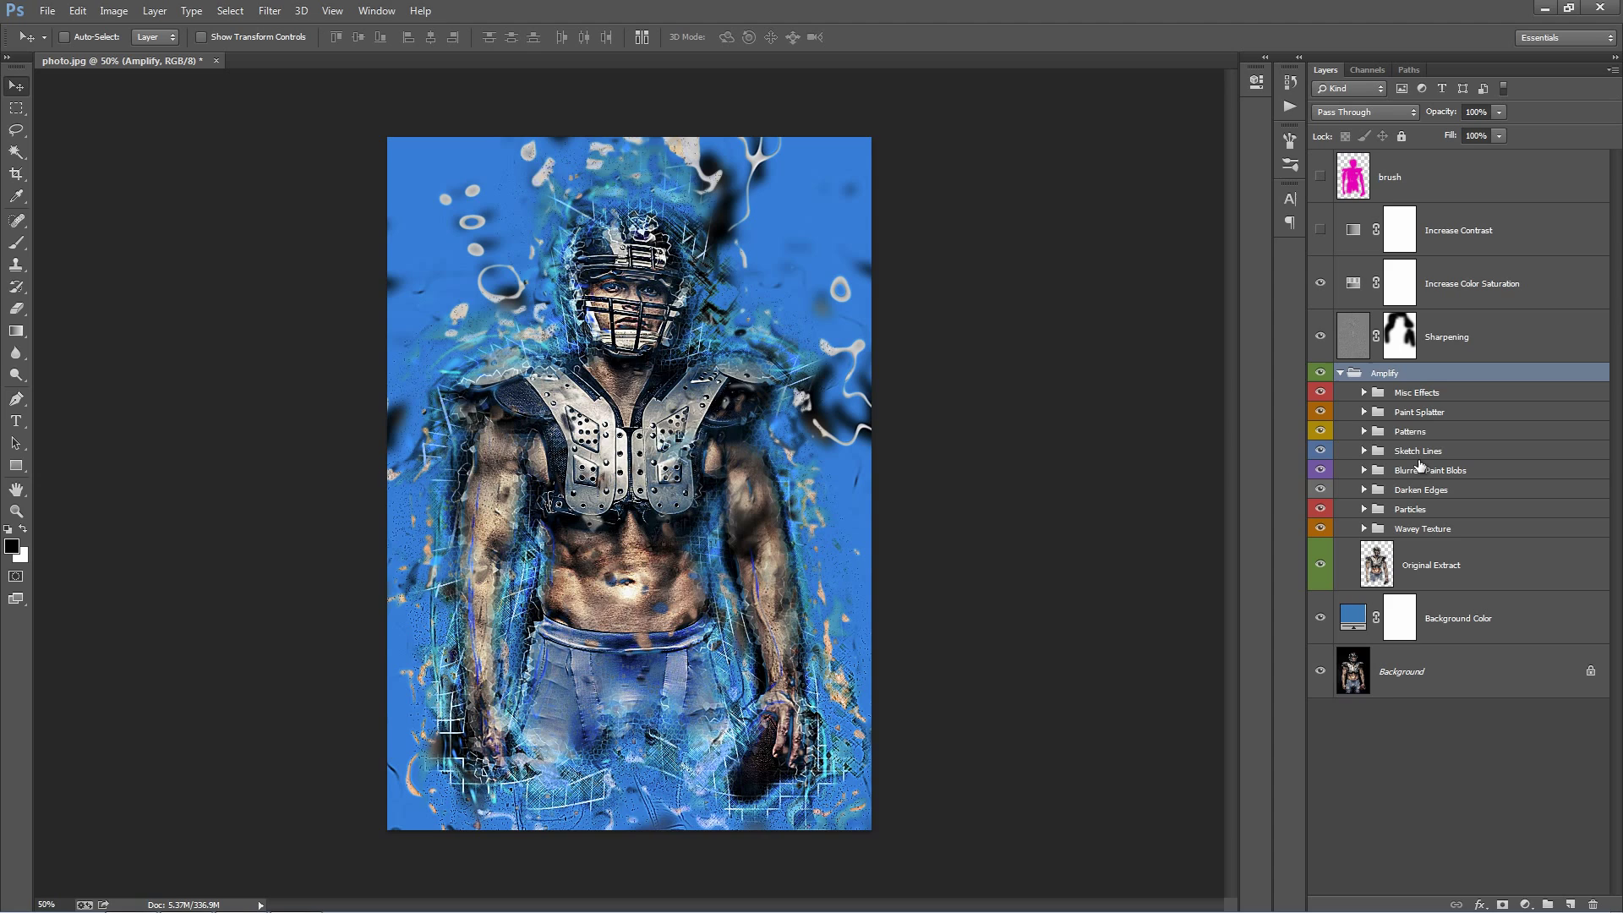